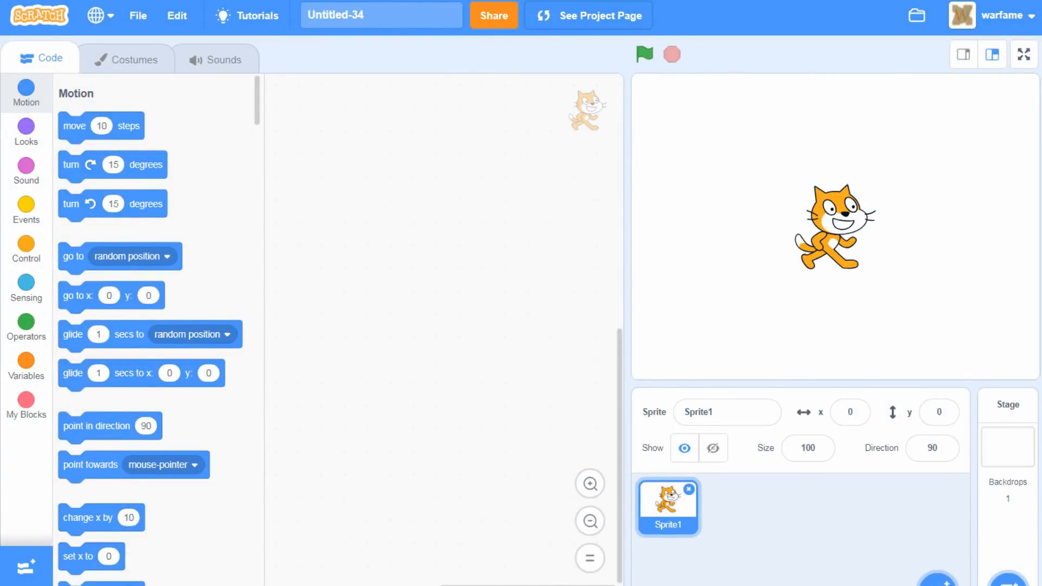
mouse_move(772, 312)
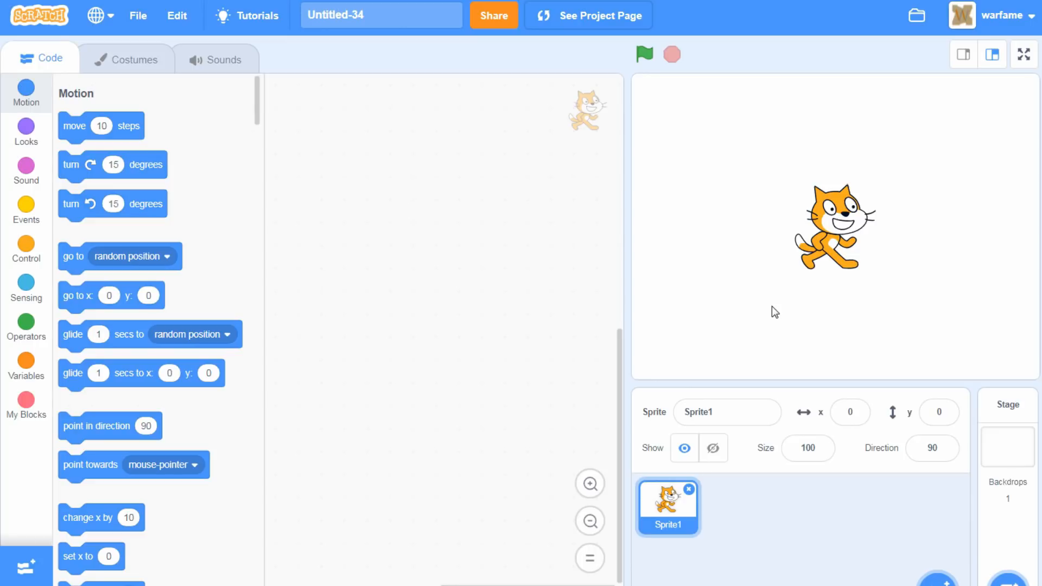
mouse_move(530, 212)
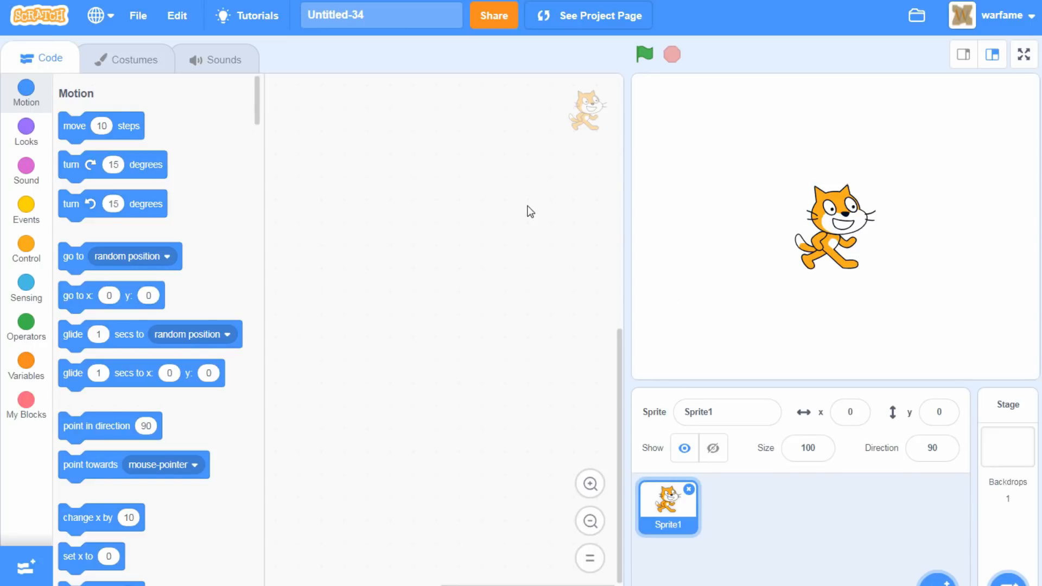
mouse_move(496, 319)
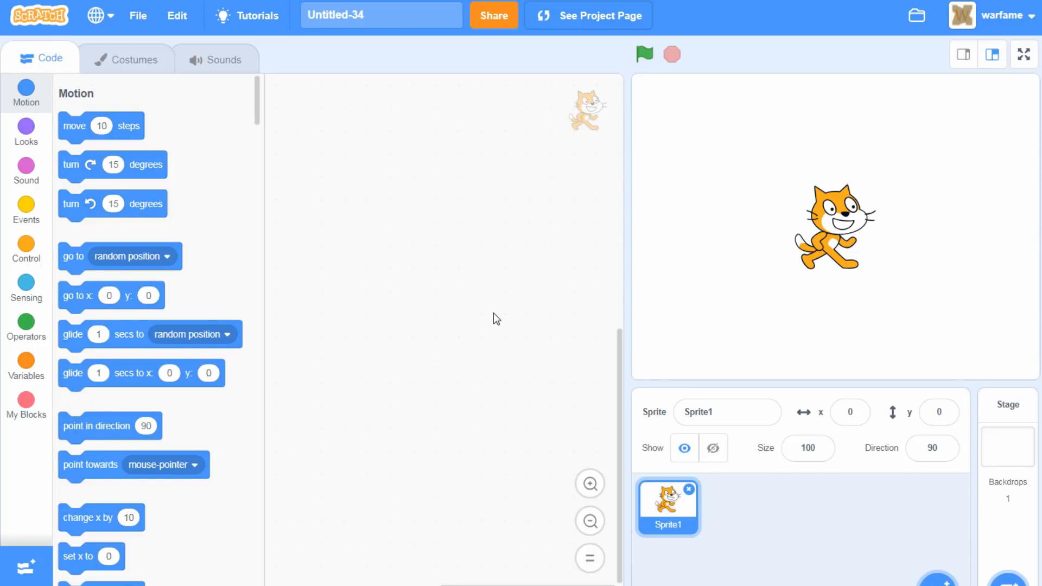
mouse_move(305, 146)
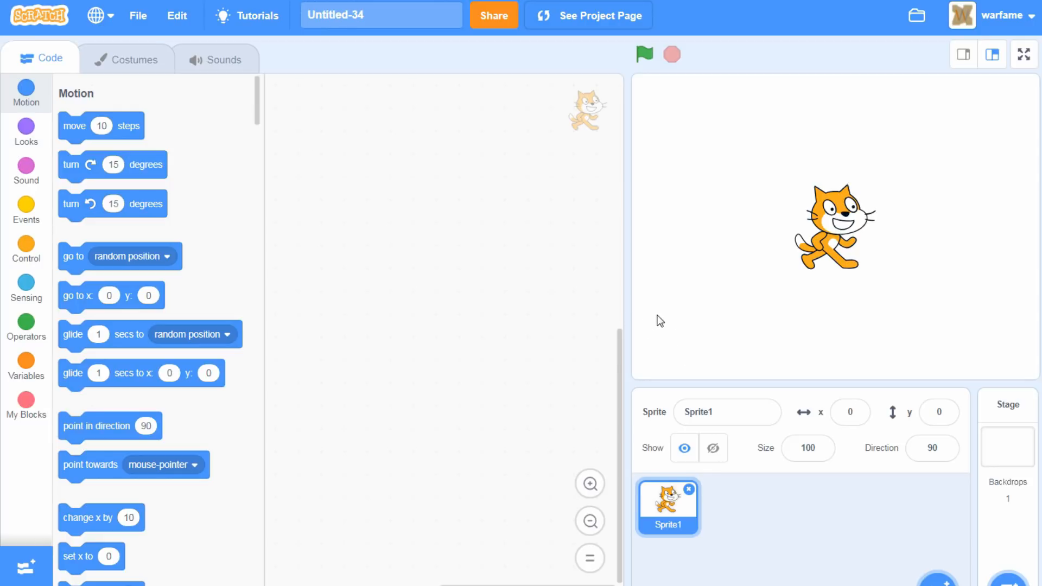
mouse_move(458, 312)
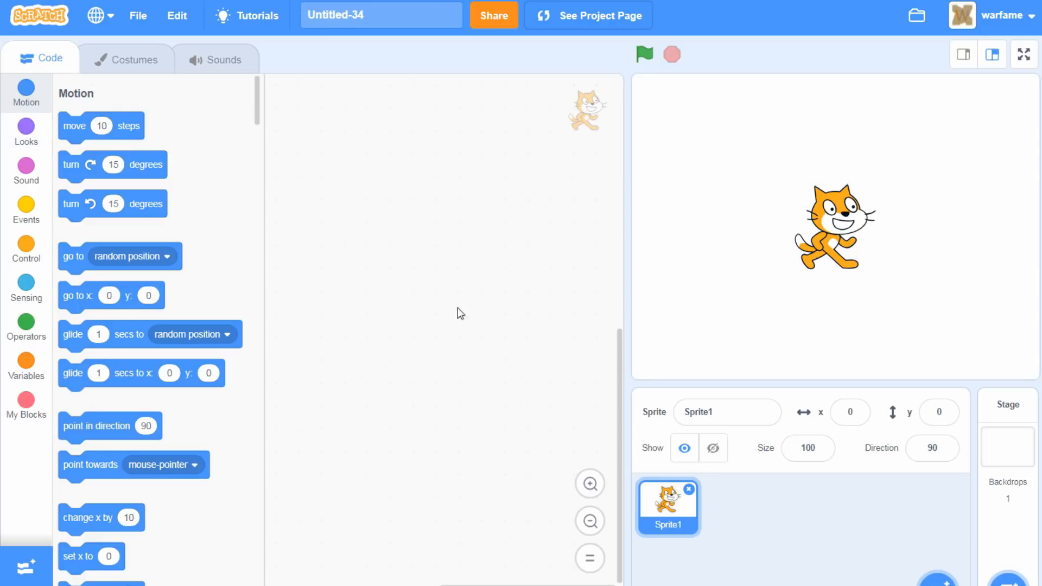
mouse_move(612, 474)
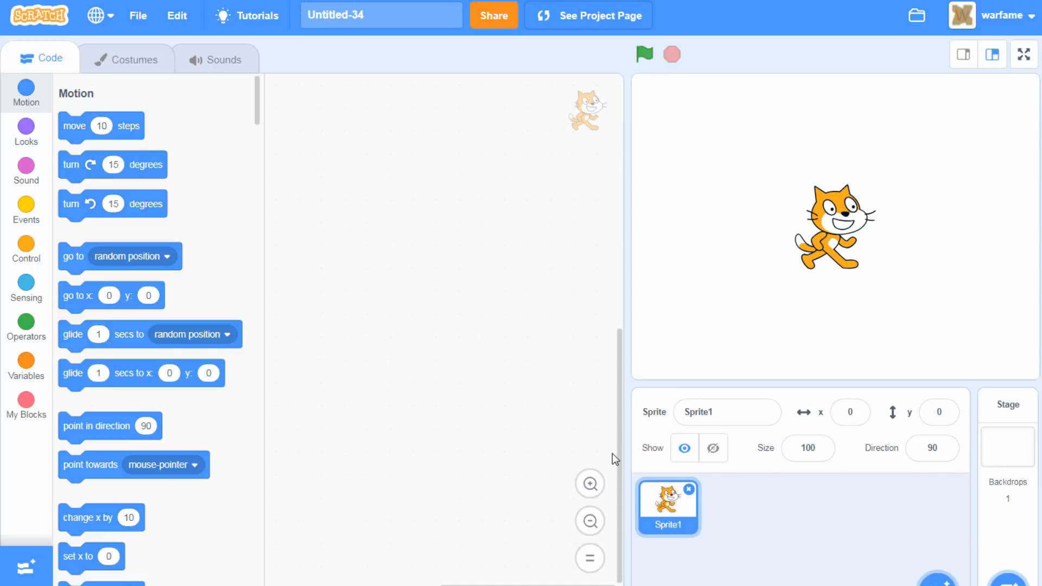
mouse_move(282, 264)
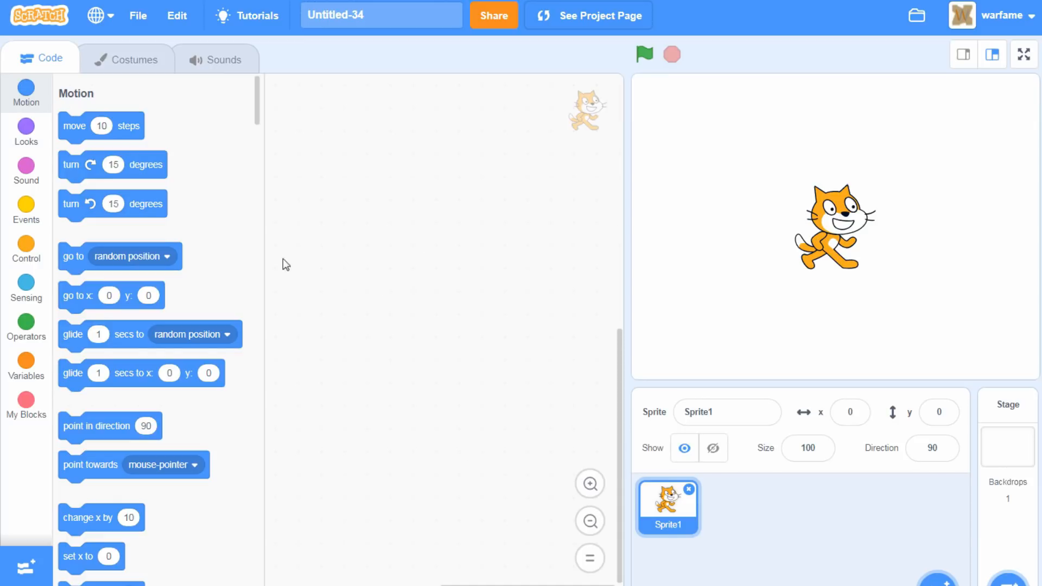
mouse_move(736, 513)
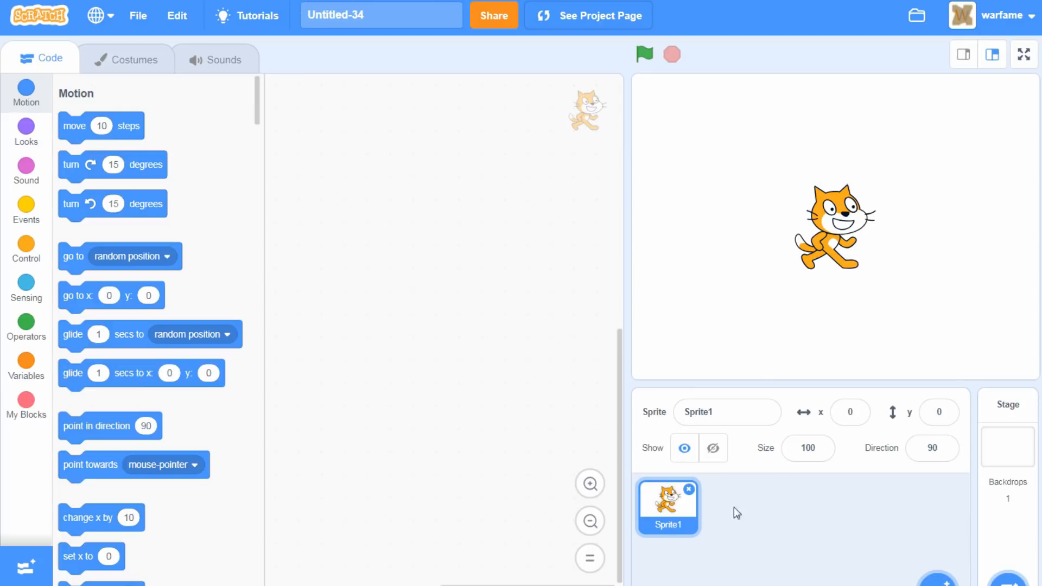
mouse_move(586, 453)
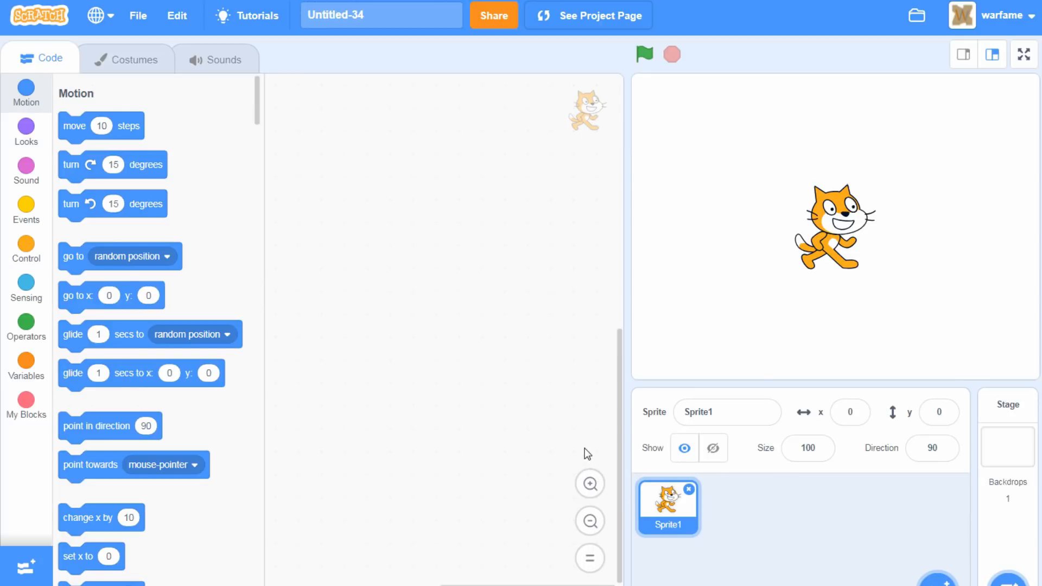
mouse_move(360, 286)
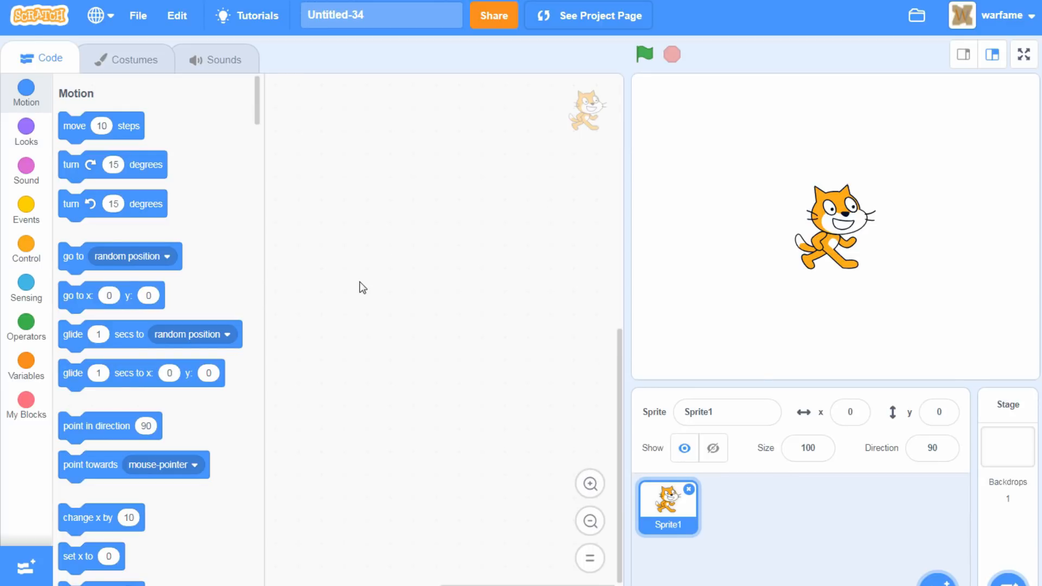
mouse_move(573, 404)
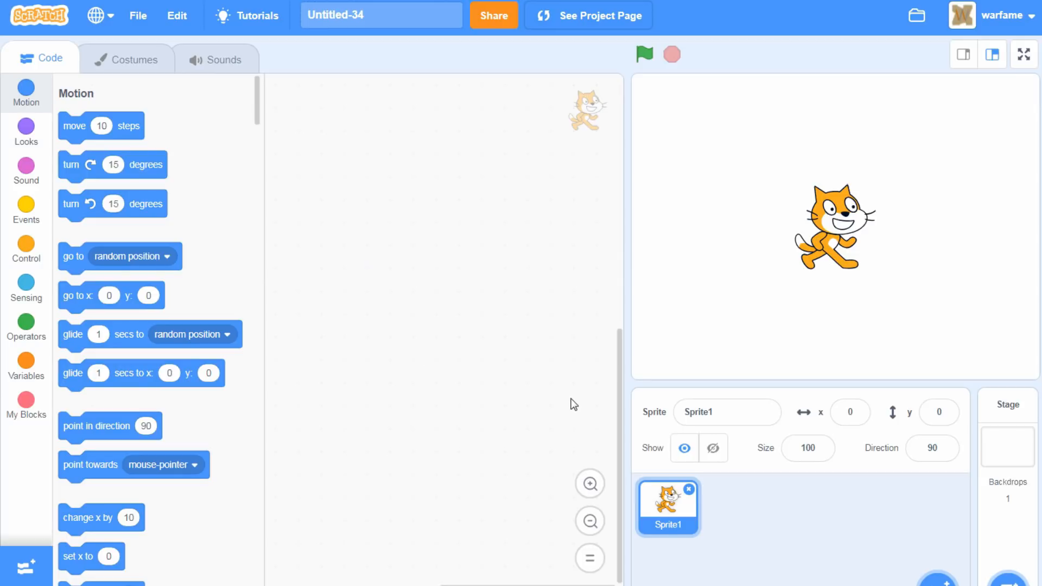
mouse_move(541, 319)
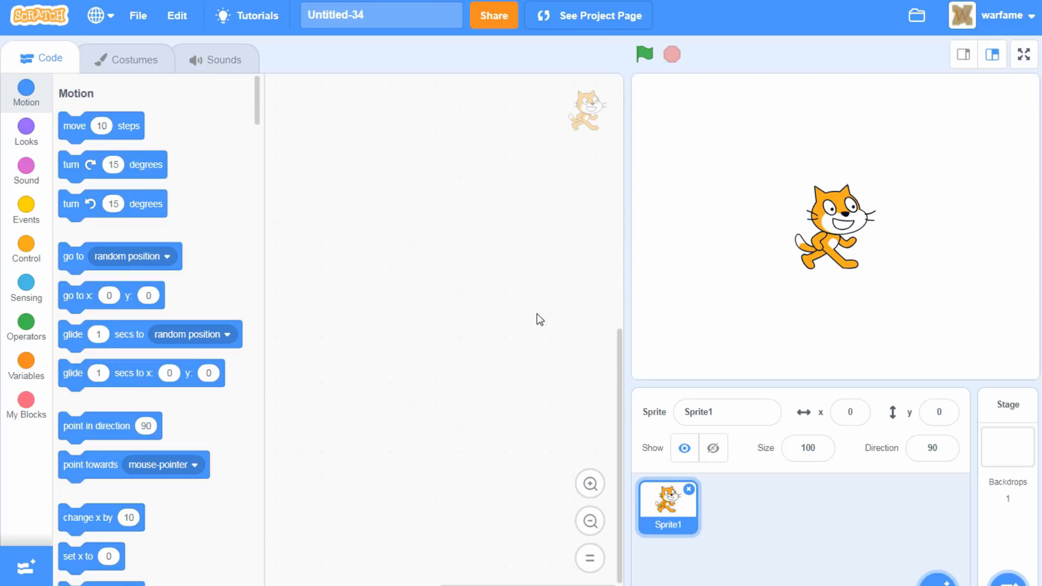
mouse_move(362, 204)
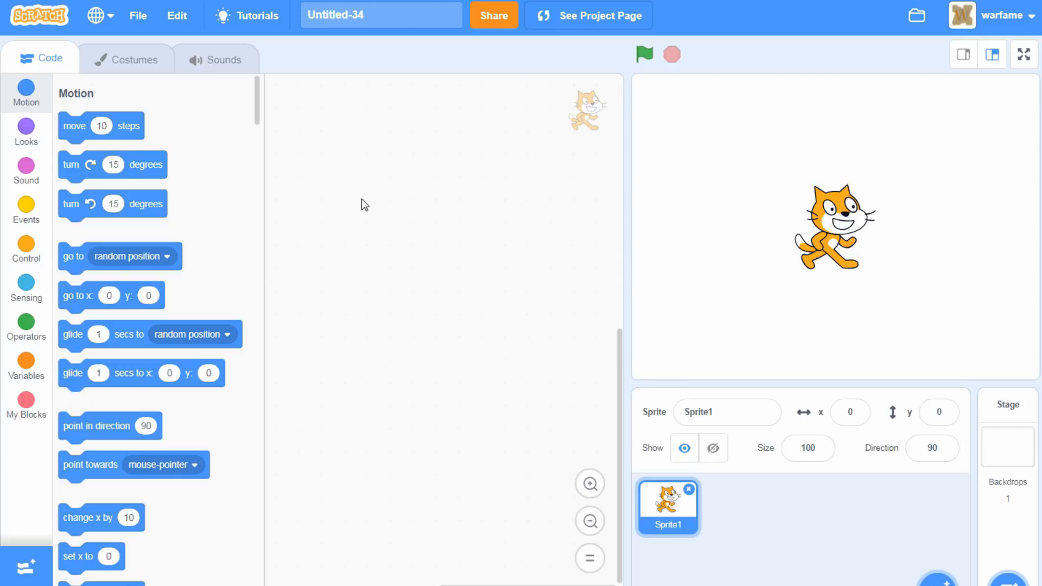
mouse_move(447, 396)
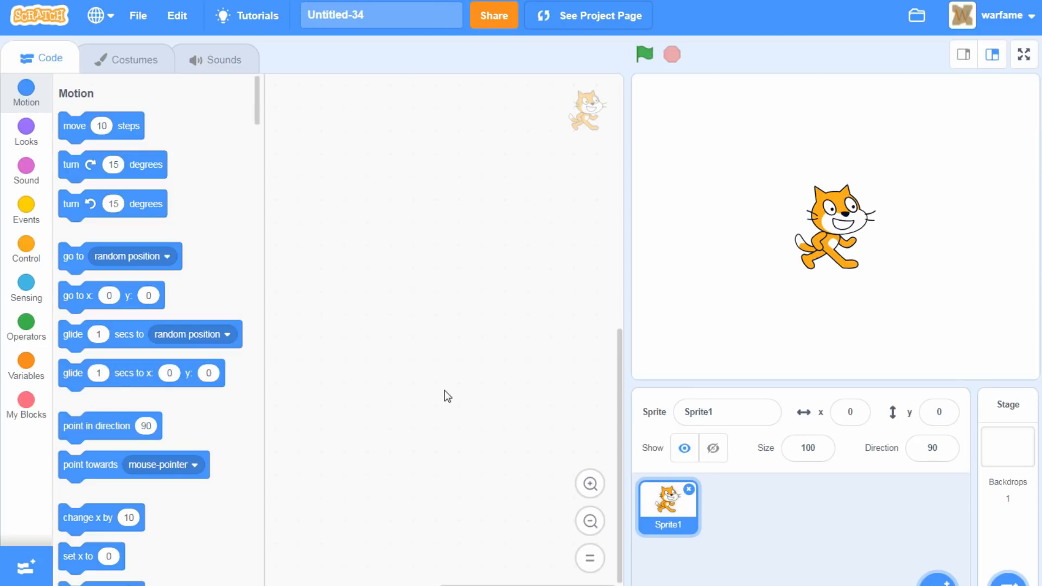
mouse_move(395, 354)
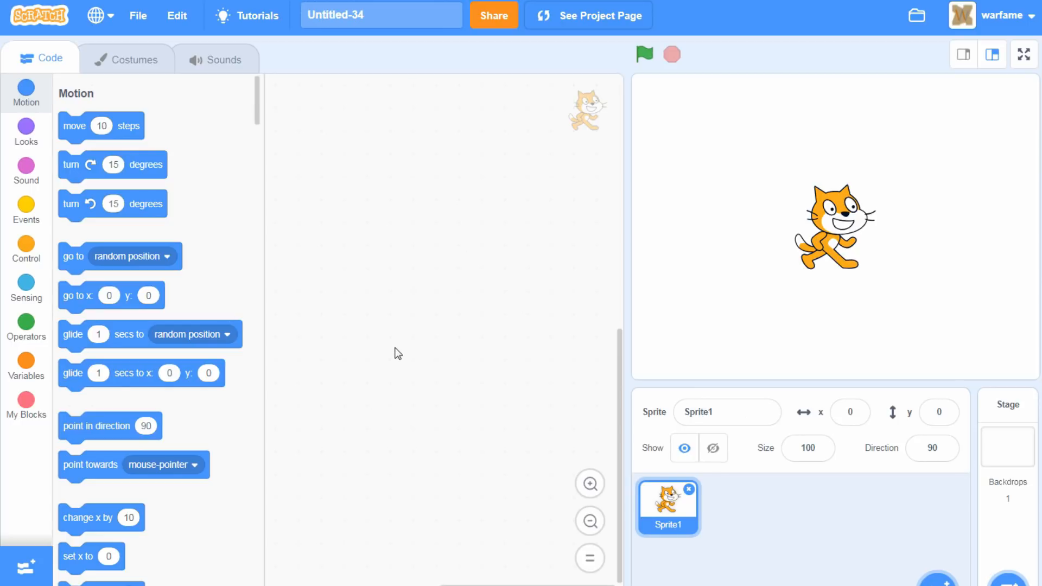
mouse_move(416, 89)
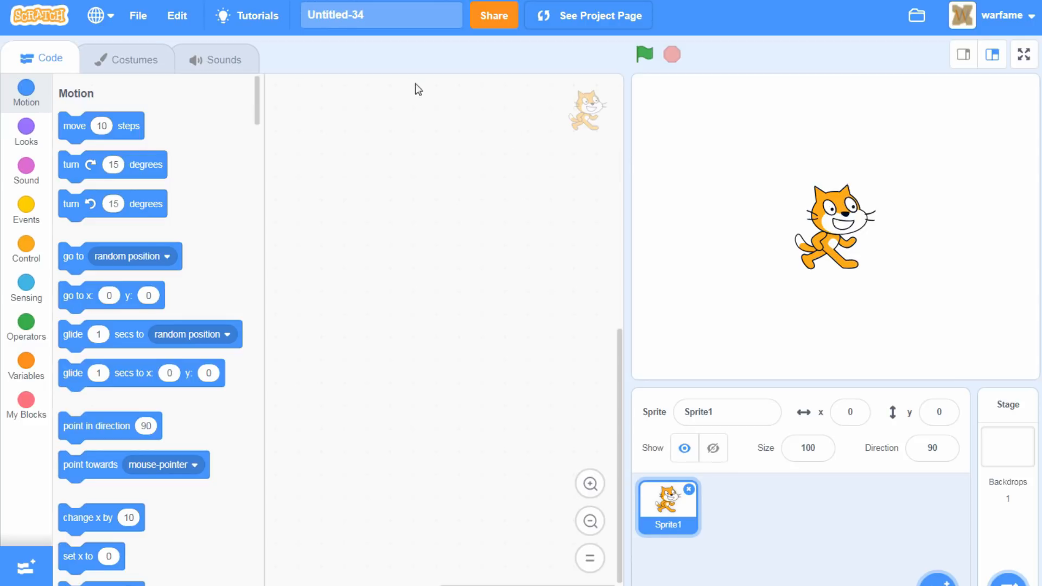
mouse_move(440, 87)
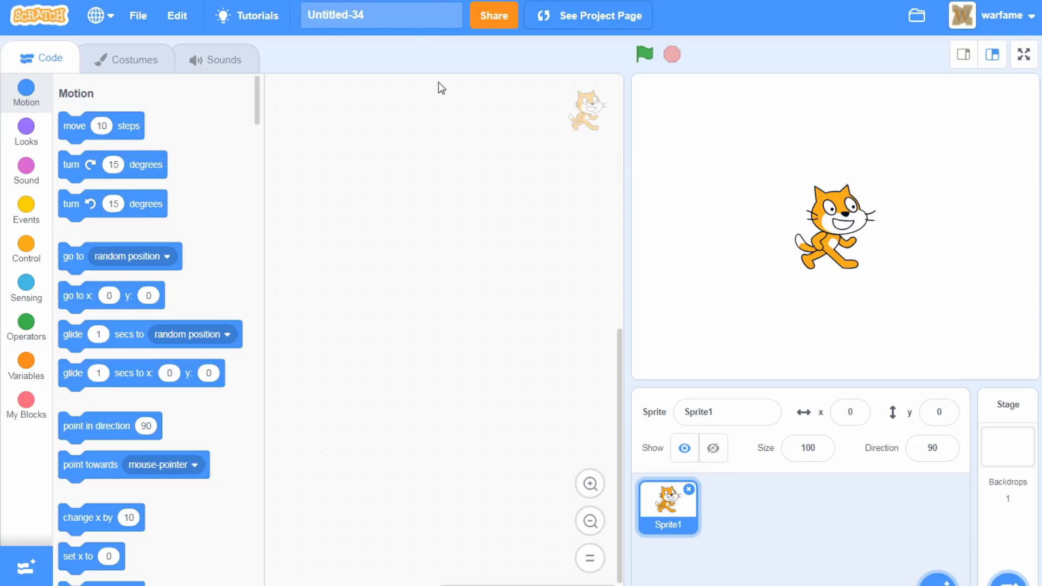
mouse_move(443, 106)
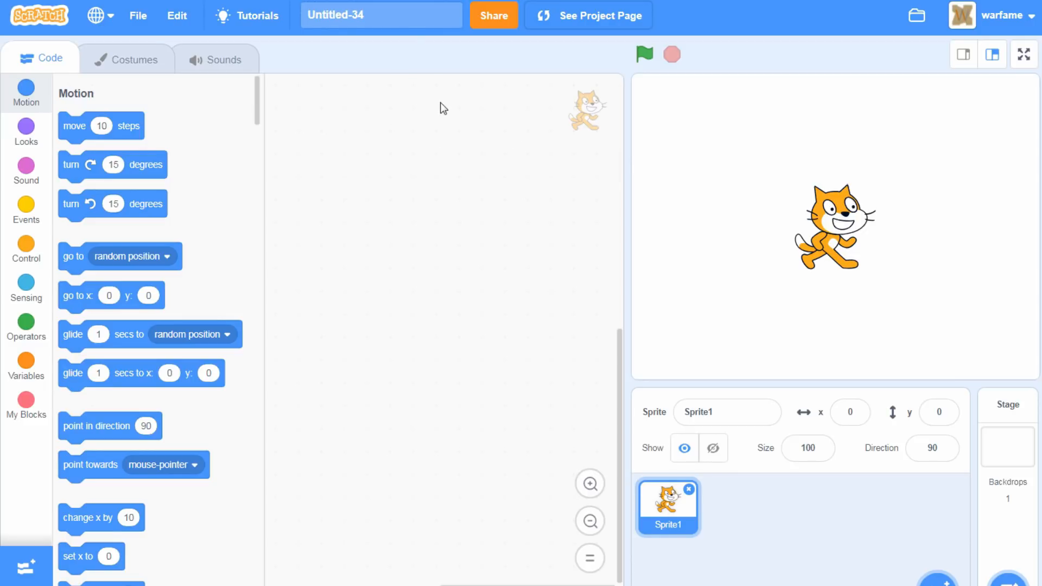
mouse_move(526, 245)
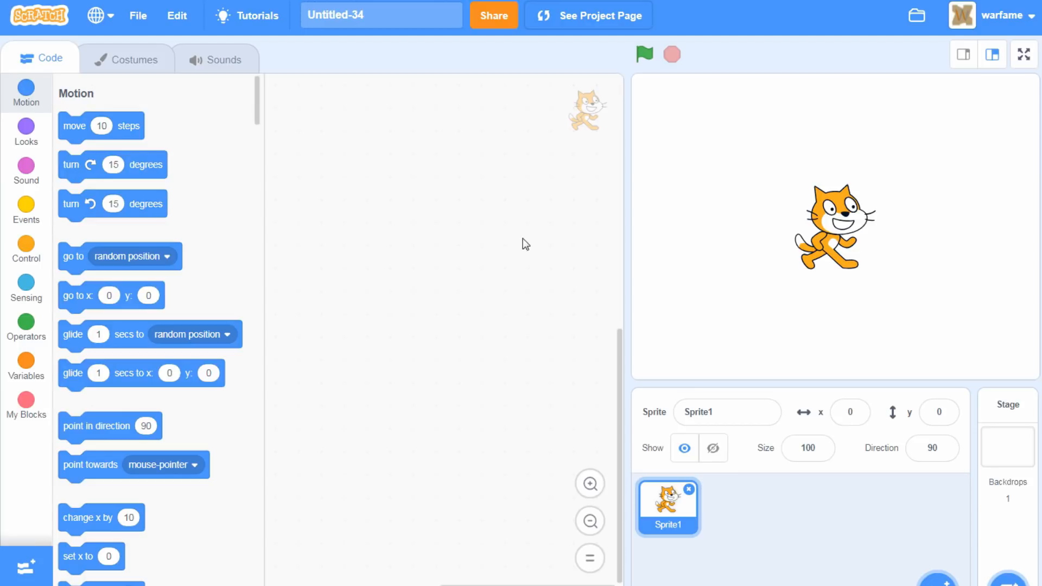
mouse_move(618, 207)
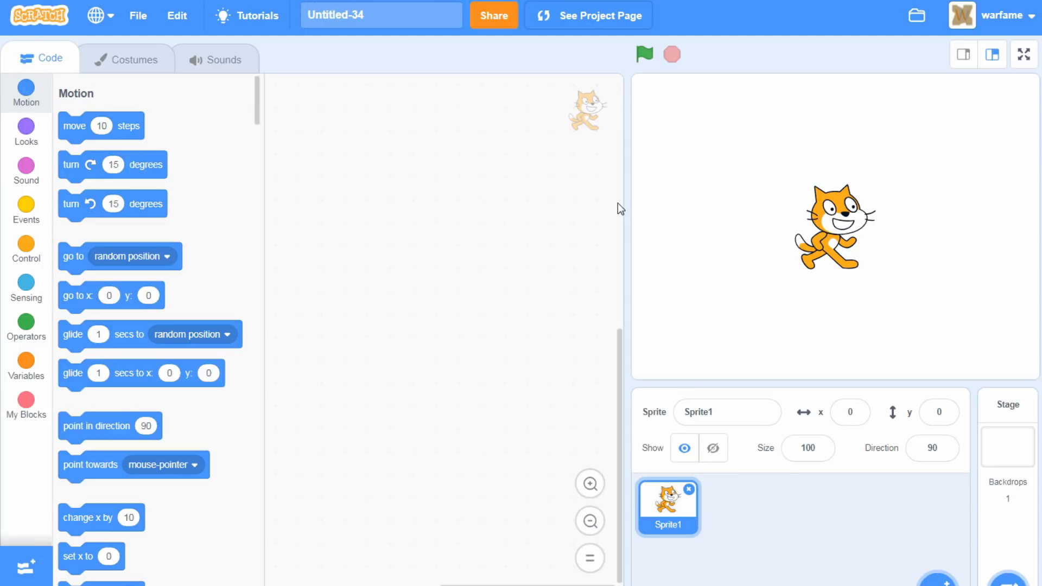
mouse_move(454, 170)
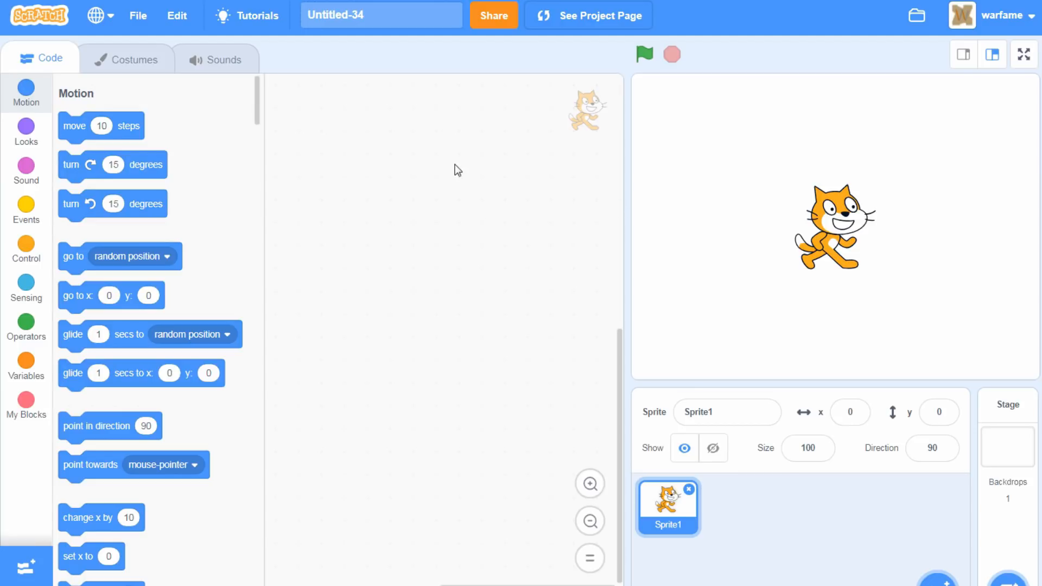
mouse_move(447, 165)
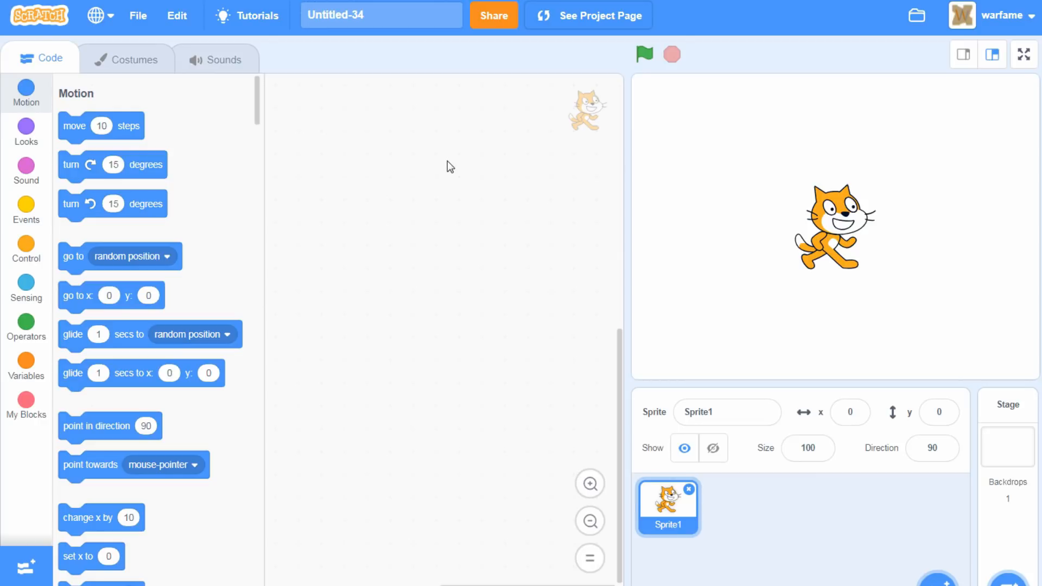
mouse_move(169, 351)
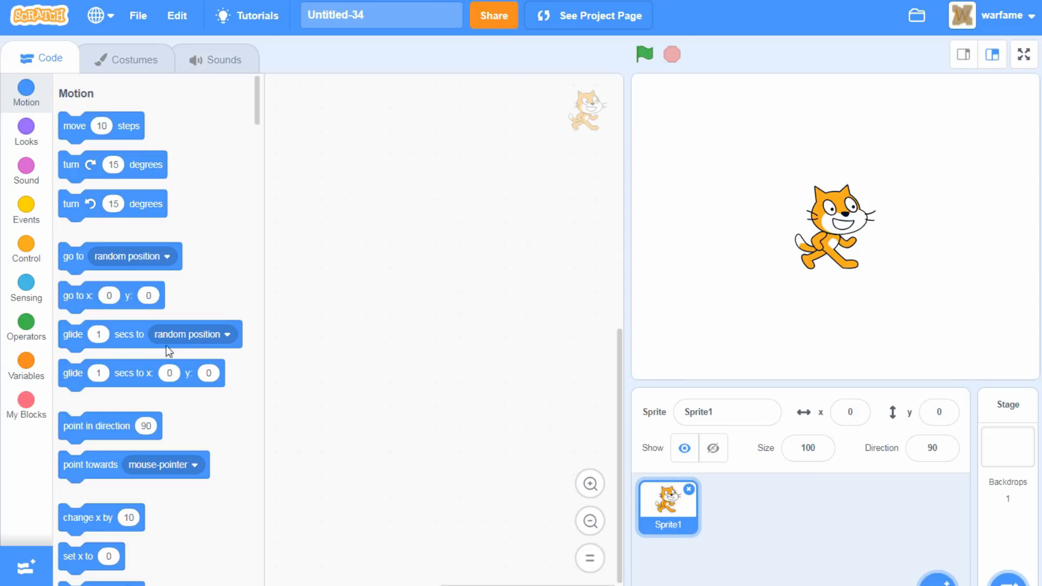
mouse_move(364, 221)
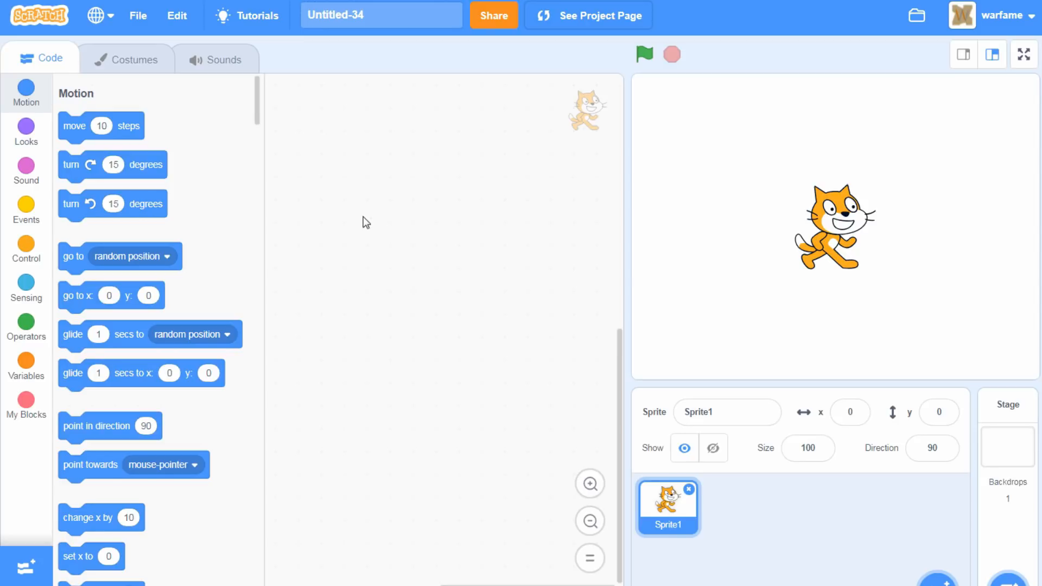
mouse_move(426, 216)
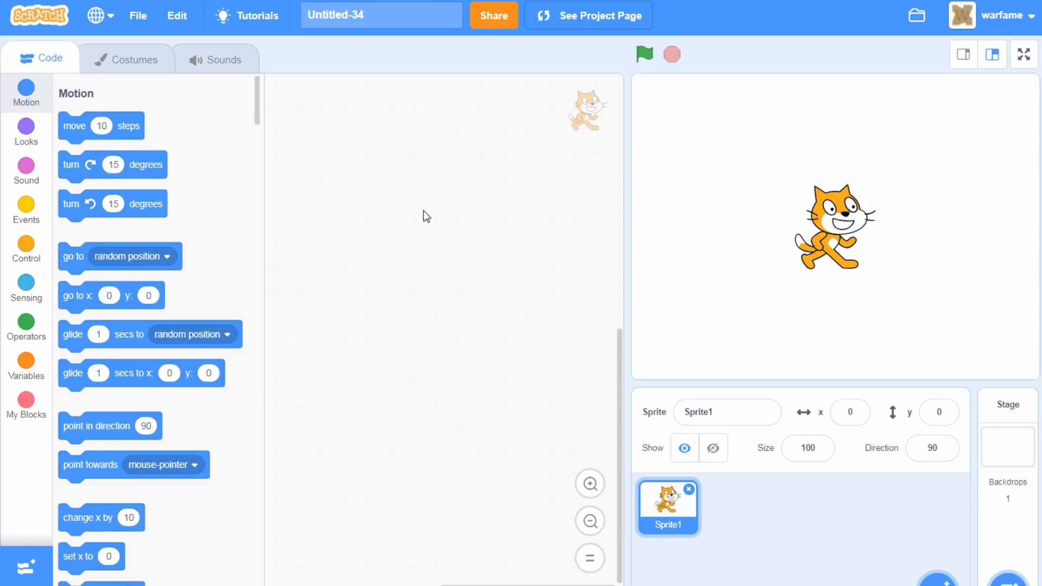
mouse_move(468, 261)
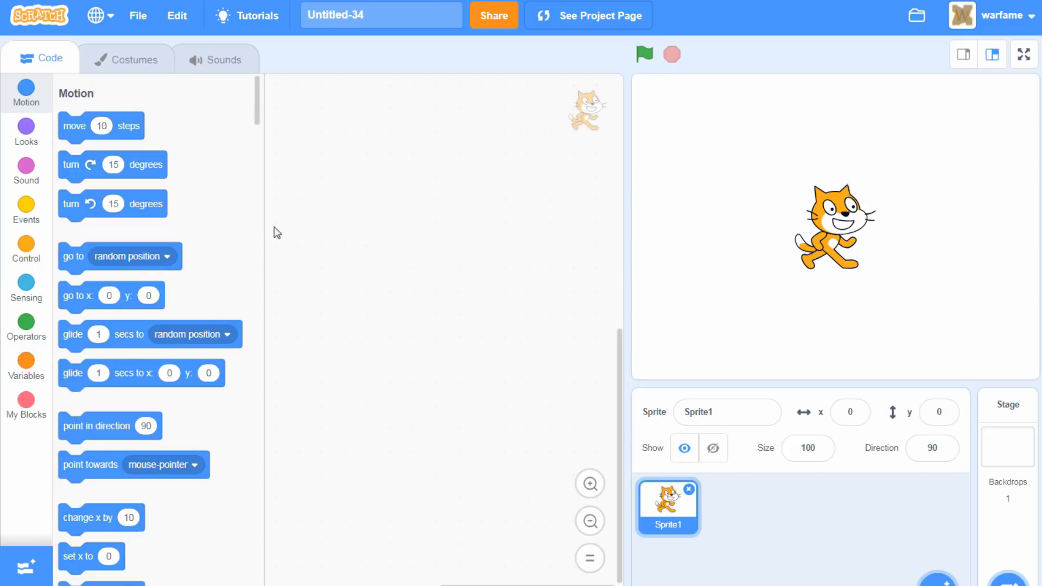
mouse_move(476, 222)
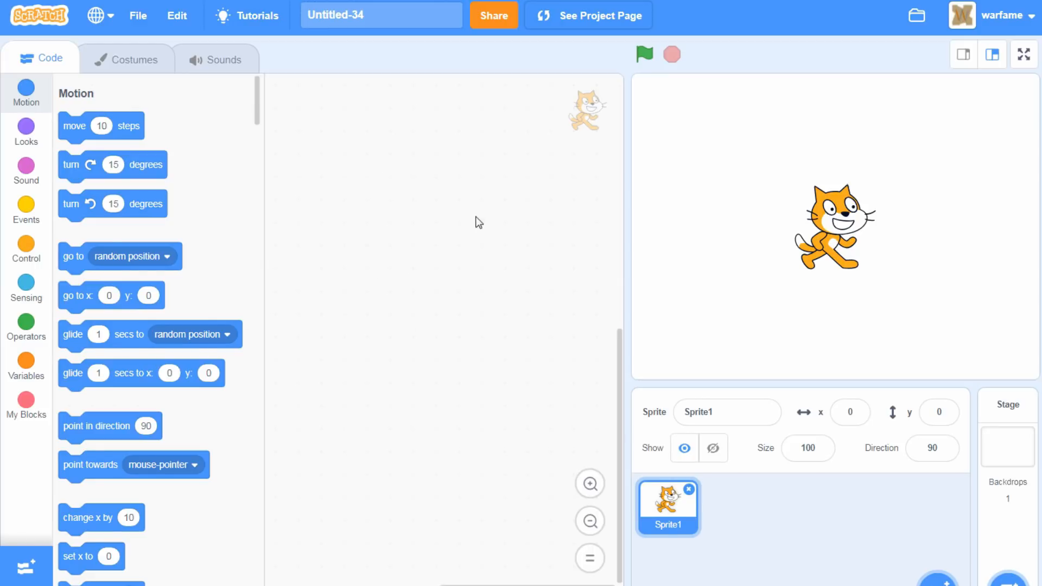
mouse_move(550, 237)
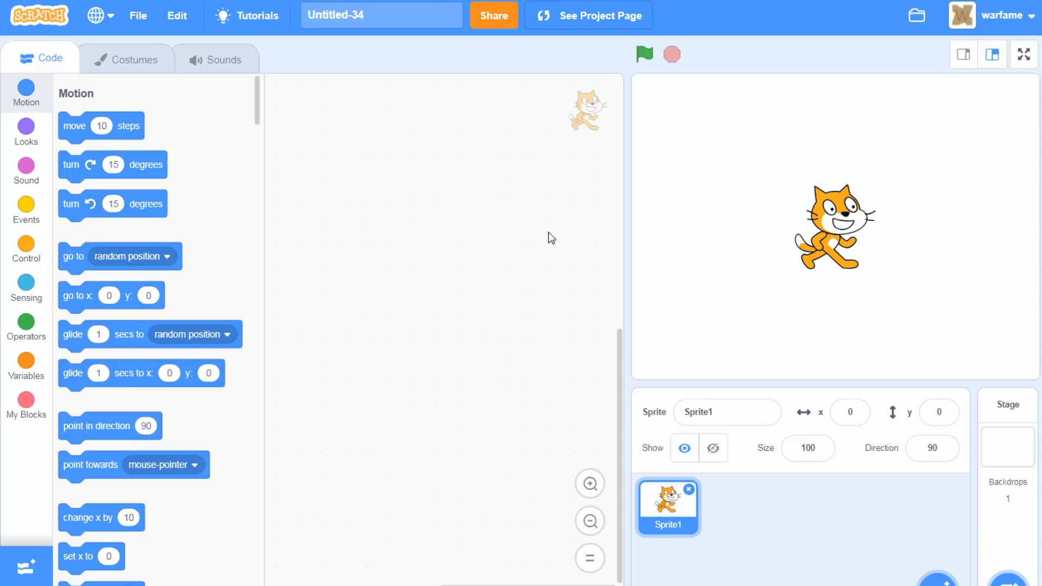
mouse_move(547, 222)
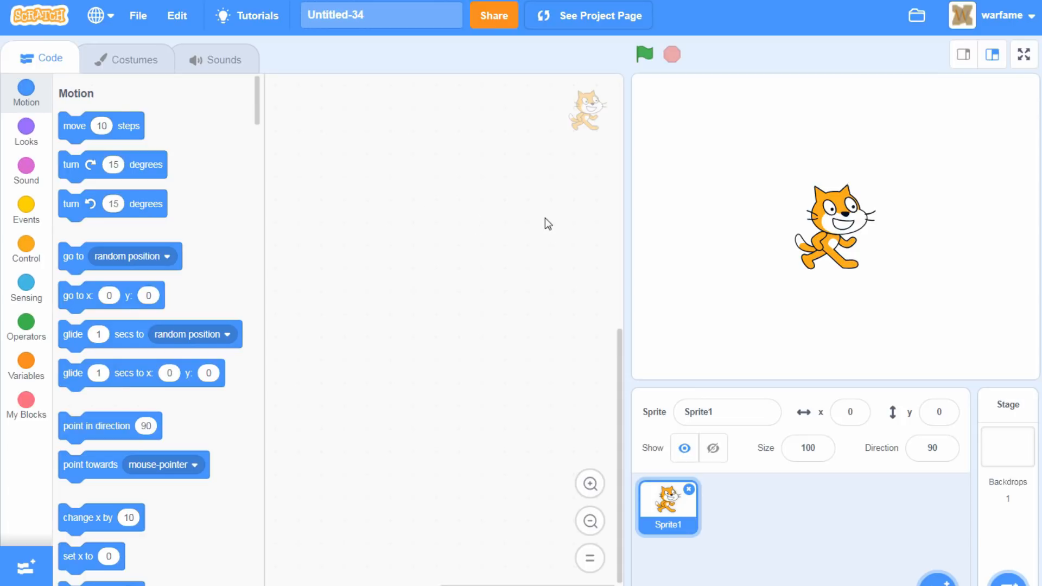
mouse_move(484, 348)
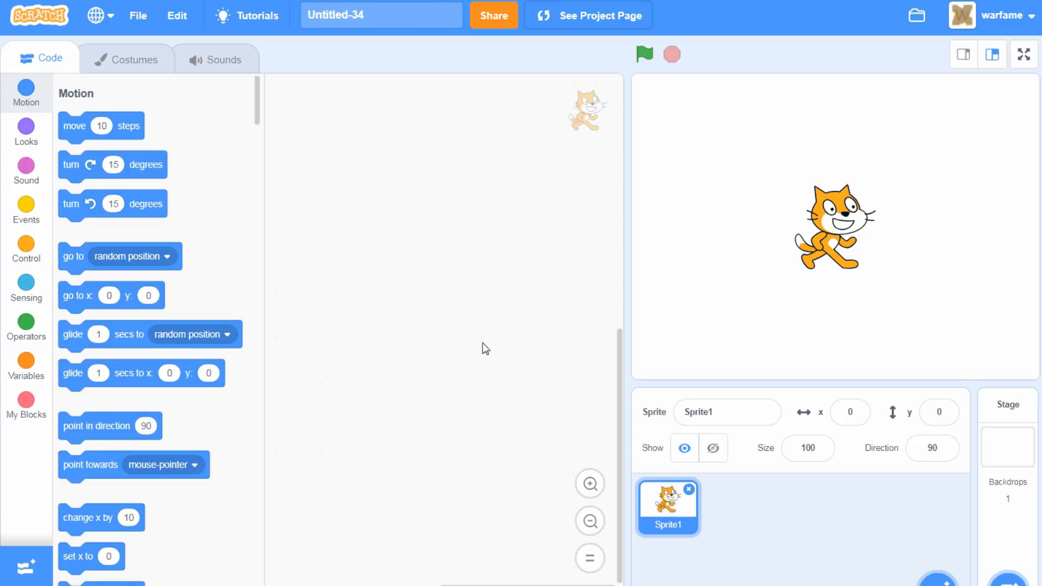
mouse_move(124, 413)
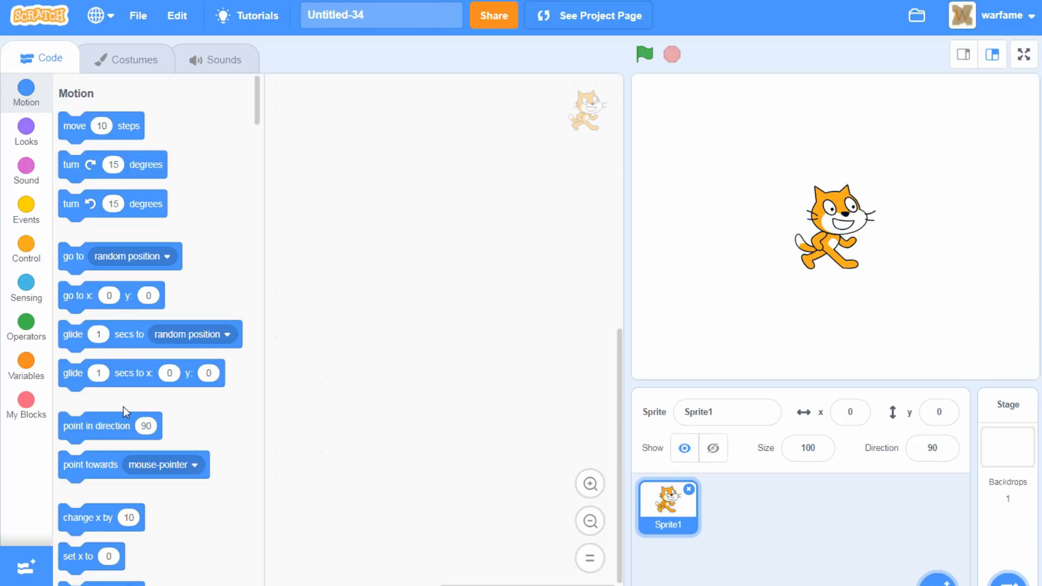
mouse_move(339, 367)
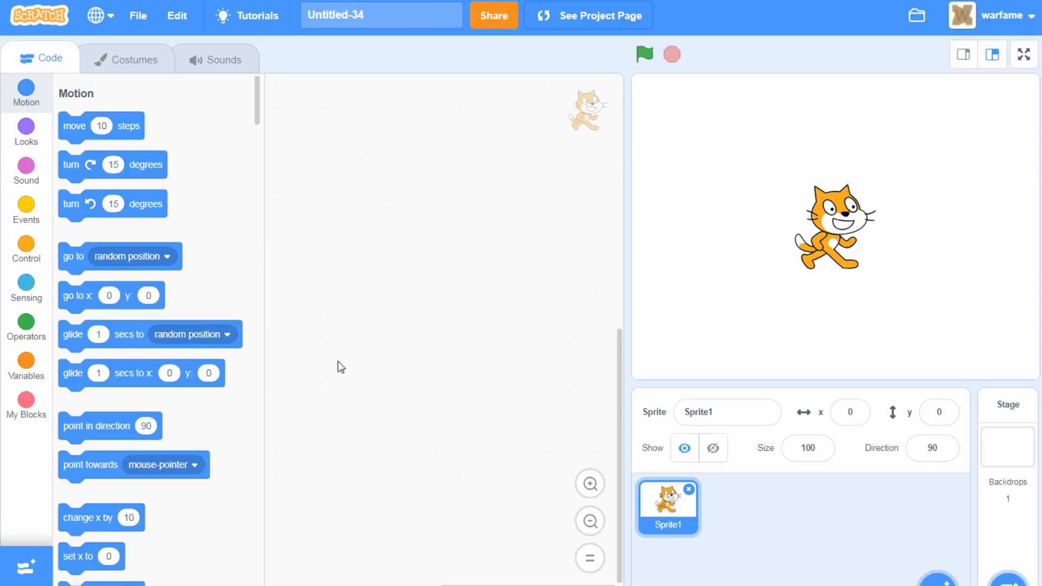
mouse_move(409, 291)
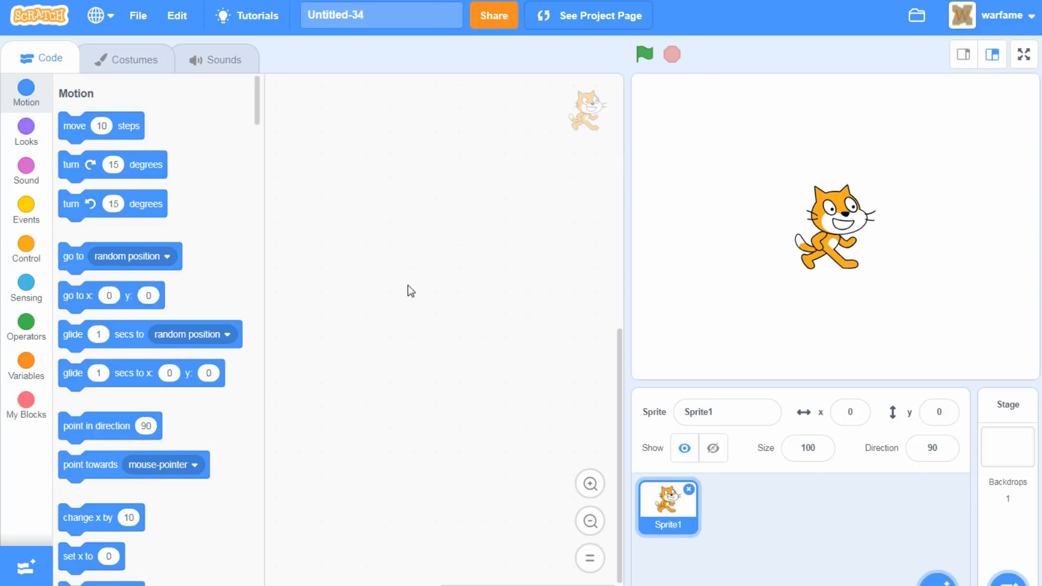
mouse_move(312, 382)
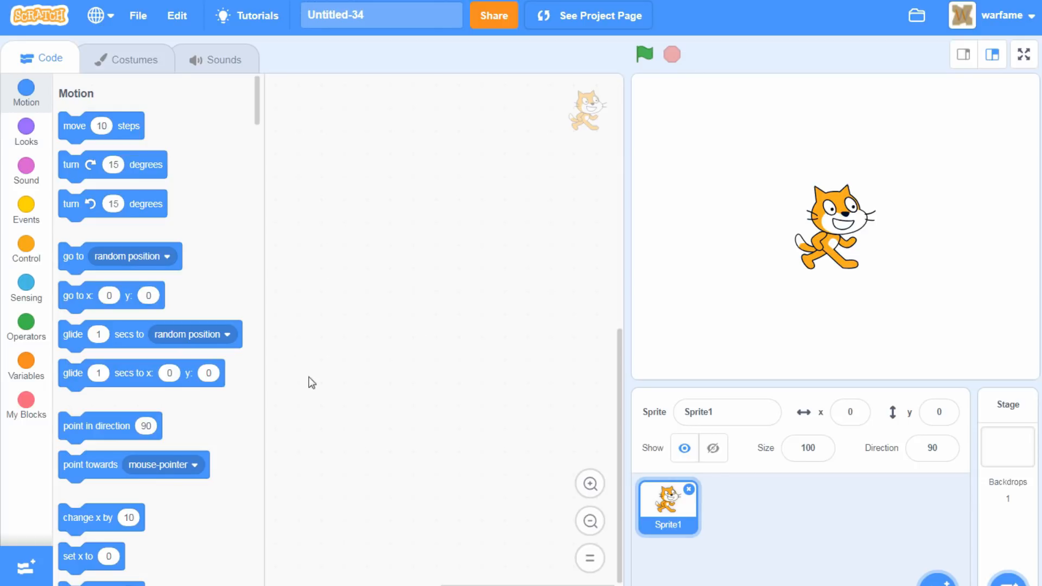
mouse_move(275, 92)
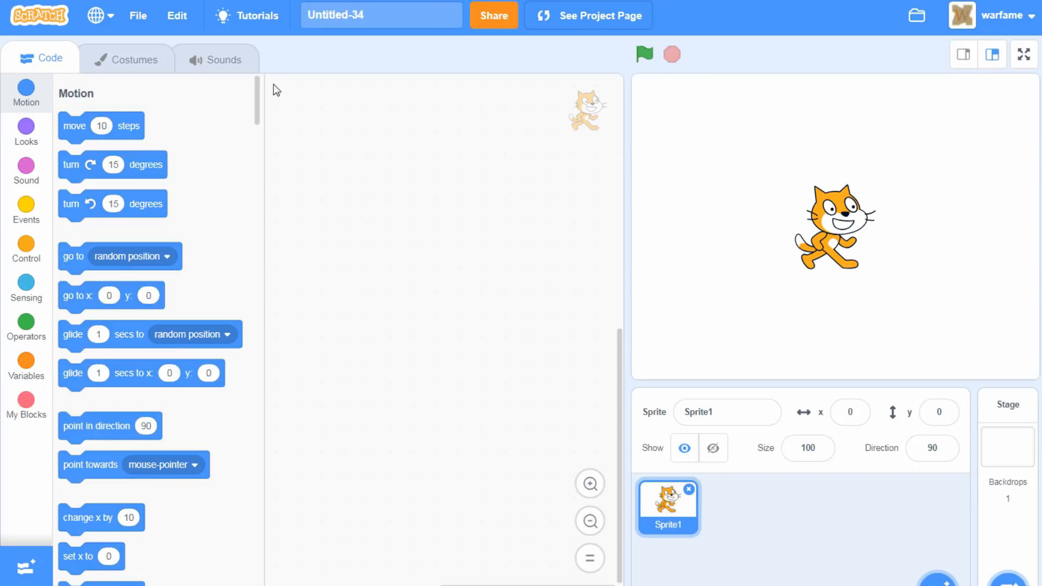
- Build a script: when green flag clicked, move 10 steps, then an empty forever loop
left_click_drag(100, 126, 357, 202)
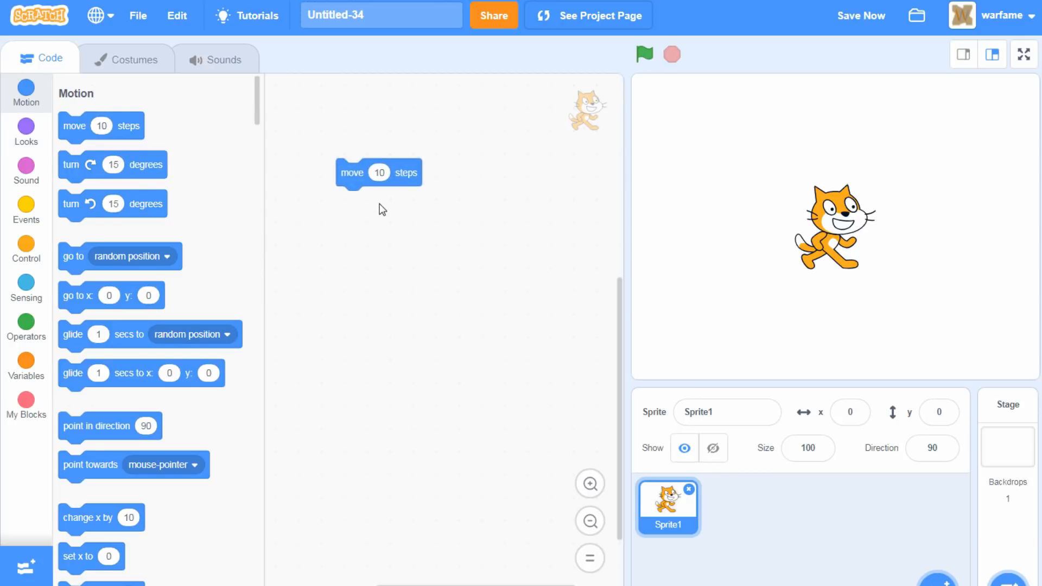
left_click(26, 209)
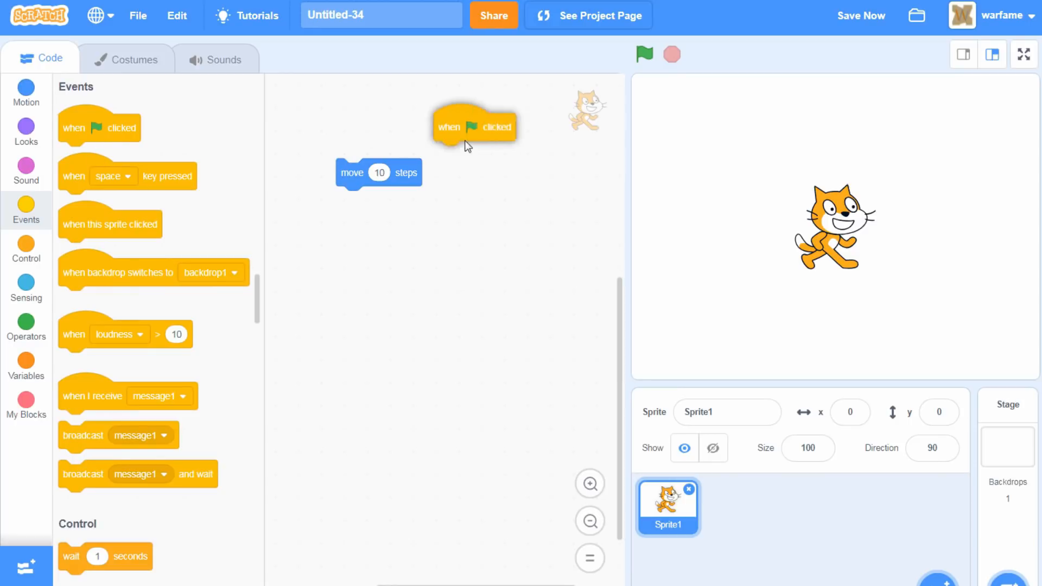
left_click(26, 245)
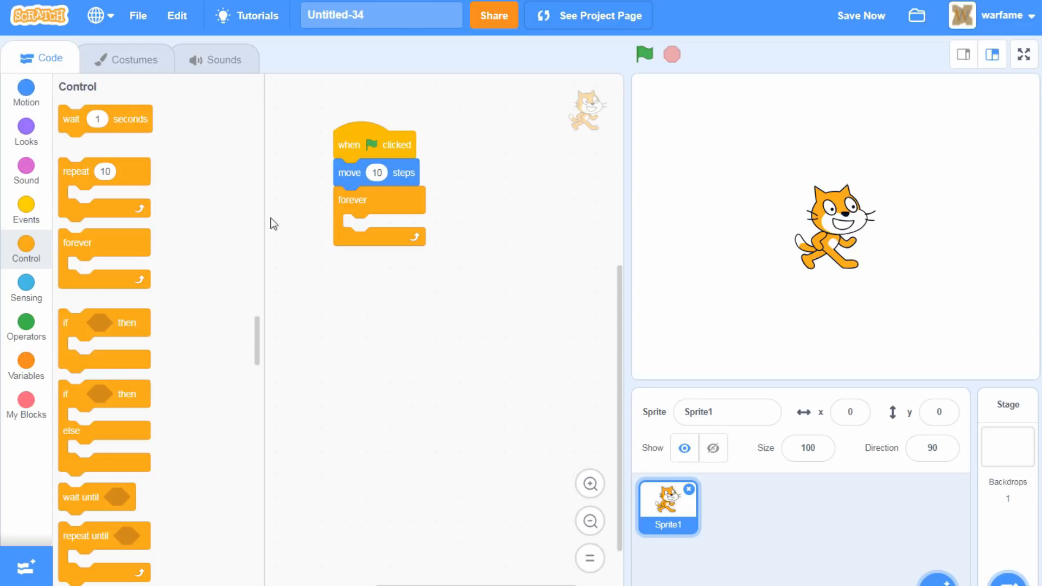
mouse_move(545, 412)
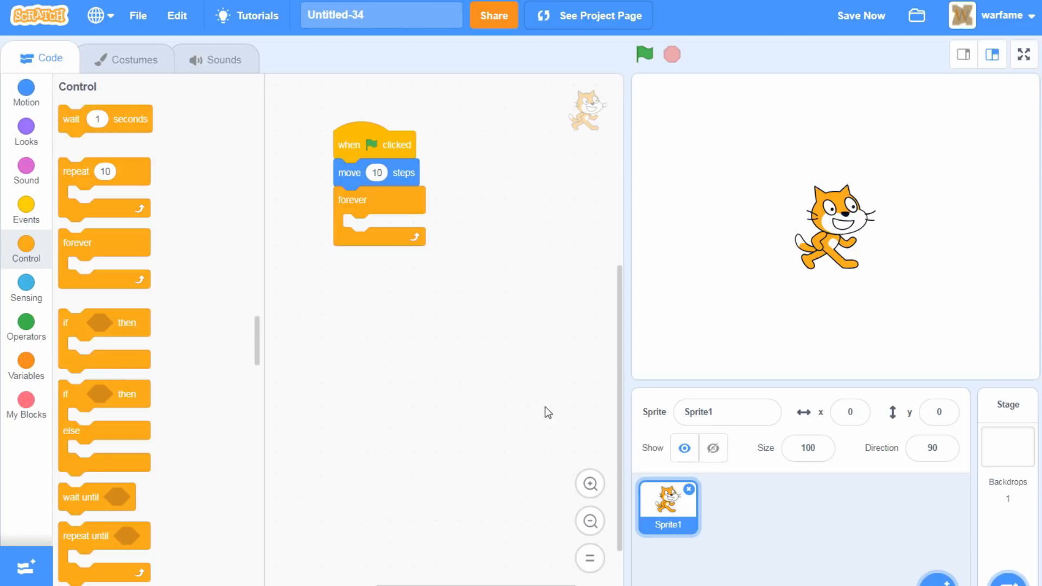
mouse_move(389, 360)
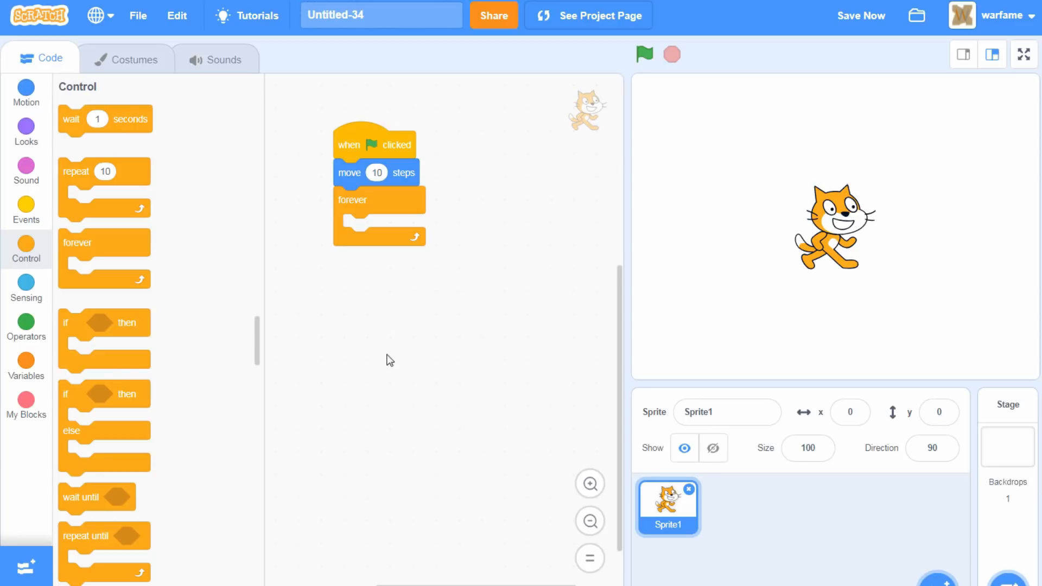
mouse_move(382, 296)
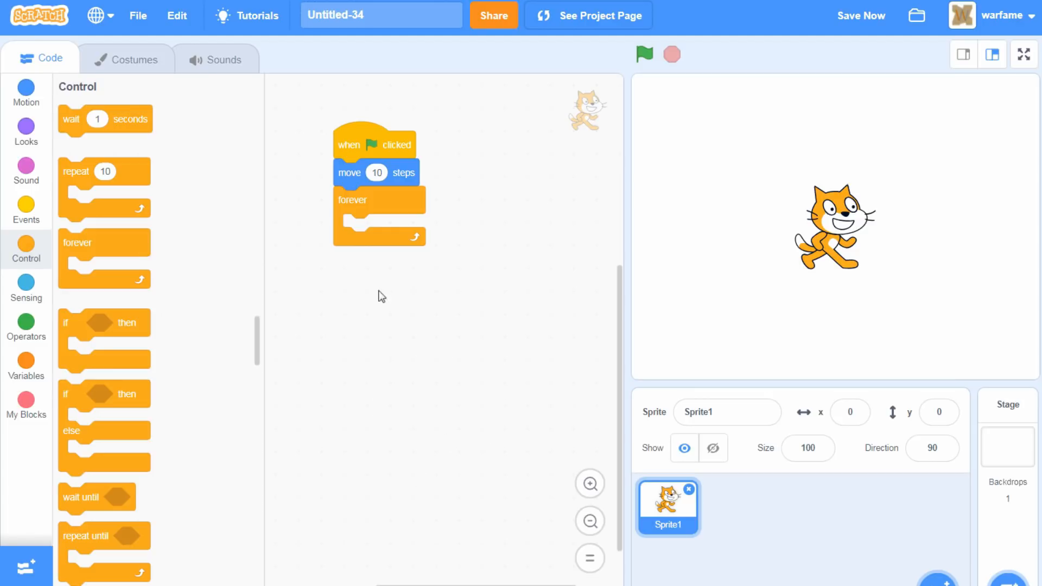
mouse_move(430, 380)
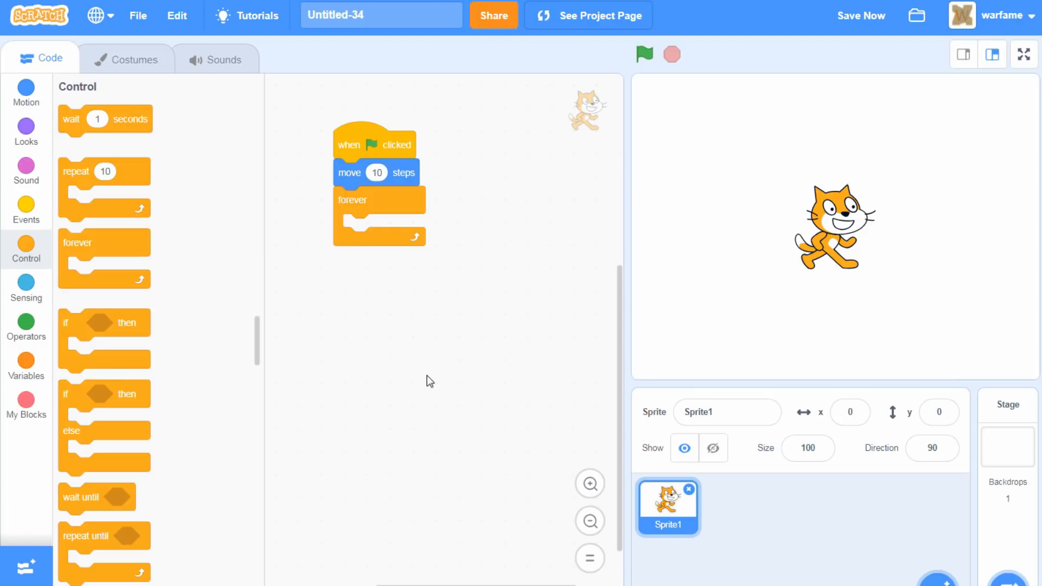
mouse_move(380, 264)
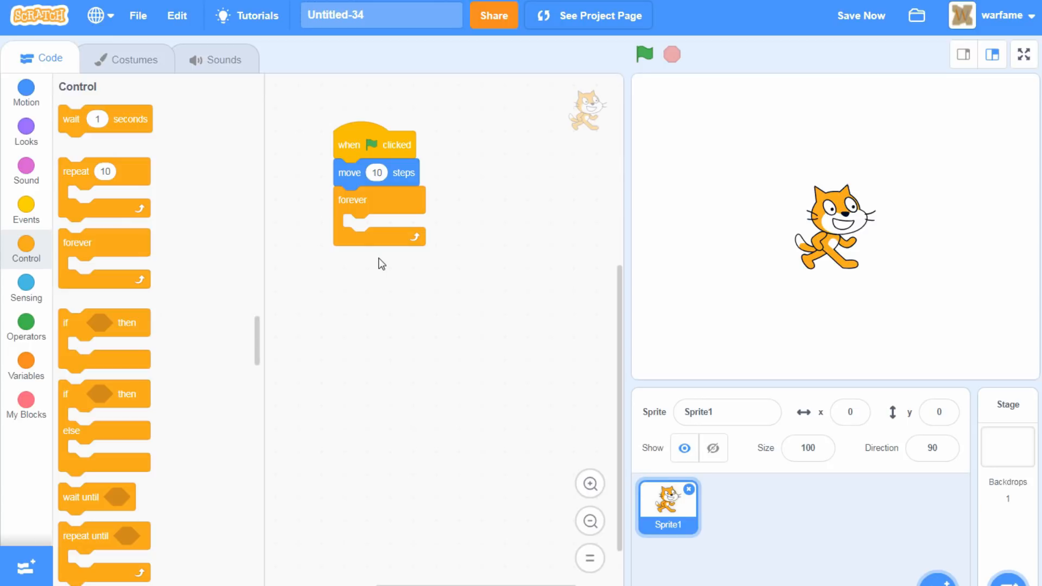
mouse_move(234, 194)
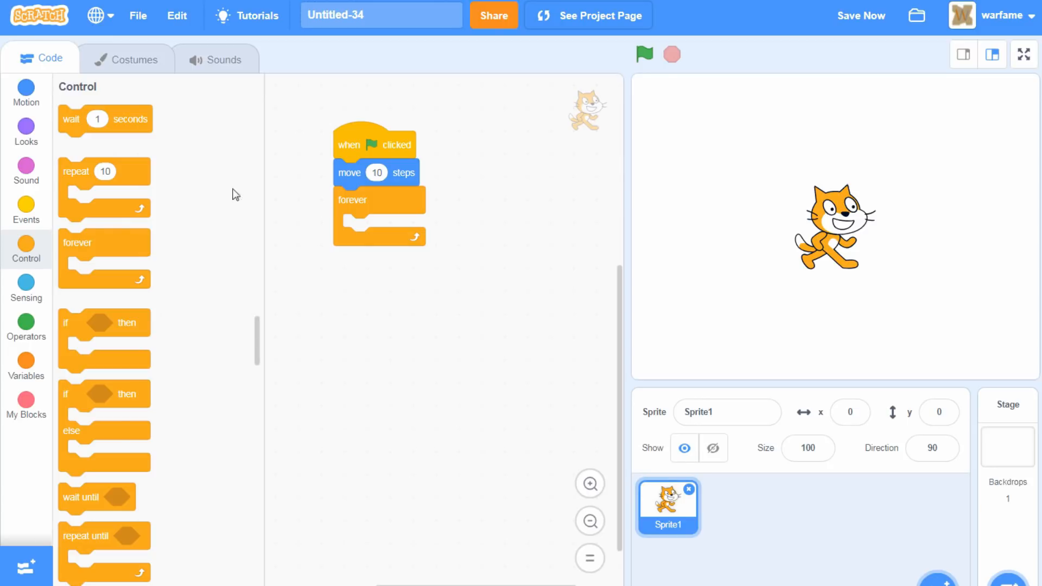
mouse_move(207, 372)
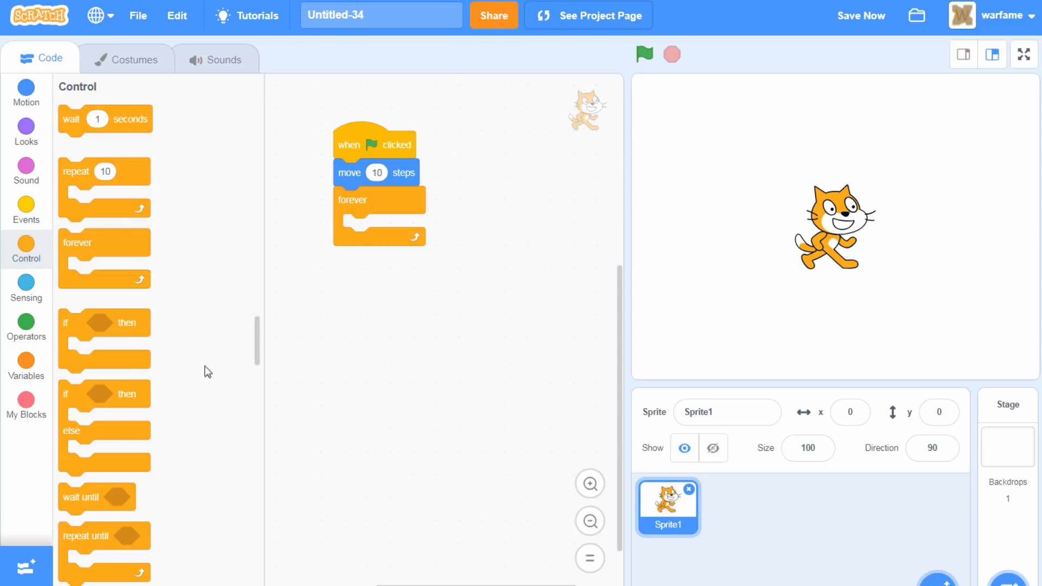
mouse_move(380, 319)
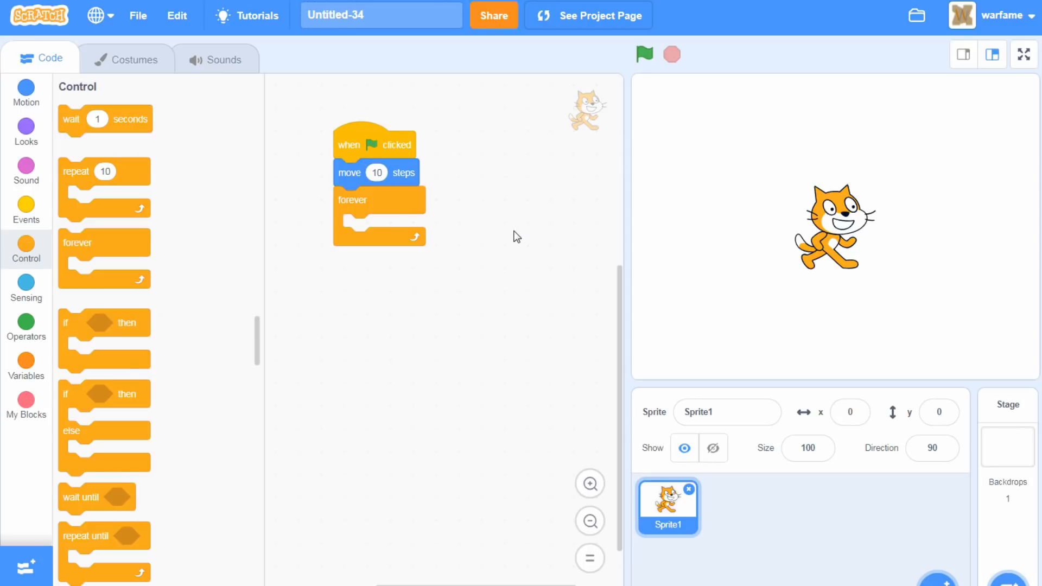
mouse_move(338, 204)
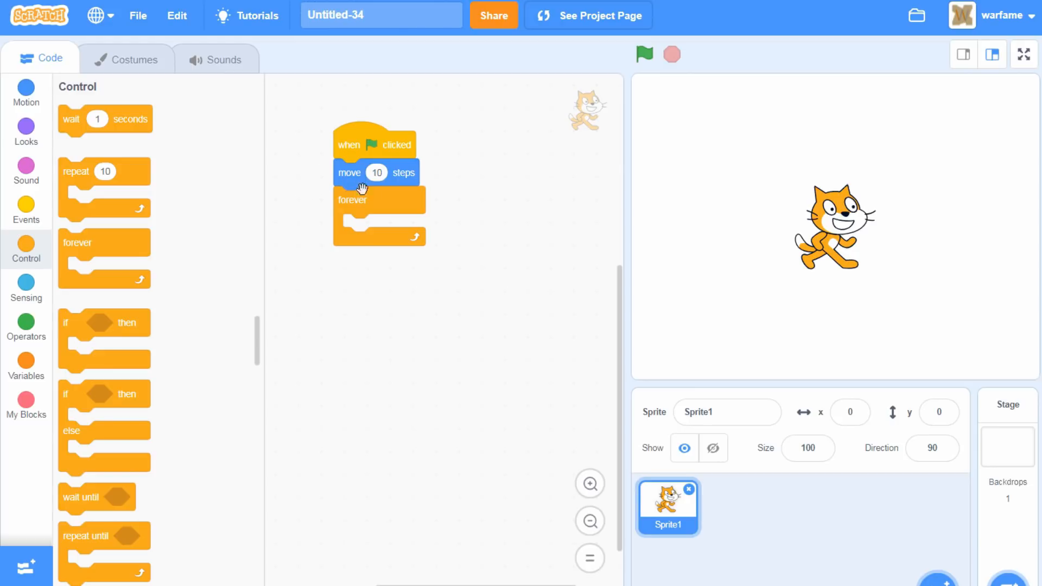
mouse_move(416, 345)
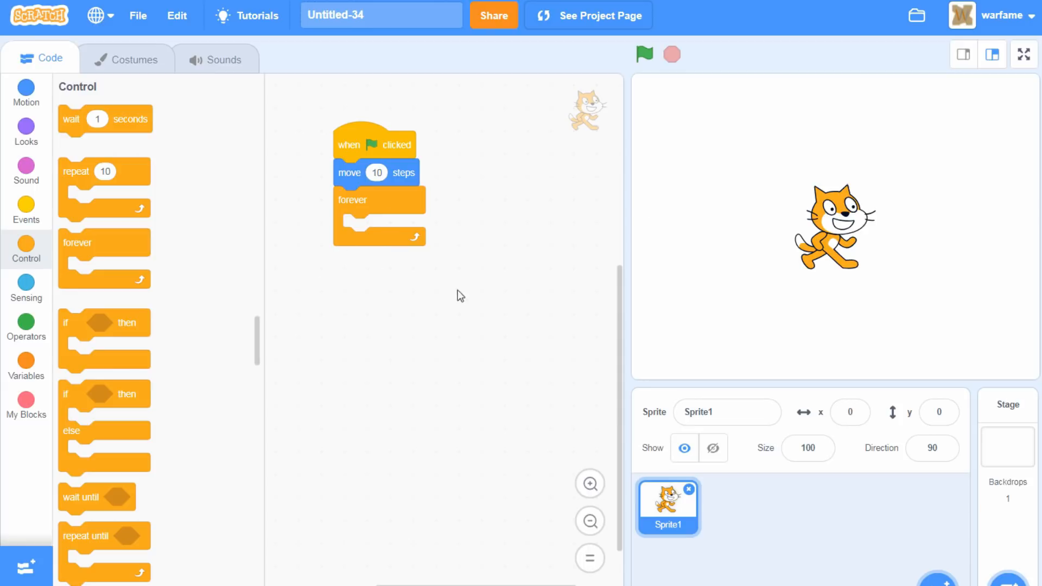
left_click(26, 94)
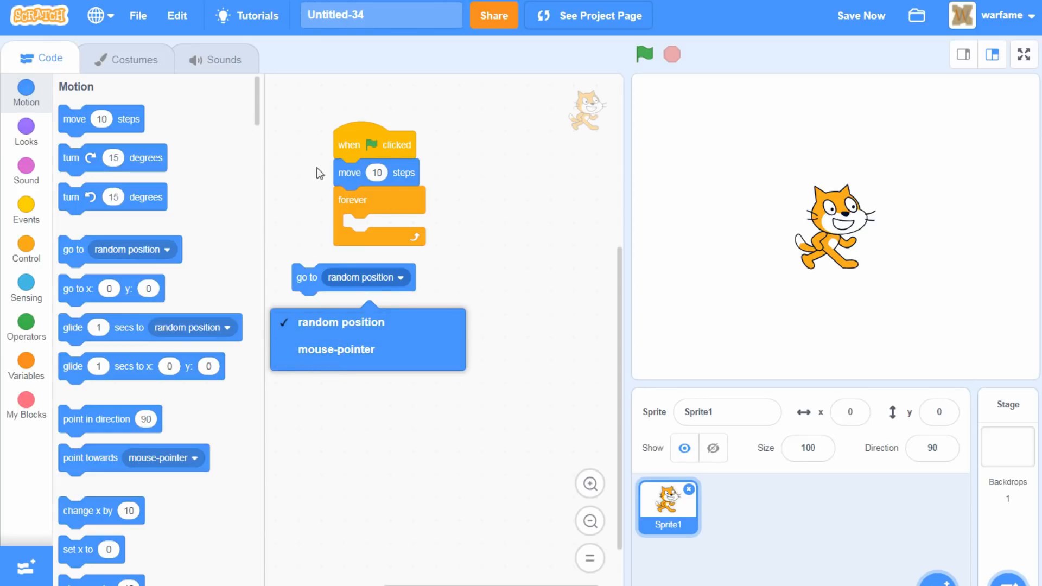
mouse_move(354, 316)
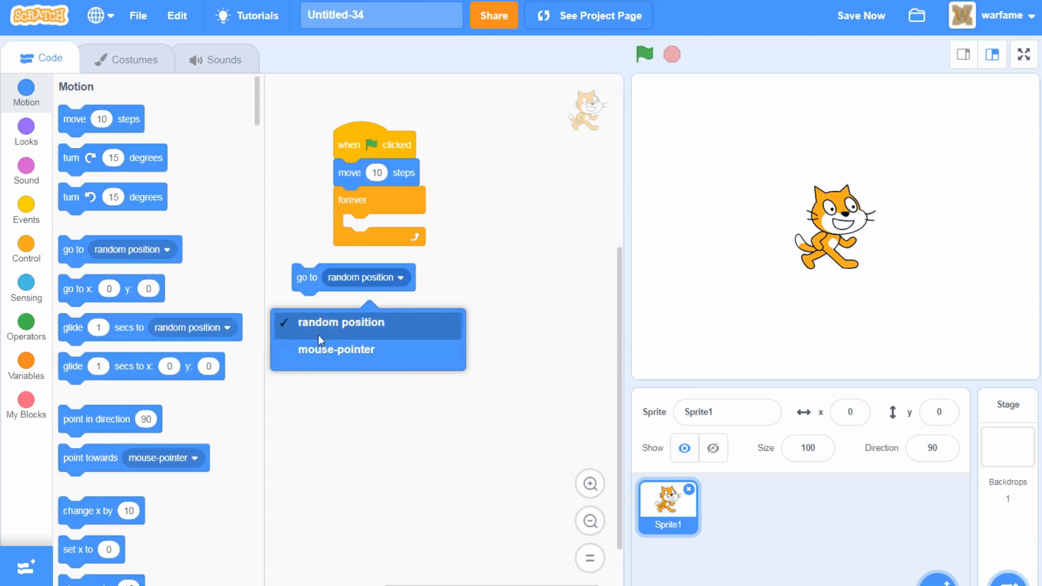
left_click(340, 323)
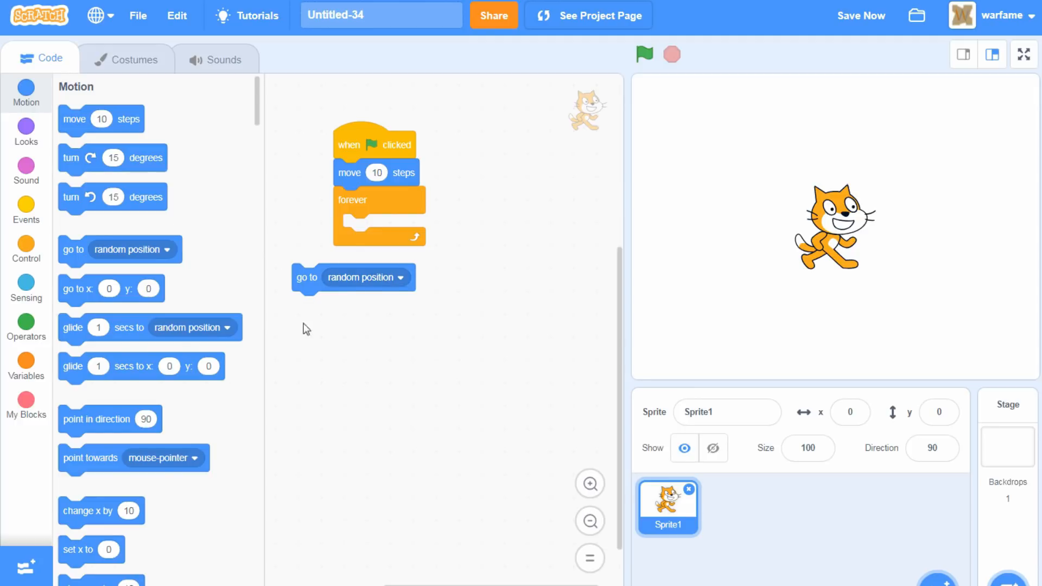
left_click_drag(306, 276, 254, 285)
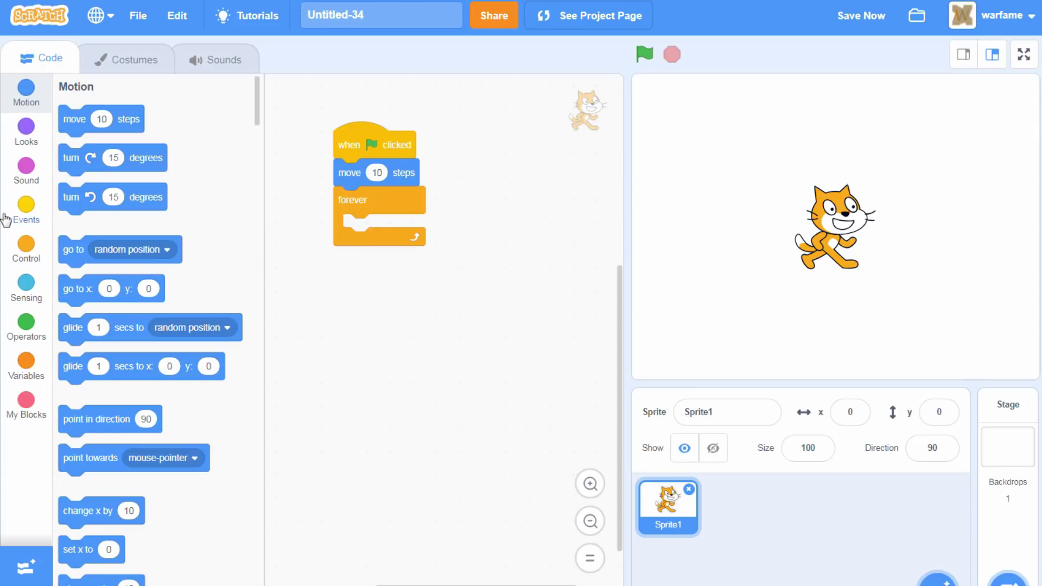
- Pull the forever loop off the move block and attach it under the green-flag hat
left_click(26, 204)
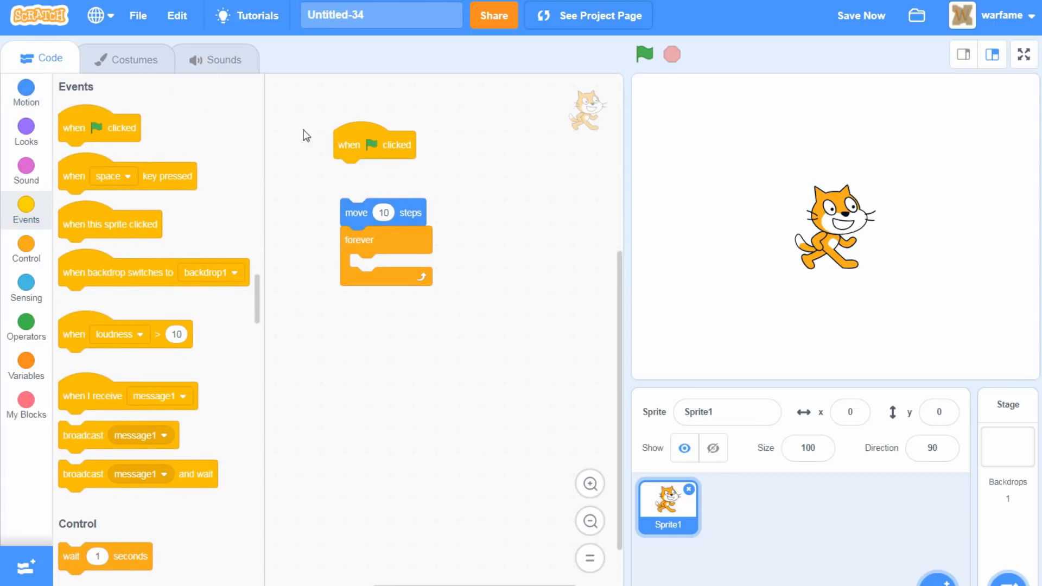
left_click_drag(359, 239, 455, 157)
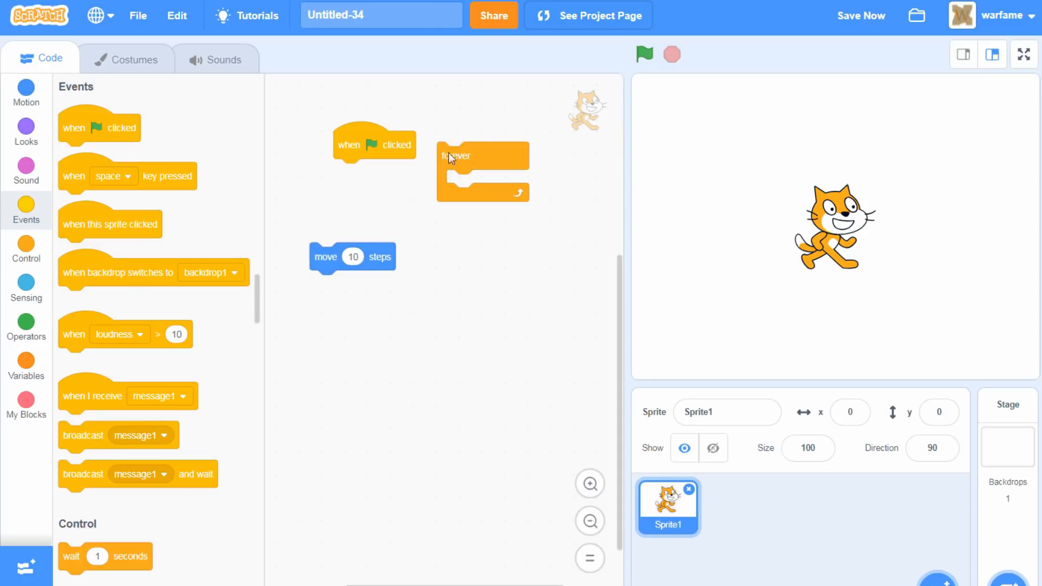
left_click_drag(454, 155, 409, 145)
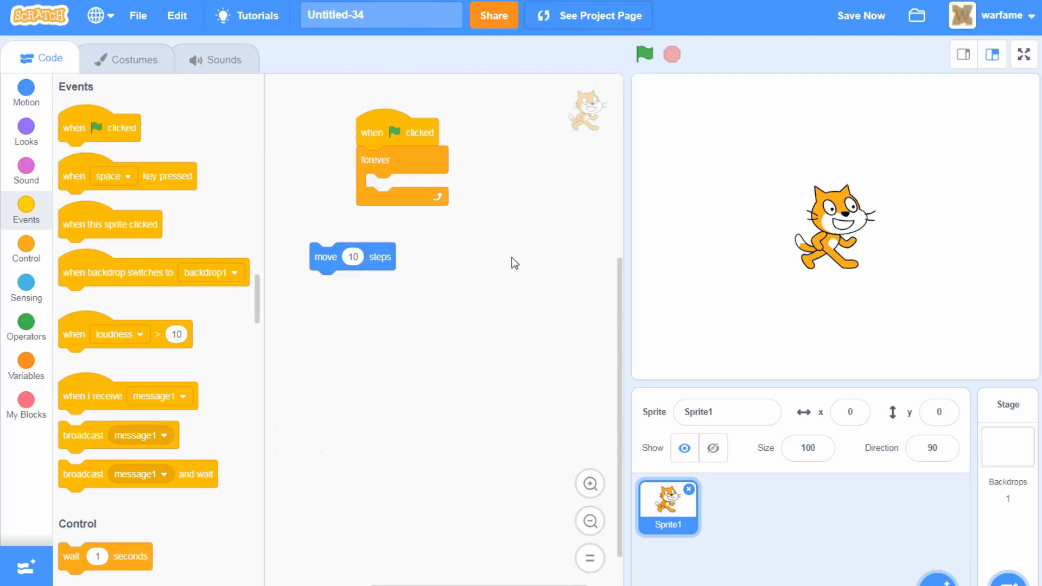
mouse_move(488, 225)
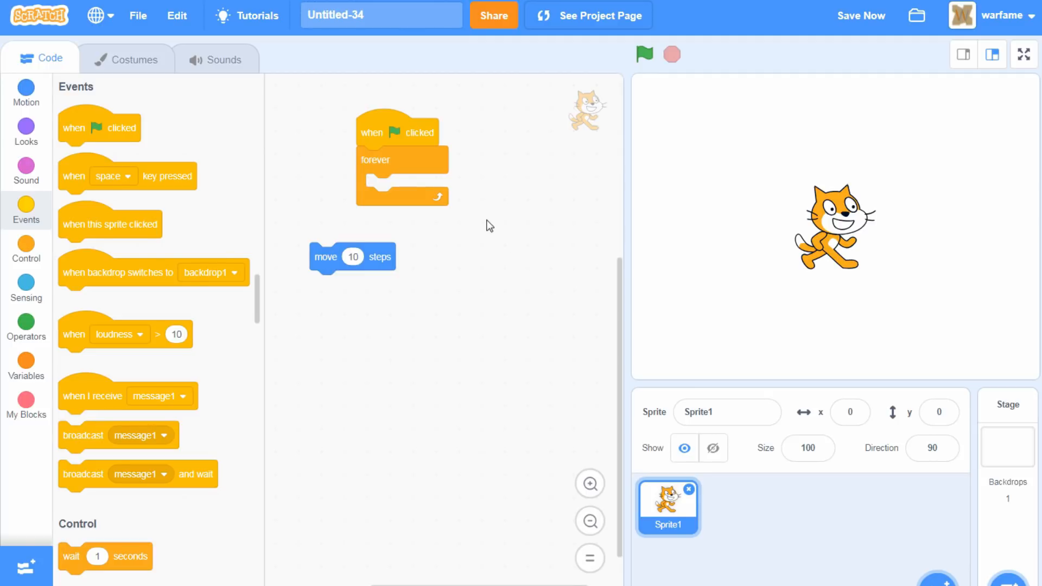
mouse_move(401, 354)
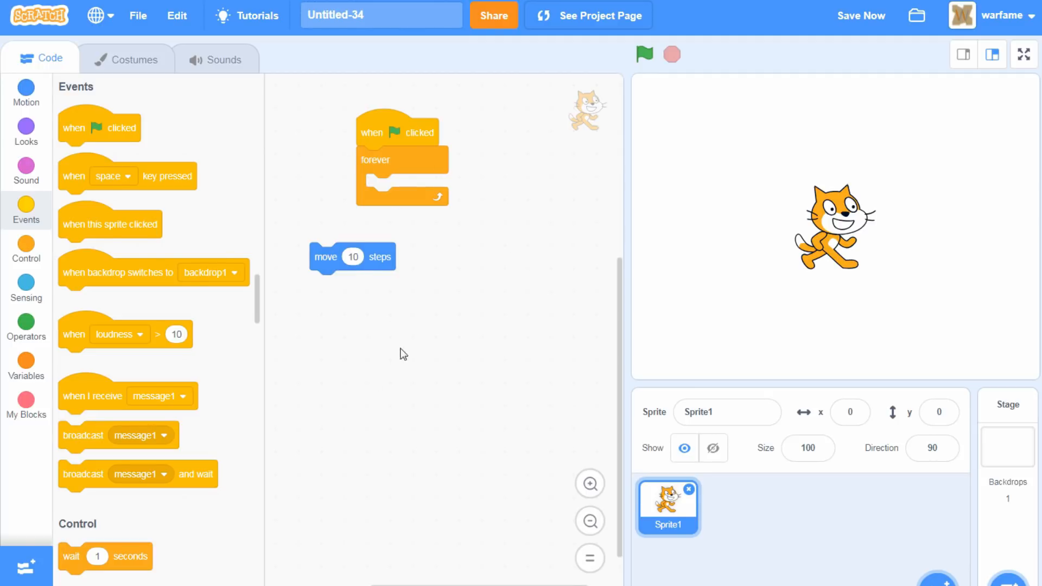
mouse_move(510, 356)
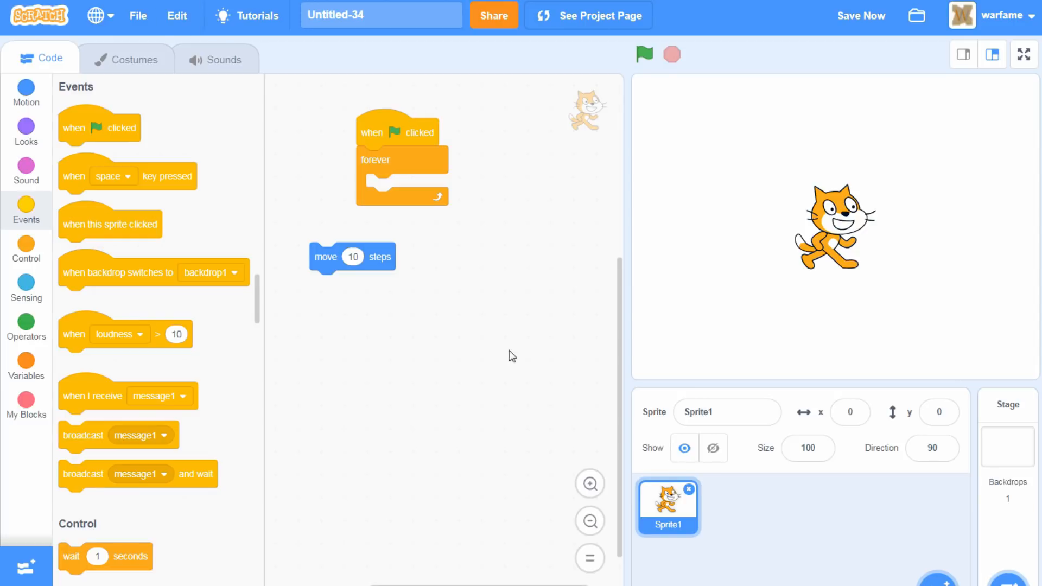
- Separate all three: move block lower down, forever loop detached from the hat
left_click_drag(326, 256, 416, 339)
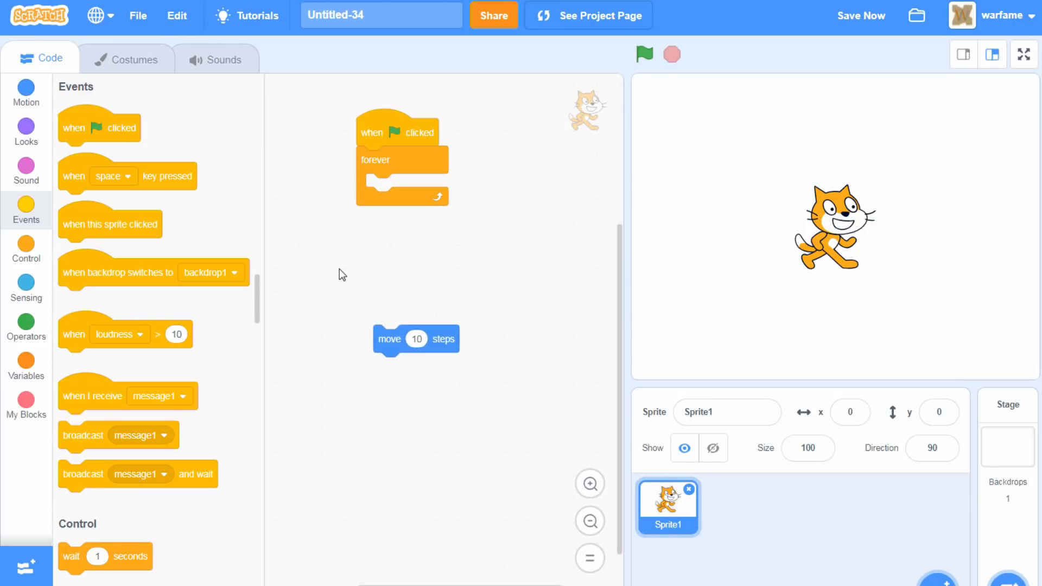
left_click_drag(376, 159, 393, 188)
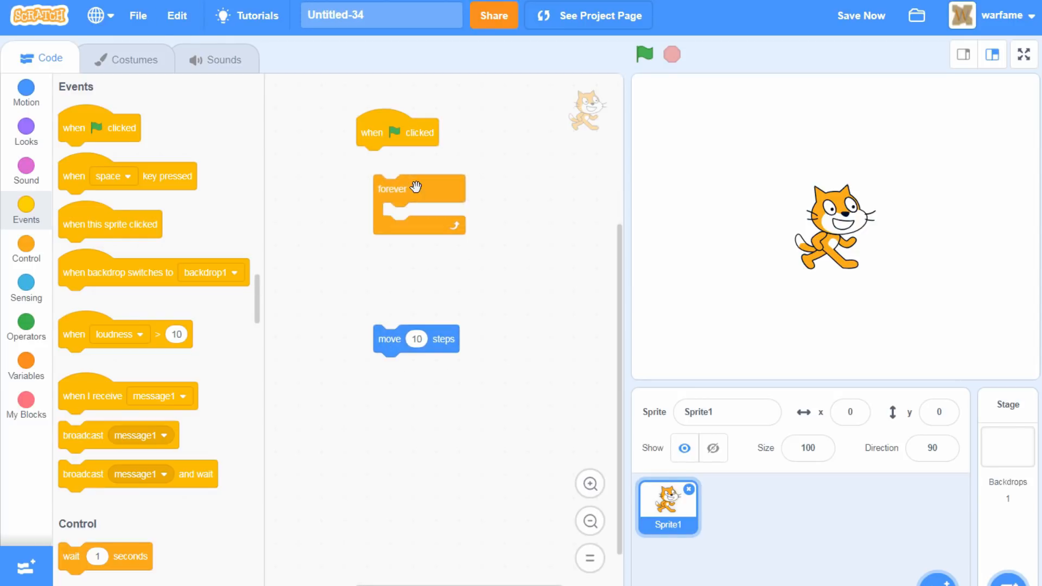
mouse_move(457, 326)
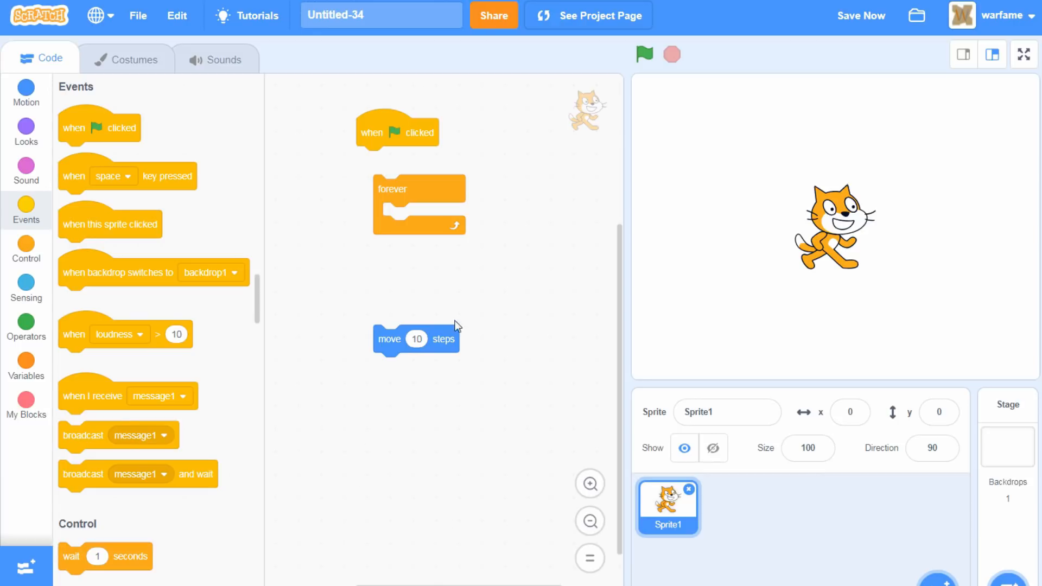
mouse_move(336, 457)
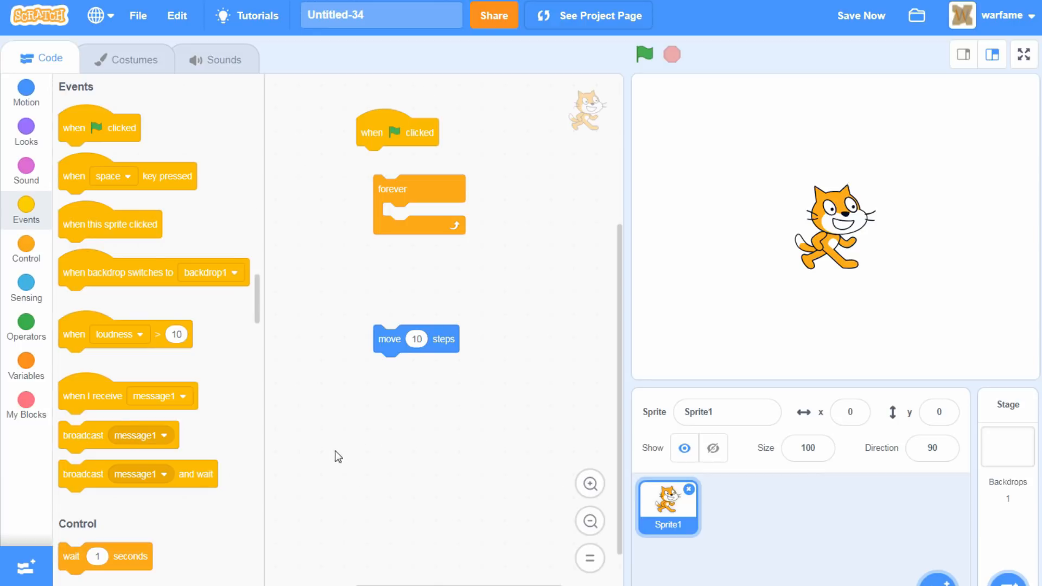
mouse_move(592, 21)
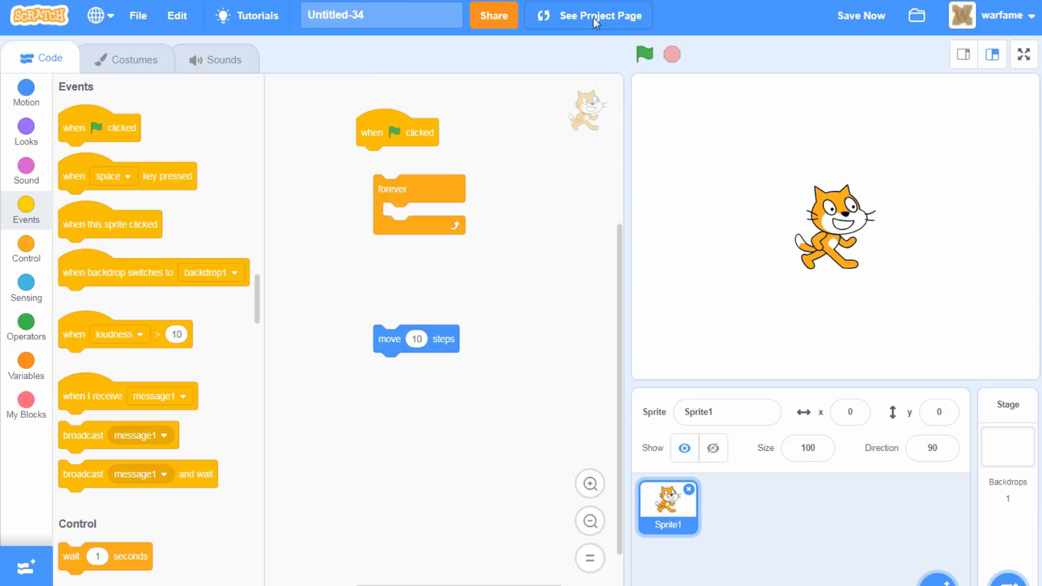
mouse_move(354, 122)
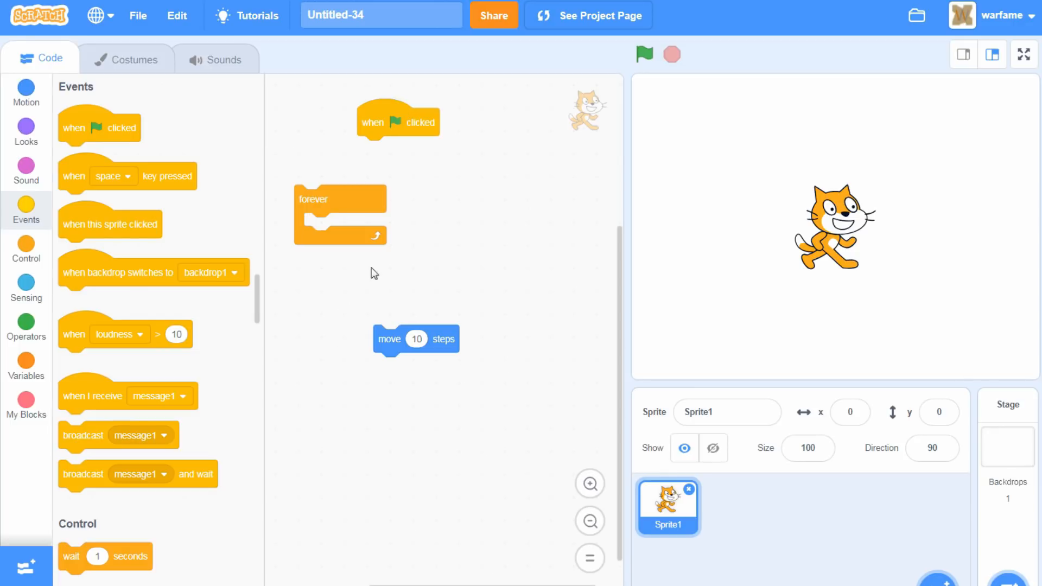
mouse_move(588, 479)
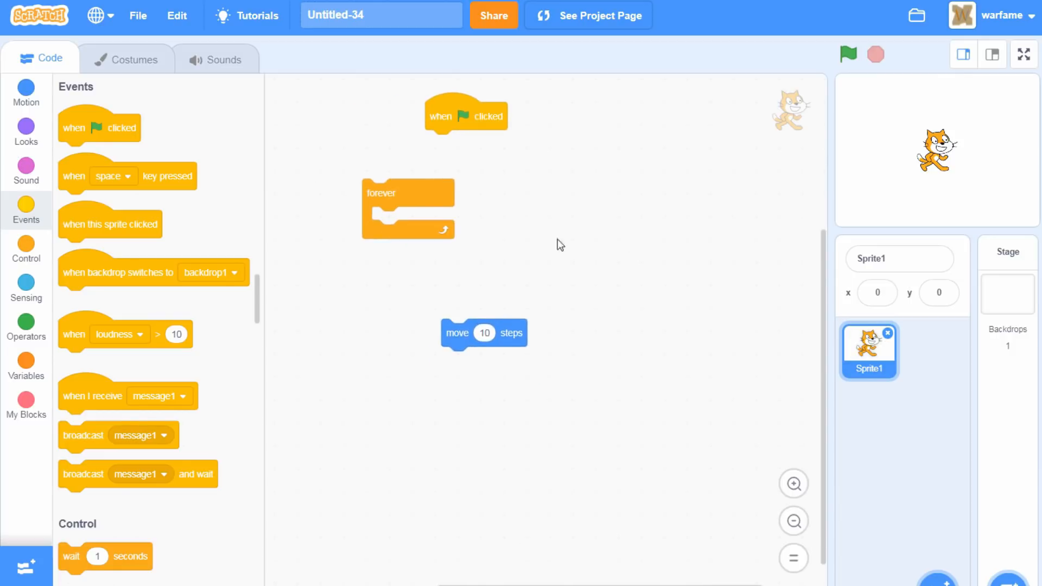
mouse_move(489, 296)
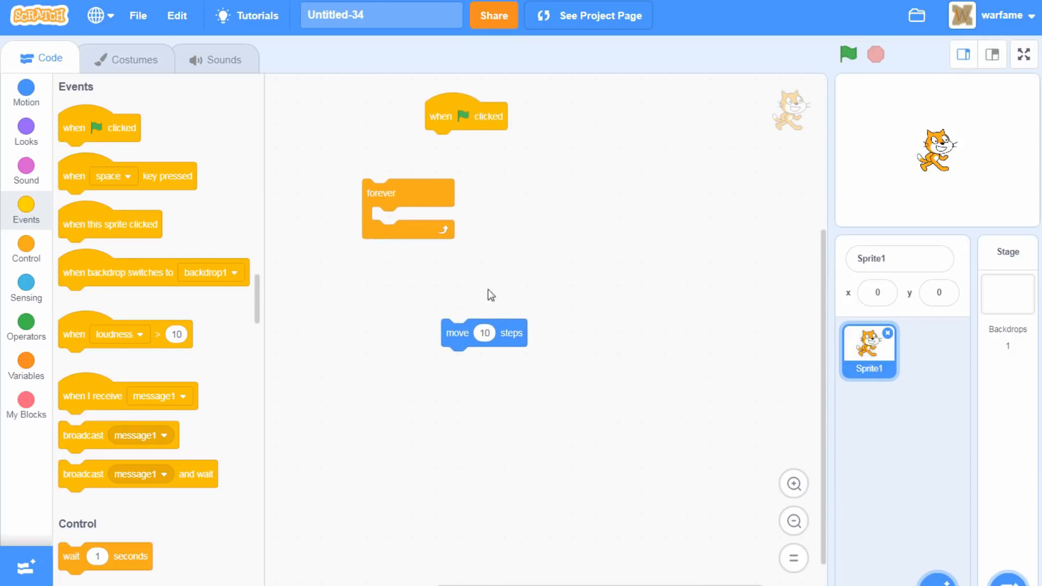
mouse_move(443, 176)
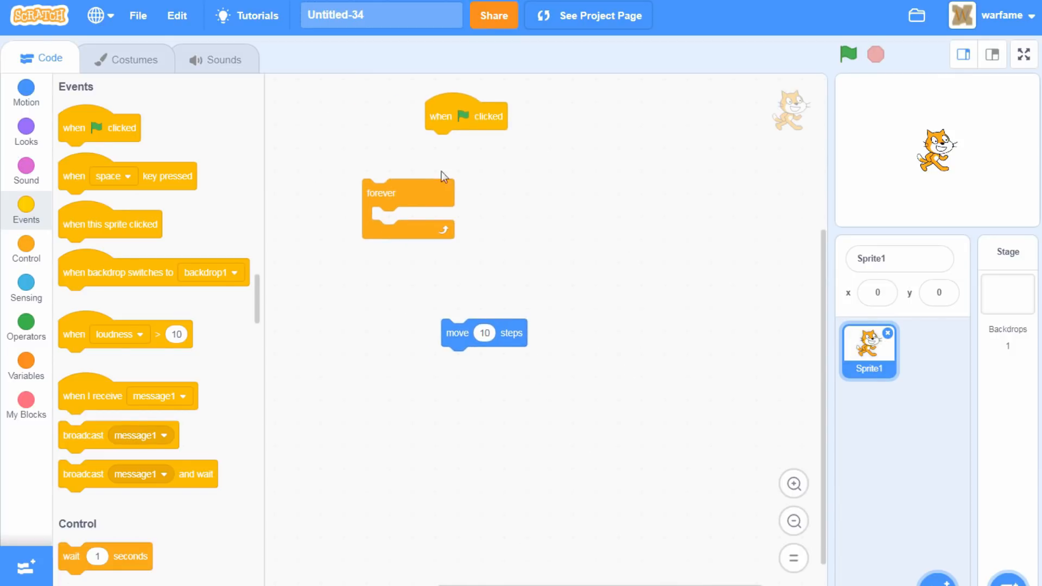
mouse_move(589, 260)
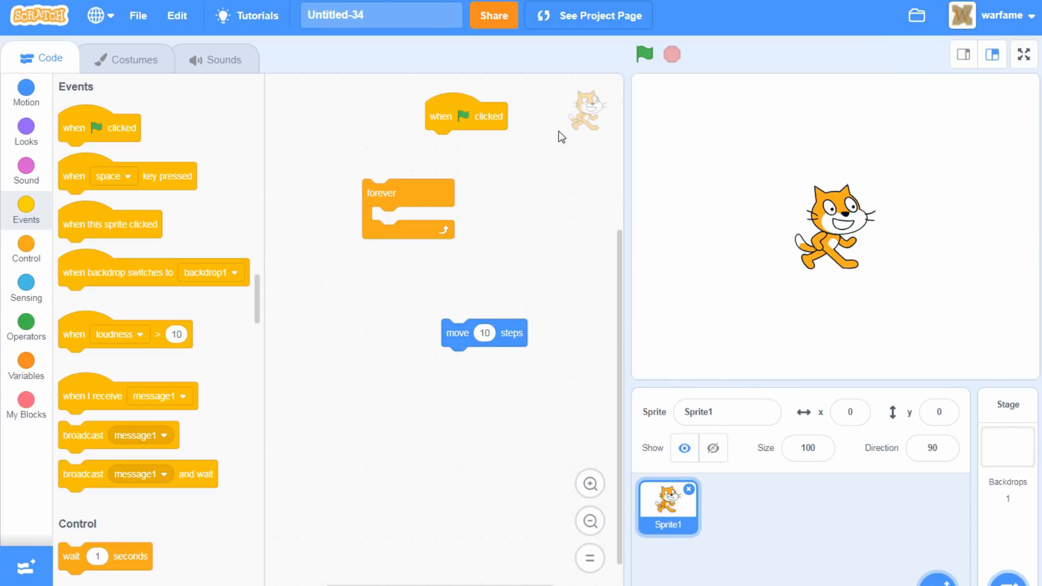
mouse_move(493, 296)
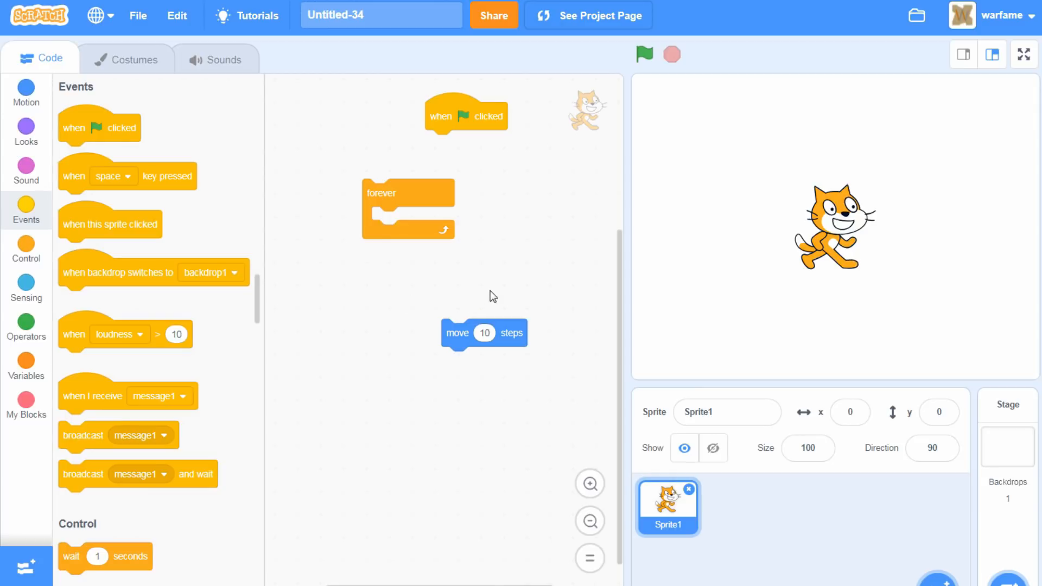
mouse_move(319, 315)
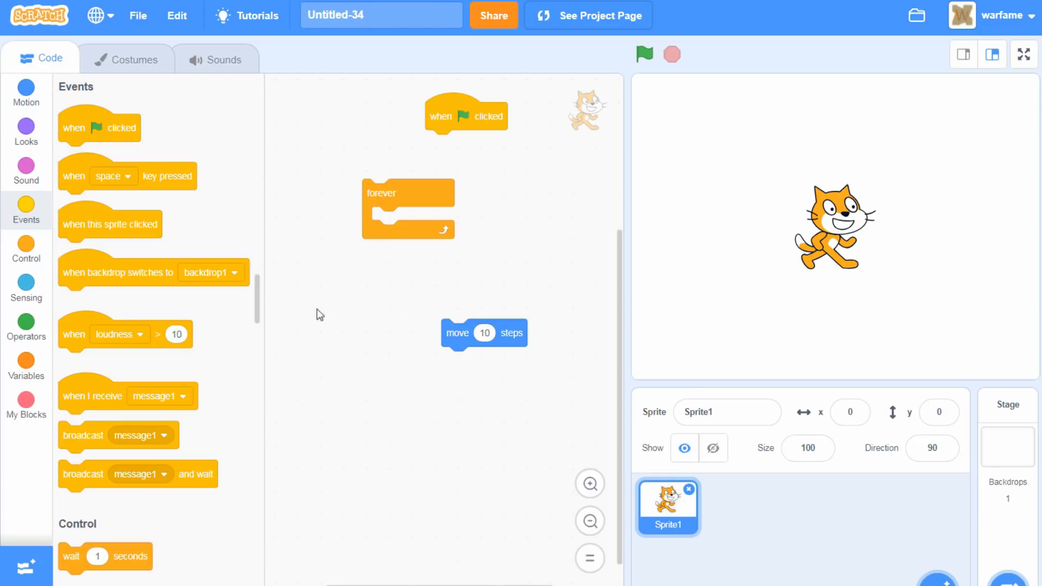
mouse_move(211, 274)
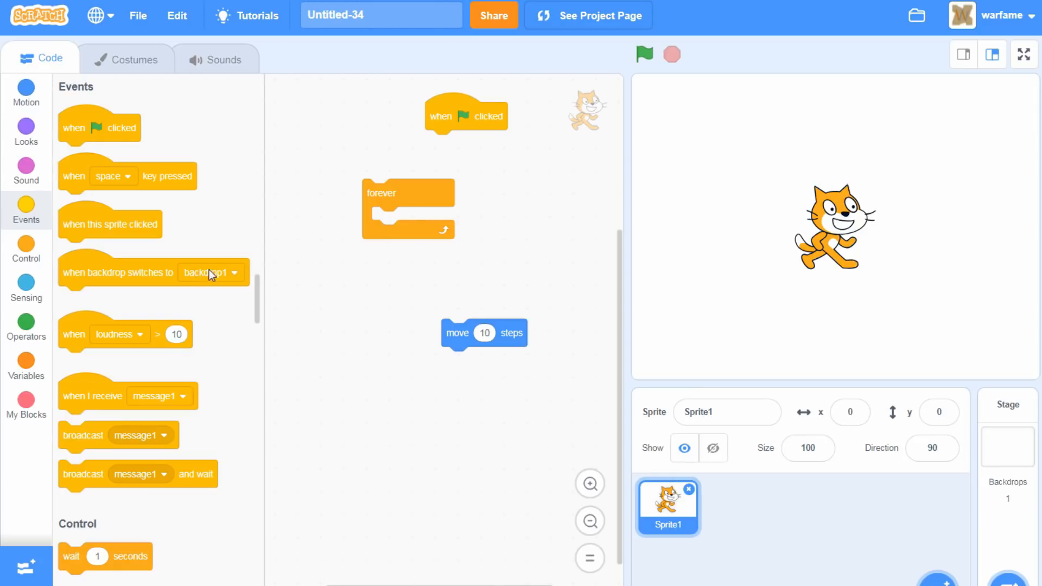
- Browse the Sound, Variables, Motion and Looks block categories, ending on Operators
left_click(26, 169)
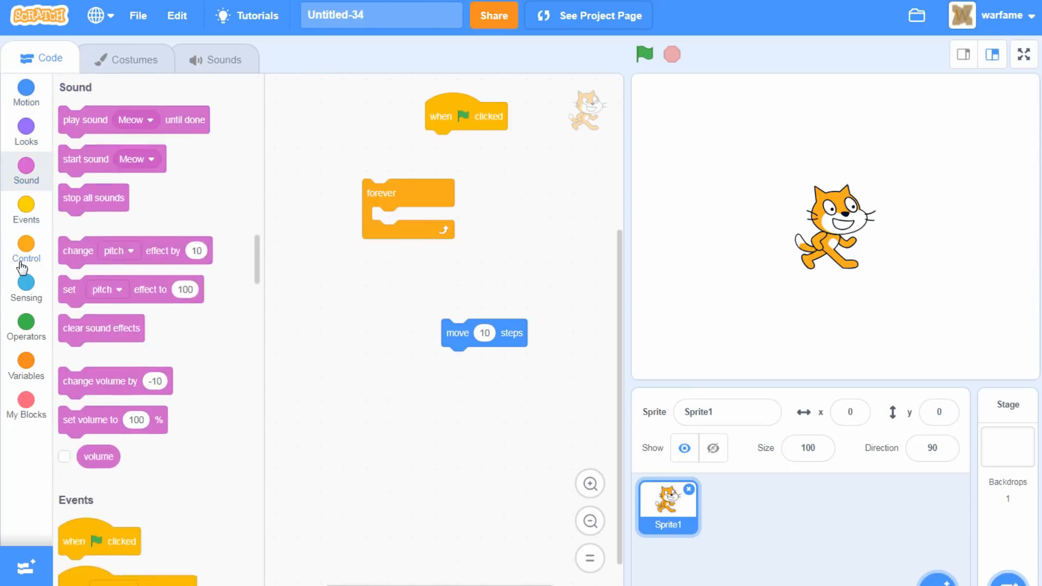
left_click(26, 362)
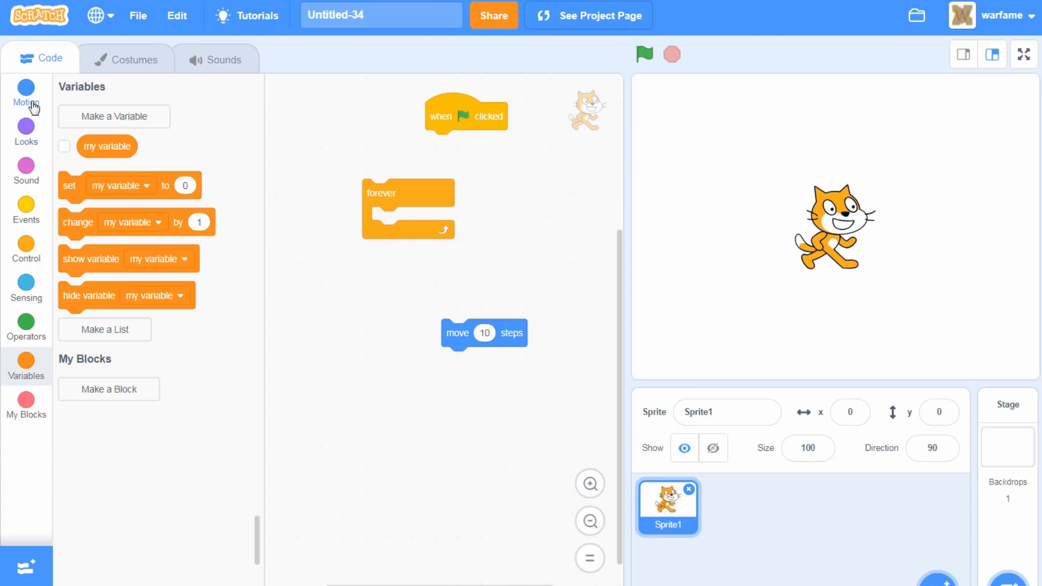
left_click(26, 92)
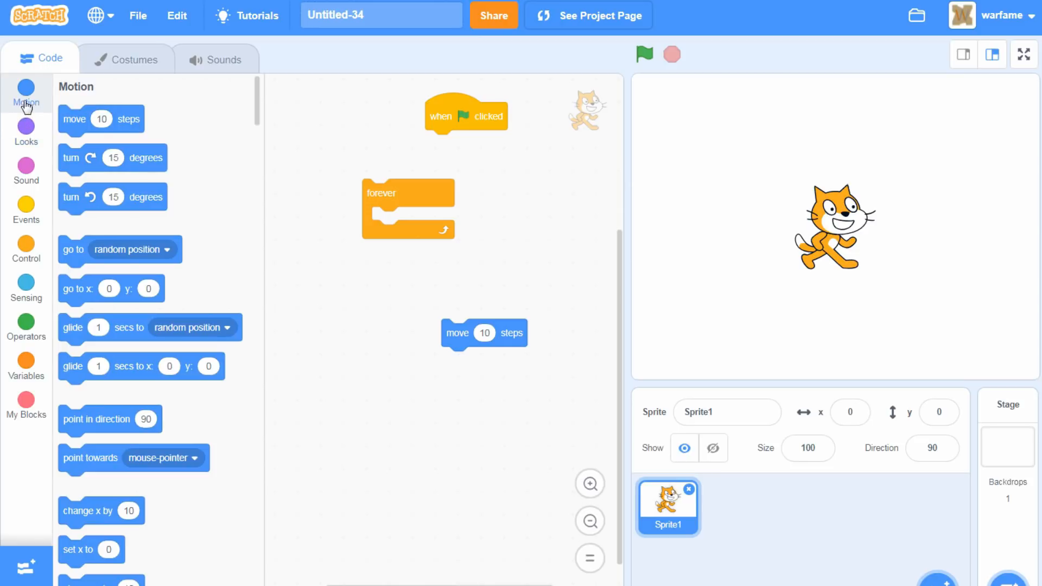
mouse_move(318, 128)
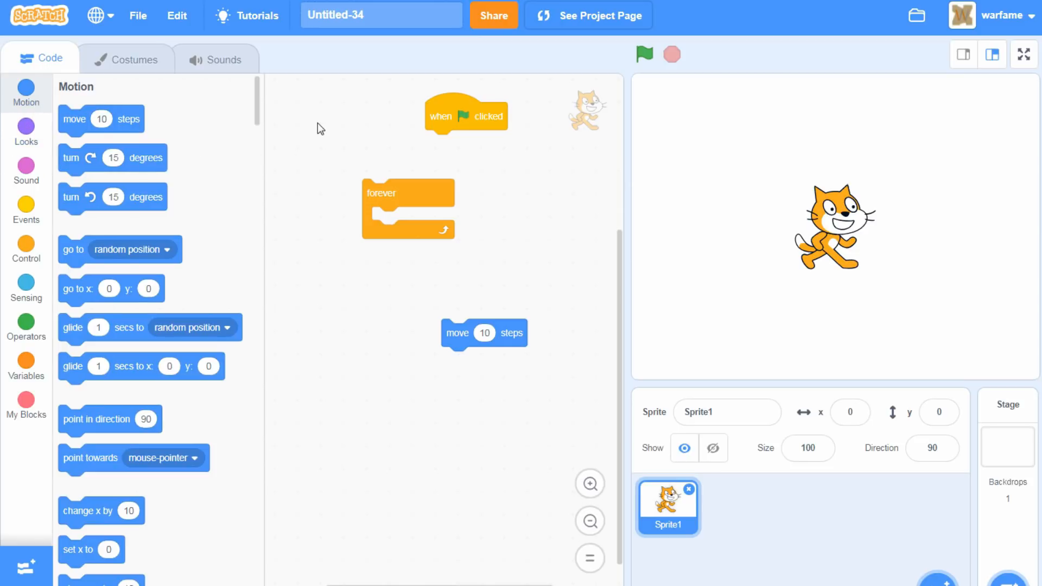
mouse_move(78, 99)
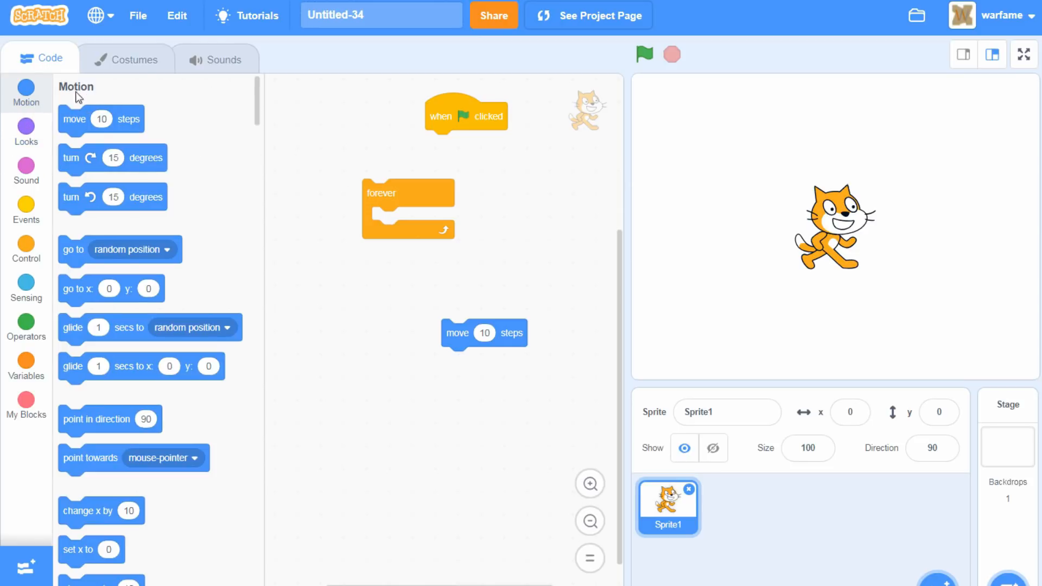
mouse_move(203, 101)
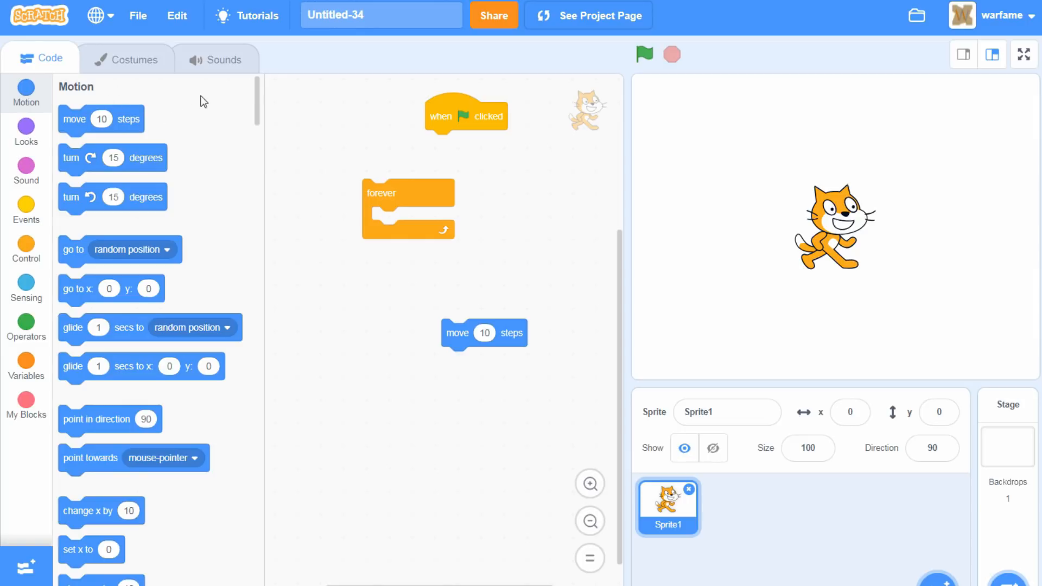
mouse_move(65, 151)
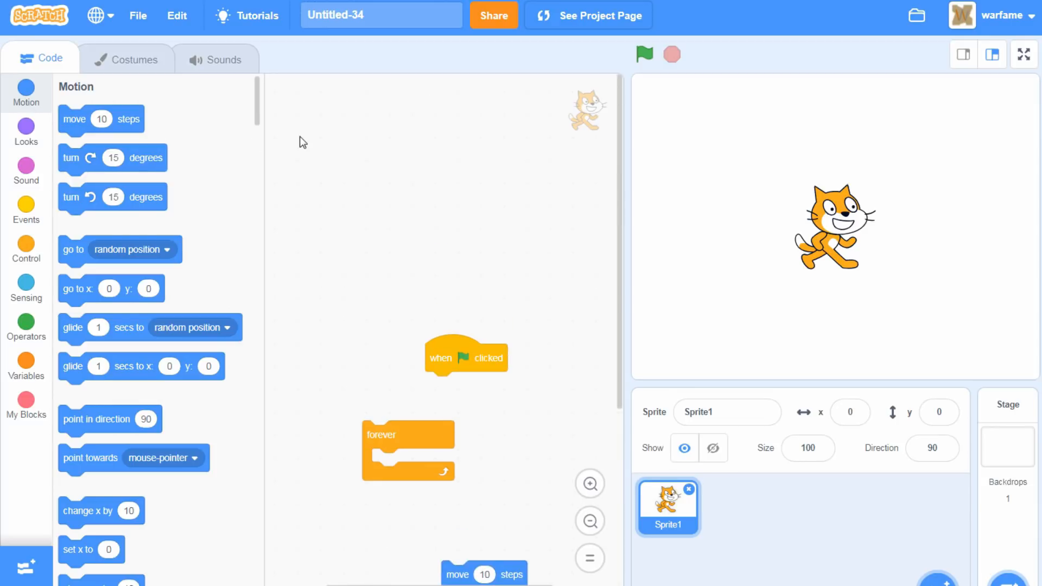
mouse_move(316, 193)
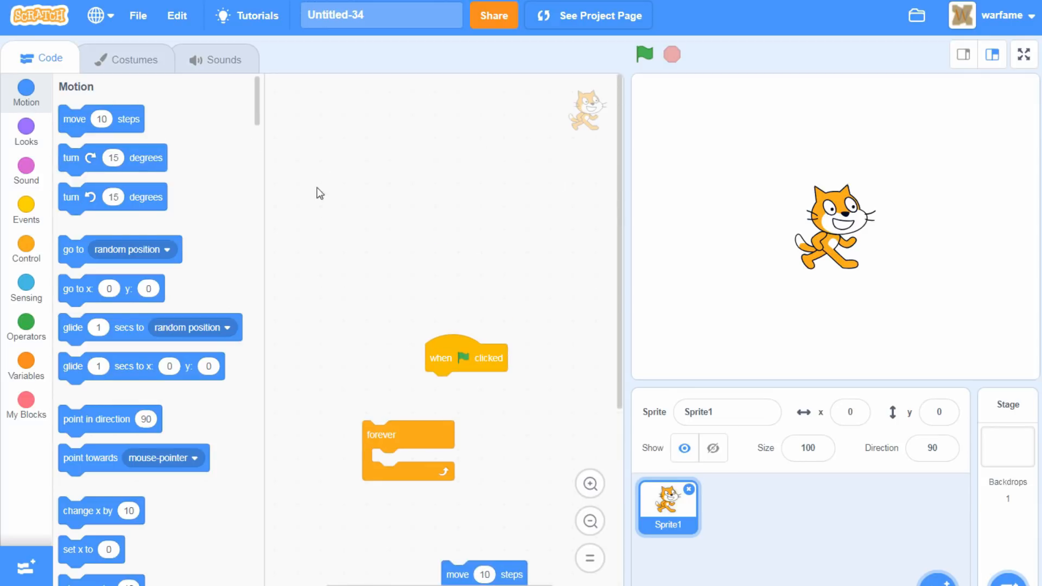
mouse_move(26, 130)
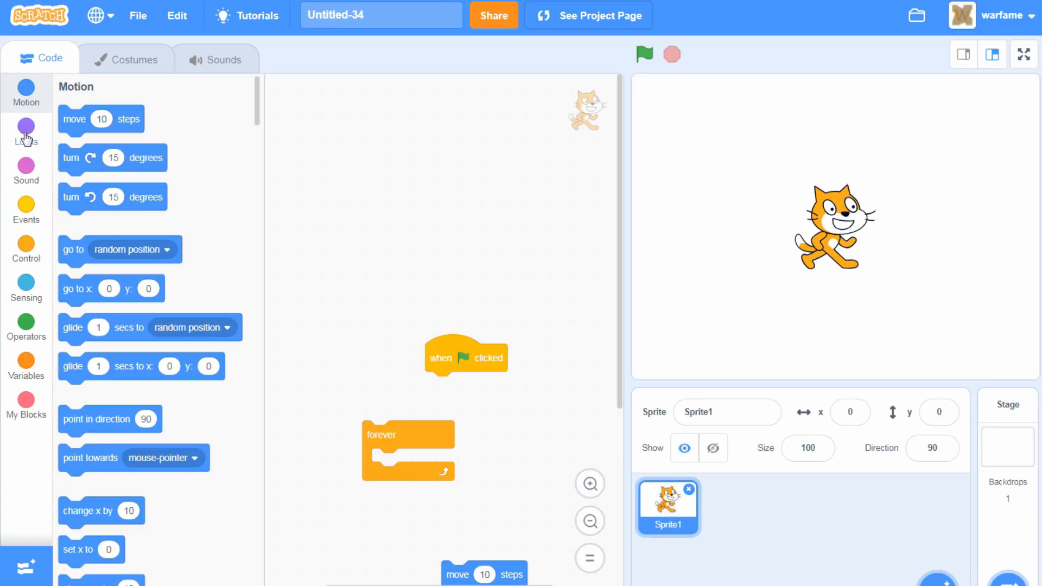
left_click(26, 395)
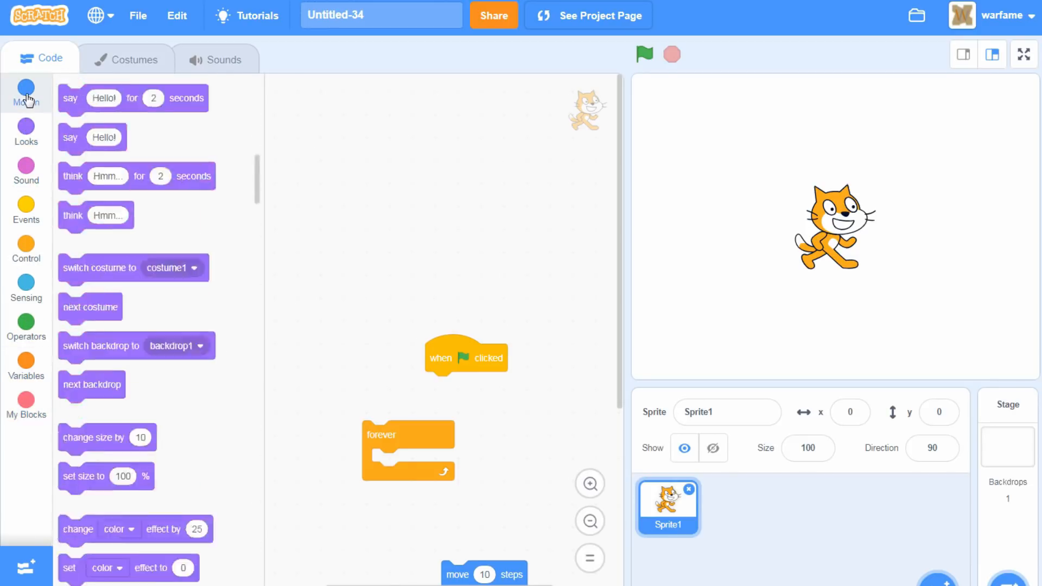
left_click(26, 323)
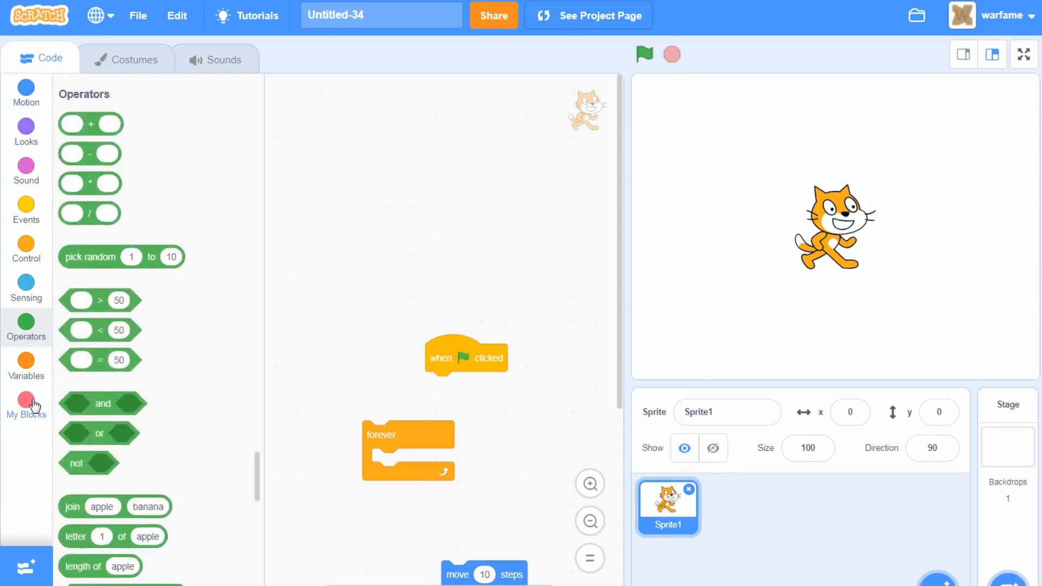
- Show the My Blocks category and scroll through the code area
left_click(26, 400)
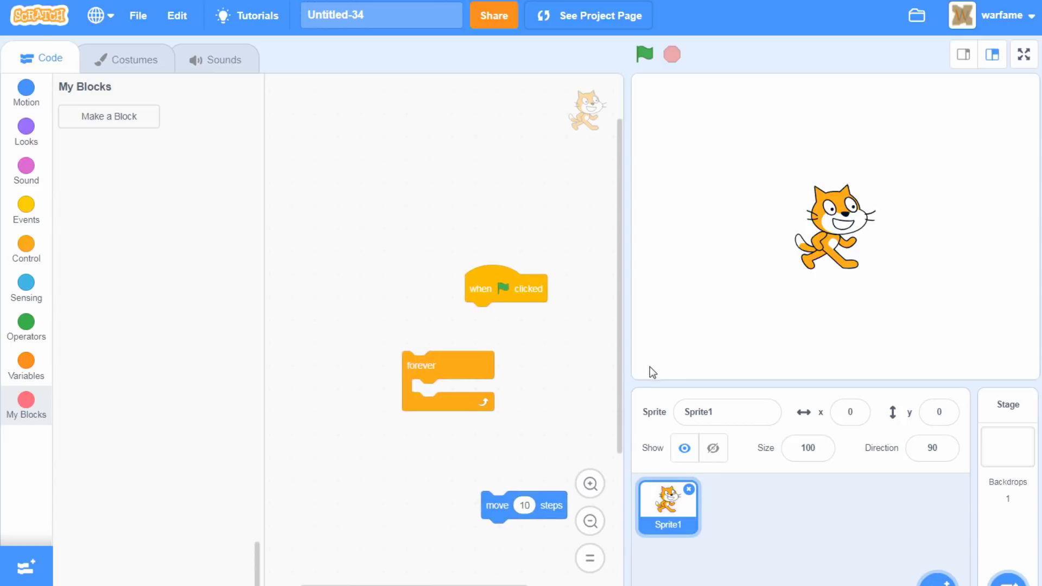
scroll("down", 3)
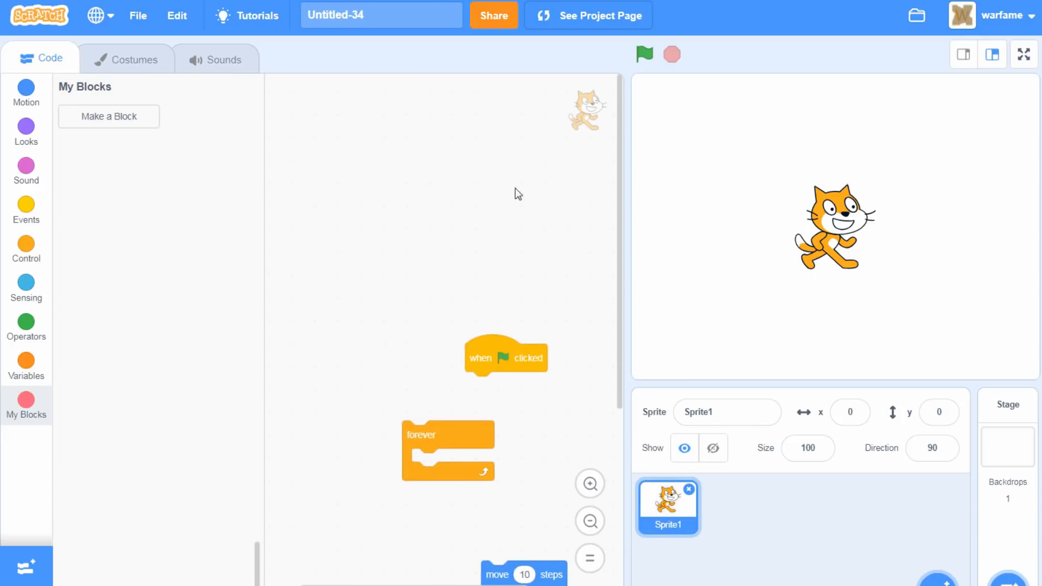
mouse_move(489, 335)
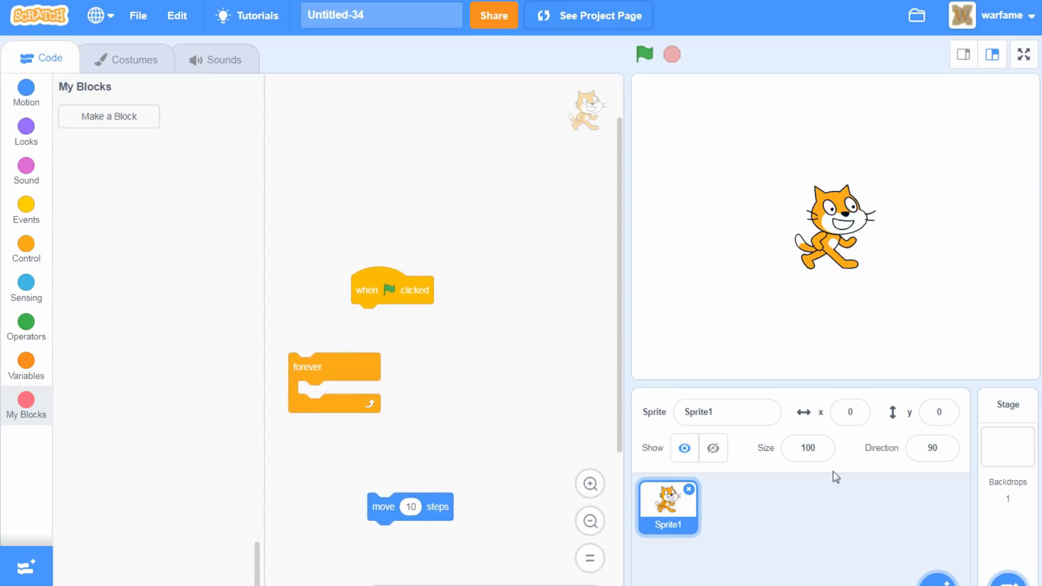
mouse_move(964, 492)
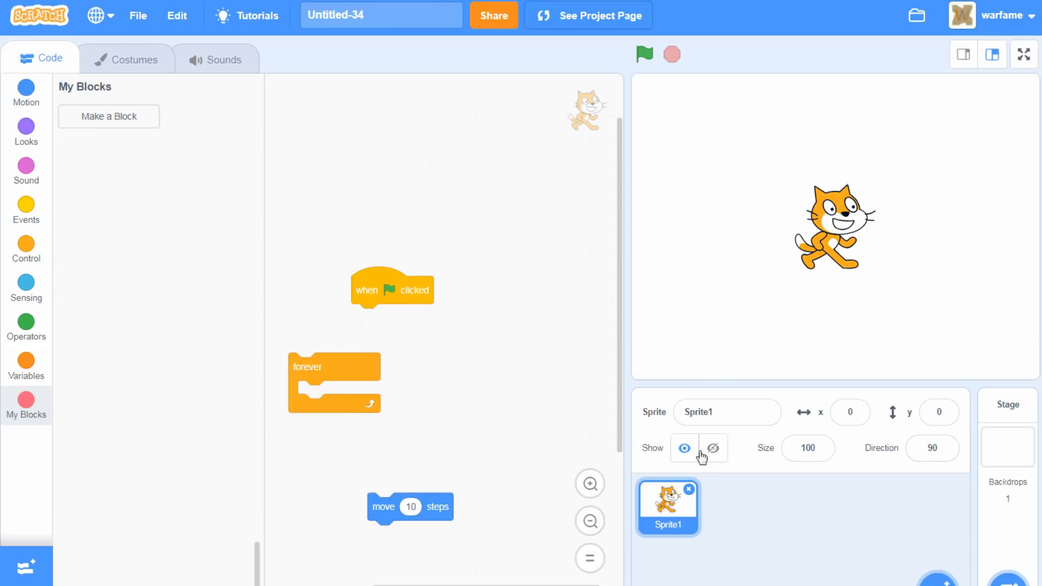
mouse_move(624, 377)
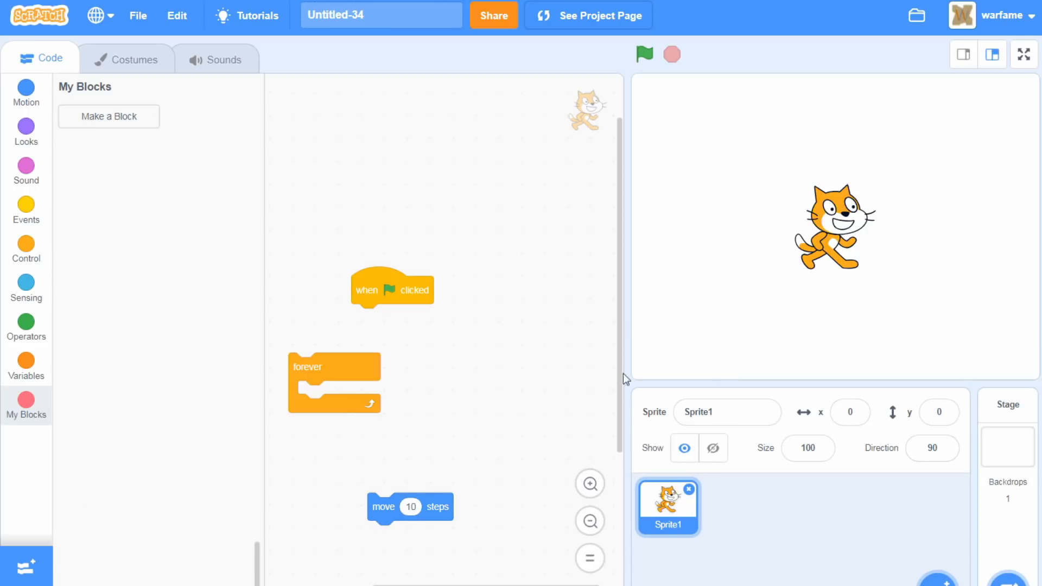
mouse_move(607, 384)
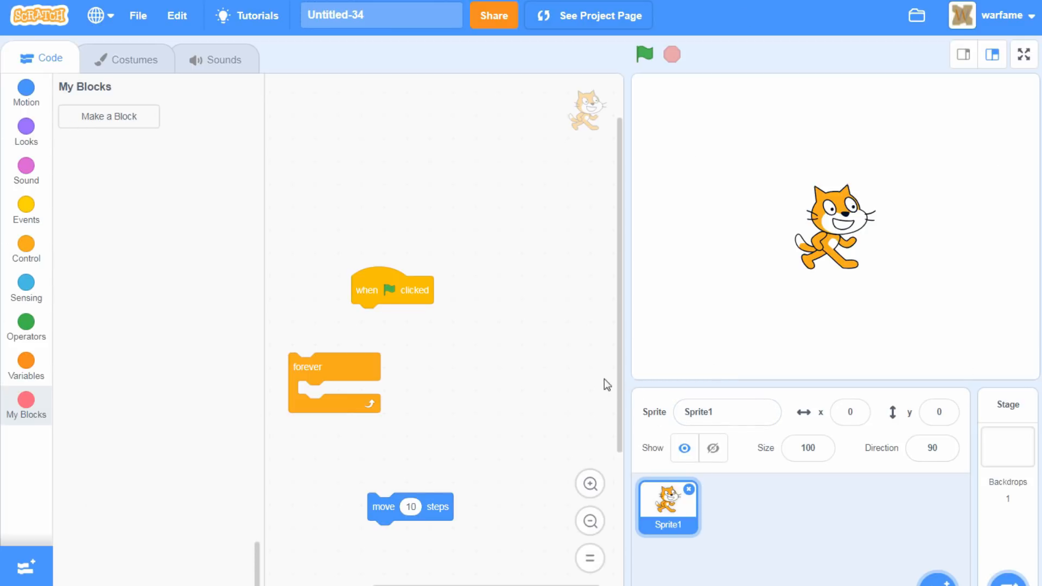
mouse_move(631, 351)
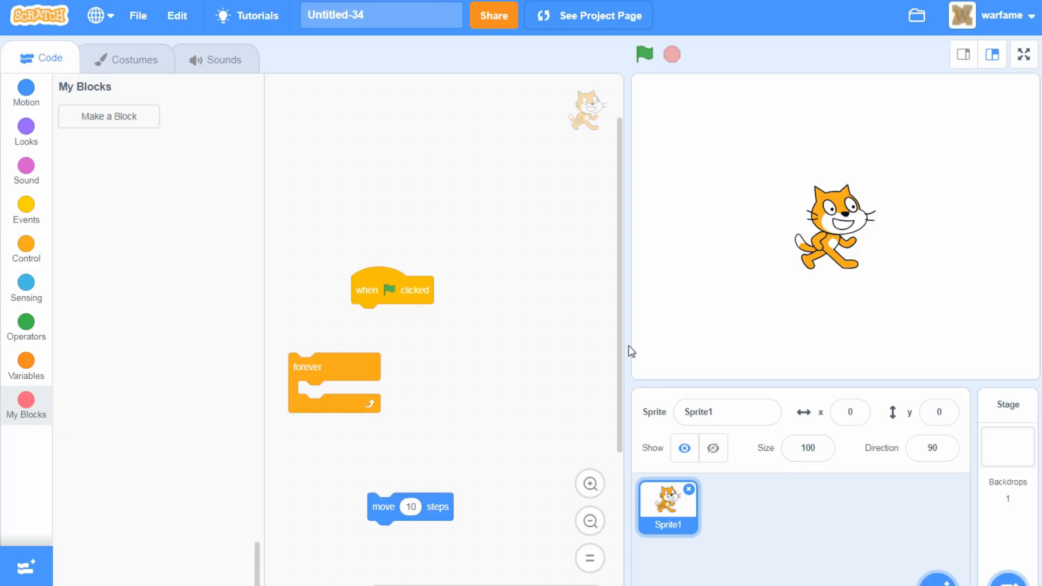
mouse_move(707, 489)
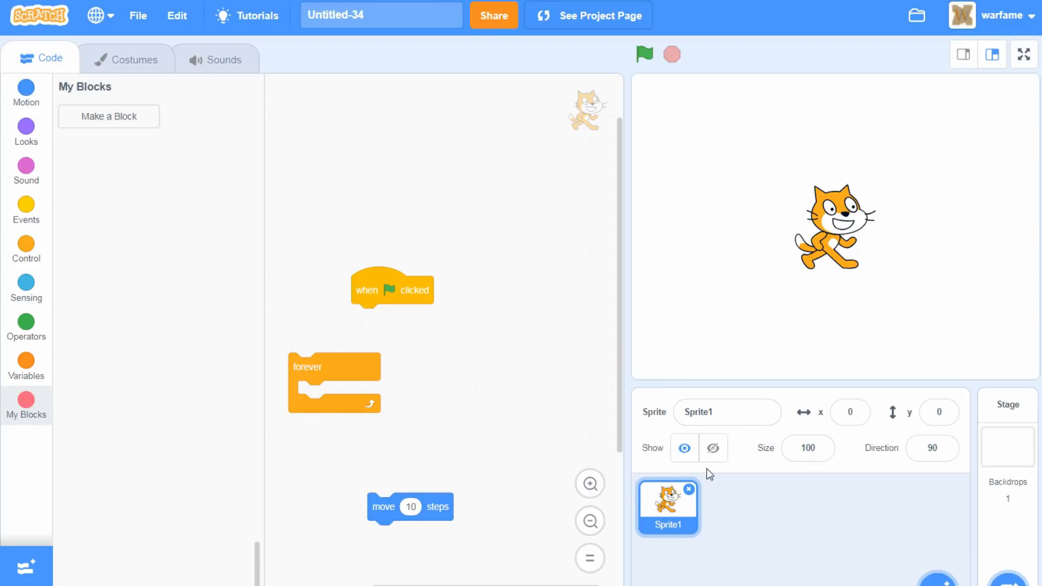
mouse_move(943, 520)
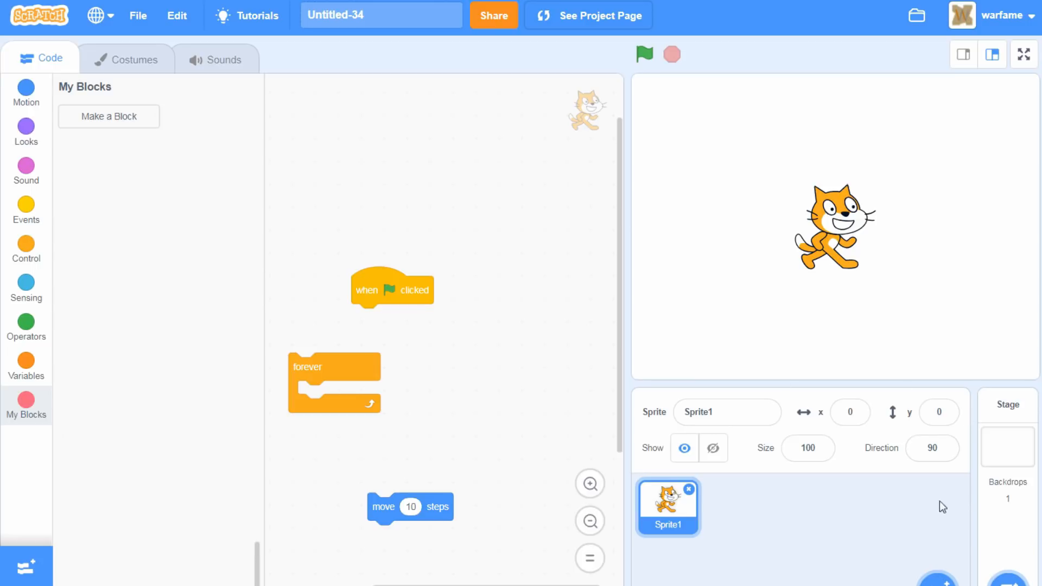
mouse_move(815, 409)
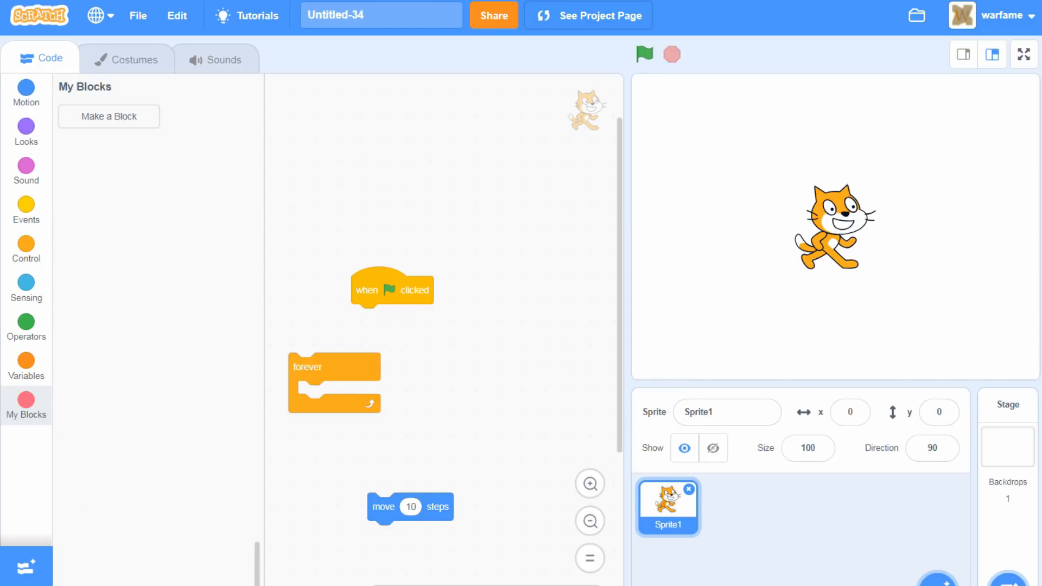
- Add a surprise sprite (Anina Dance) to the project and return to the cat Sprite1
left_click(939, 584)
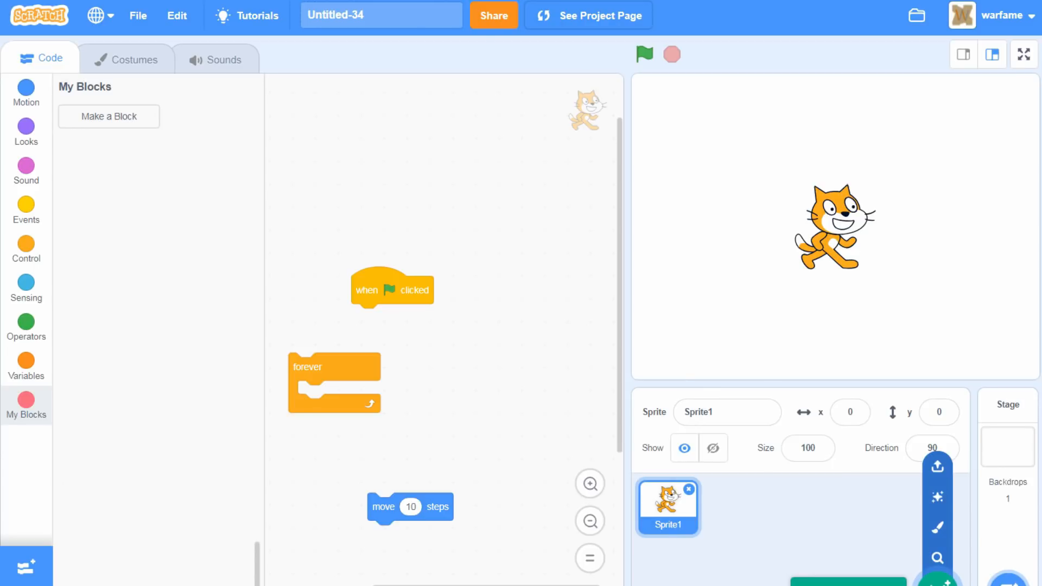
left_click(734, 508)
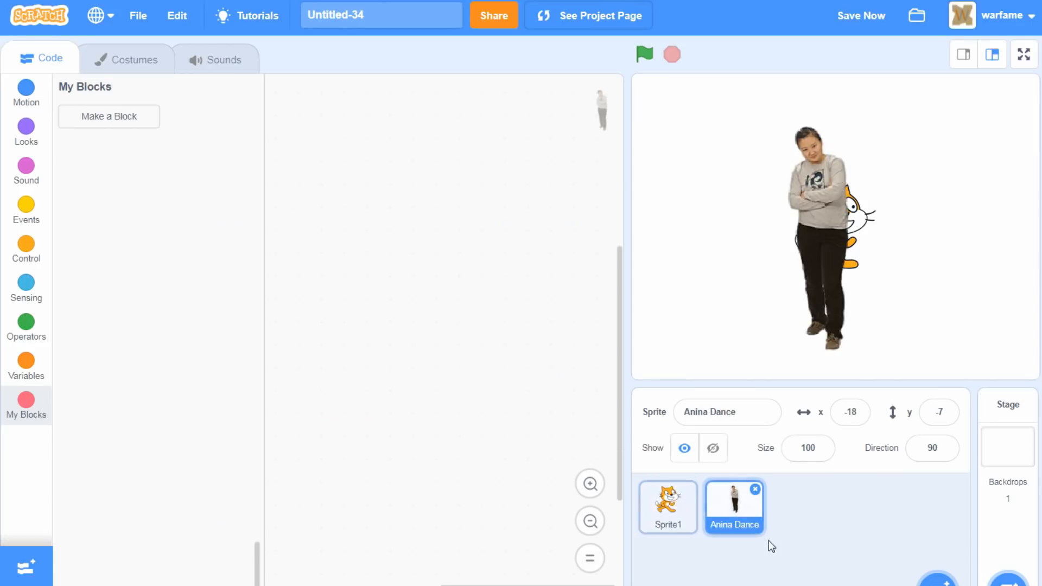
left_click(667, 508)
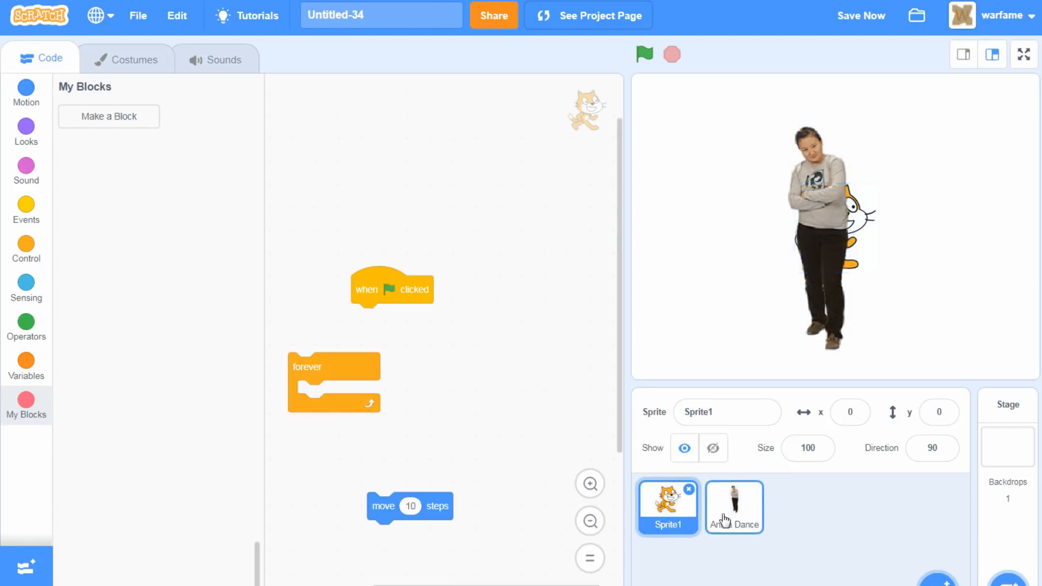
- Switch back and forth between Anina Dance's empty code and Sprite1's scripts, ending on Sprite1
left_click(734, 505)
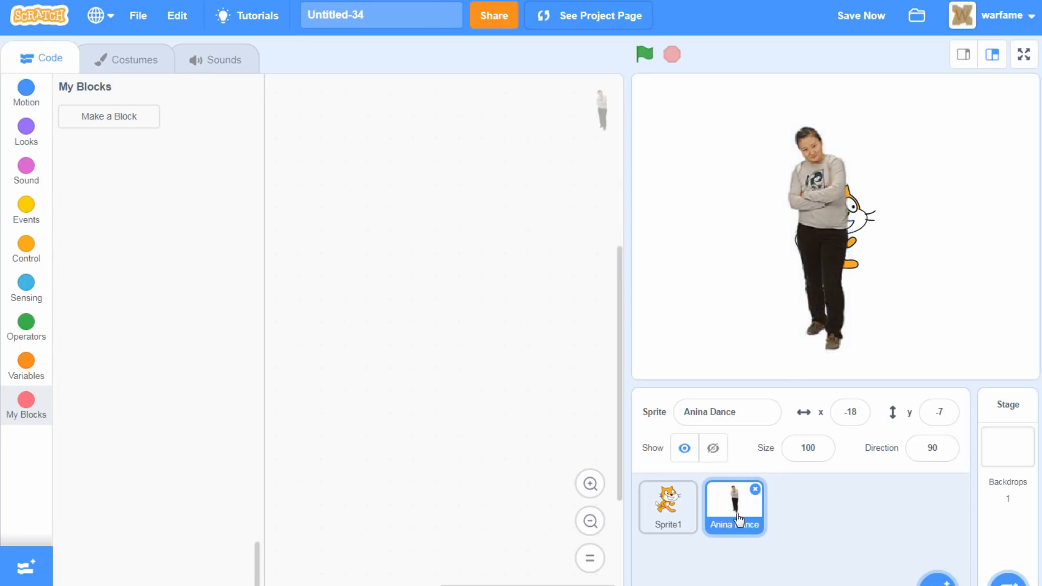
left_click(668, 508)
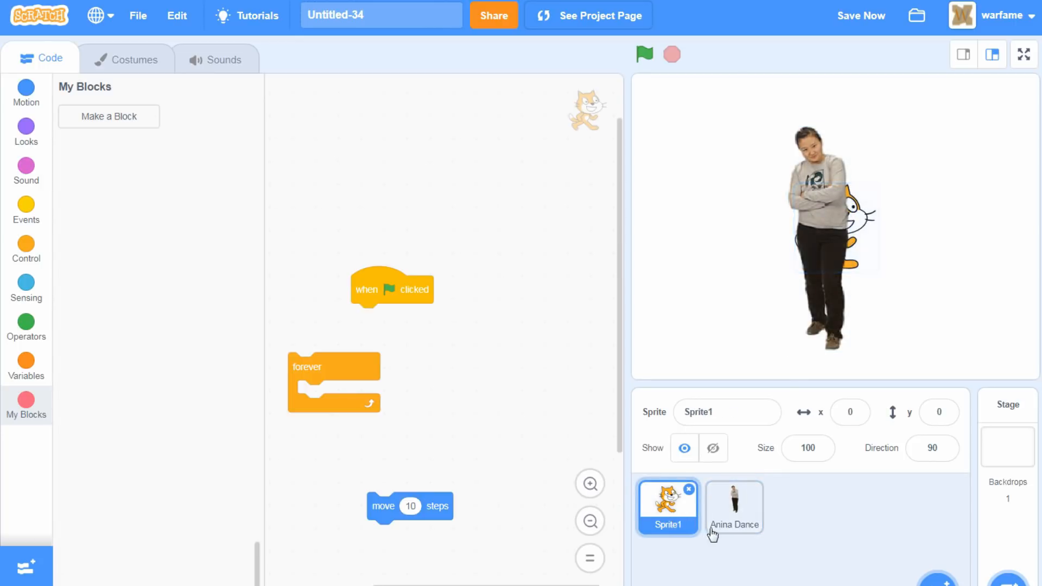
left_click(734, 506)
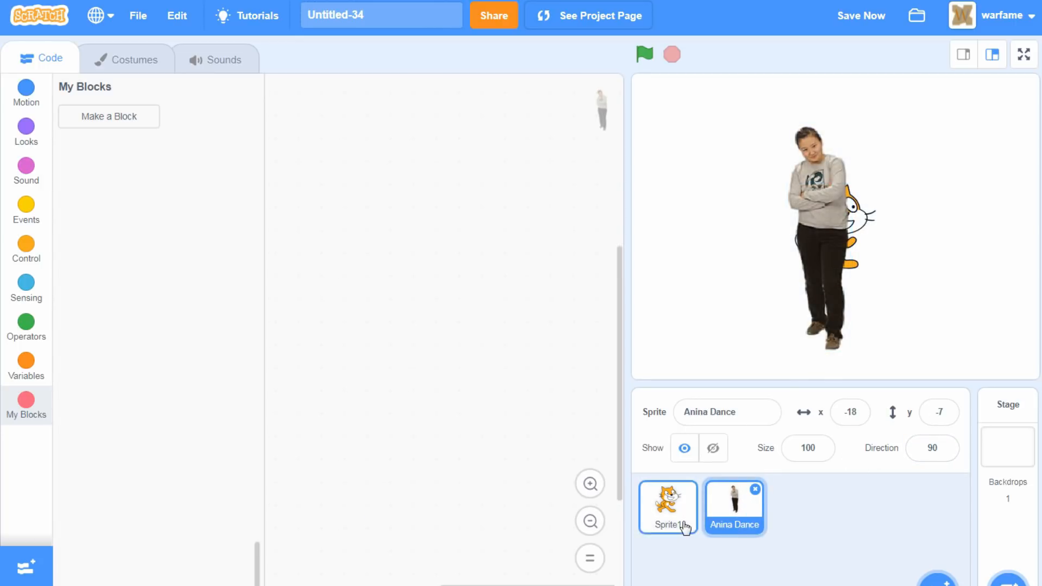
left_click(667, 505)
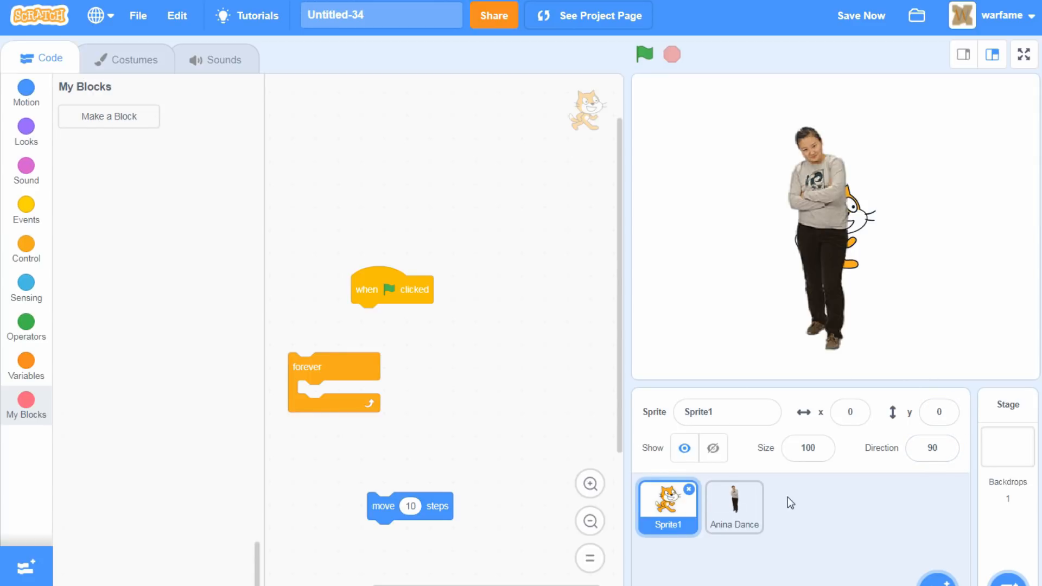
mouse_move(777, 516)
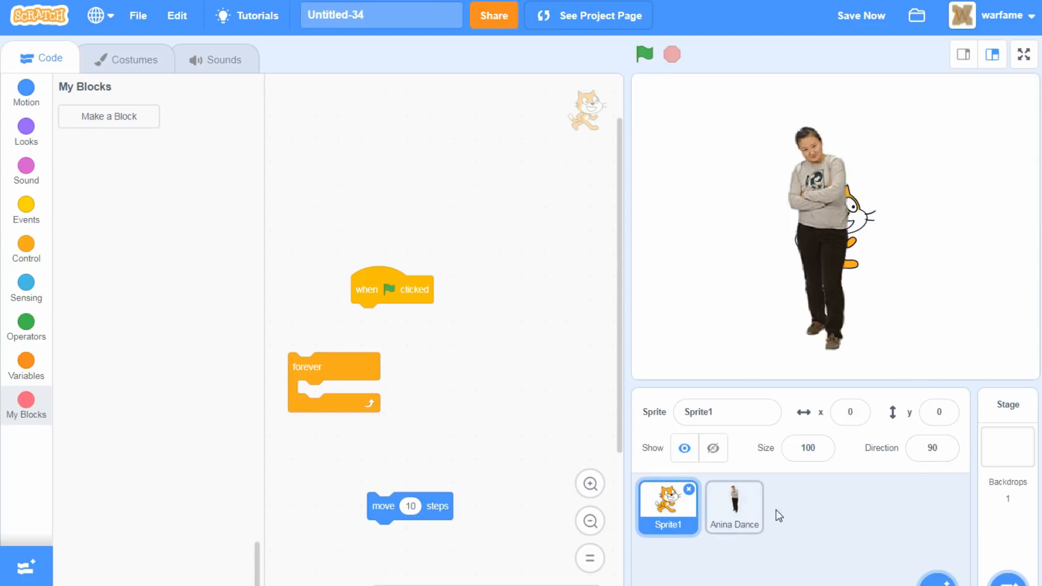
mouse_move(801, 537)
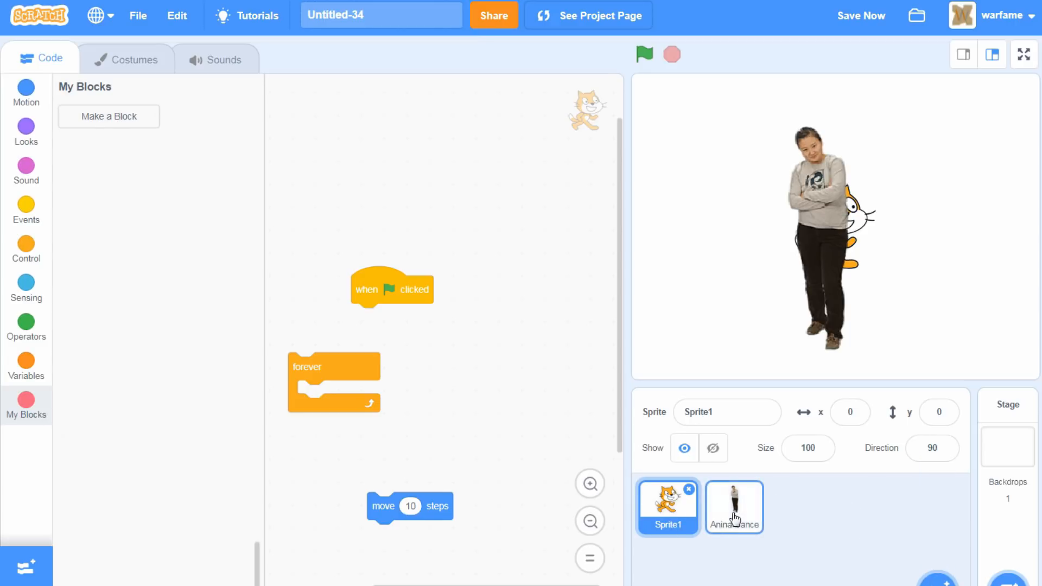
left_click(733, 508)
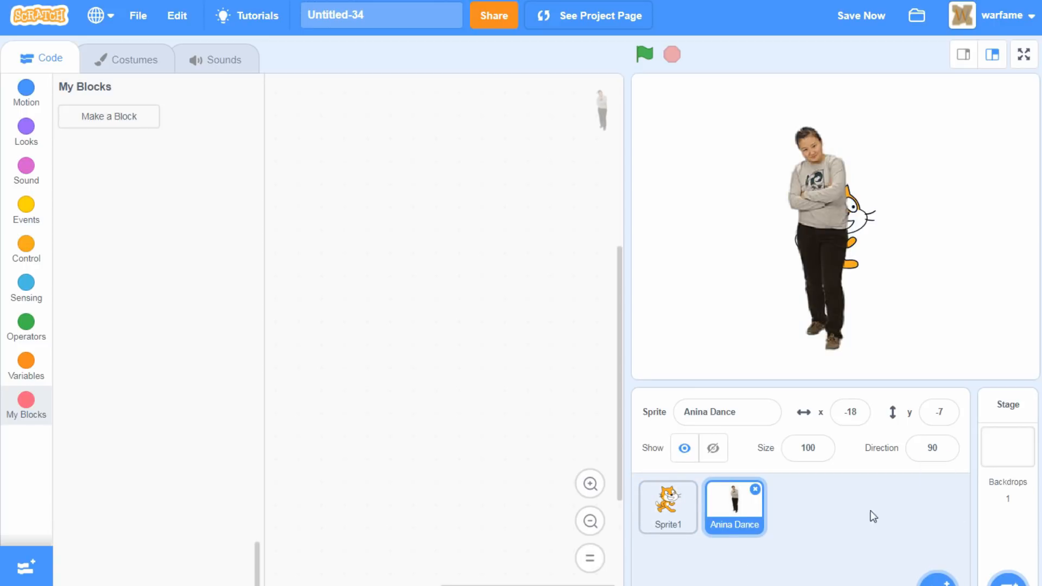
mouse_move(843, 536)
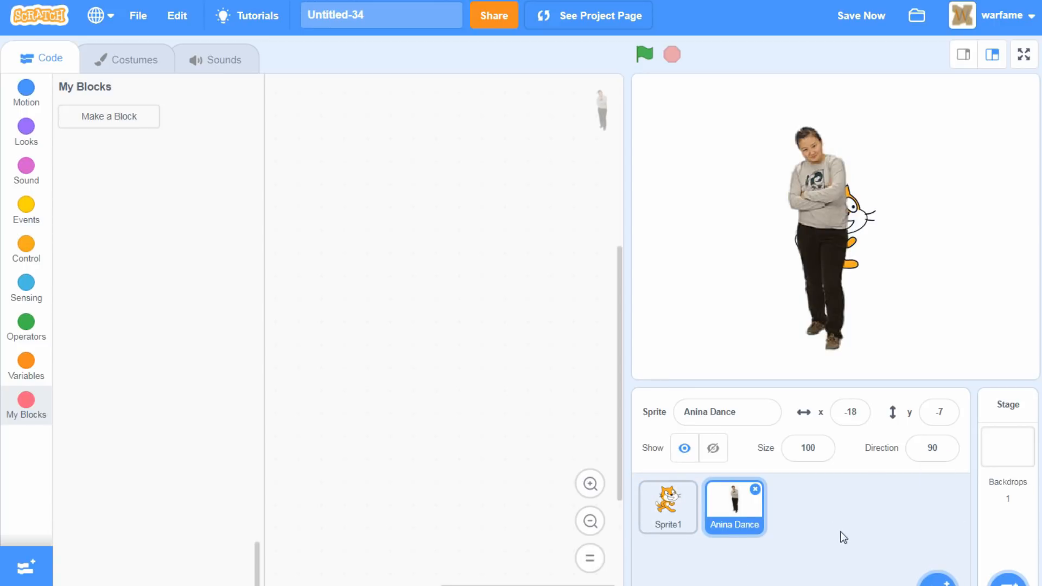
mouse_move(916, 531)
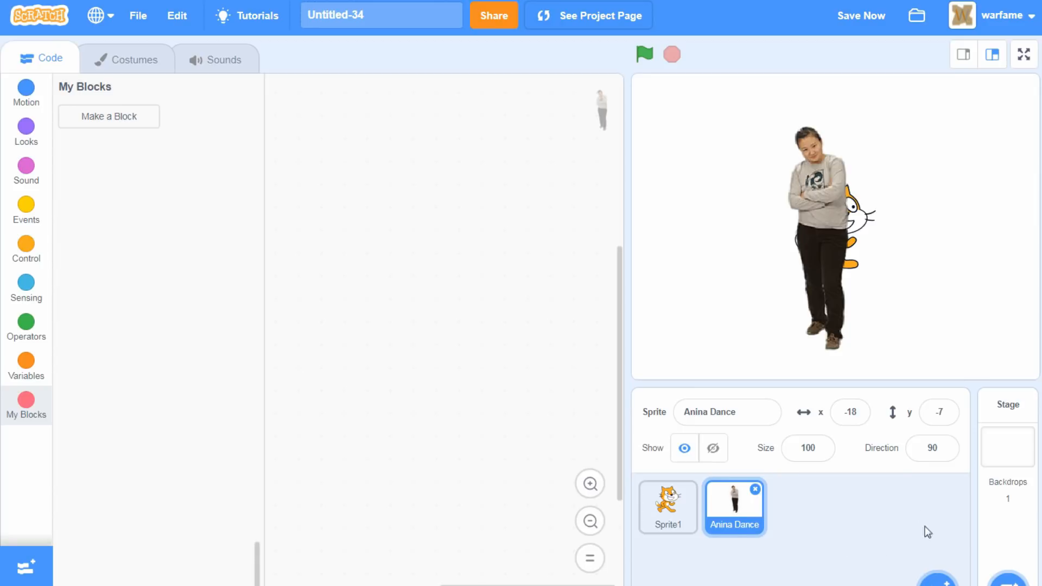
mouse_move(831, 580)
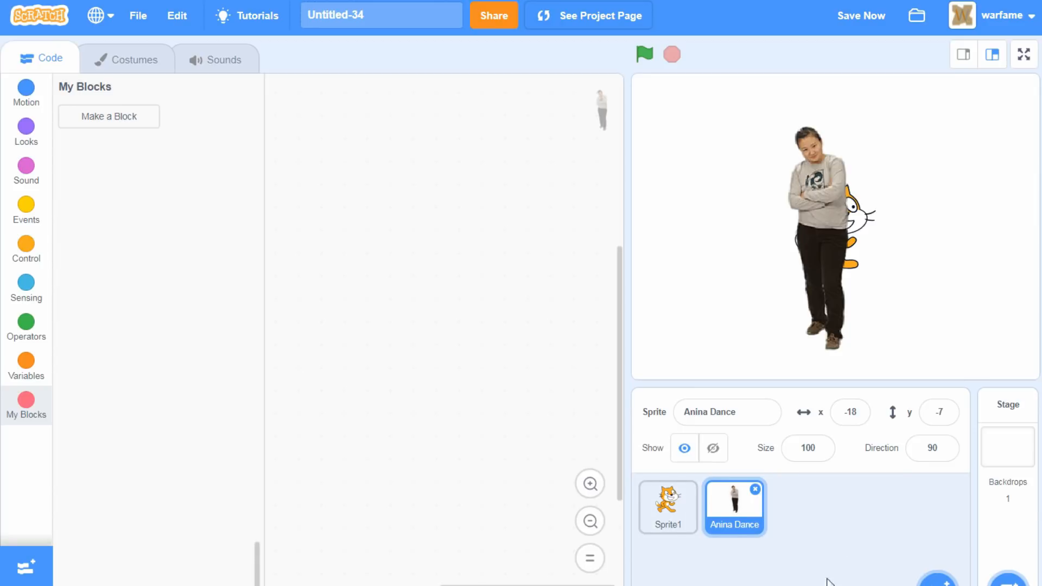
mouse_move(766, 571)
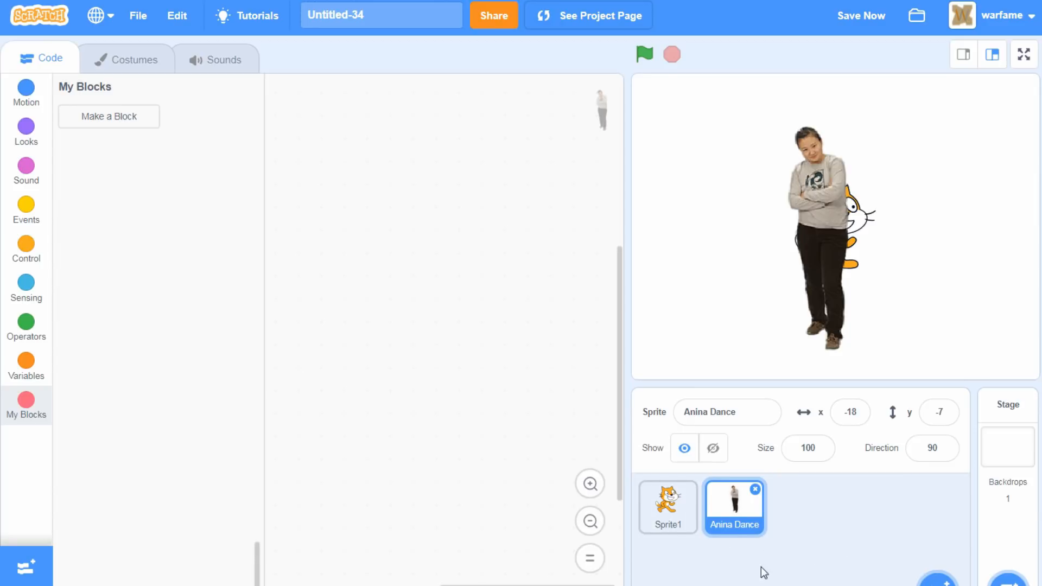
left_click(668, 506)
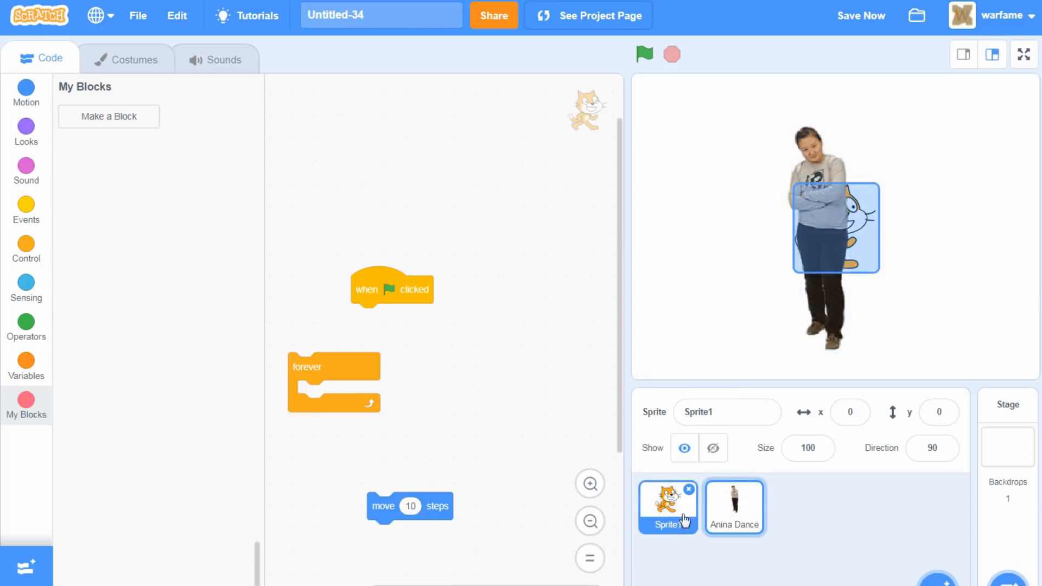
- Select the Anina Dance sprite and leave its name unchanged after entering the name box
left_click(734, 506)
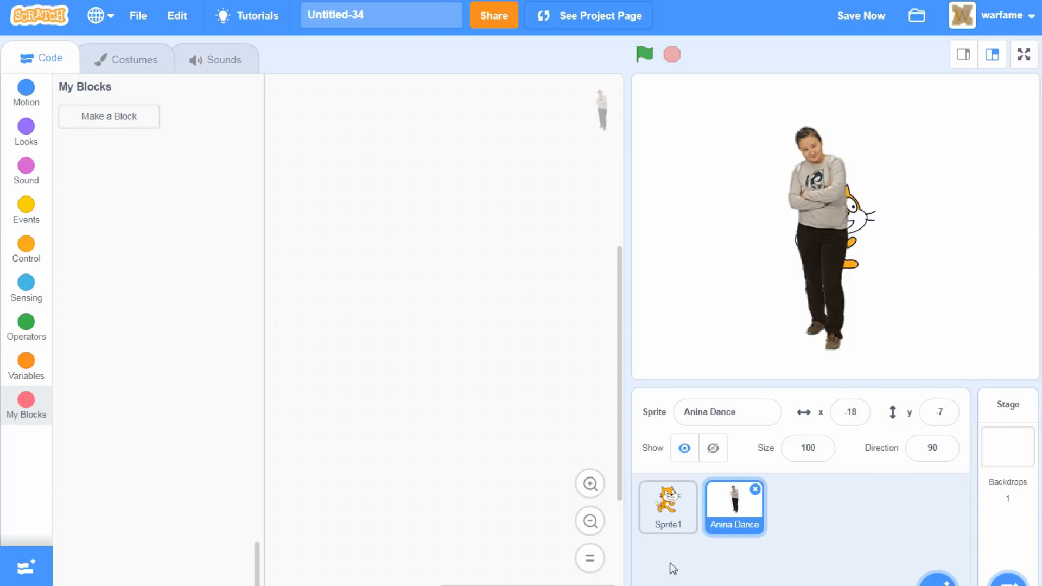
mouse_move(607, 430)
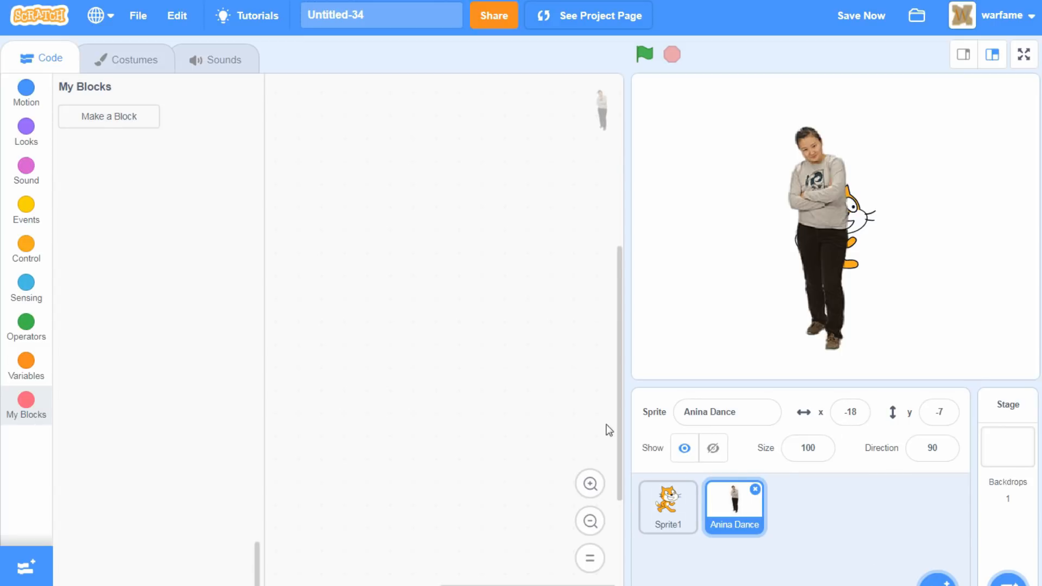
left_click(715, 412)
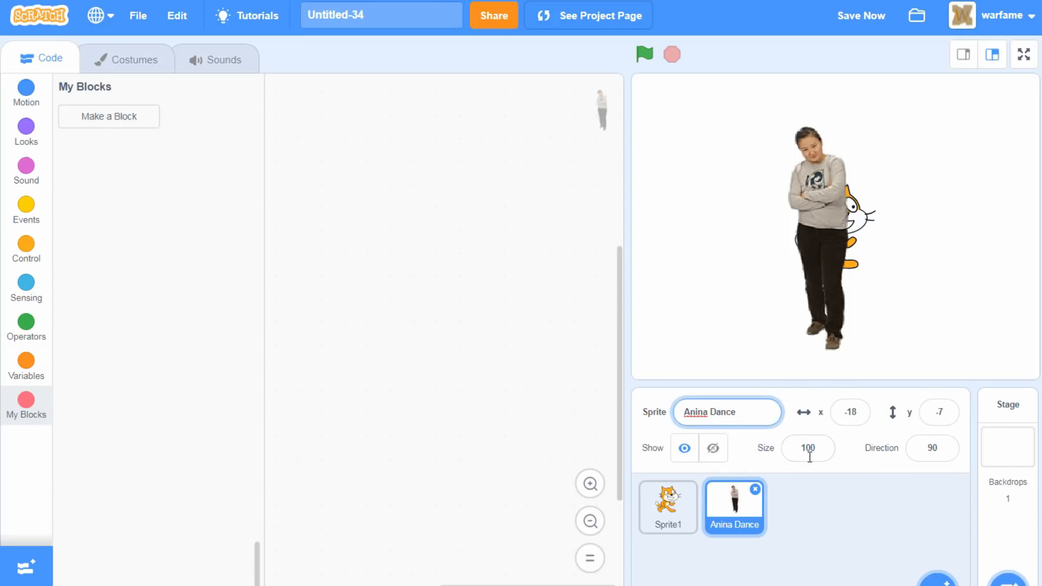
left_click(850, 413)
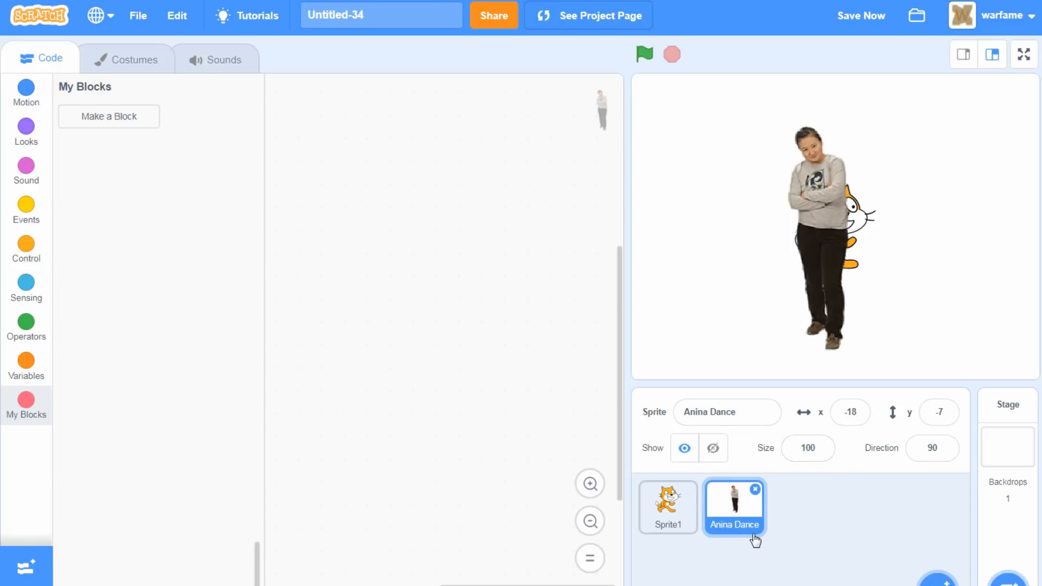
mouse_move(795, 524)
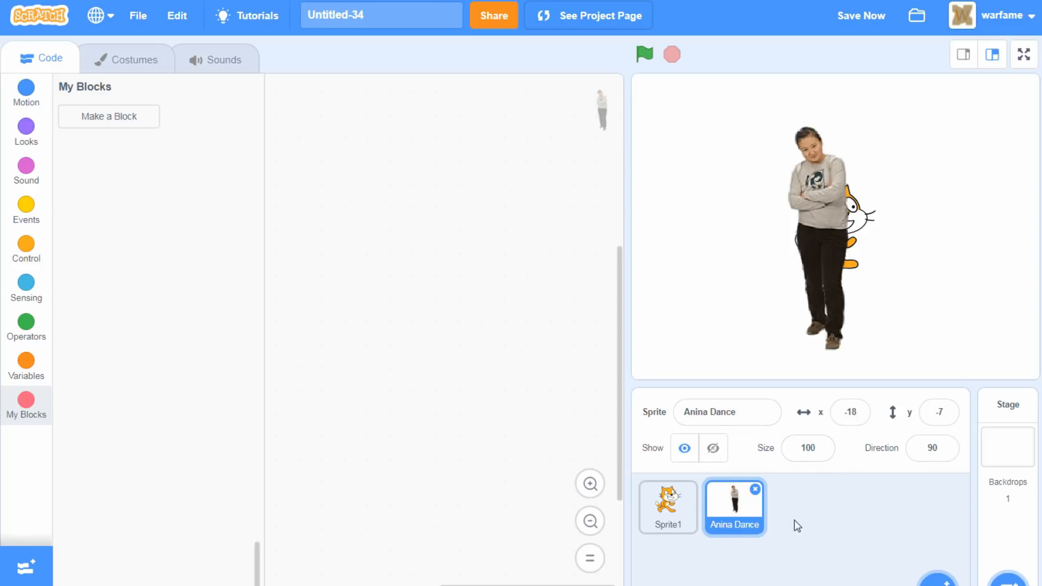
mouse_move(699, 579)
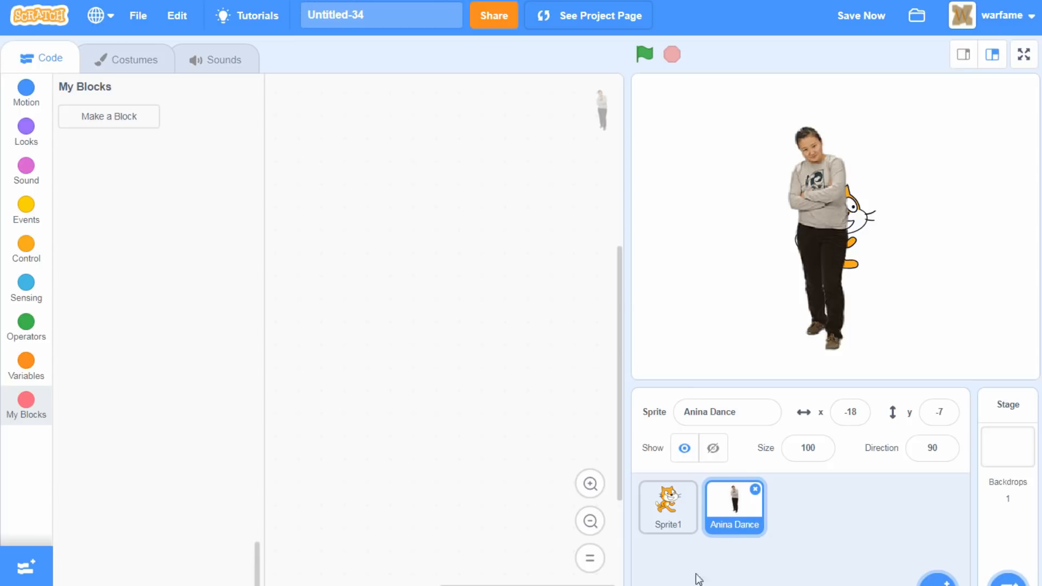
mouse_move(807, 536)
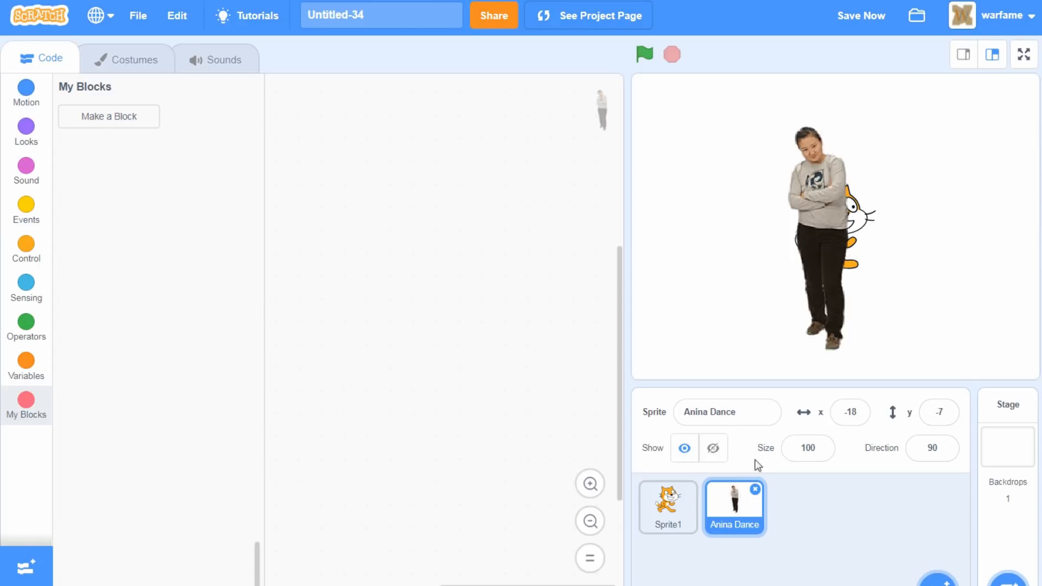
mouse_move(864, 534)
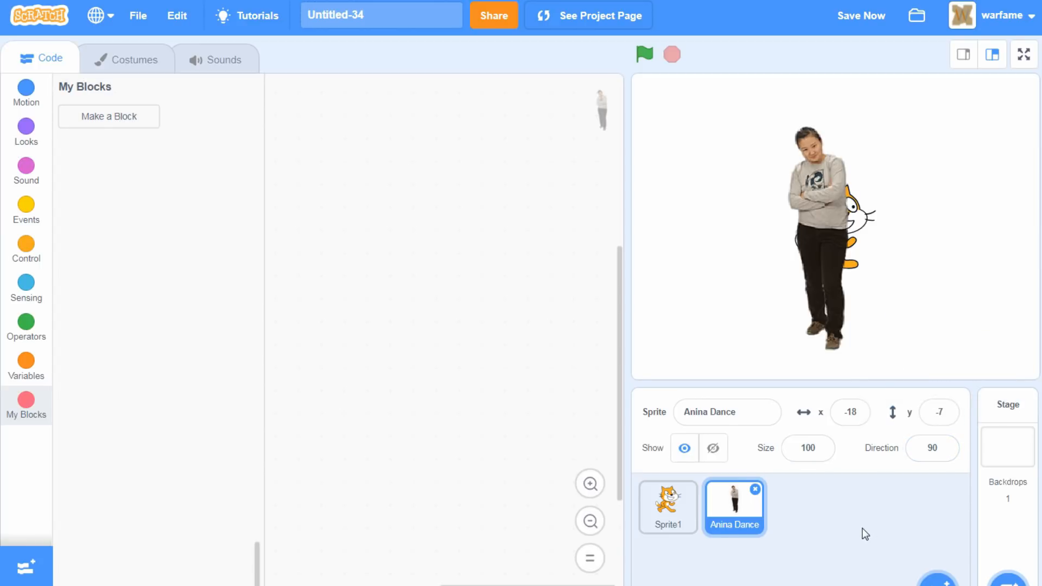
mouse_move(882, 522)
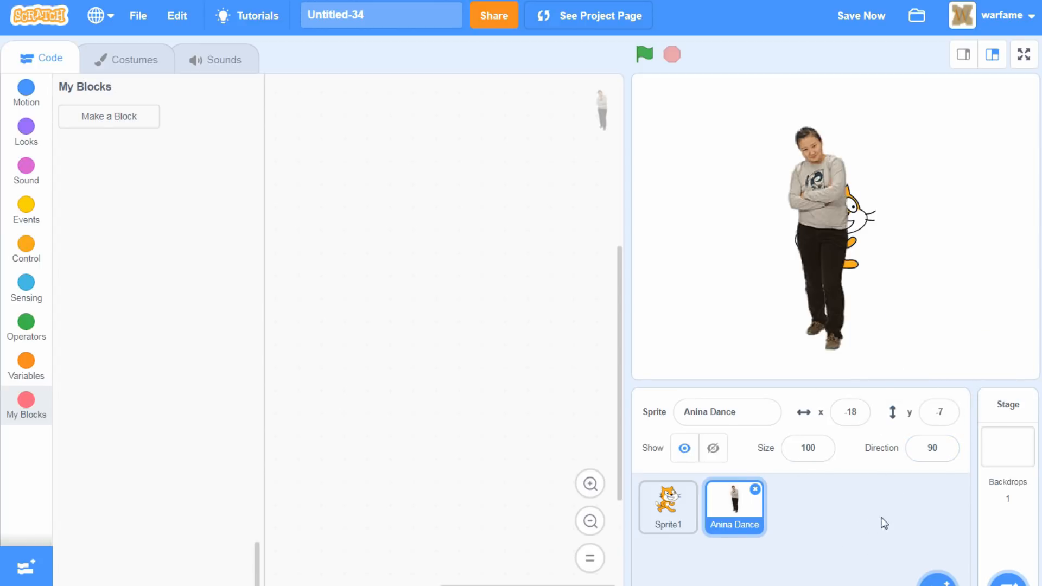
- Look over the Anina Dance sprite's info fields unchanged, then show its costumes with anina stance
left_click(862, 15)
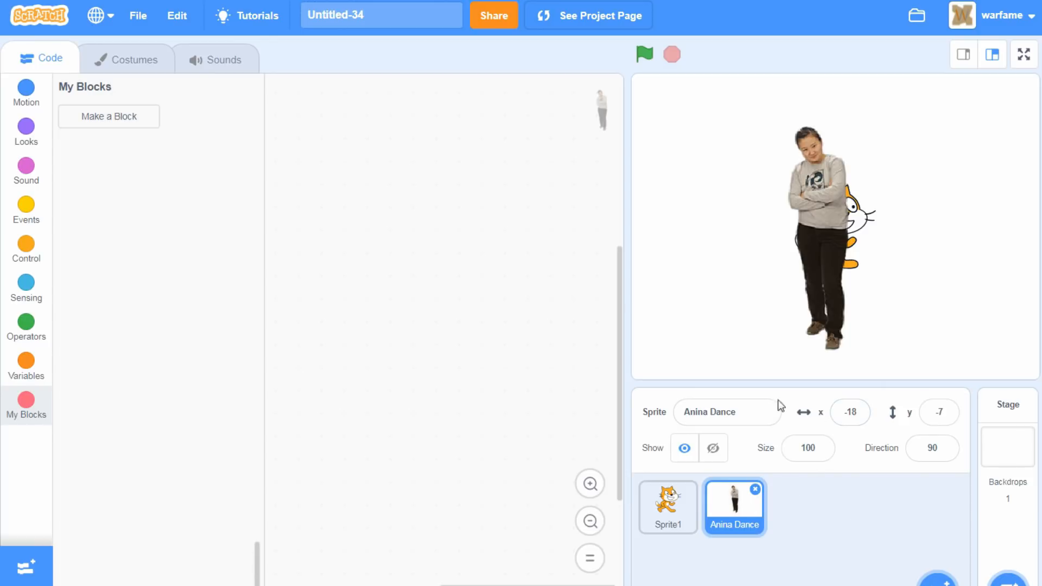
mouse_move(850, 438)
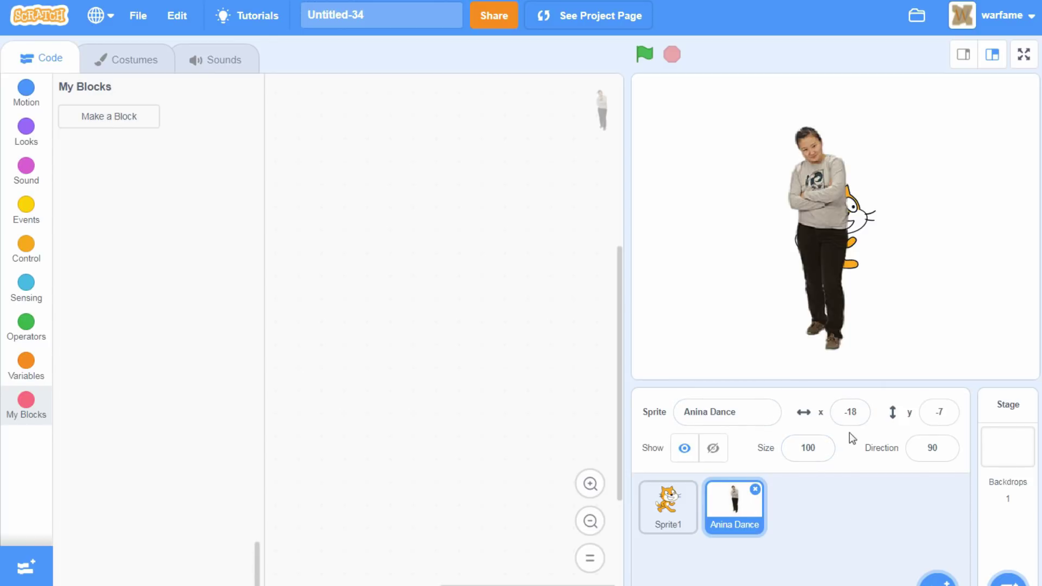
mouse_move(810, 393)
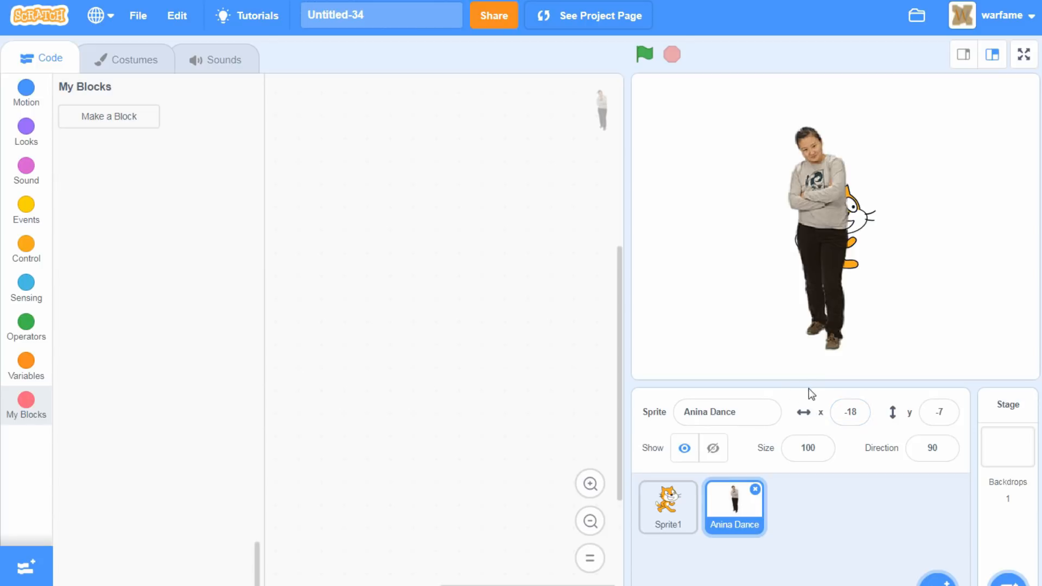
mouse_move(797, 382)
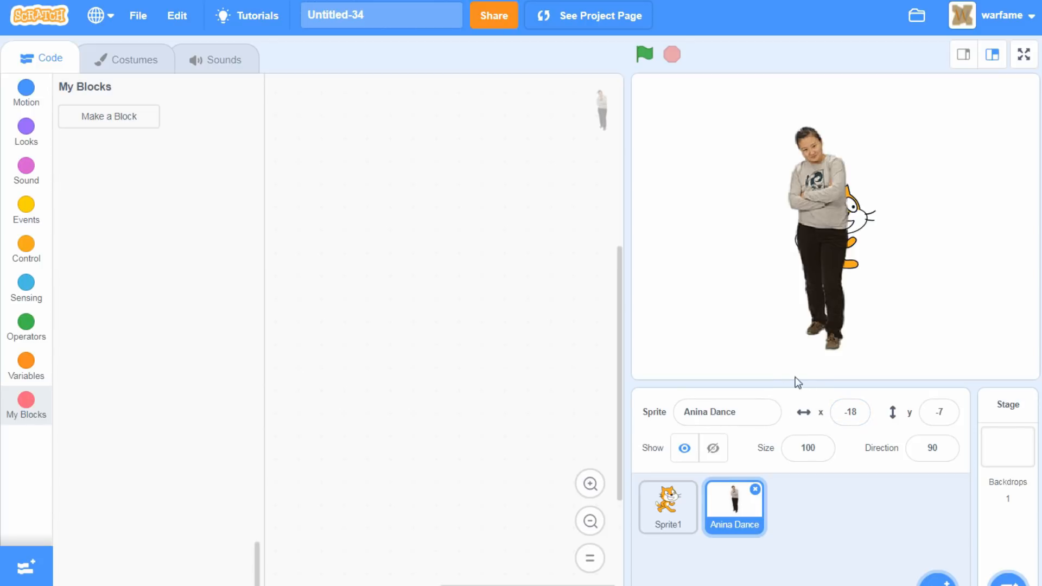
mouse_move(819, 417)
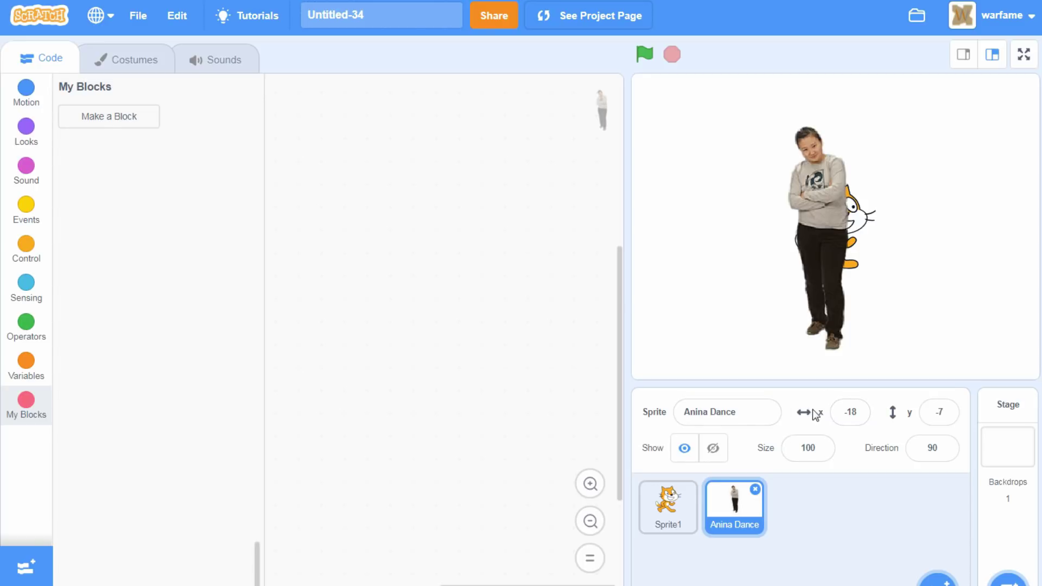
left_click(849, 413)
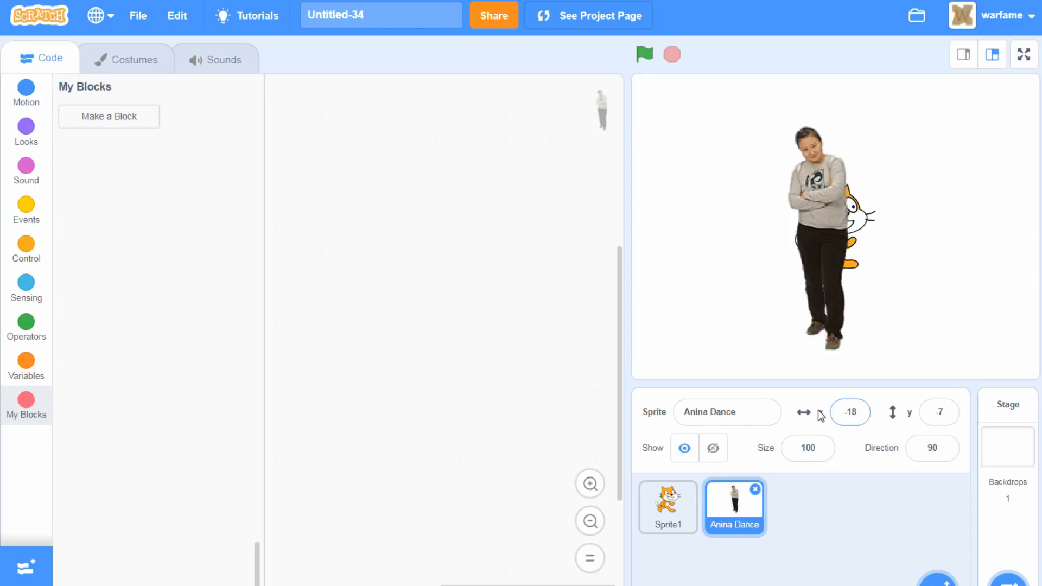
left_click(807, 448)
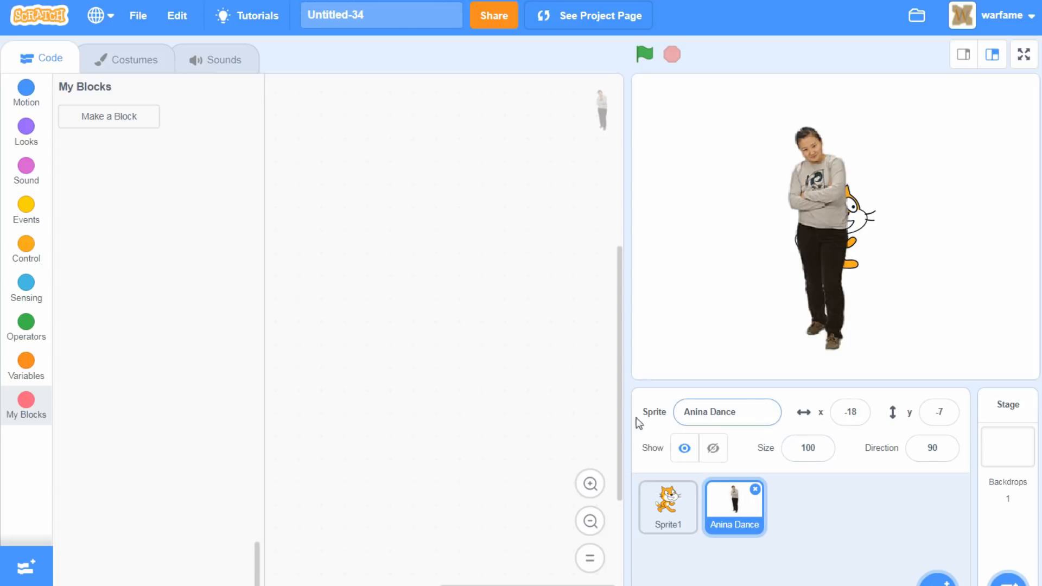
mouse_move(675, 389)
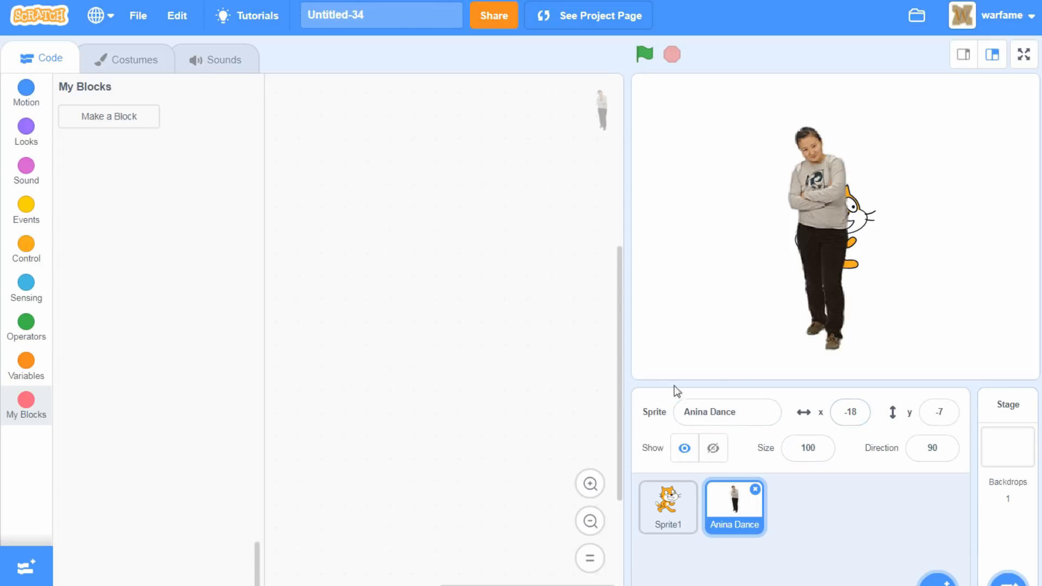
left_click(849, 413)
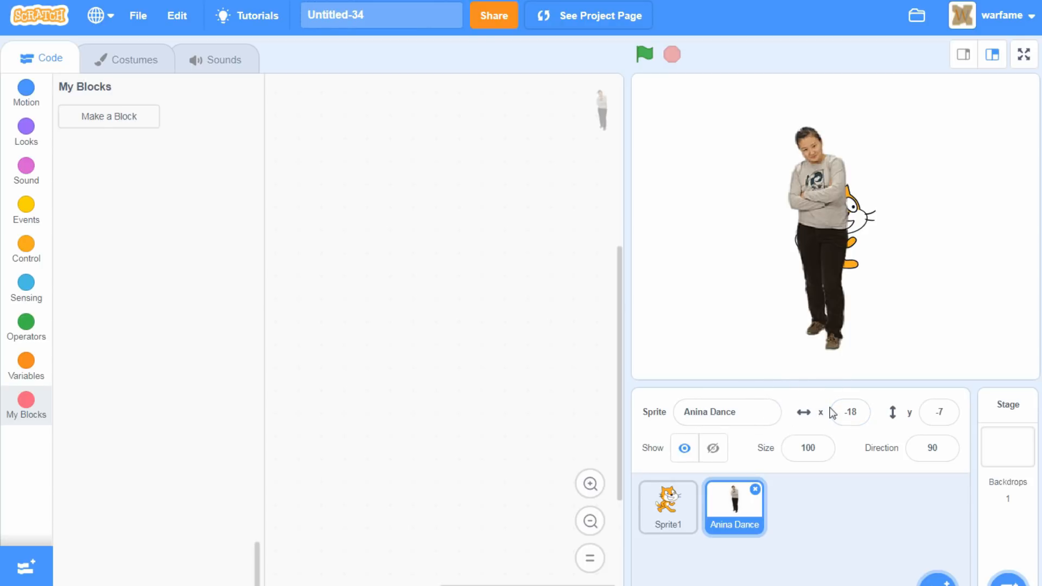
left_click(933, 448)
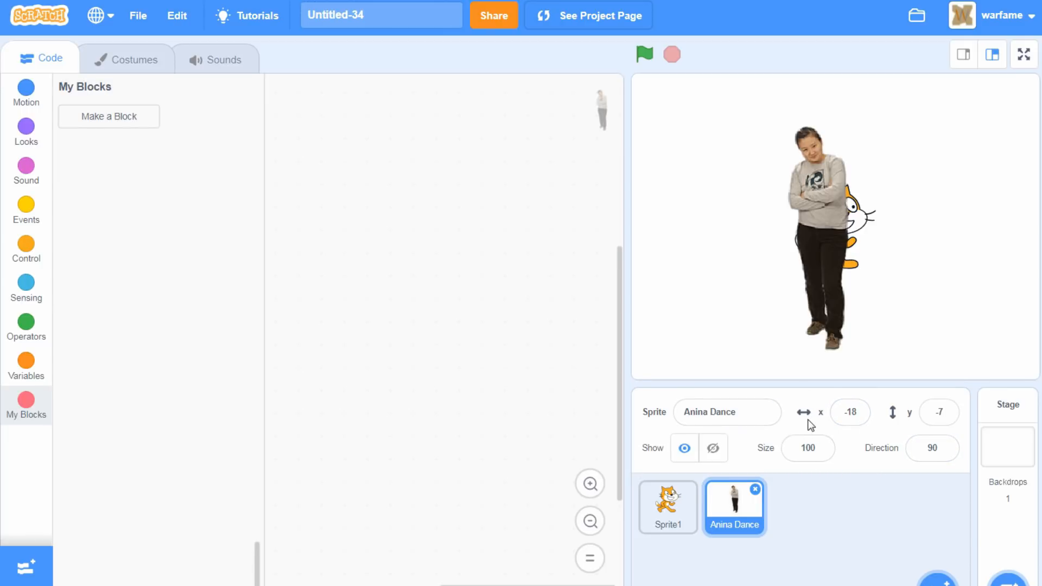
mouse_move(818, 424)
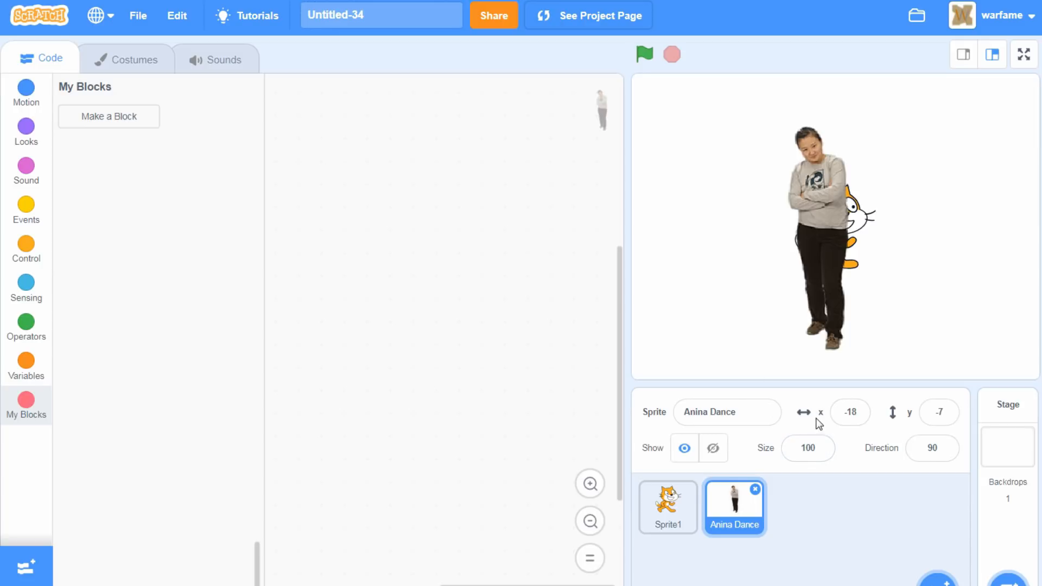
left_click(742, 412)
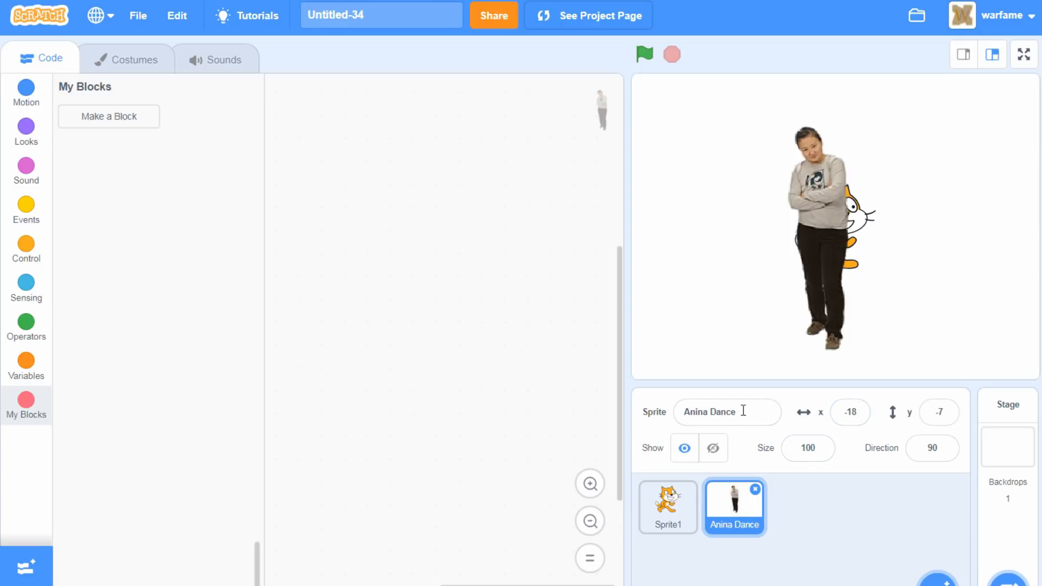
mouse_move(813, 417)
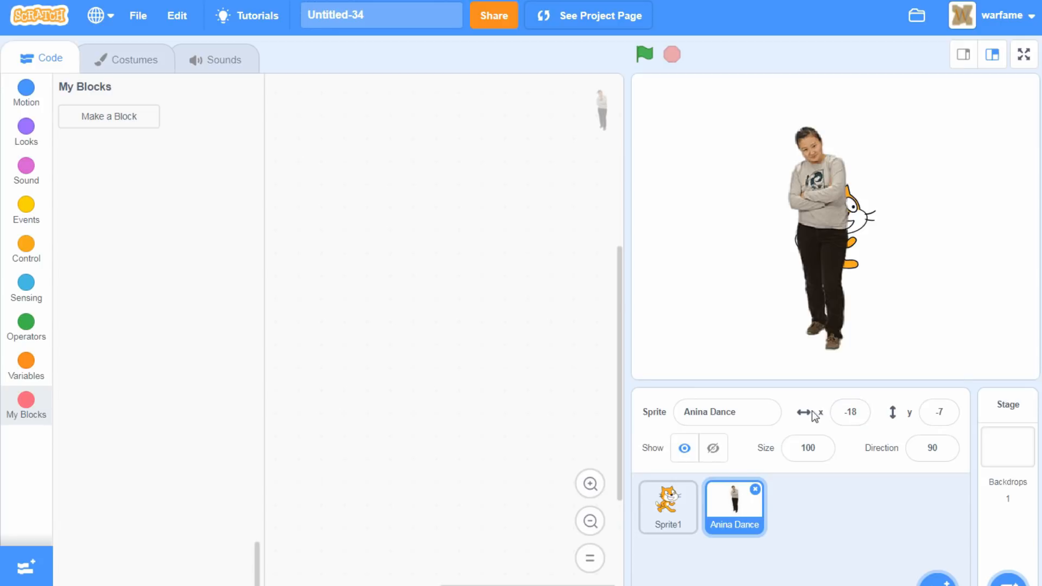
mouse_move(638, 523)
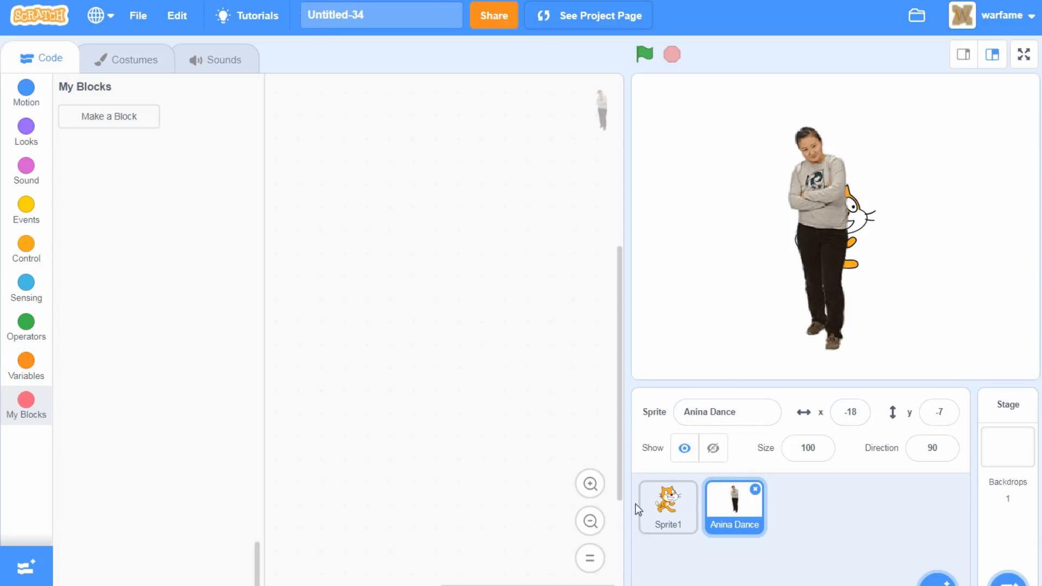
mouse_move(465, 276)
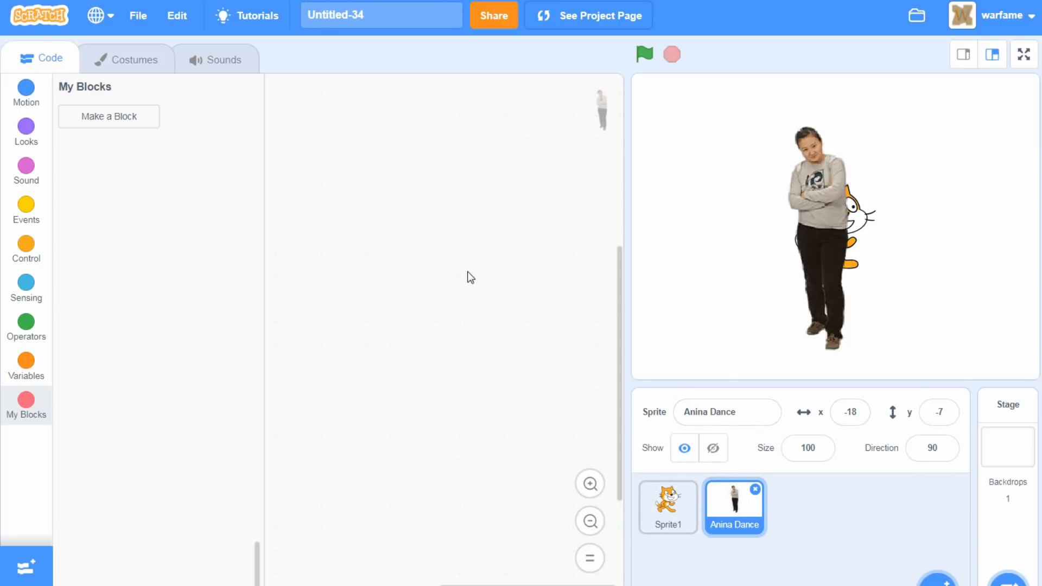
mouse_move(300, 227)
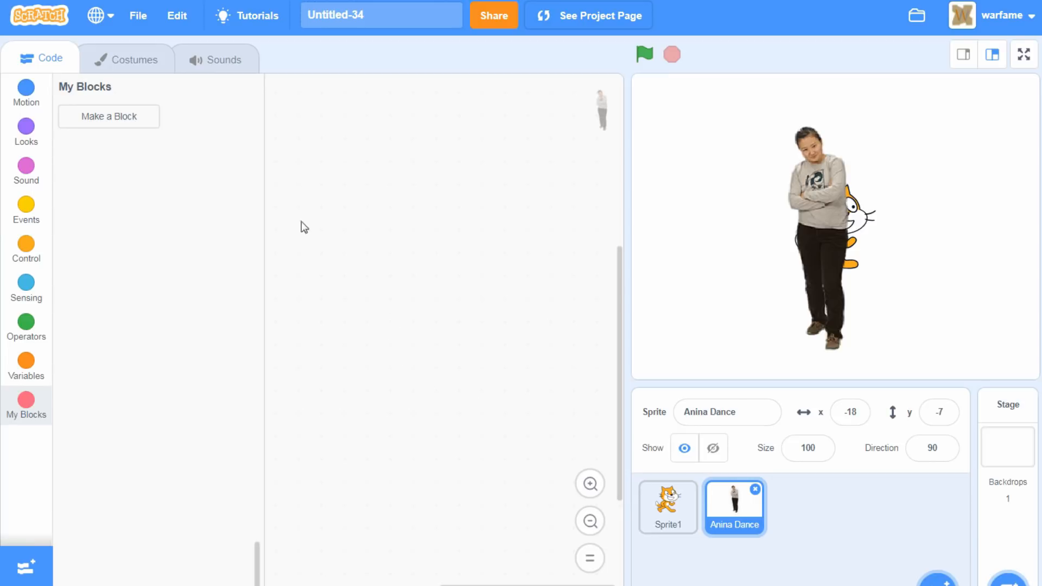
left_click(135, 59)
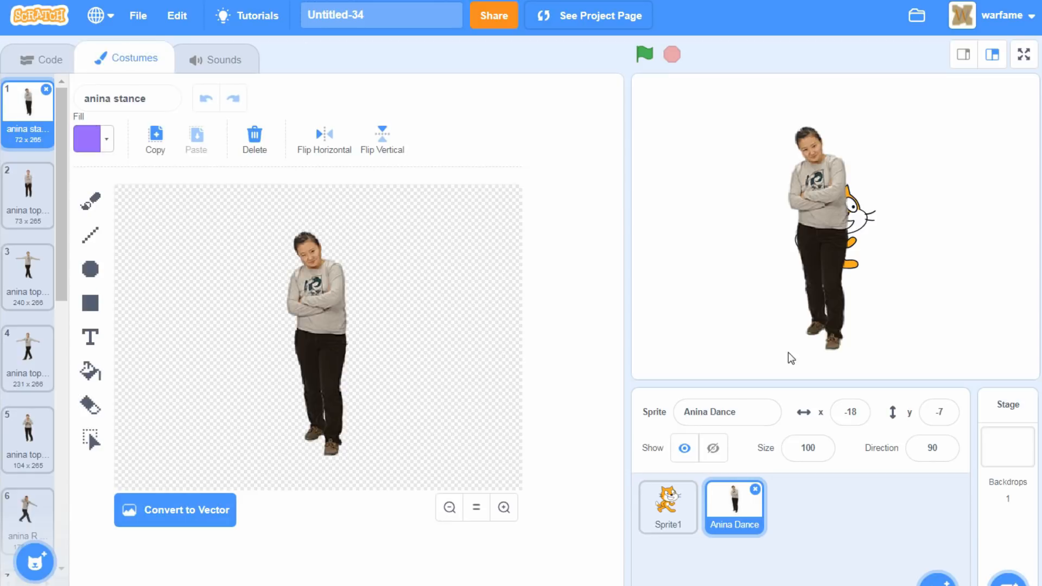
left_click(36, 562)
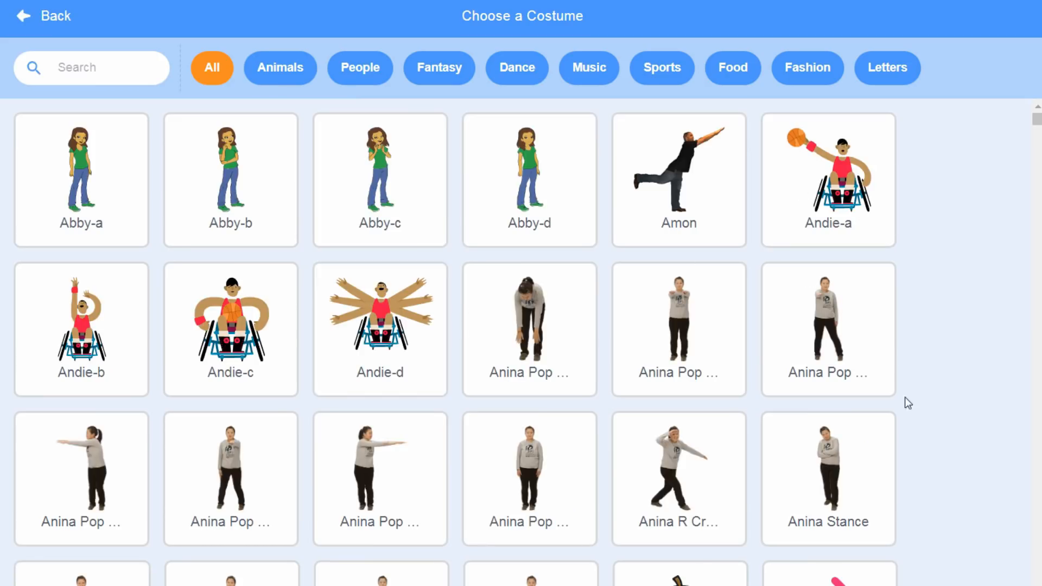
scroll("down", 3)
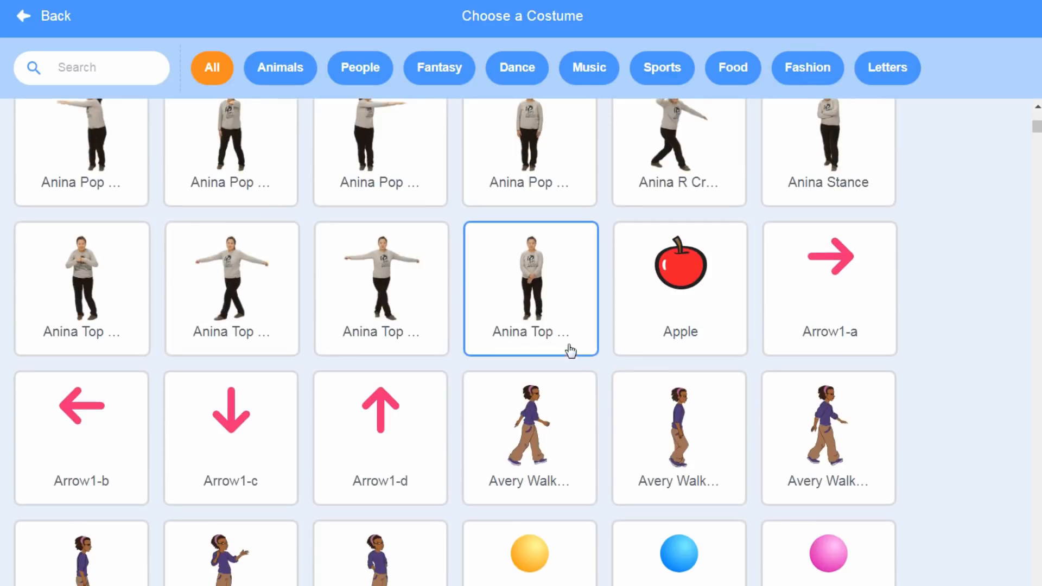
scroll("down", 3)
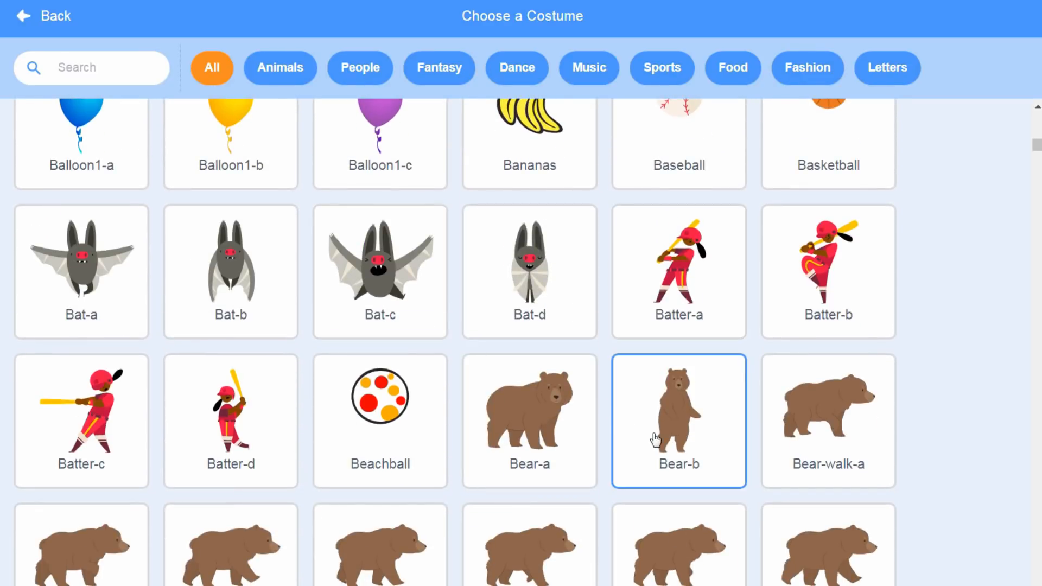
scroll("down", 3)
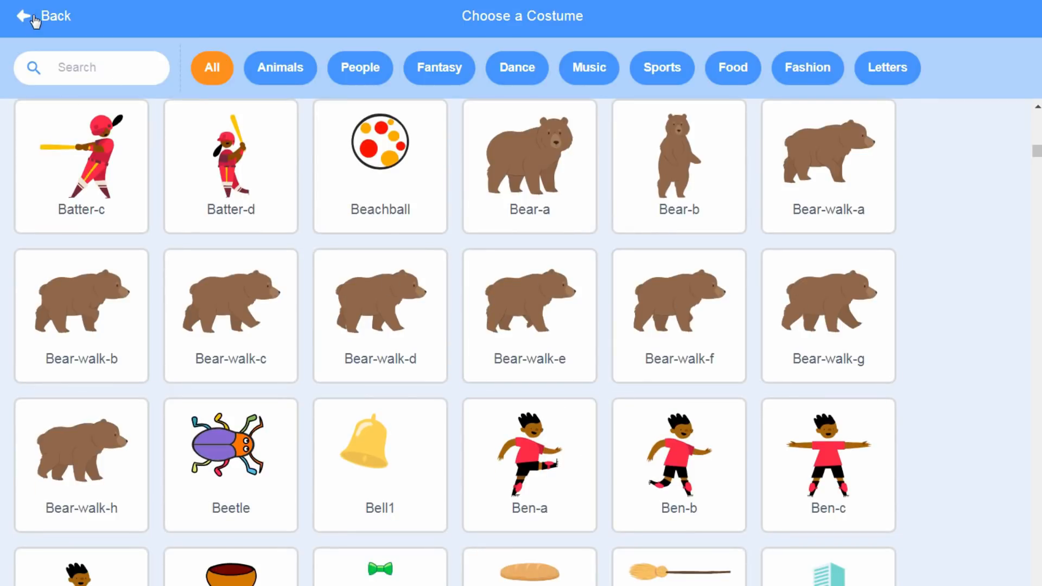
left_click(33, 16)
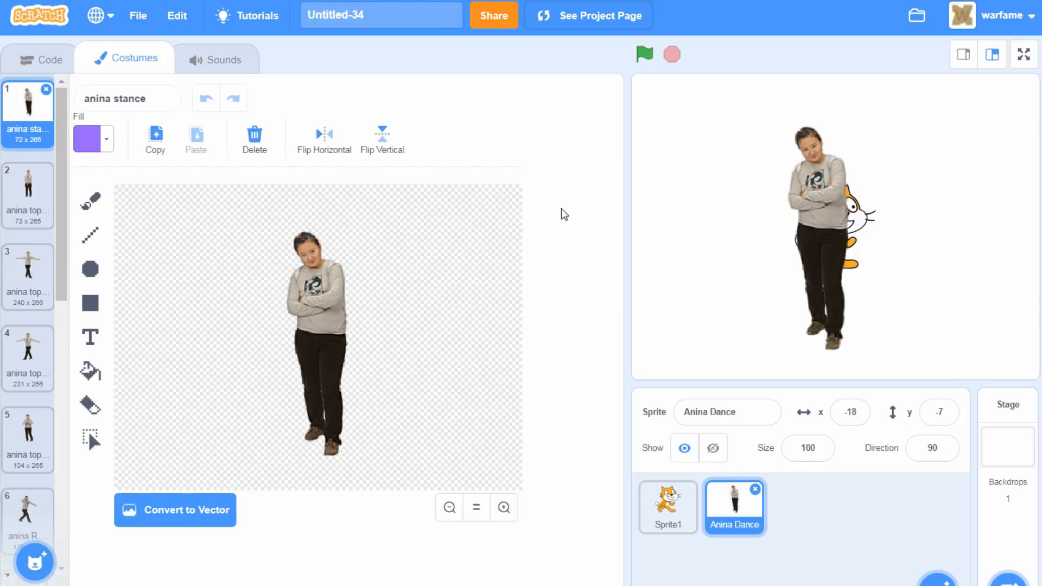
mouse_move(555, 271)
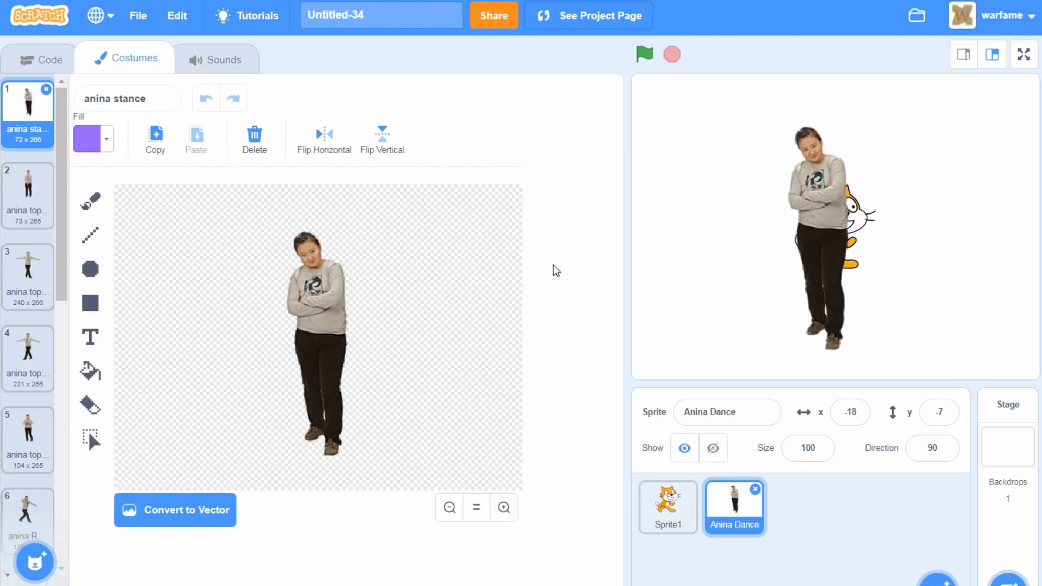
mouse_move(536, 341)
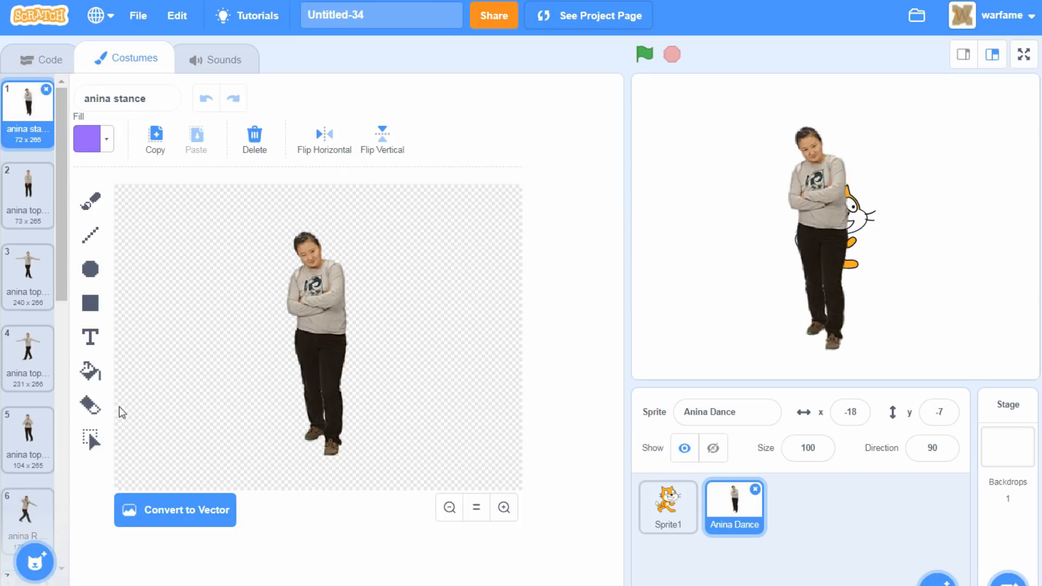
mouse_move(244, 535)
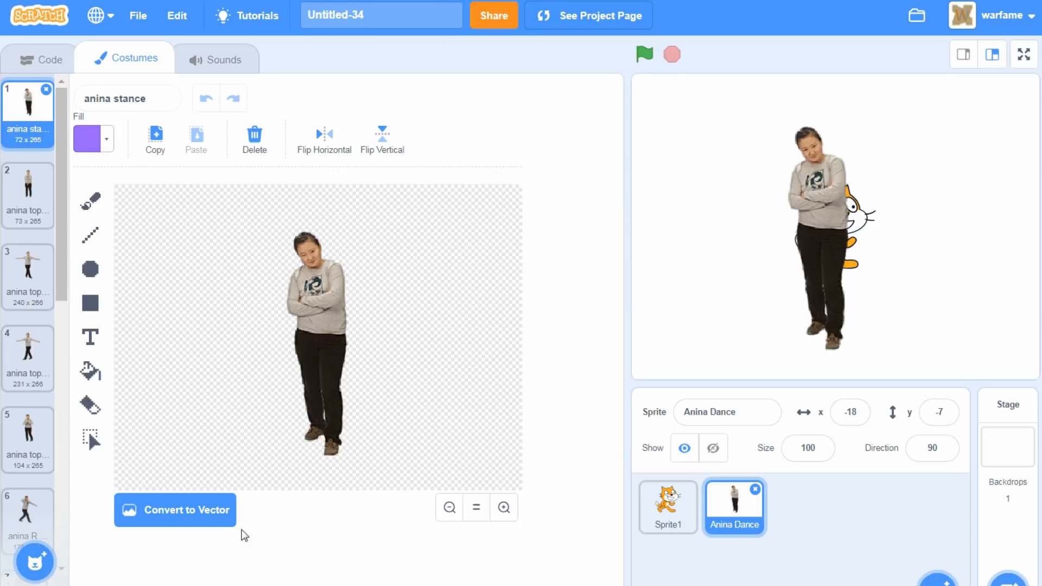
mouse_move(536, 280)
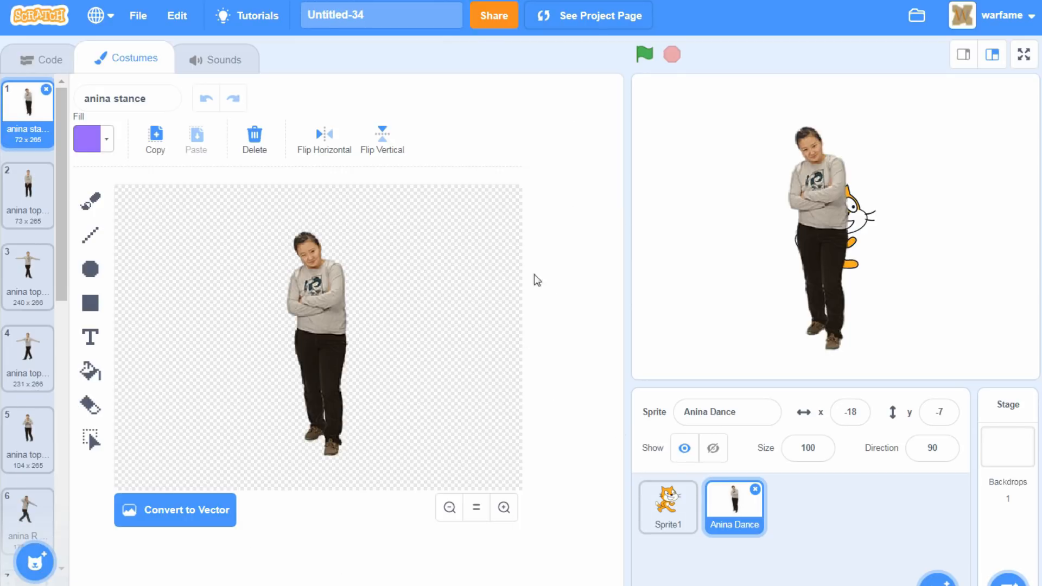
mouse_move(535, 244)
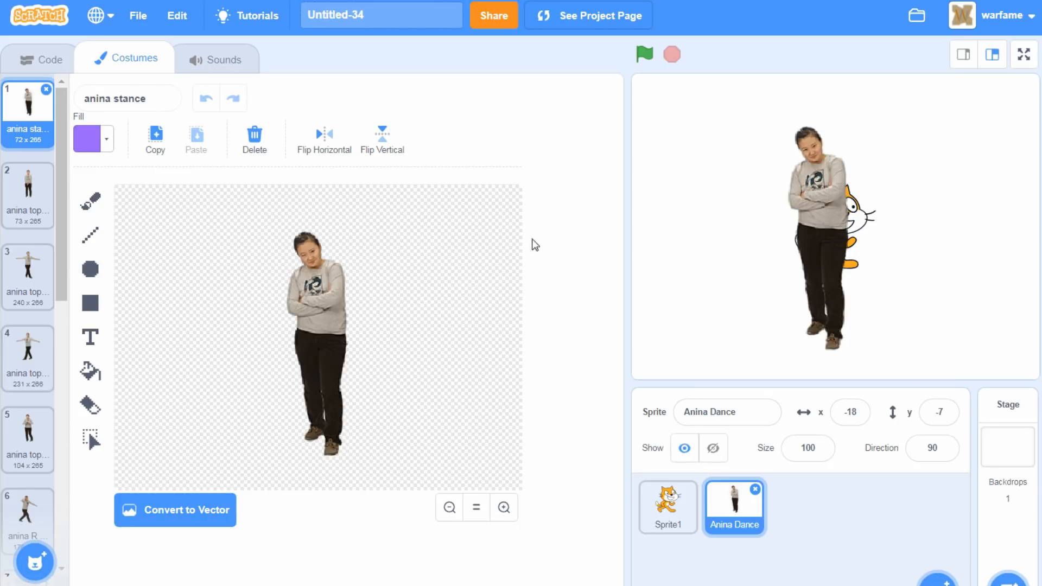
mouse_move(467, 492)
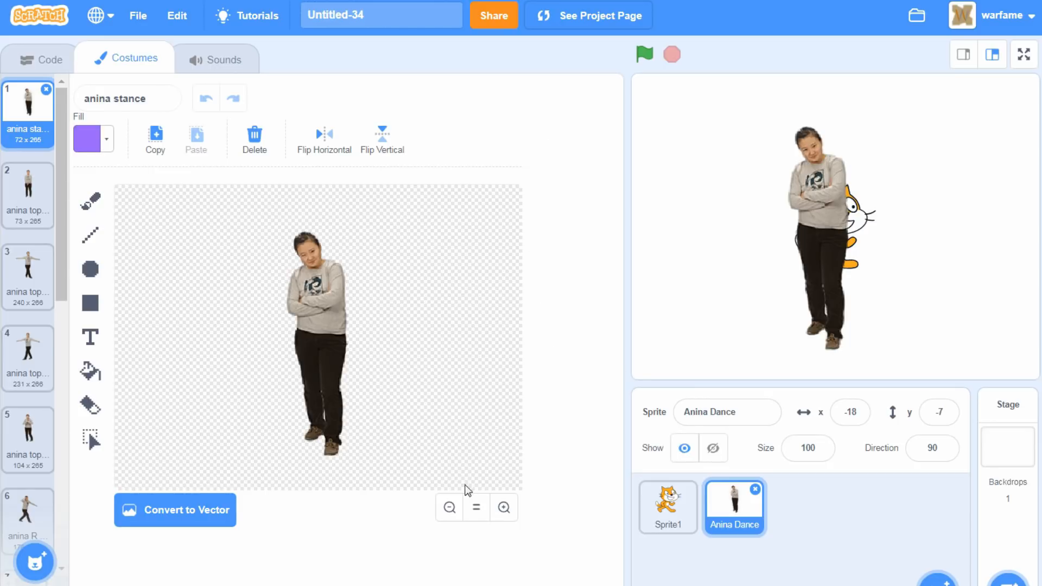
mouse_move(428, 397)
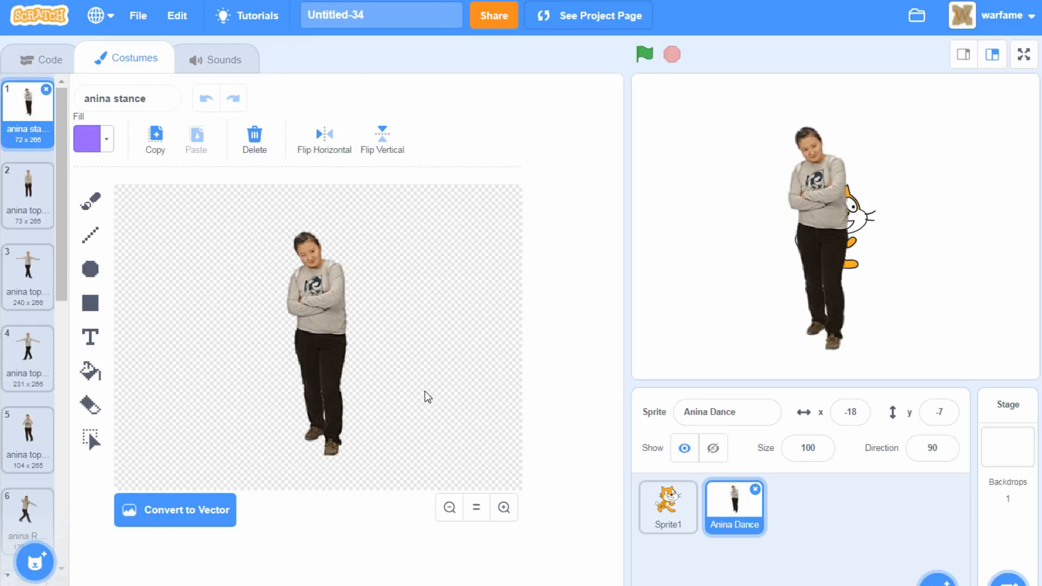
mouse_move(440, 302)
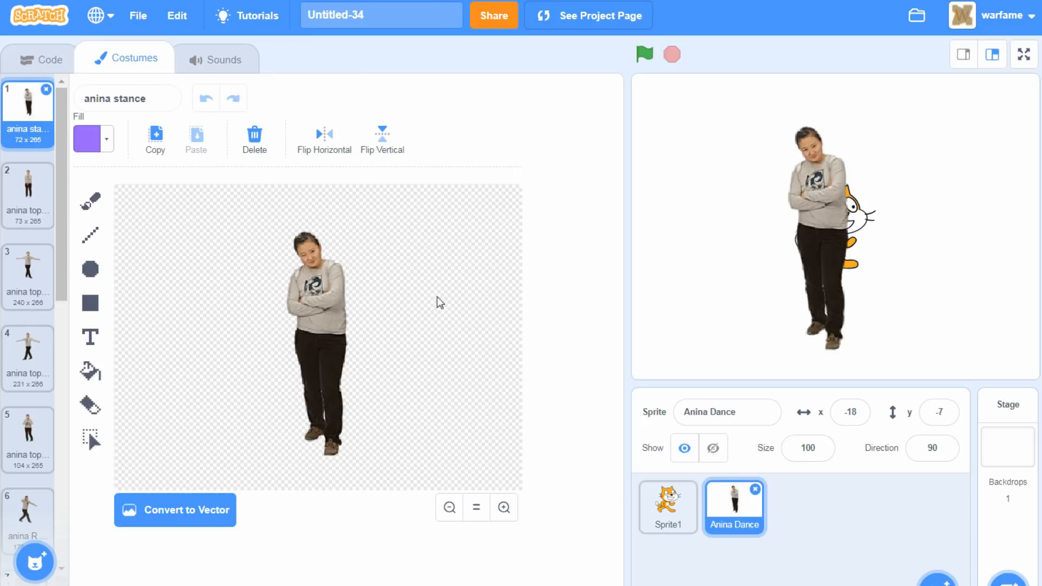
mouse_move(81, 469)
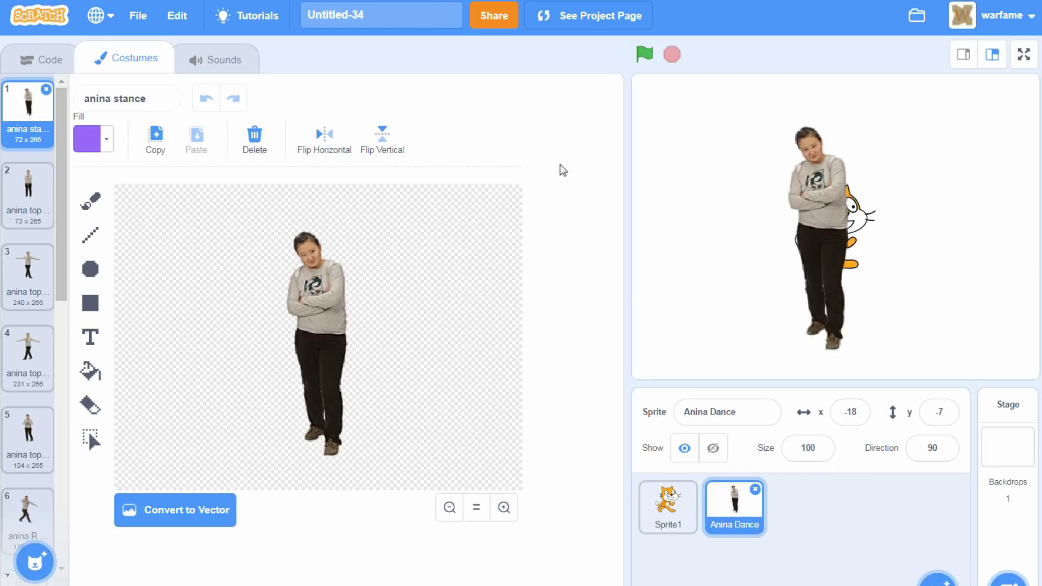
mouse_move(148, 237)
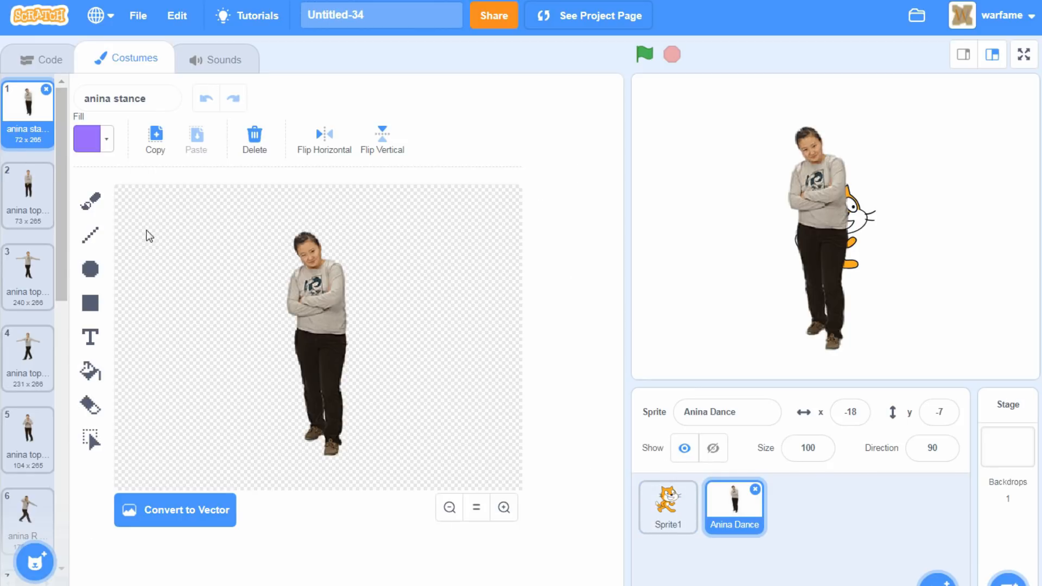
- Set the bitmap fill colour to bright green (Color 31, Saturation 61, Brightness 100) and start sampling
left_click(93, 140)
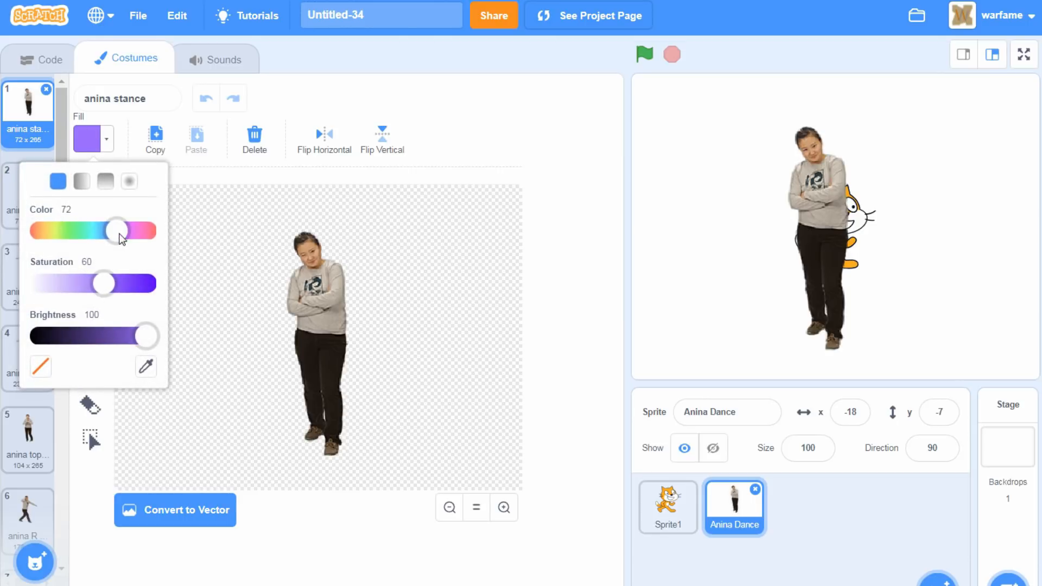
left_click_drag(118, 230, 64, 230)
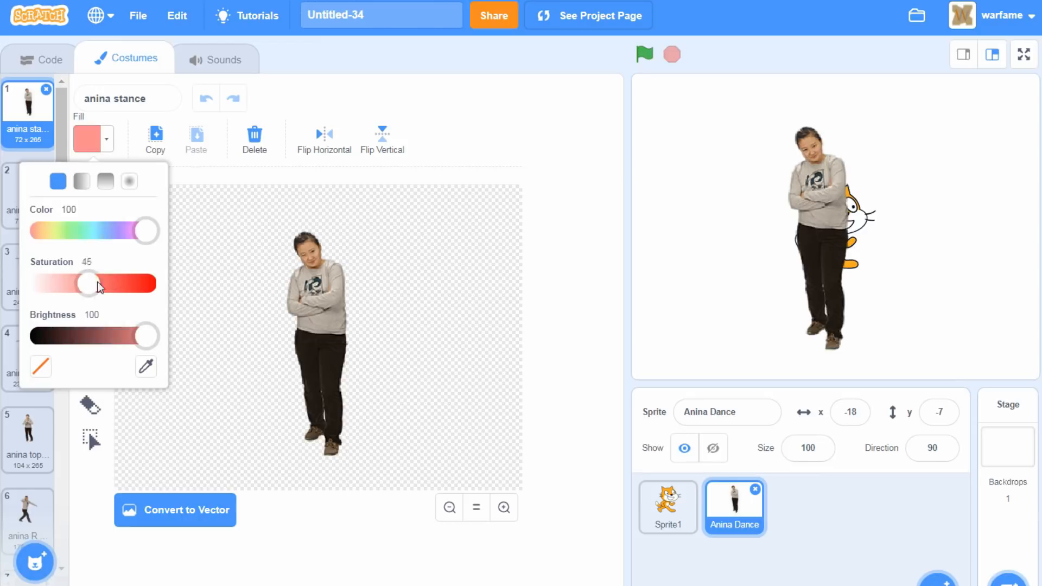
left_click_drag(87, 283, 52, 283)
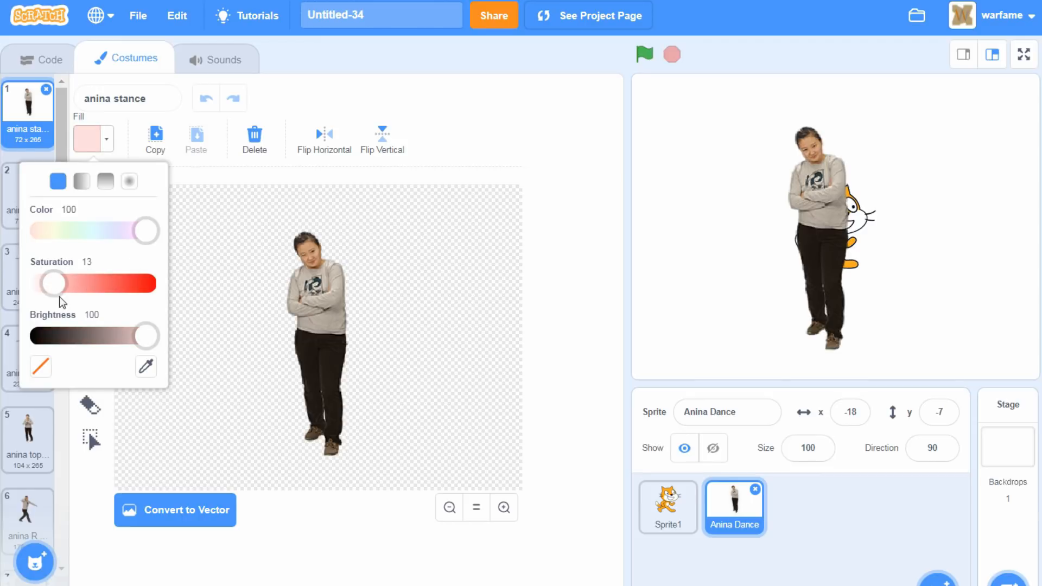
left_click_drag(54, 283, 103, 283)
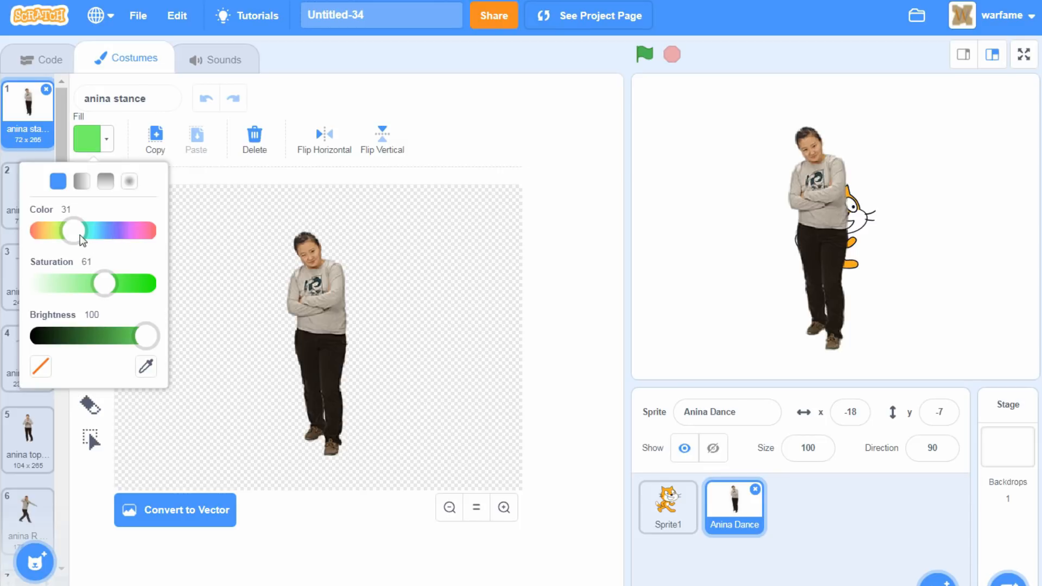
mouse_move(277, 311)
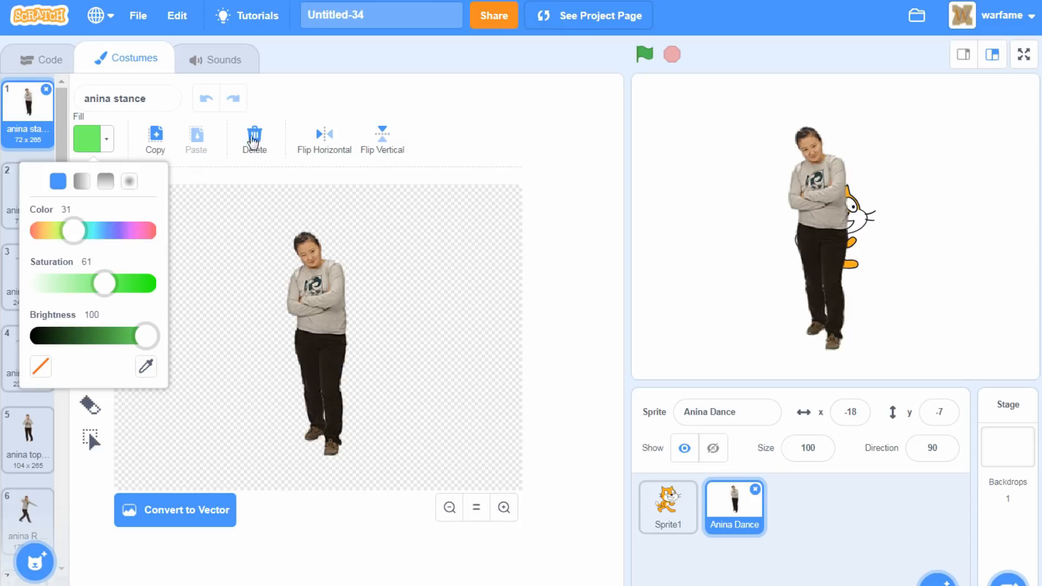
mouse_move(270, 405)
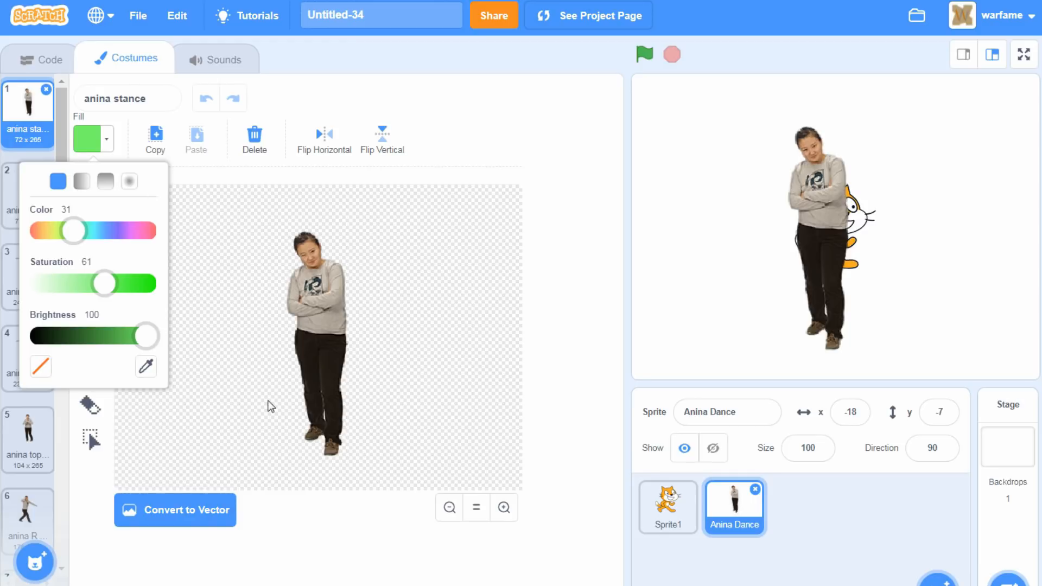
mouse_move(287, 190)
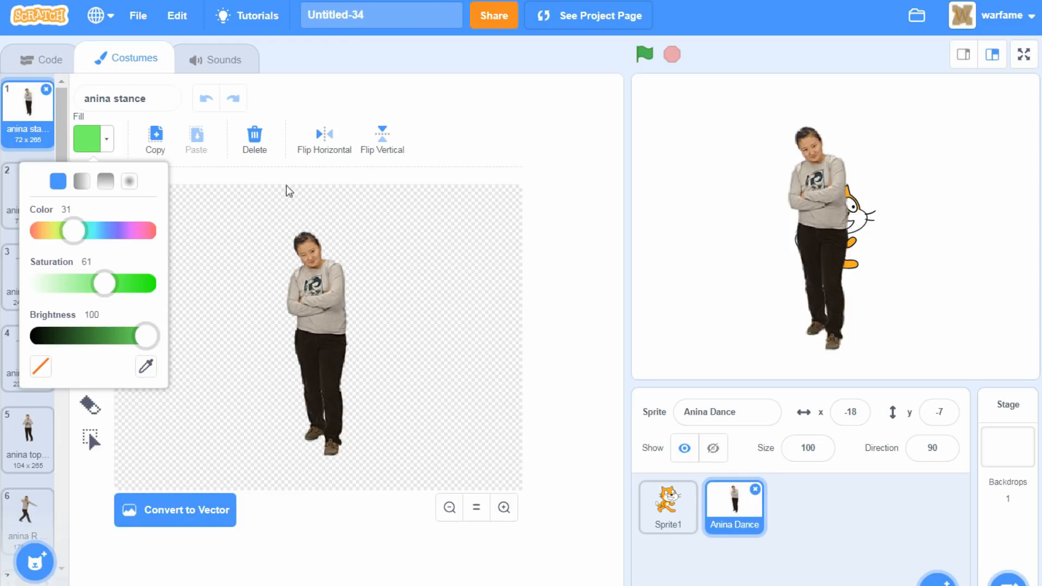
mouse_move(251, 323)
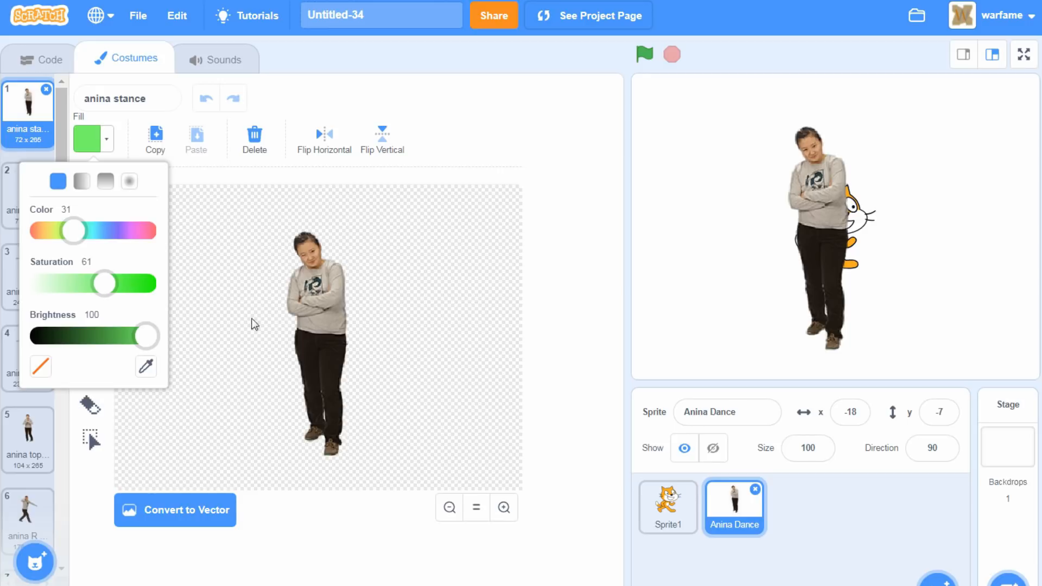
mouse_move(275, 213)
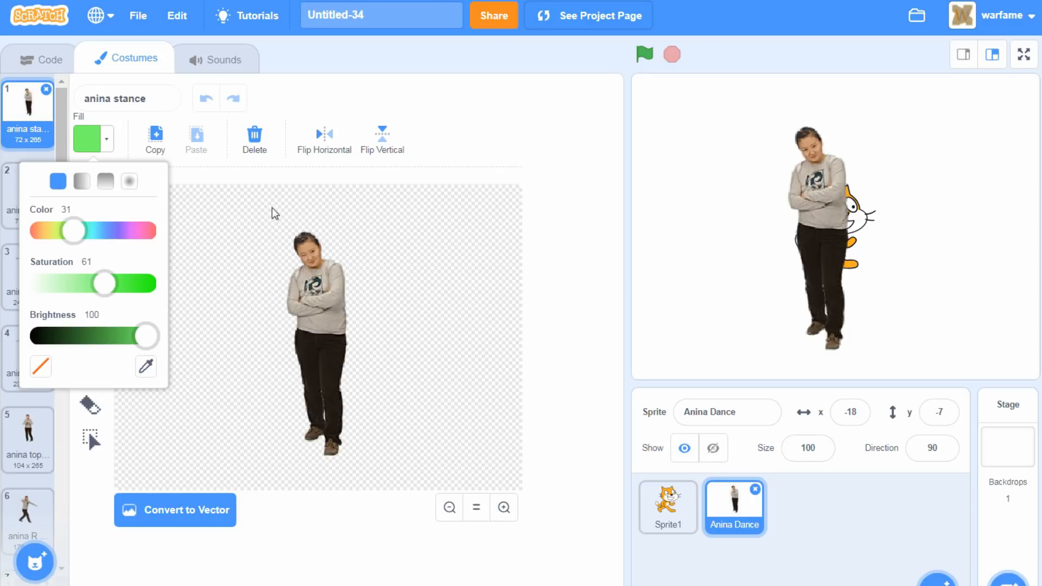
mouse_move(172, 341)
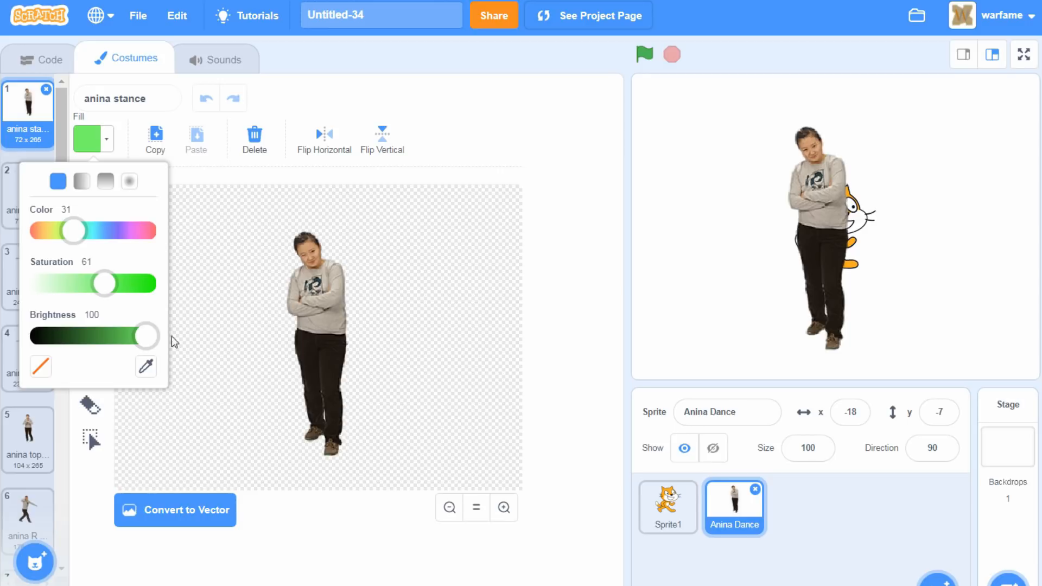
mouse_move(551, 241)
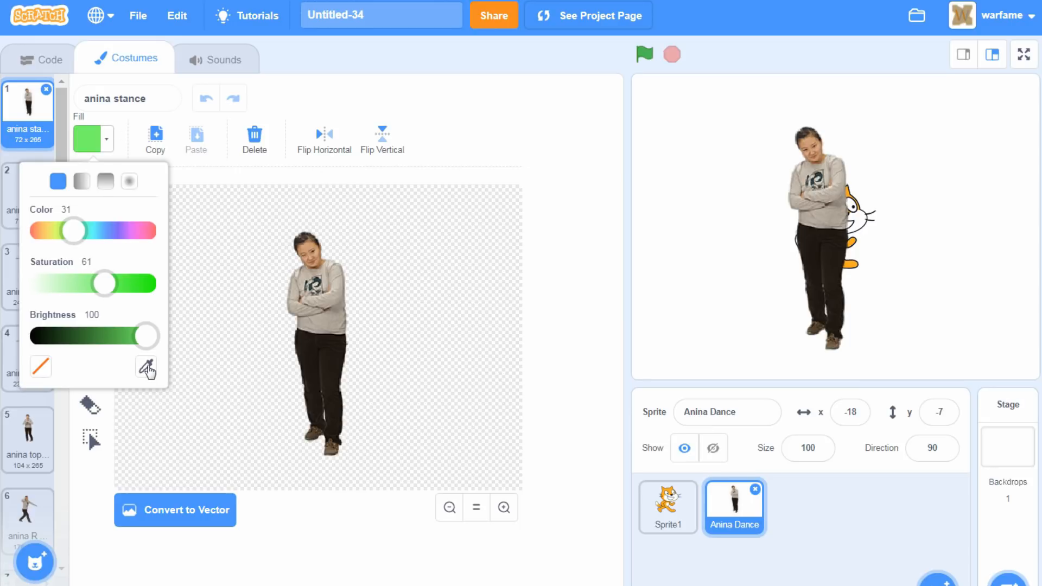
left_click(145, 367)
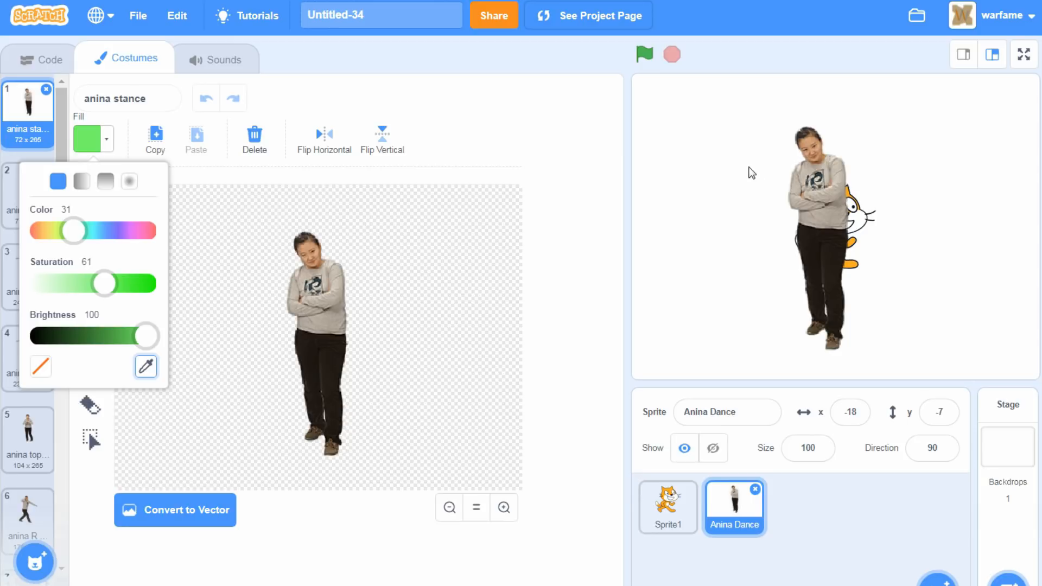
mouse_move(191, 342)
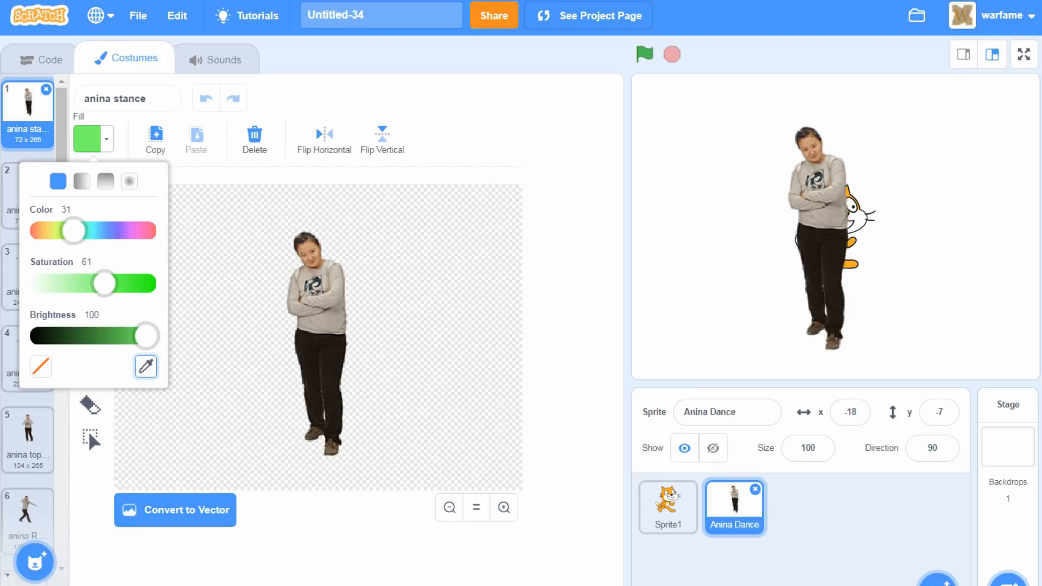
mouse_move(98, 138)
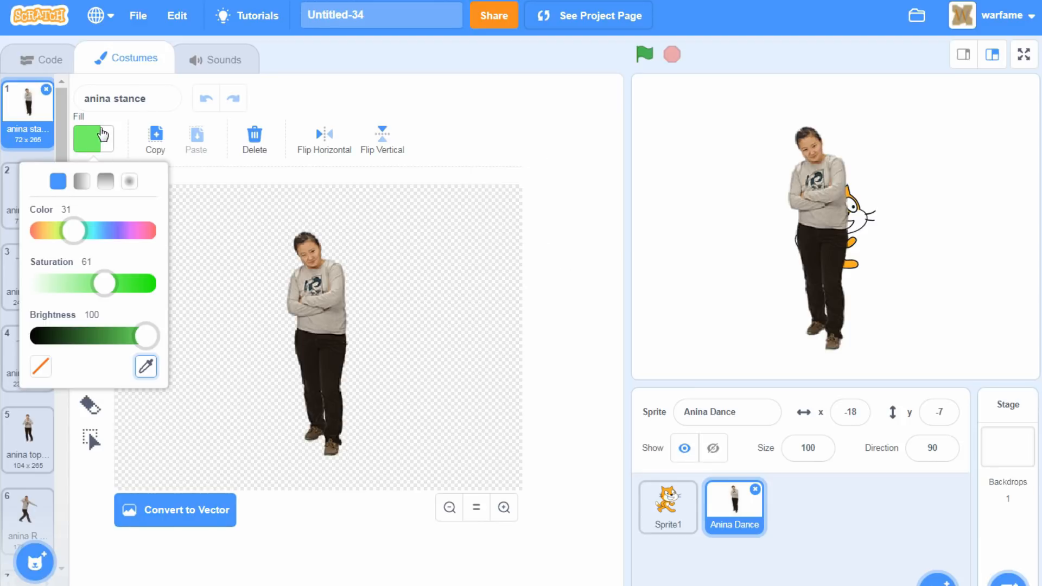
- Visit the Code area and return to the costume editor, closing the fill colour chooser
left_click(48, 58)
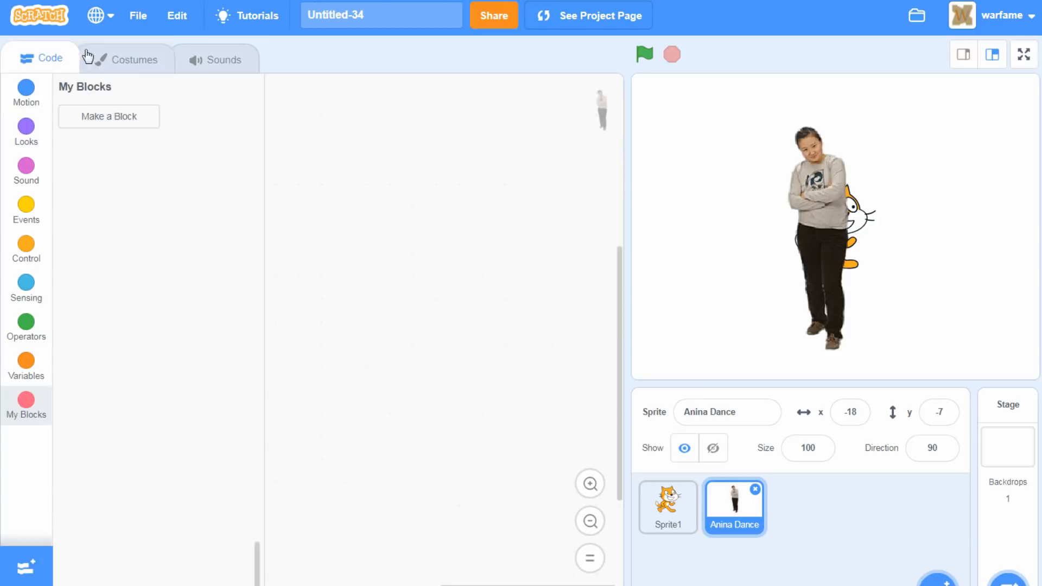
left_click(134, 59)
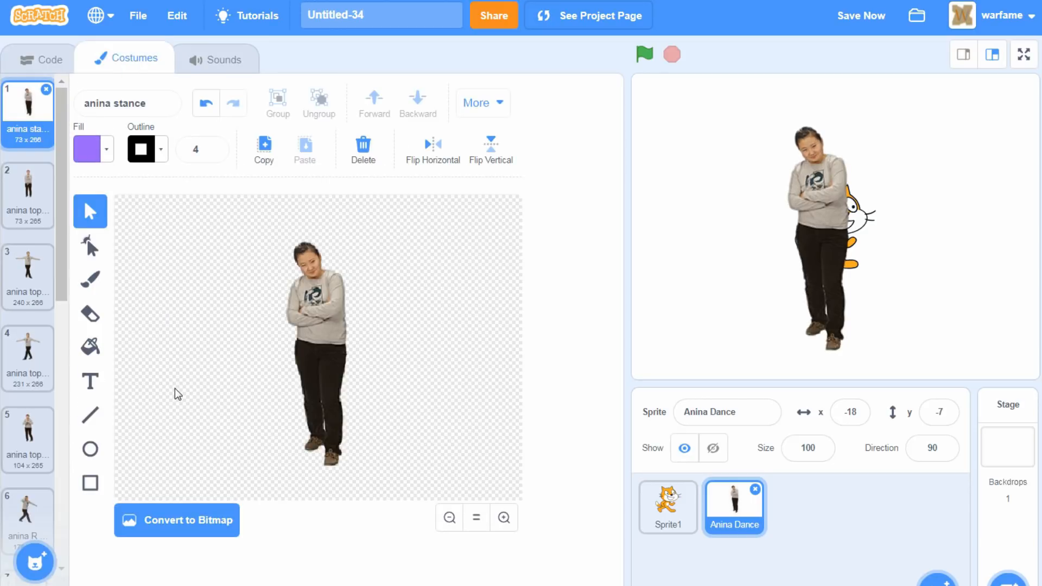
mouse_move(200, 221)
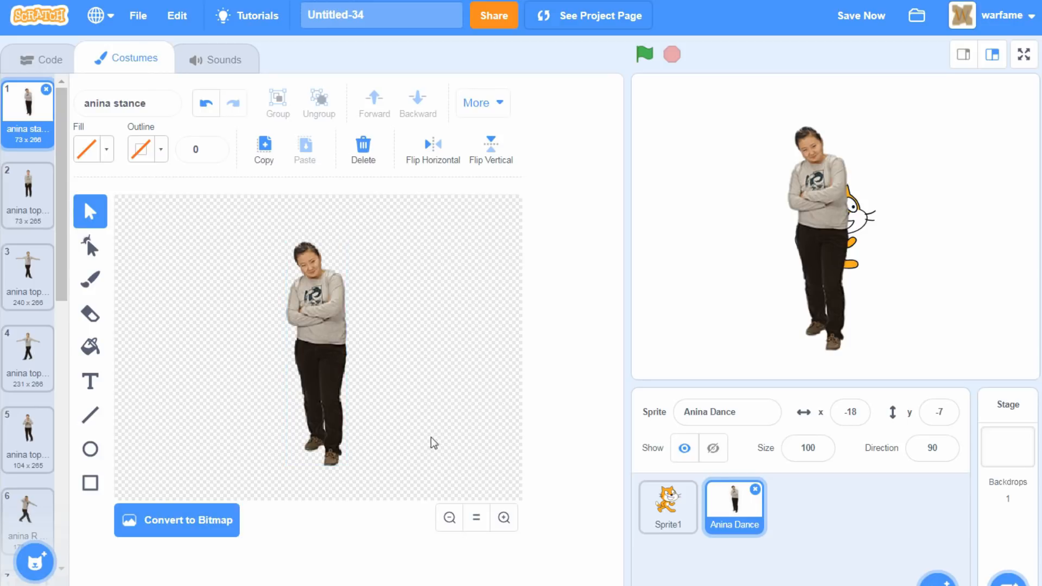
mouse_move(388, 366)
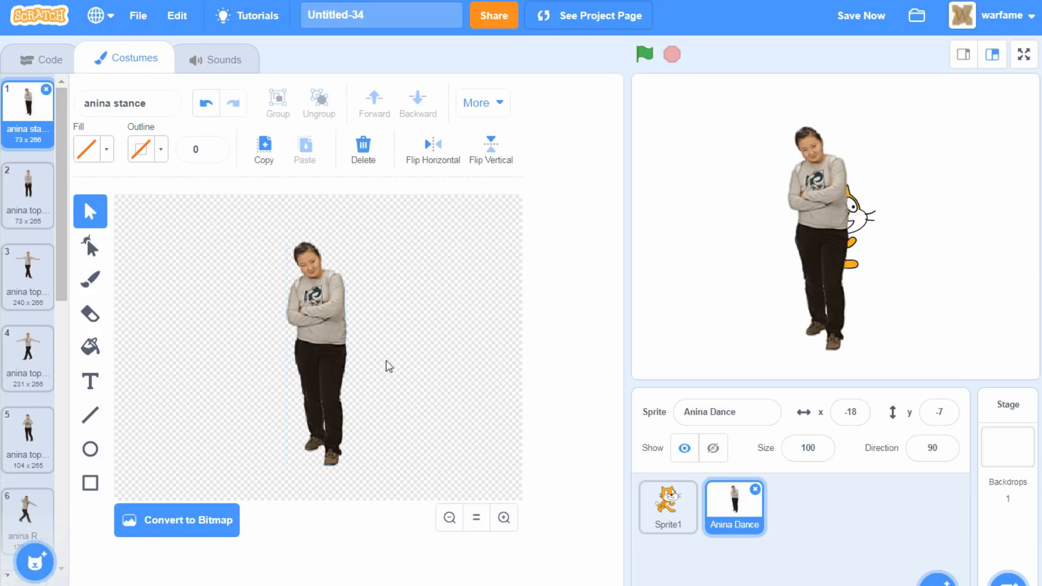
mouse_move(89, 246)
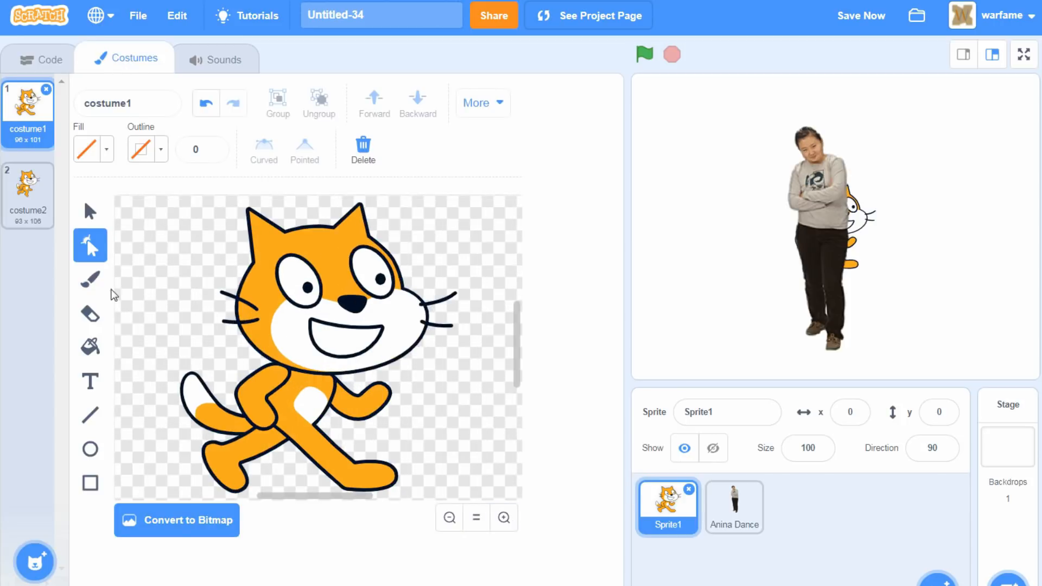
left_click(503, 517)
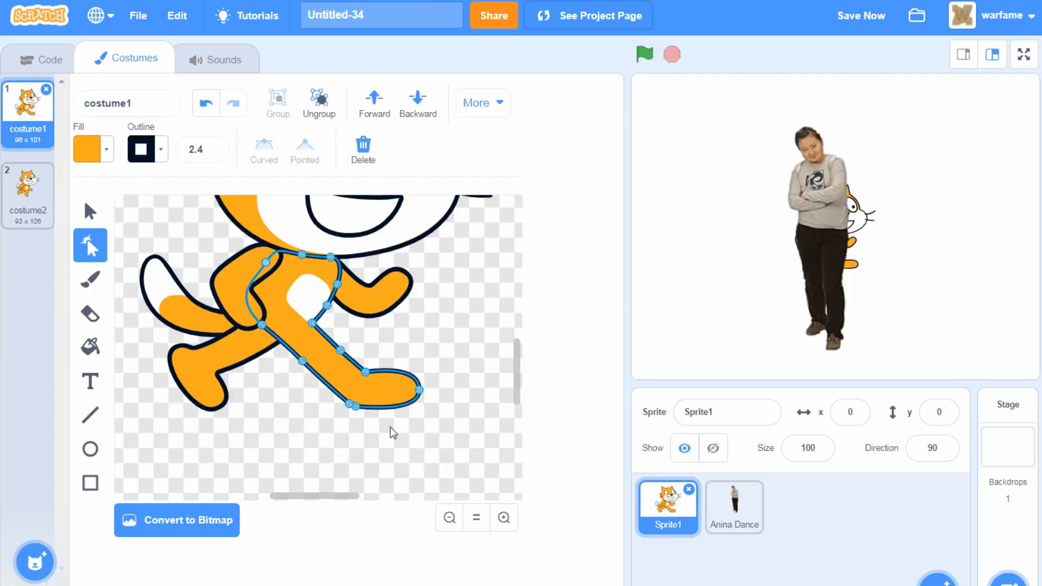
mouse_move(378, 414)
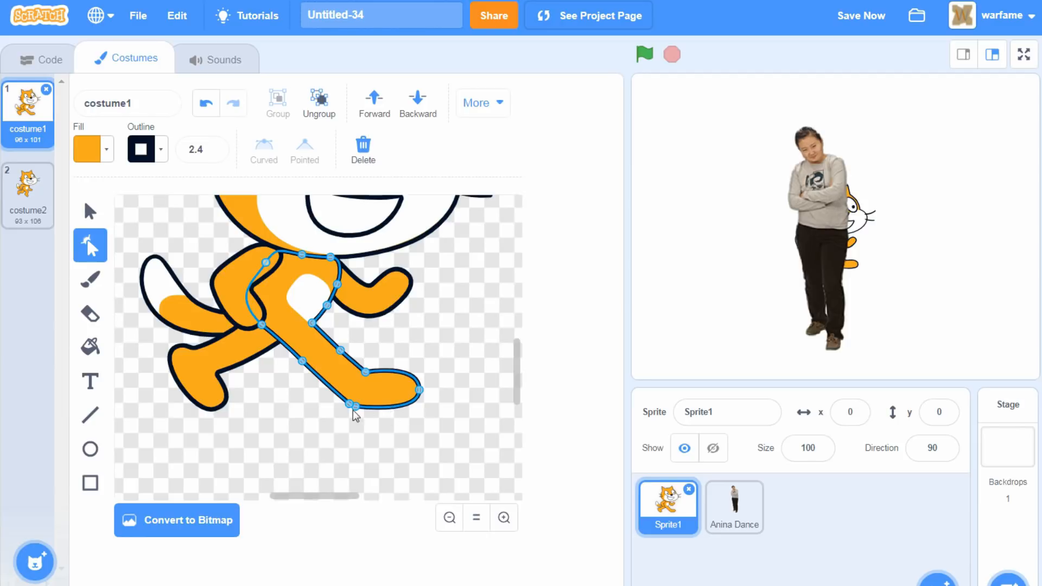
mouse_move(388, 412)
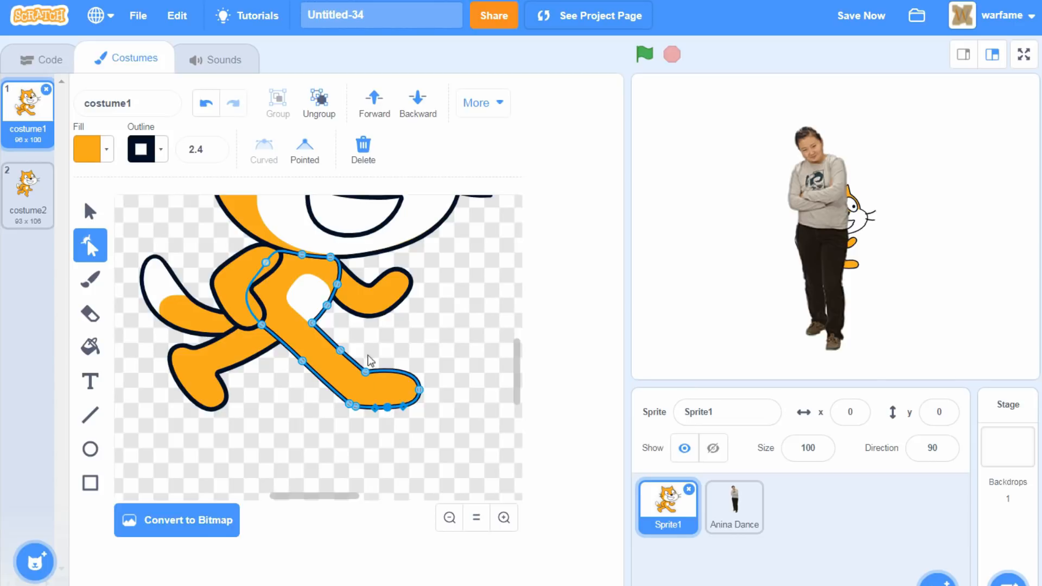
mouse_move(547, 444)
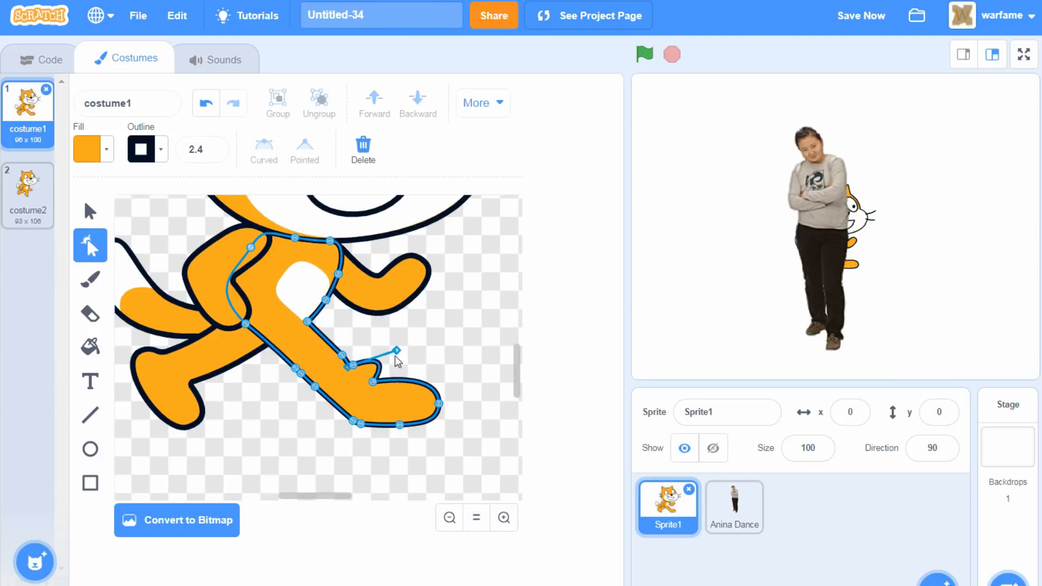
left_click_drag(395, 351, 388, 337)
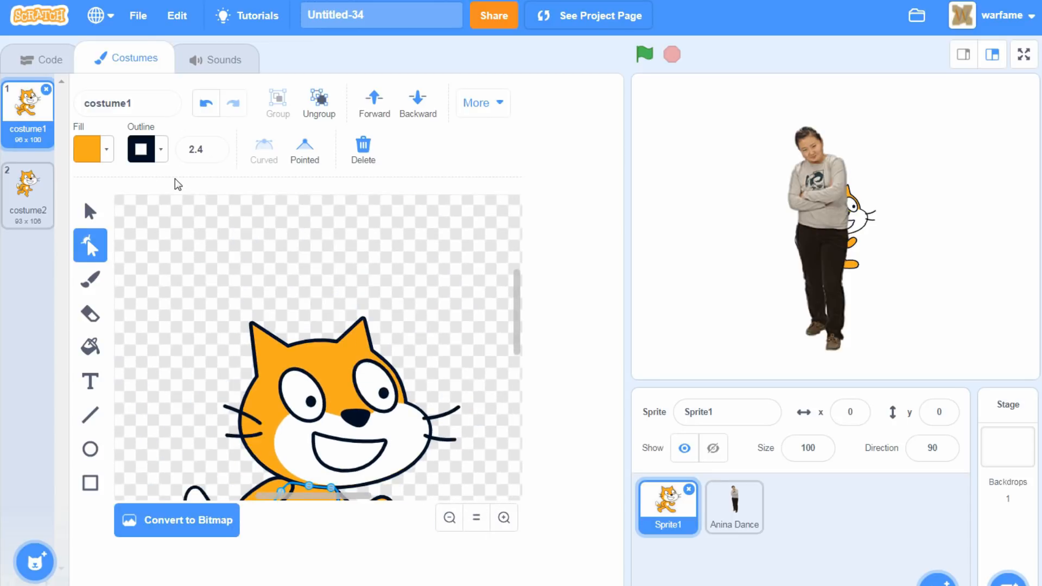
left_click(148, 148)
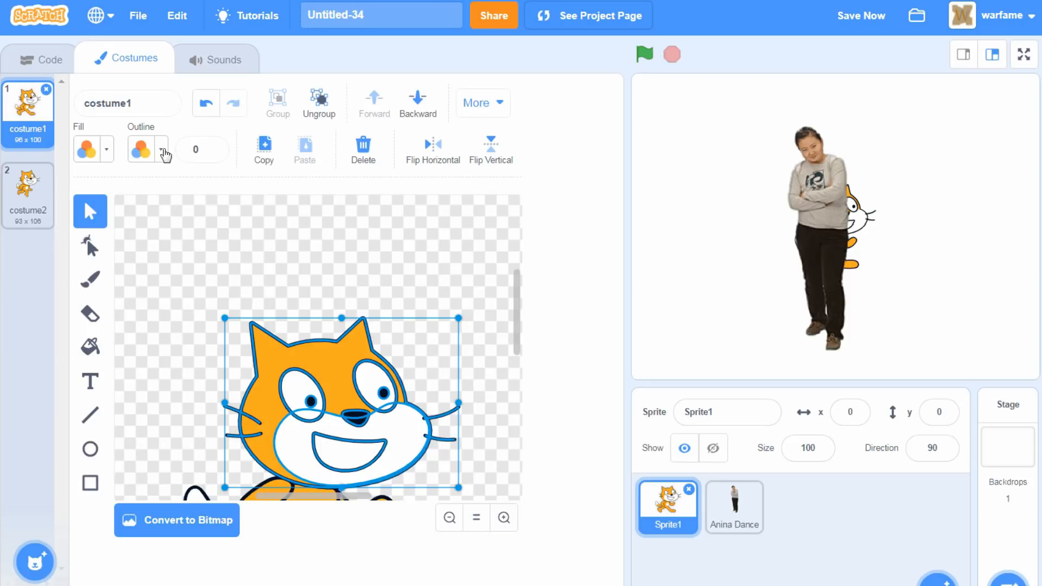
left_click(198, 149)
type("5")
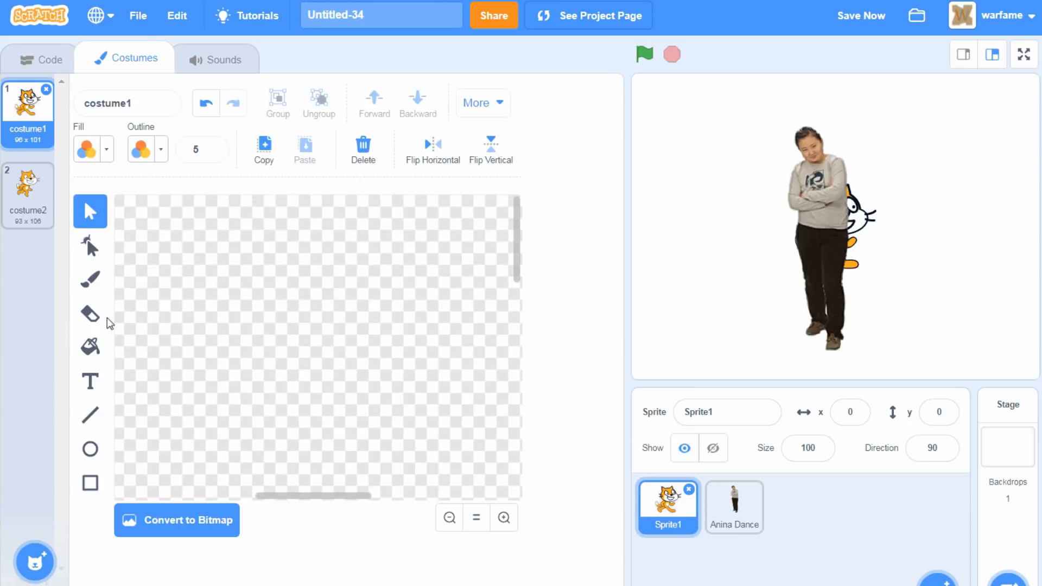
left_click(91, 314)
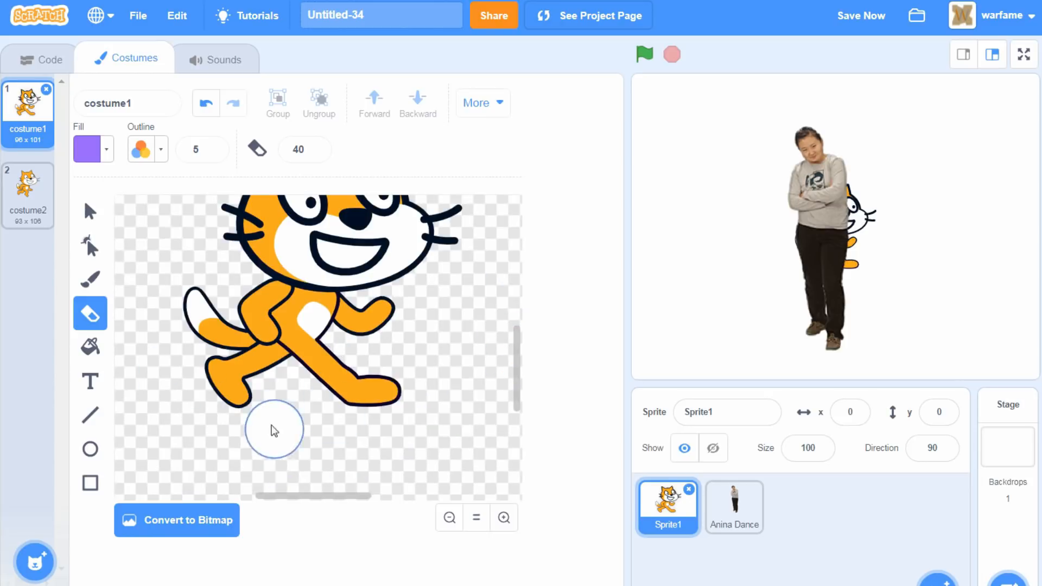
- Erase most of the cat's back leg and part of its tail in costume1
left_click_drag(273, 429, 263, 366)
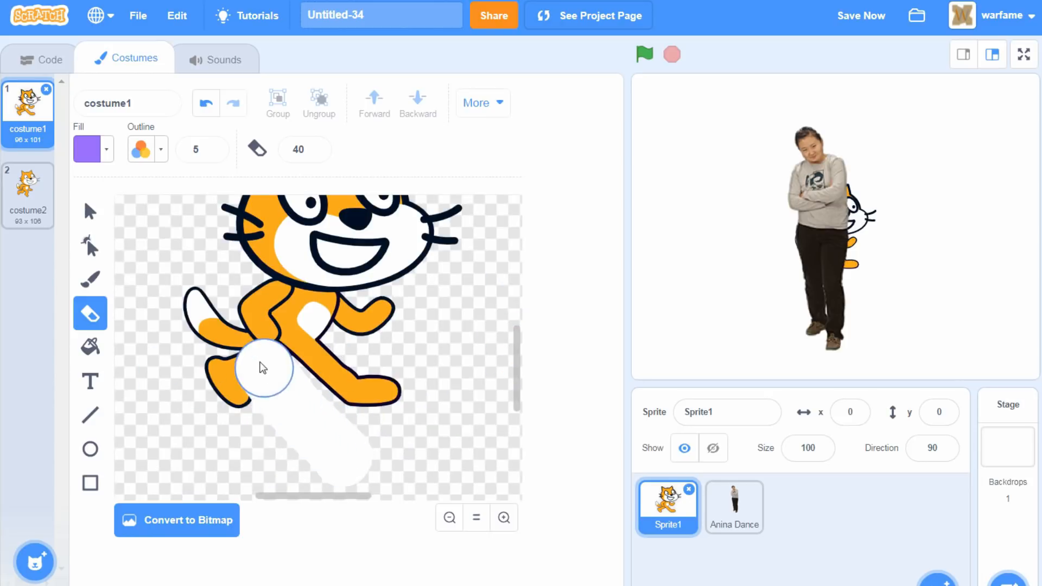
left_click_drag(265, 368, 226, 348)
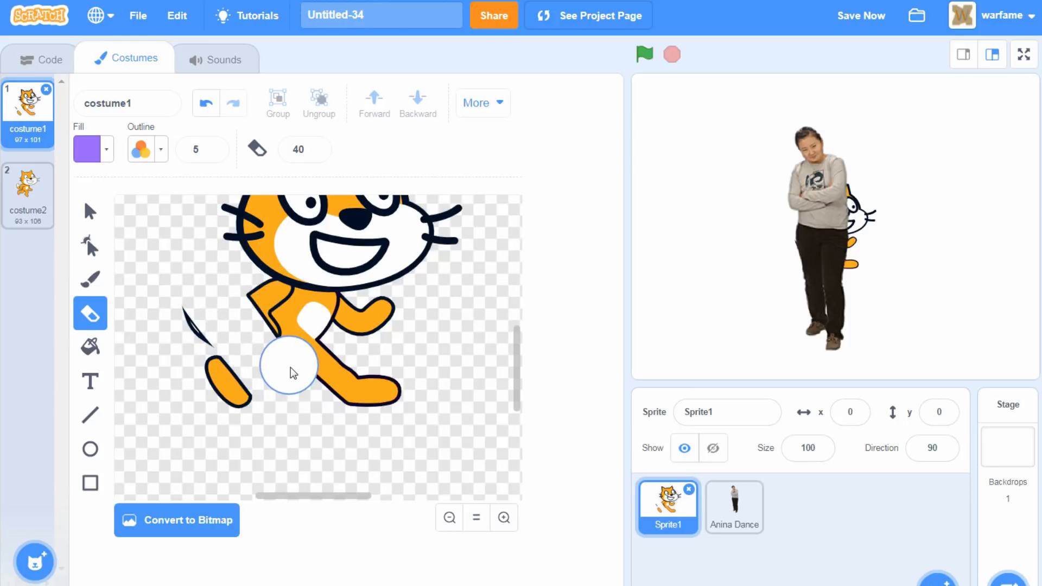
left_click_drag(289, 369, 206, 356)
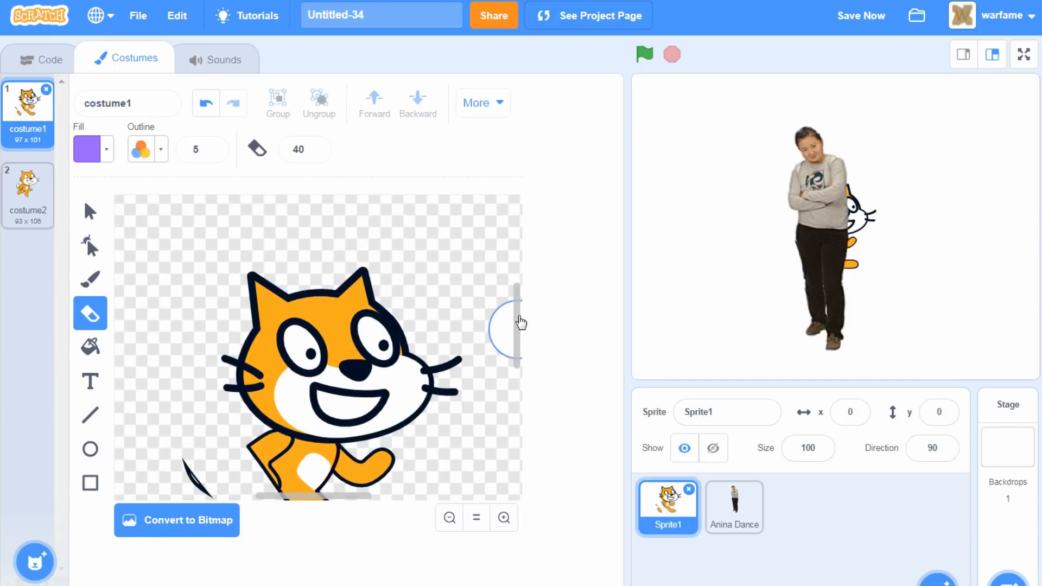
left_click(90, 449)
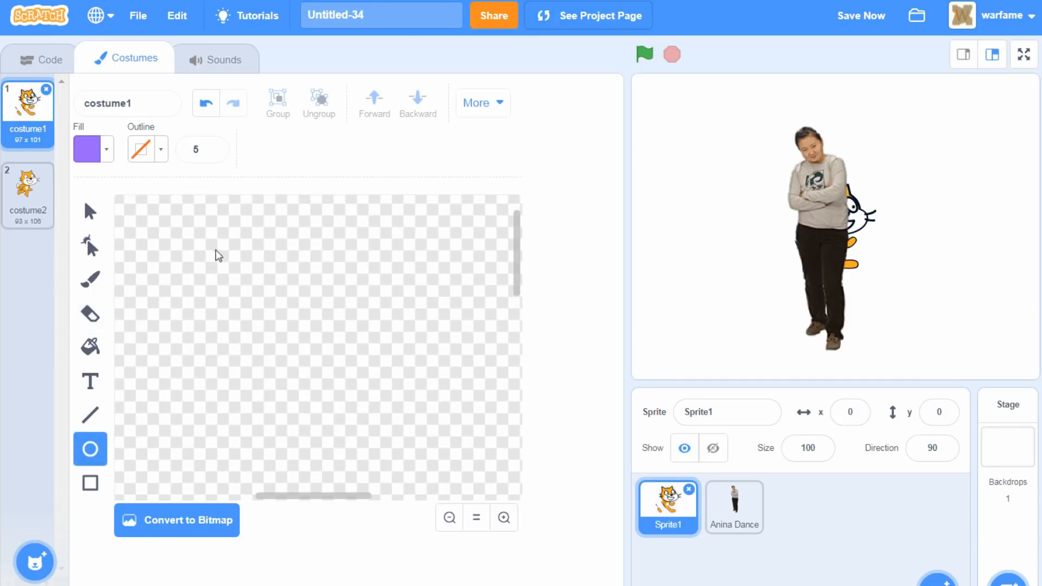
- Draw a large purple ellipse, give it a teal outline of width 8, then convert costume1 to bitmap
left_click_drag(197, 233, 472, 458)
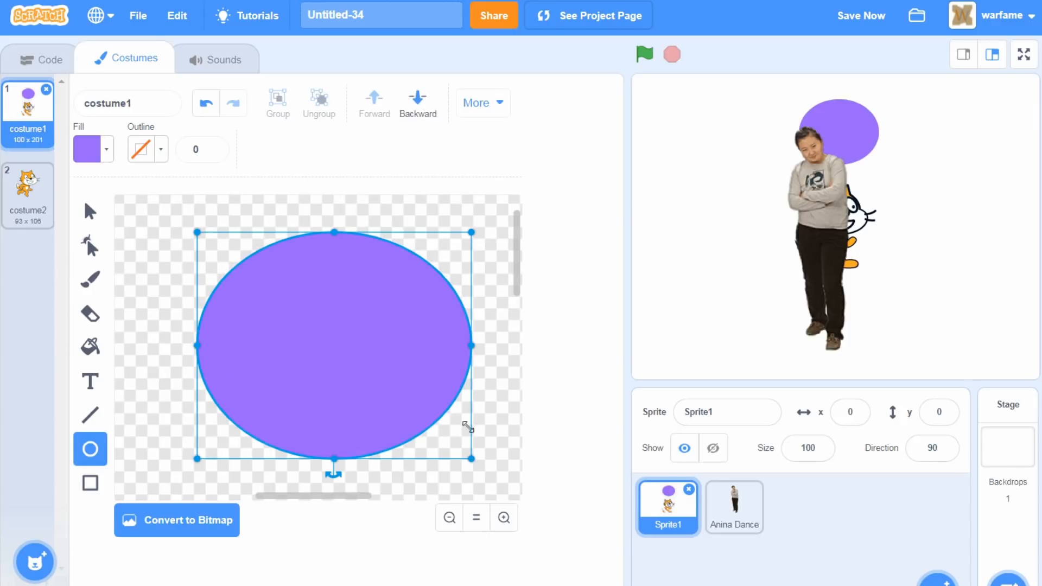
left_click(93, 149)
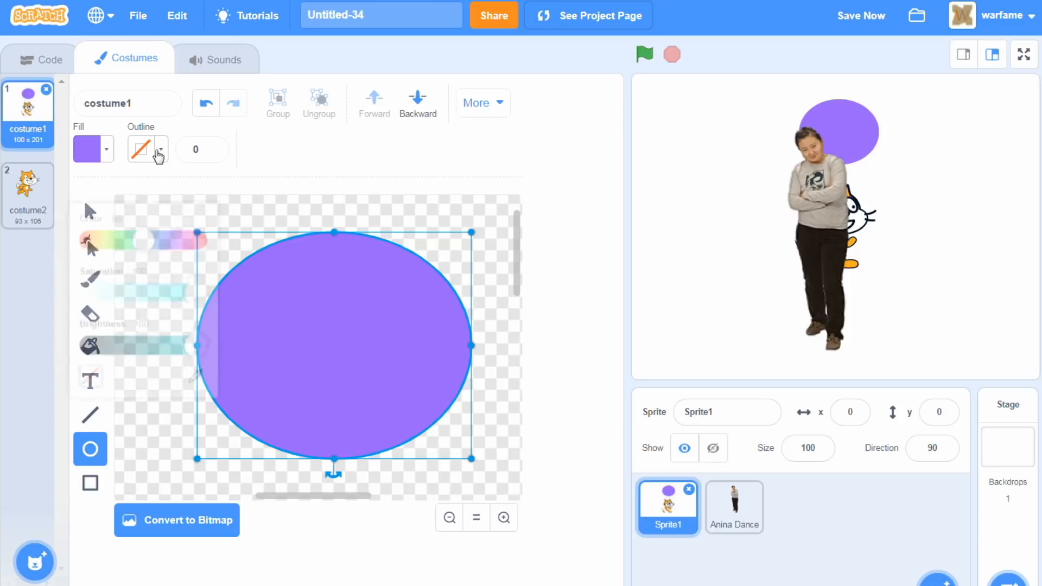
left_click(159, 150)
type("8")
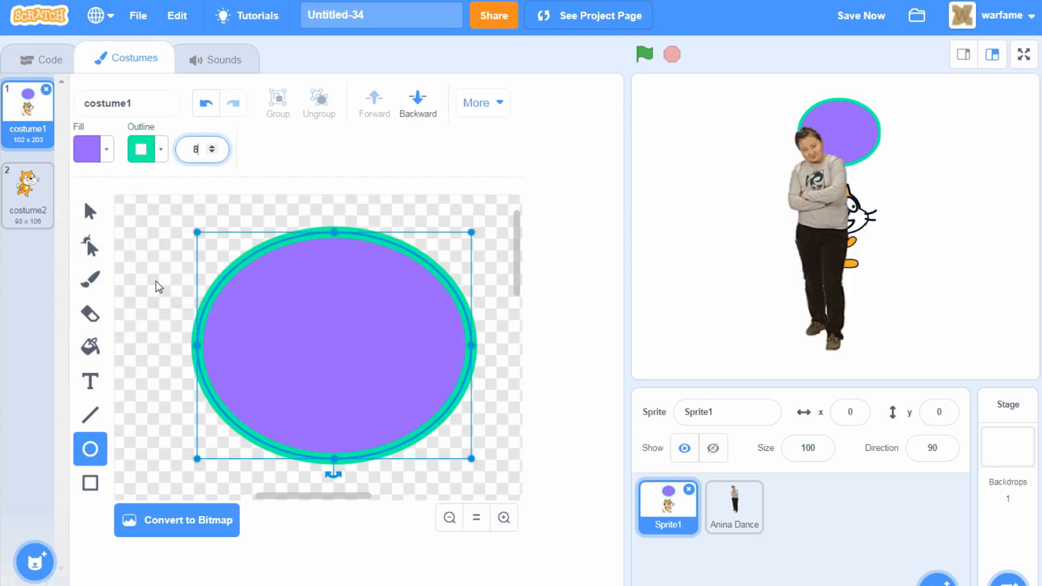
left_click(90, 314)
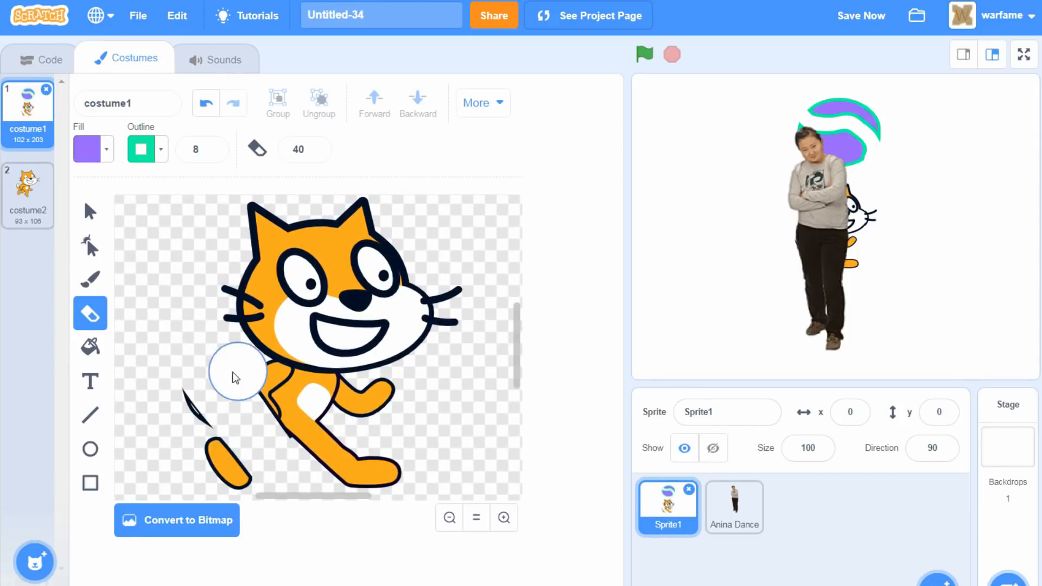
mouse_move(202, 536)
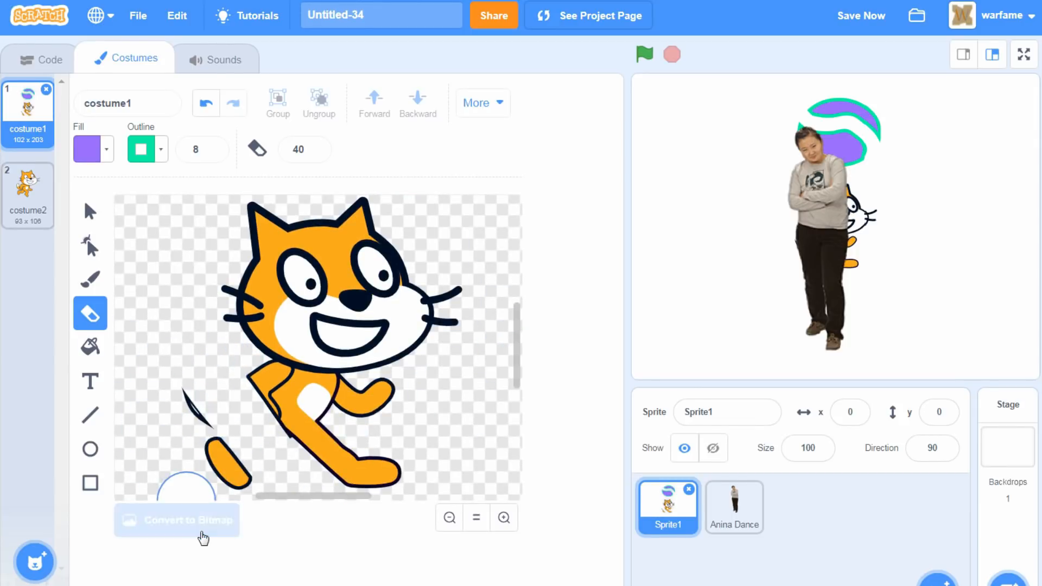
left_click(175, 520)
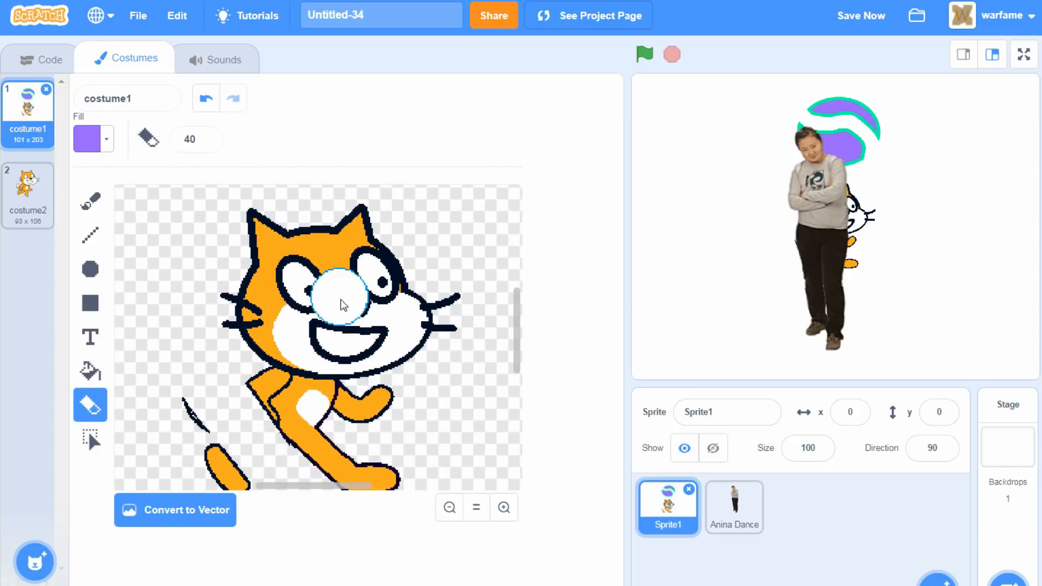
- Choose the bitmap Brush with purple fill and set the brush size down to 4
left_click(188, 139)
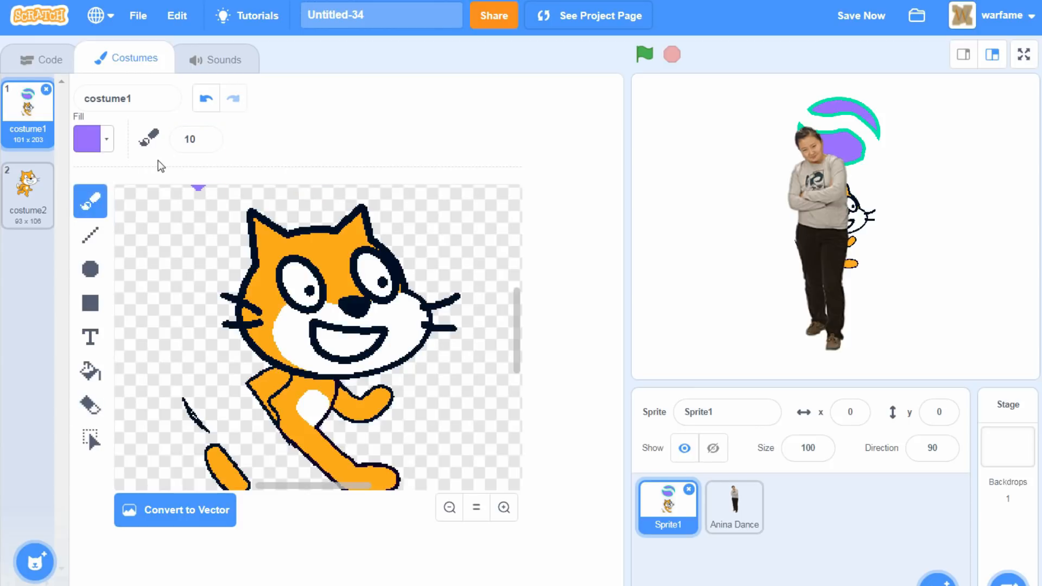
left_click(89, 404)
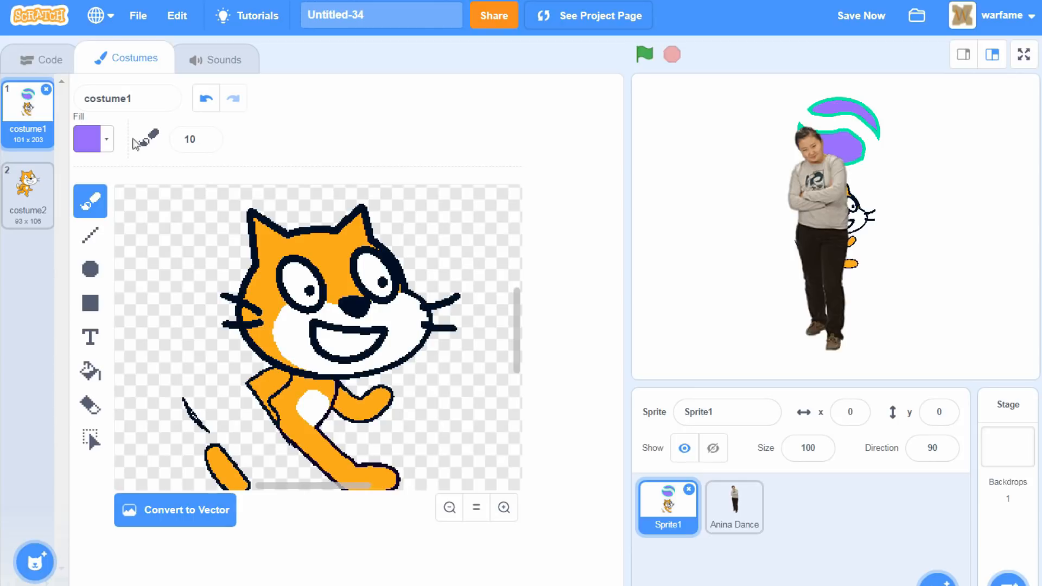
mouse_move(199, 174)
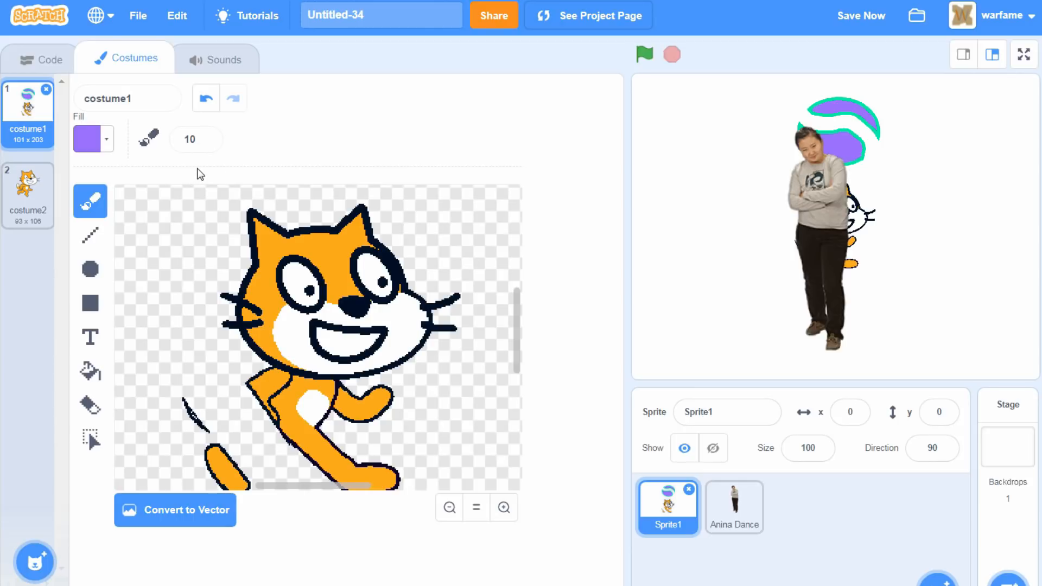
left_click(191, 139)
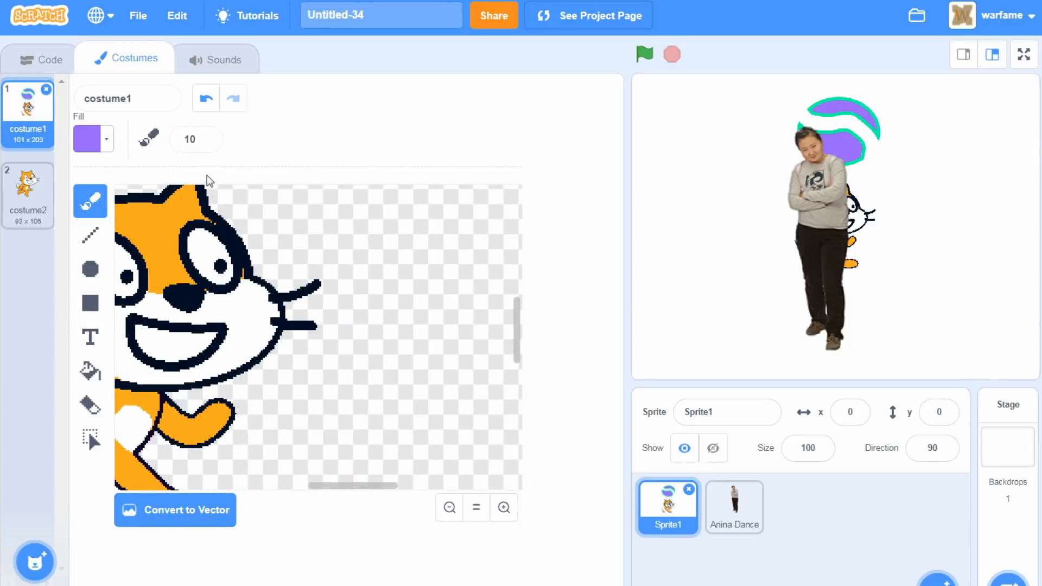
mouse_move(158, 133)
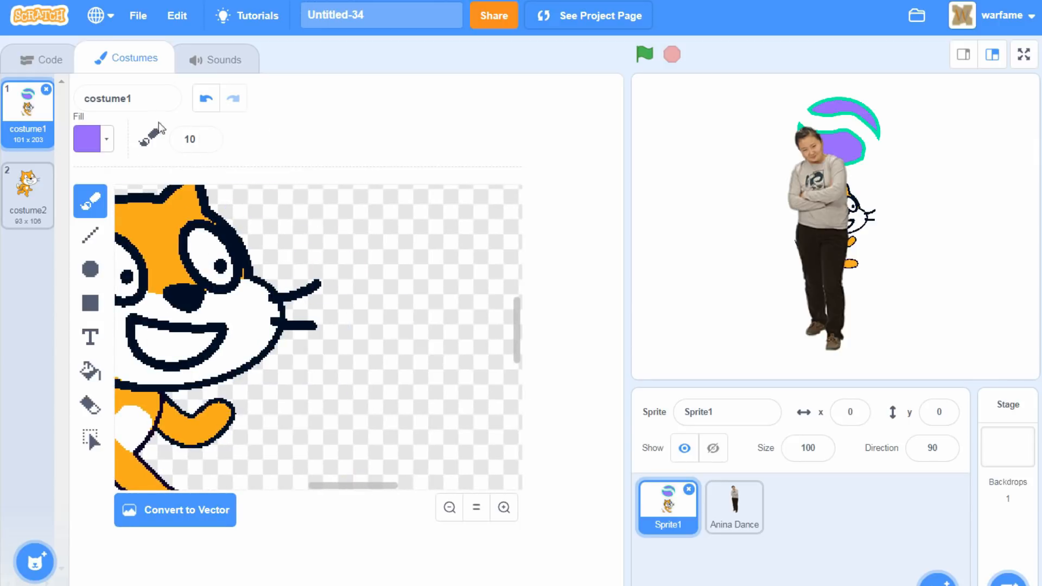
left_click(190, 139)
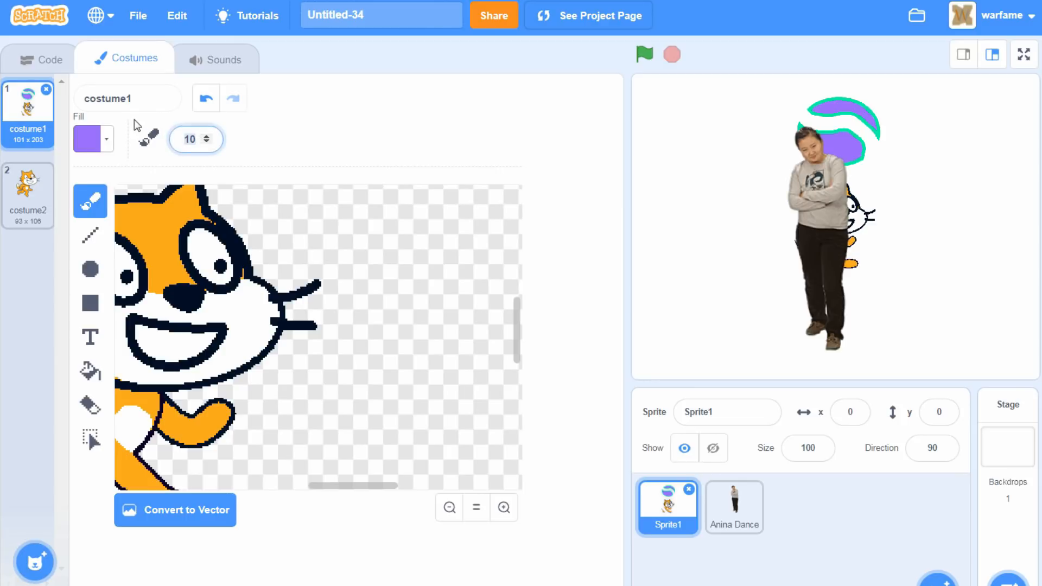
left_click(210, 145)
type("4")
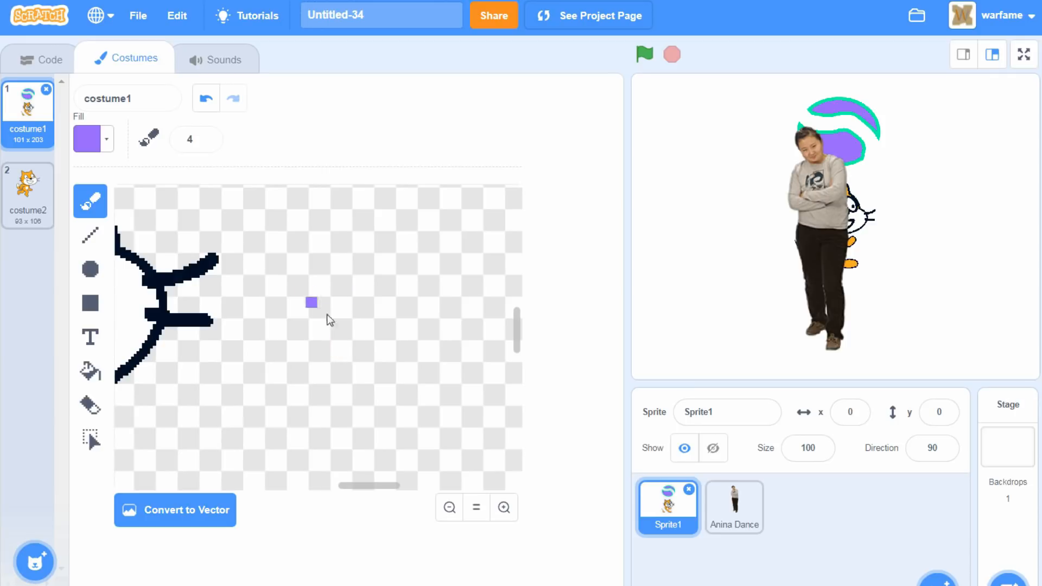
- Paint the first small purple brush dots on the canvas beside the cat's whiskers
left_click(206, 98)
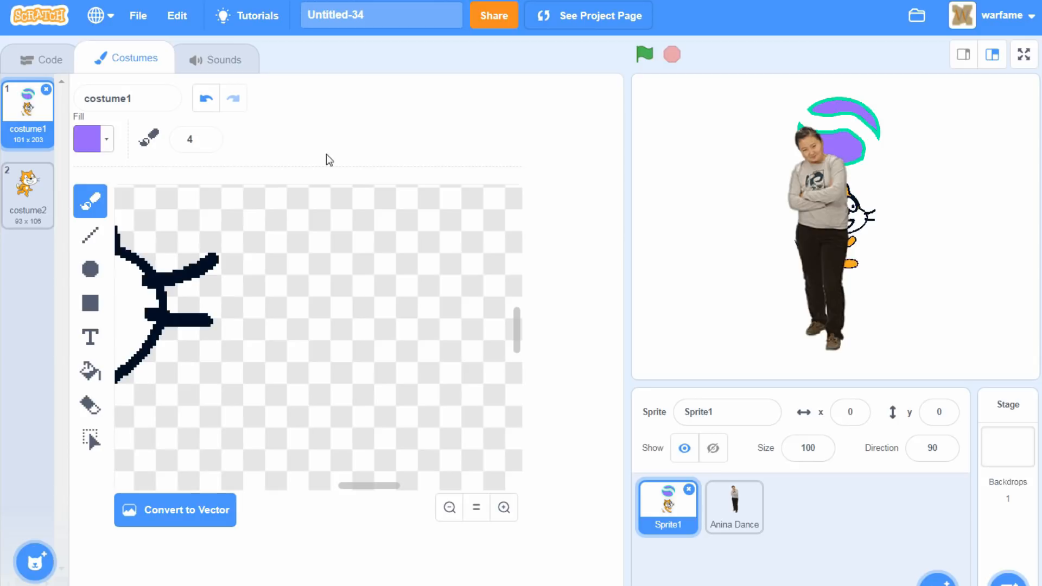
left_click(377, 343)
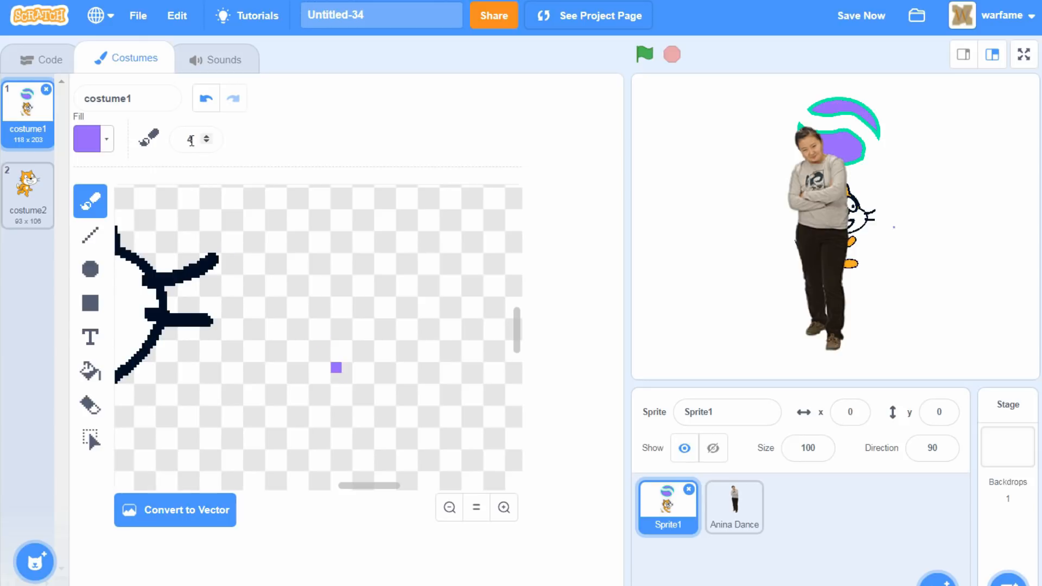
left_click(357, 382)
type("4")
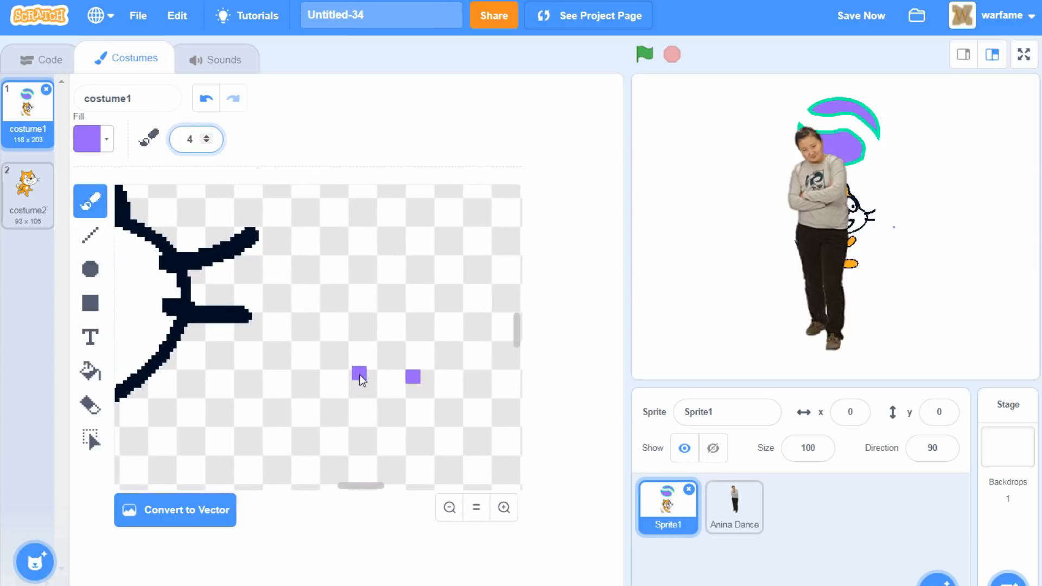
left_click_drag(360, 375, 364, 313)
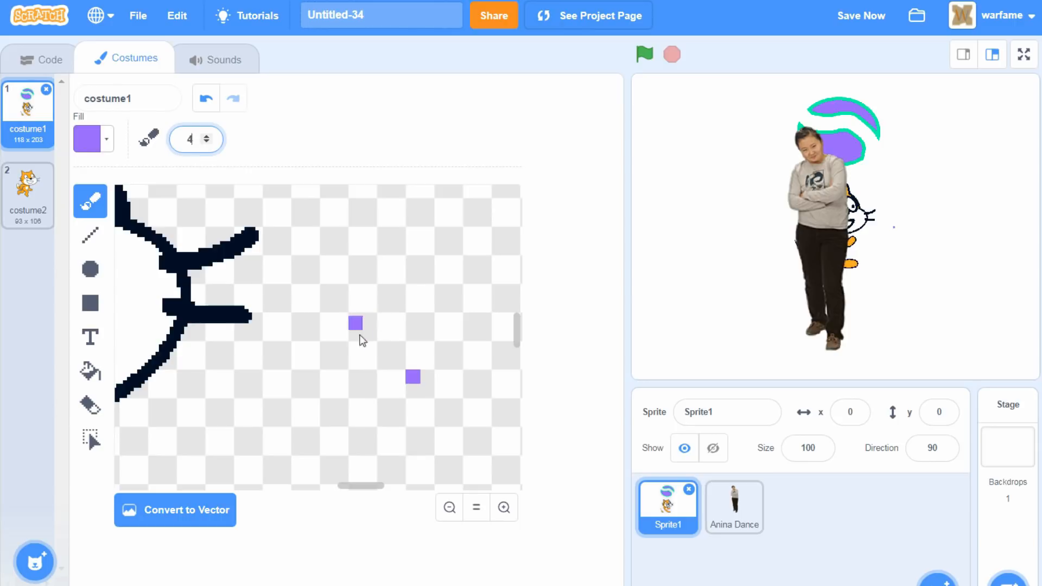
- Paint a short diagonal run of purple dots, zooming and panning to inspect them
left_click(503, 508)
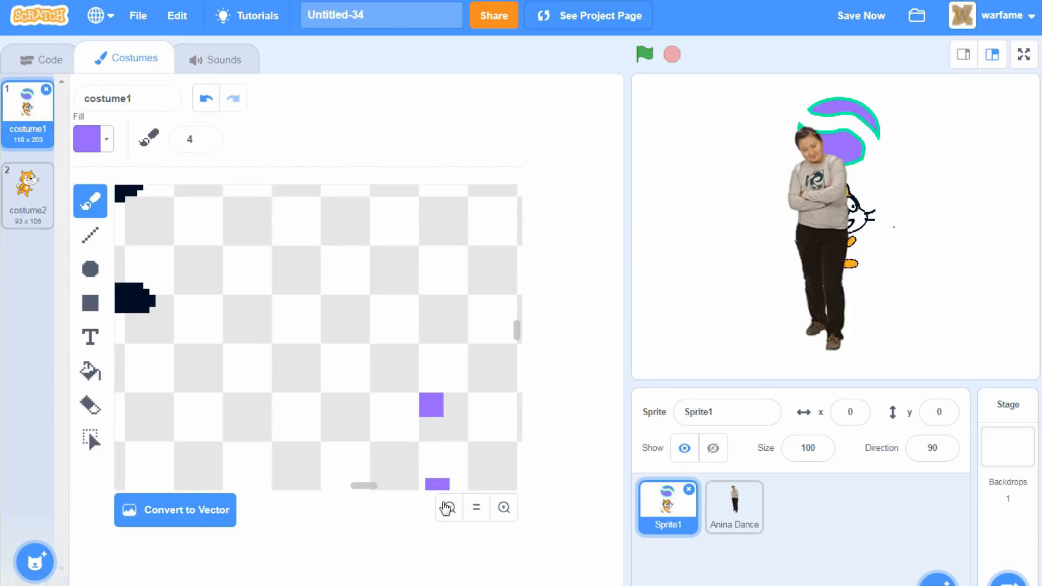
left_click(449, 508)
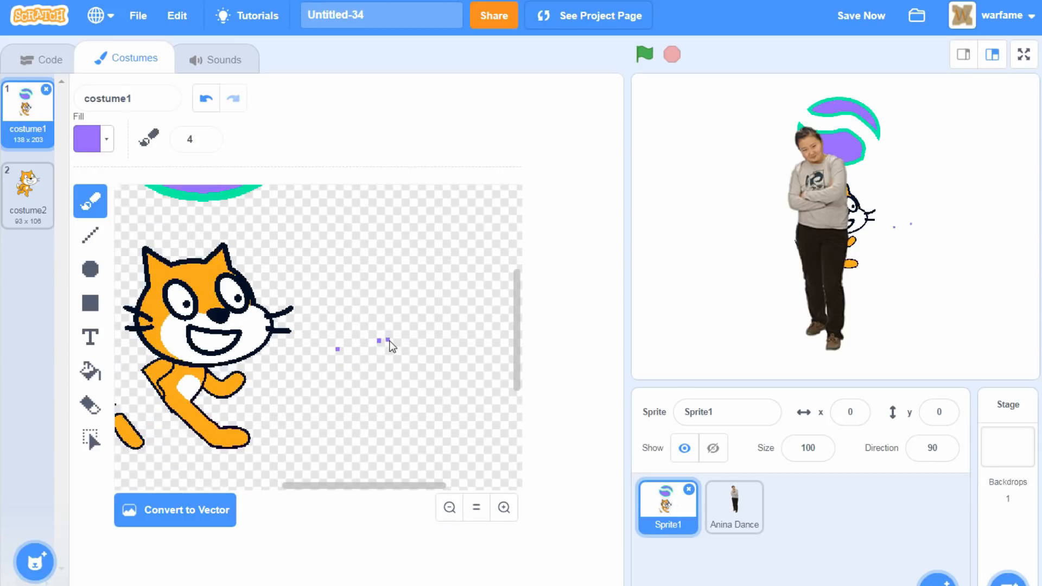
left_click(503, 508)
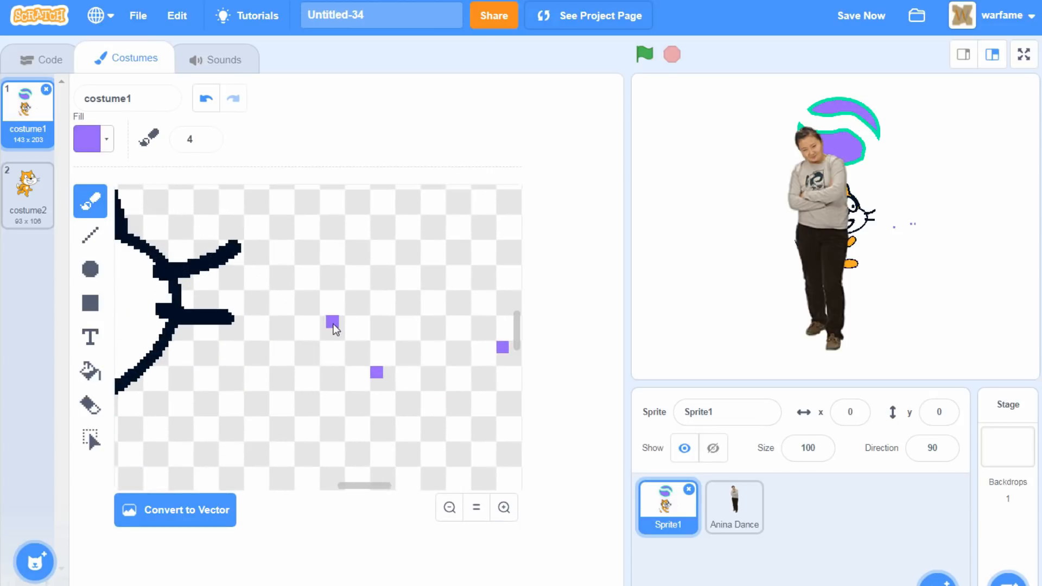
left_click_drag(332, 321, 328, 296)
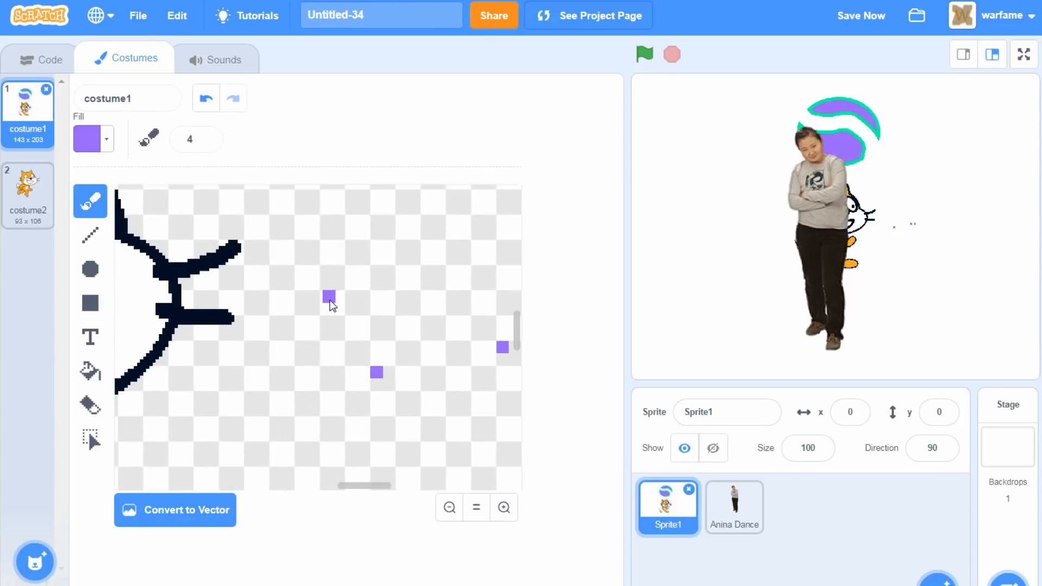
left_click_drag(329, 295, 356, 326)
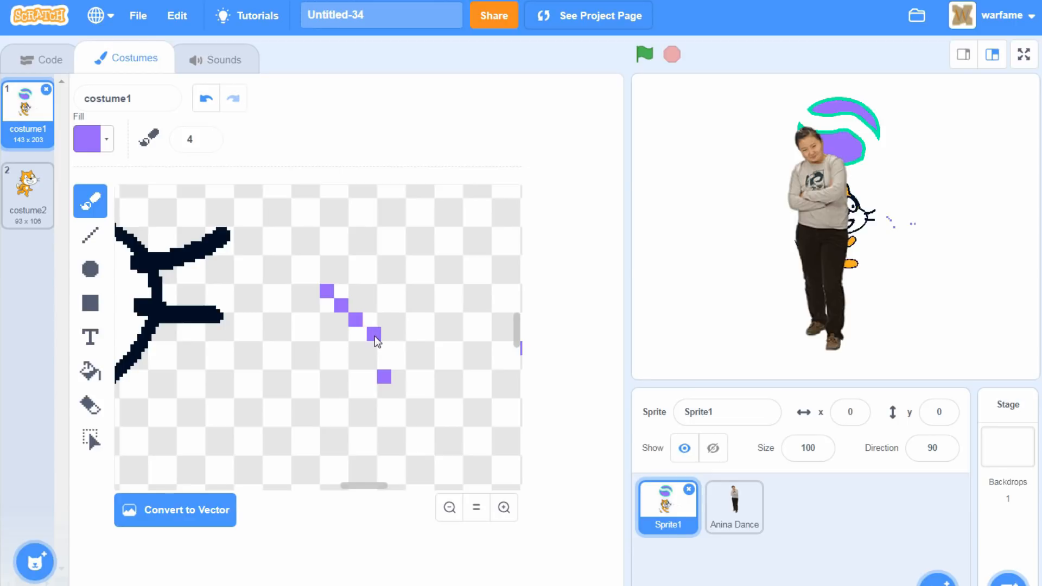
left_click_drag(375, 332, 473, 474)
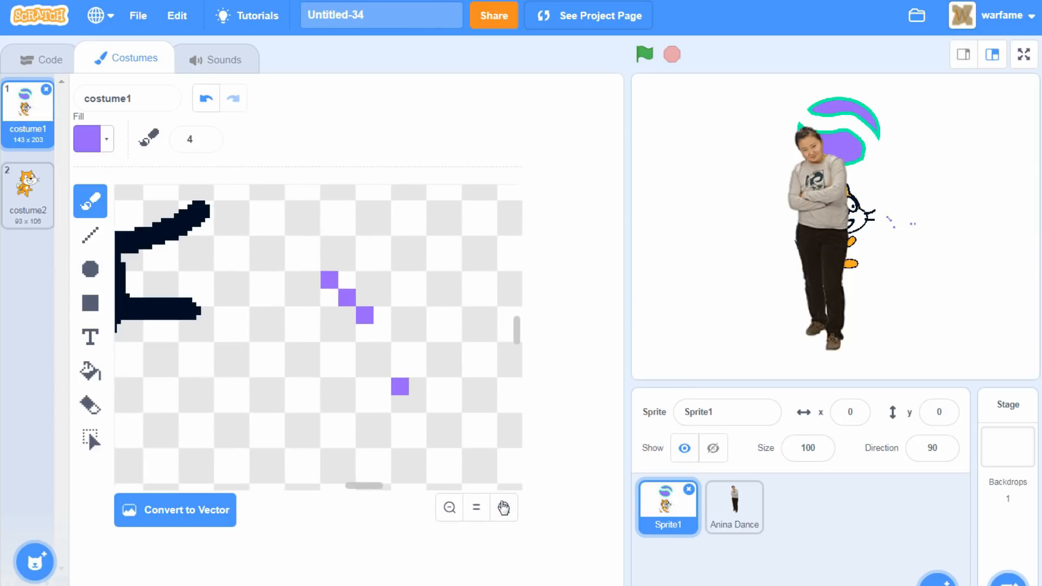
left_click(384, 334)
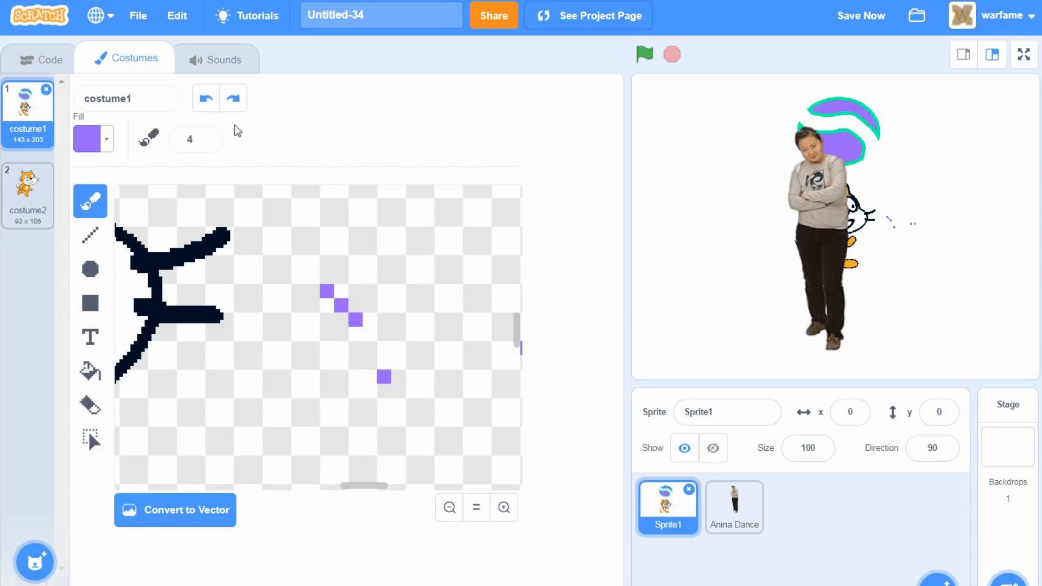
- Cycle through the Line, Circle, Brush, Fill and Eraser tools, return to Brush, then show the stage full screen
left_click(449, 508)
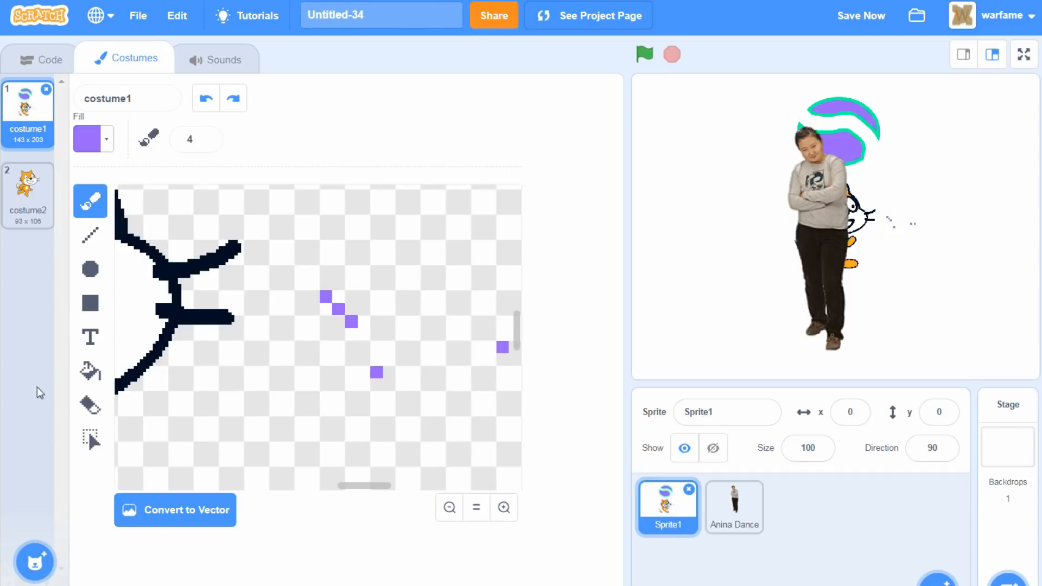
left_click(90, 235)
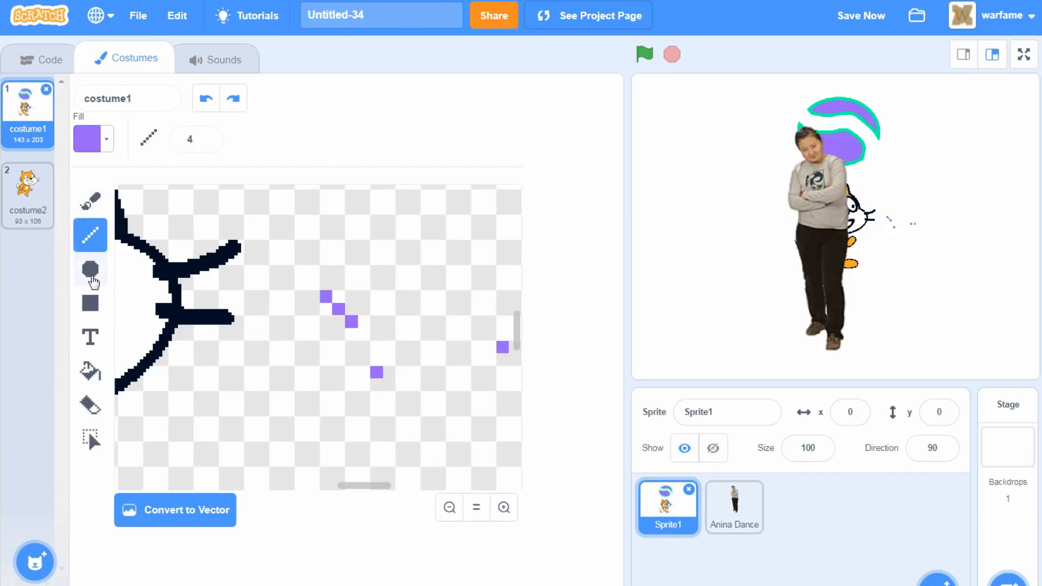
left_click(90, 269)
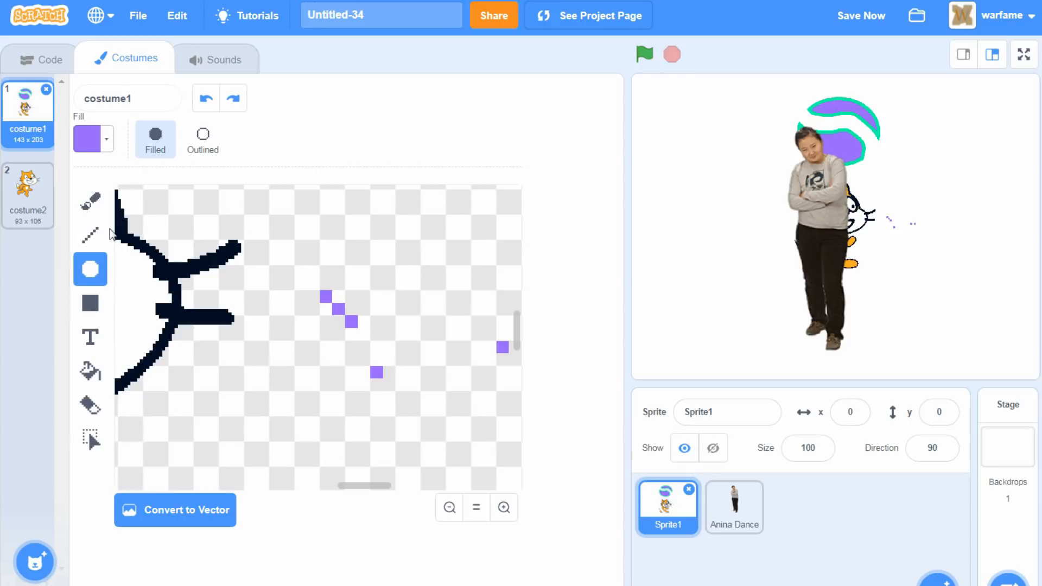
mouse_move(890, 260)
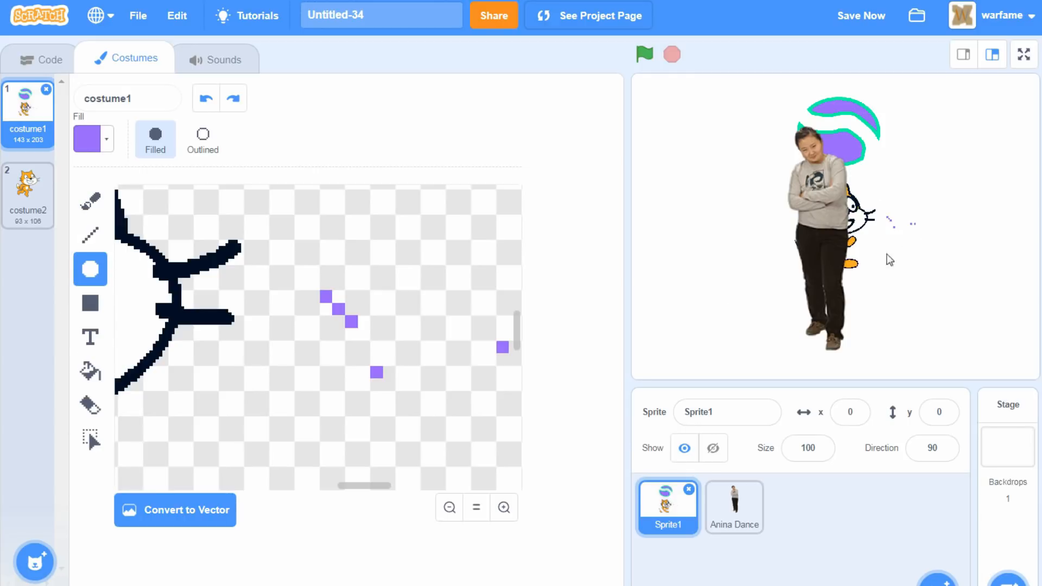
mouse_move(124, 404)
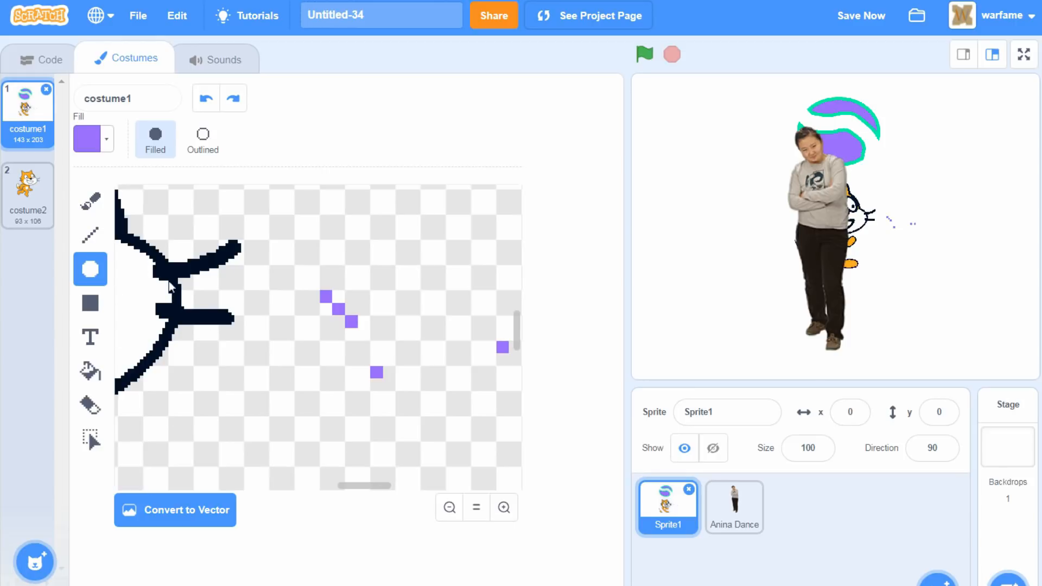
left_click(91, 202)
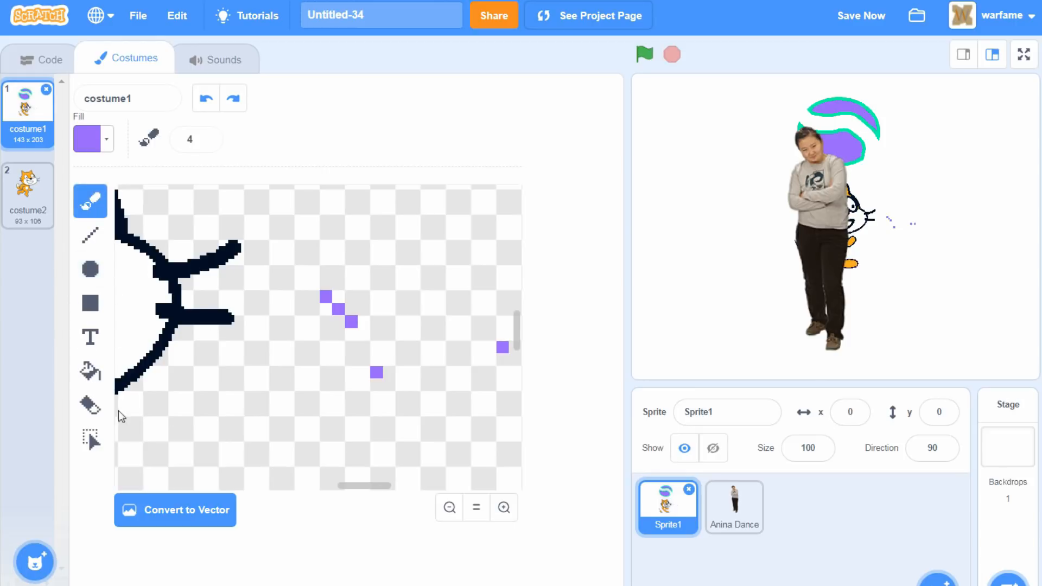
left_click(90, 405)
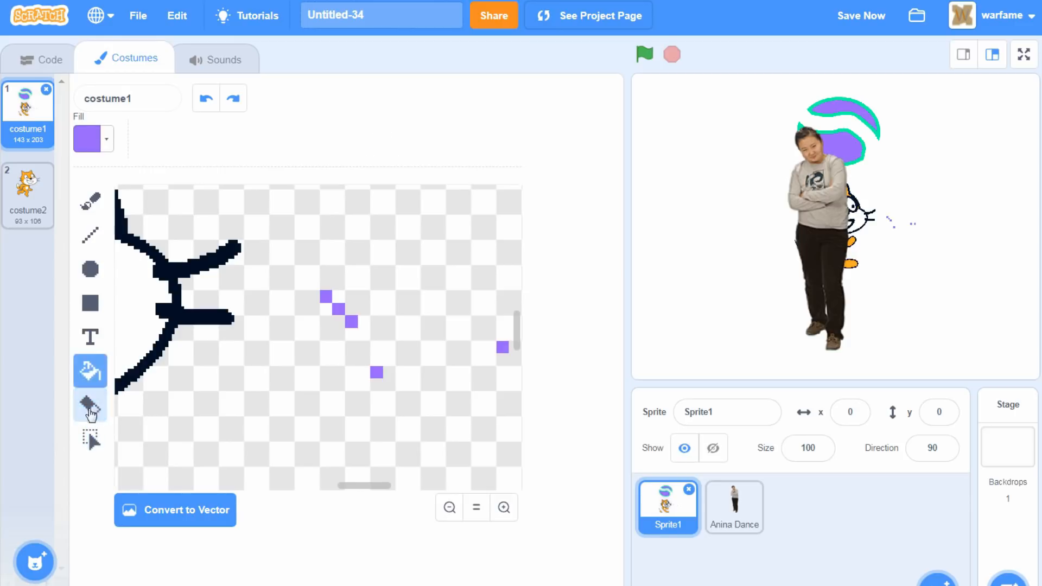
left_click(90, 406)
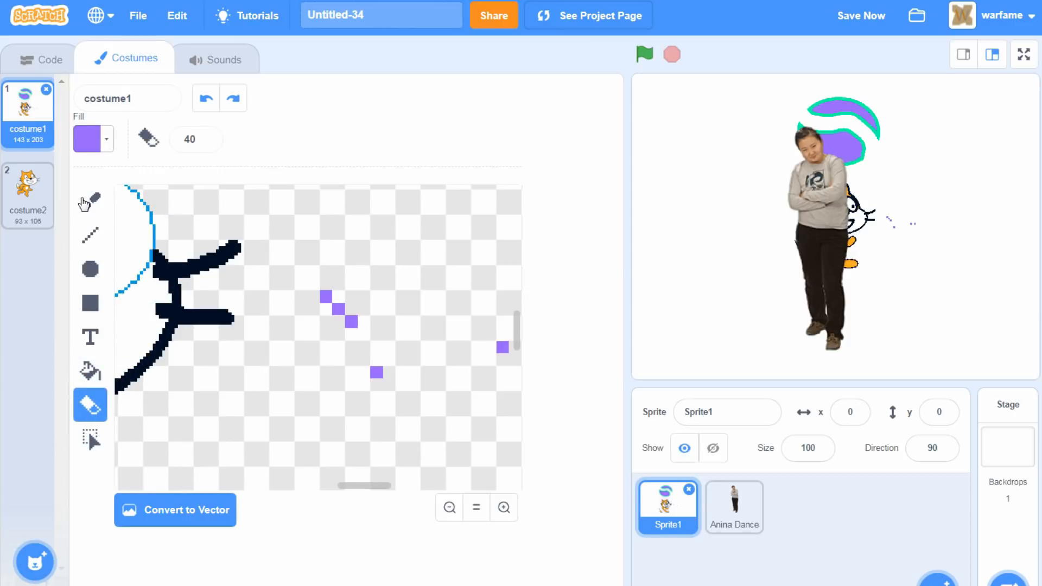
left_click(90, 202)
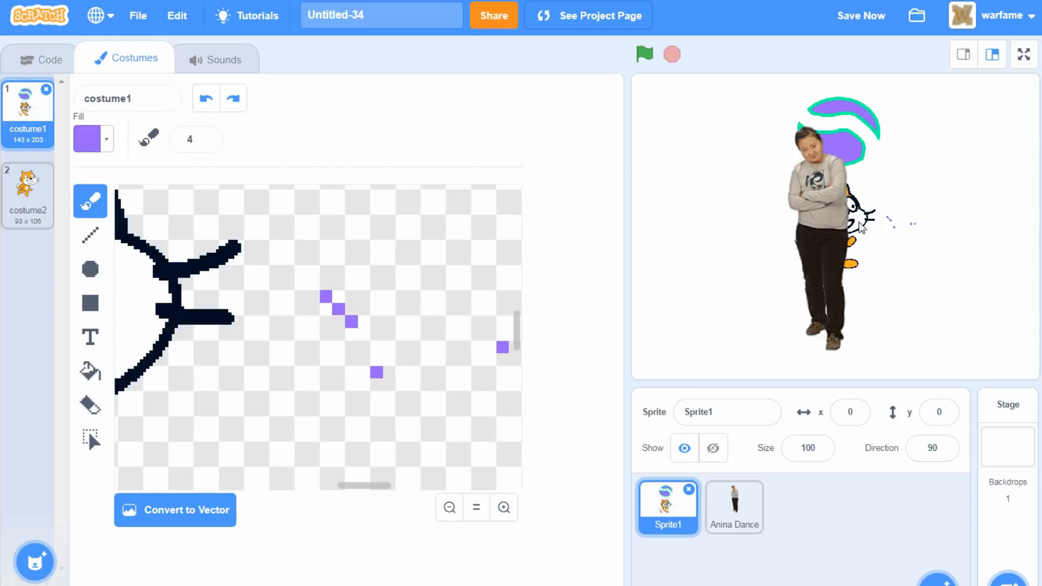
mouse_move(819, 231)
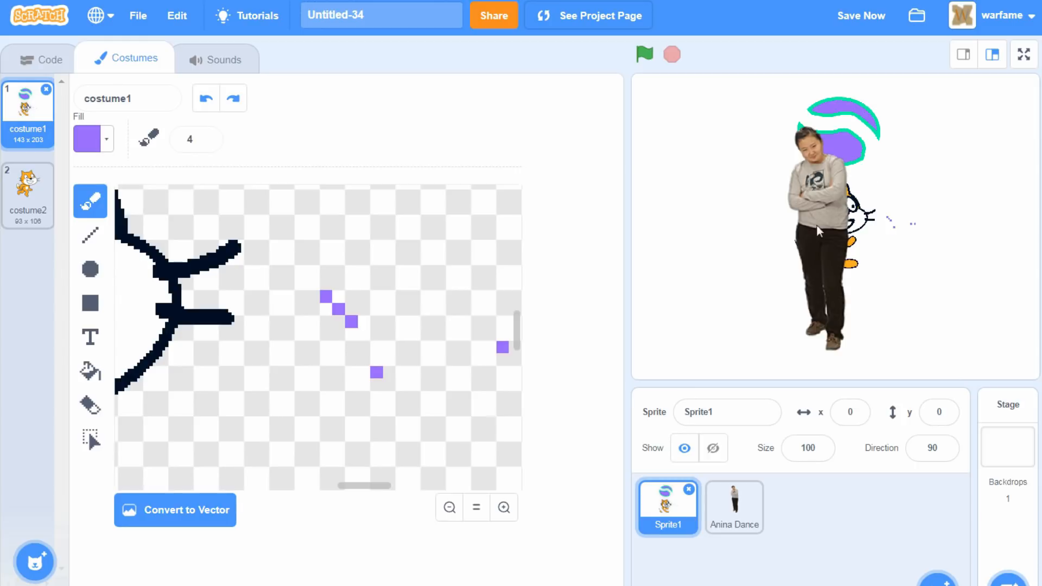
mouse_move(1033, 39)
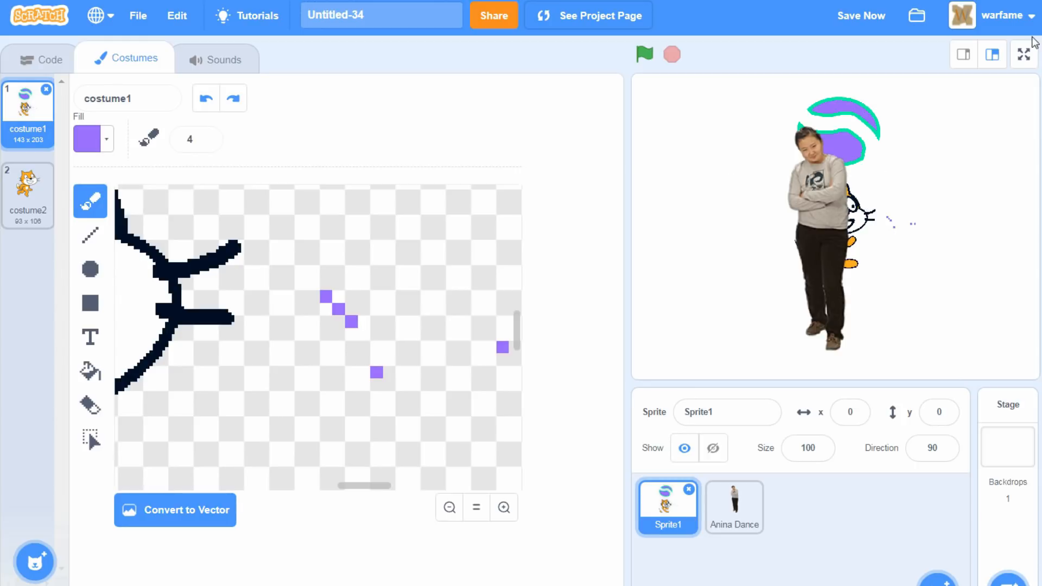
left_click(1020, 52)
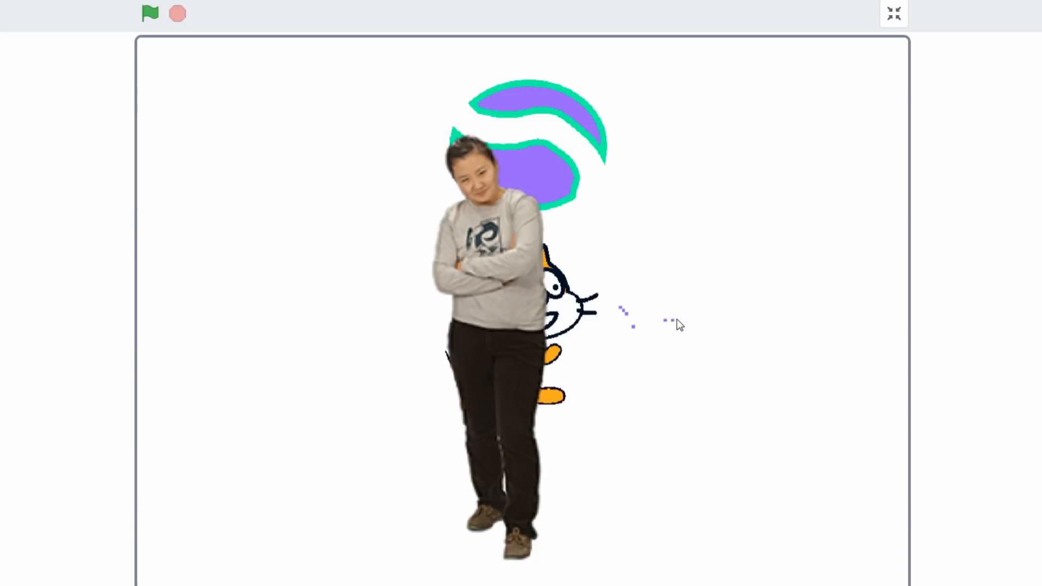
mouse_move(618, 378)
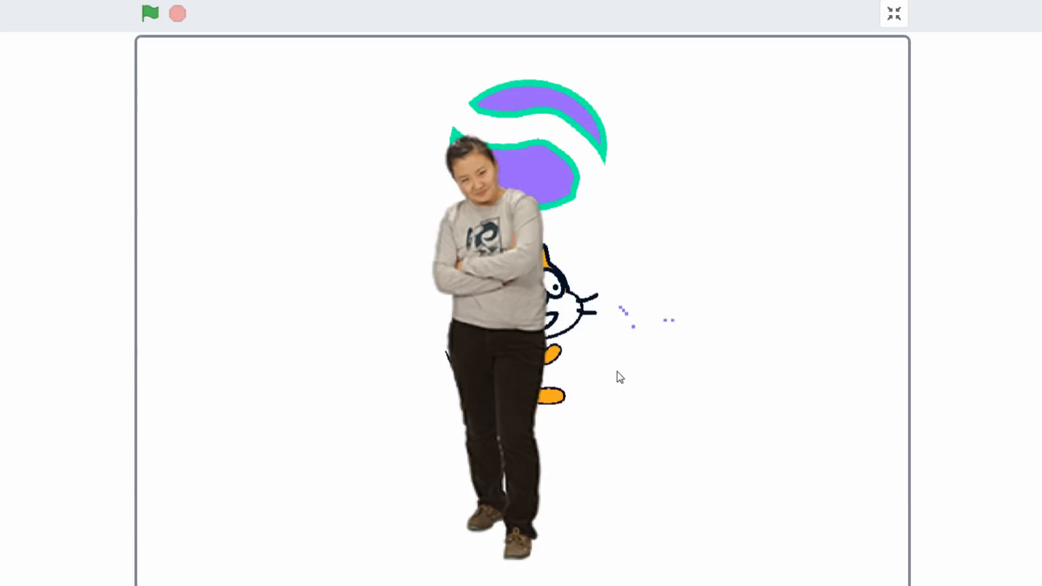
mouse_move(667, 416)
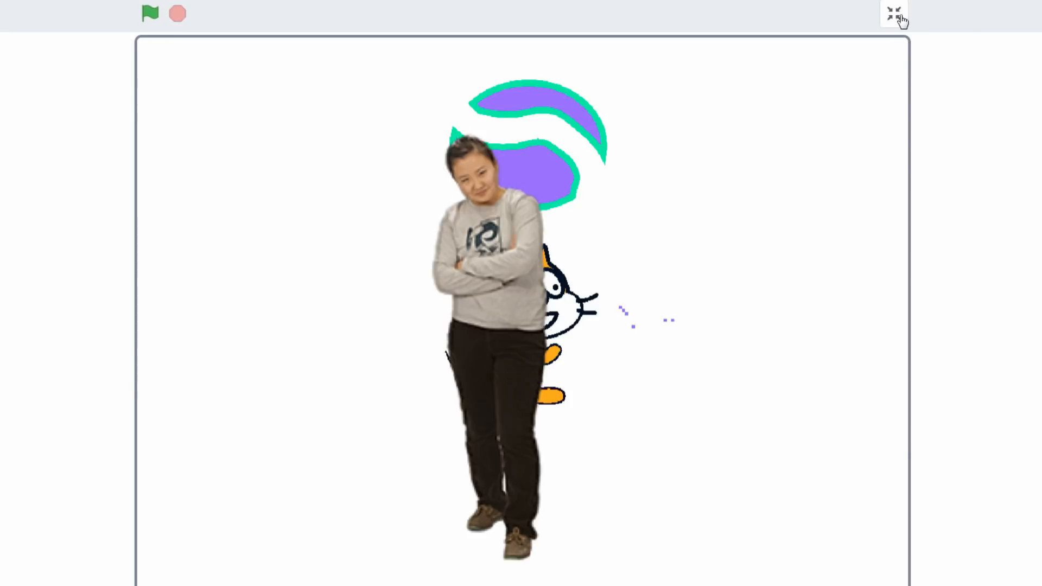
- Leave full screen and select the Anina Dance sprite with its anina stance costume
left_click(895, 14)
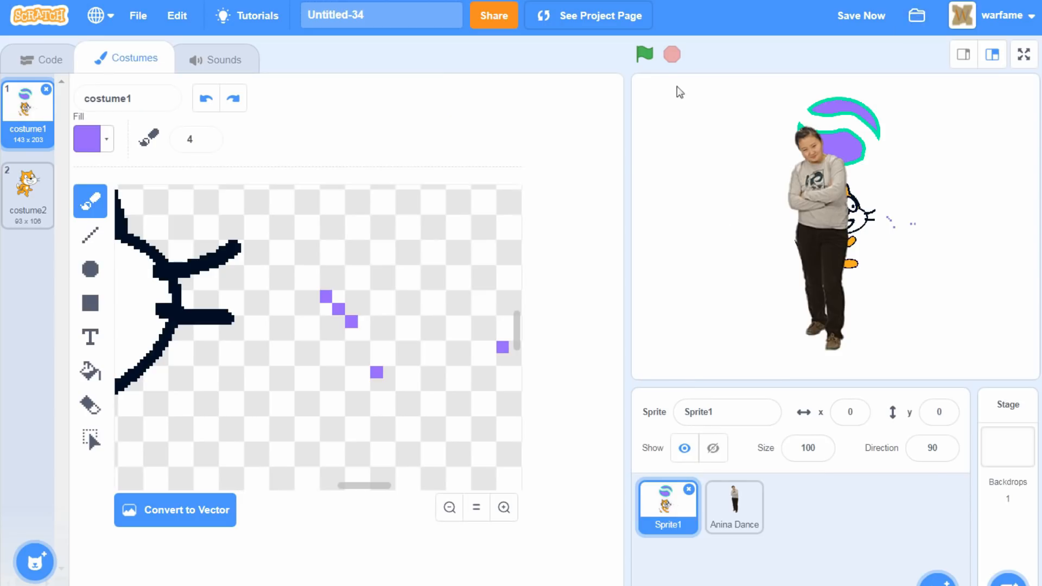
mouse_move(644, 204)
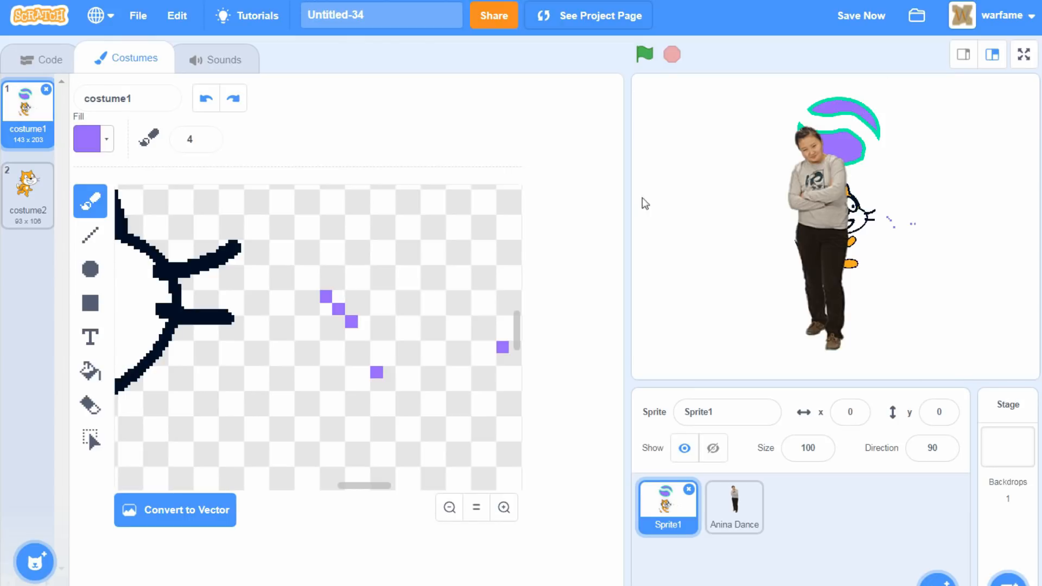
mouse_move(1010, 361)
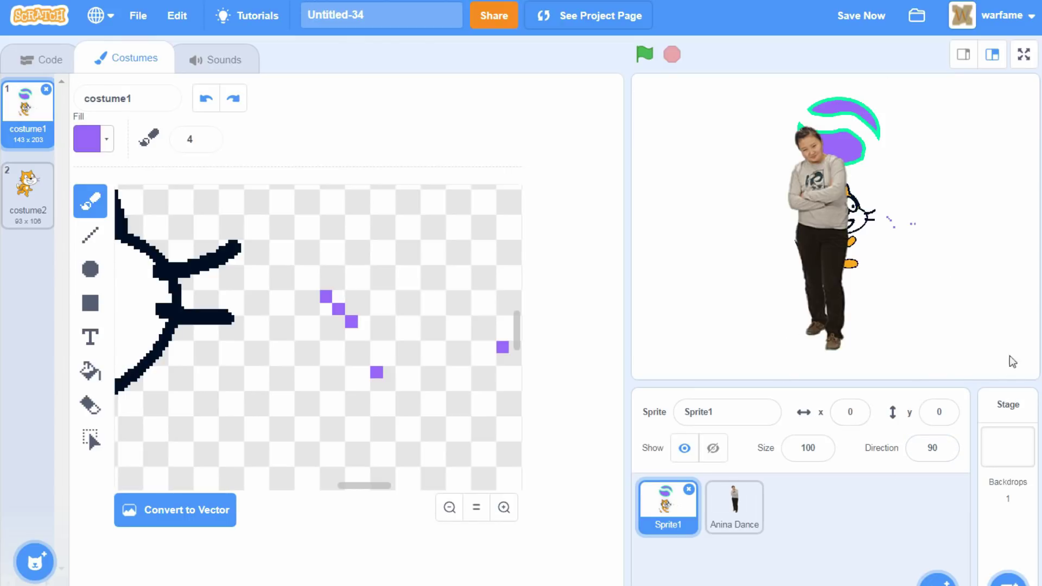
left_click(734, 508)
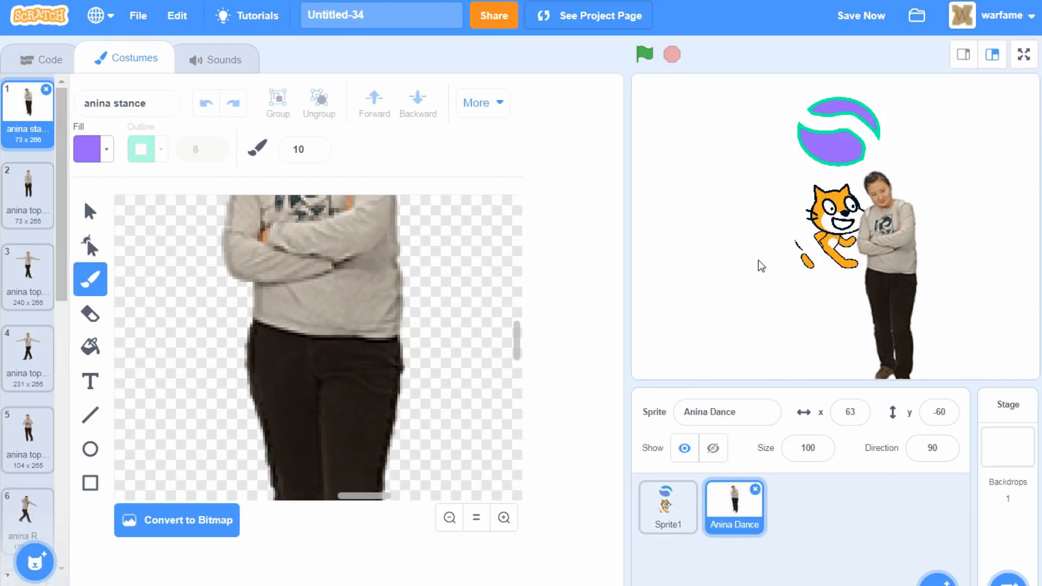
mouse_move(877, 305)
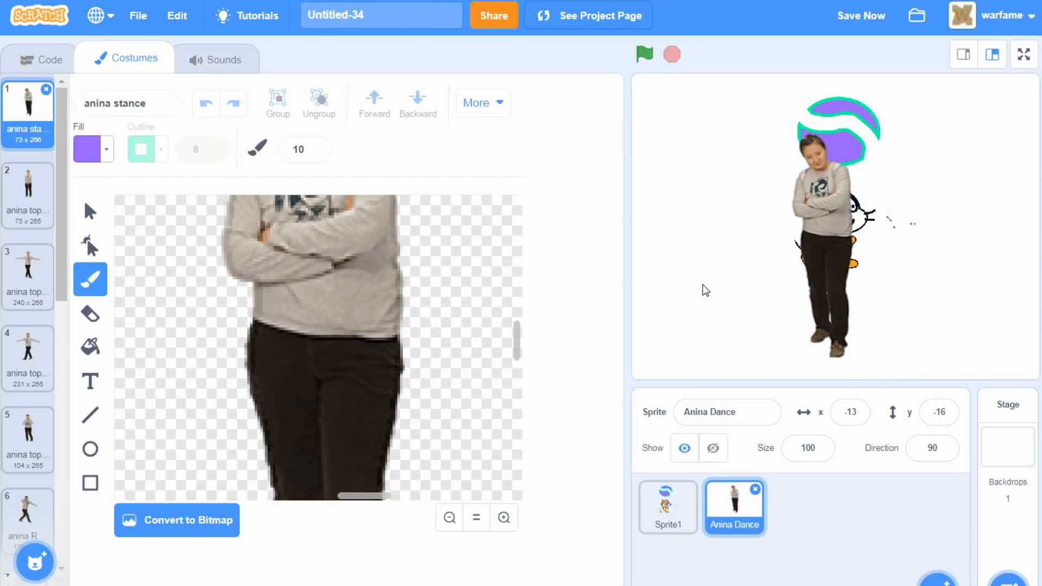
- Show the sprite's sounds and start trimming the dance celebrate sound around its middle
left_click(225, 58)
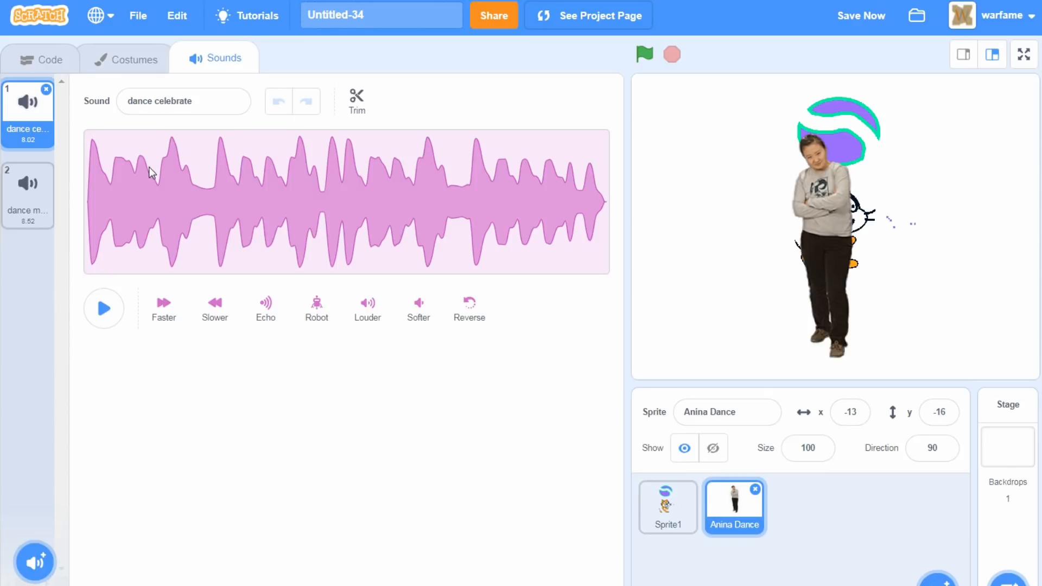
mouse_move(369, 228)
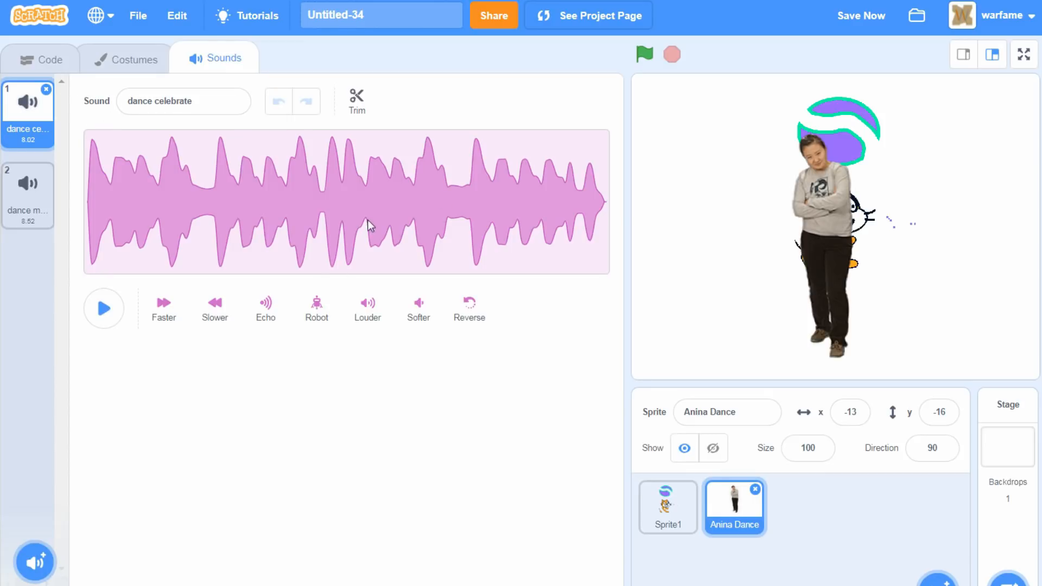
mouse_move(256, 395)
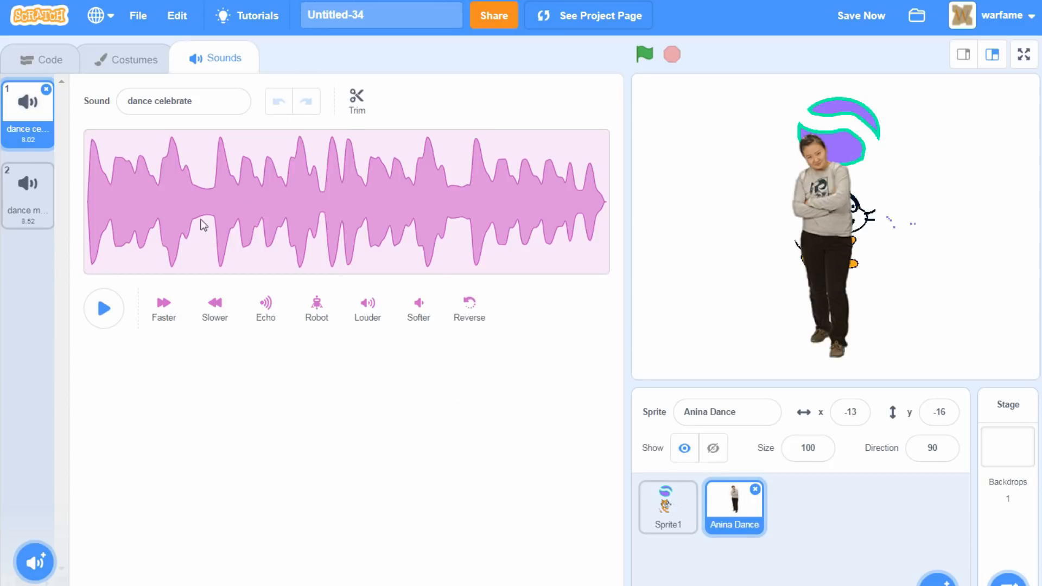
left_click(860, 15)
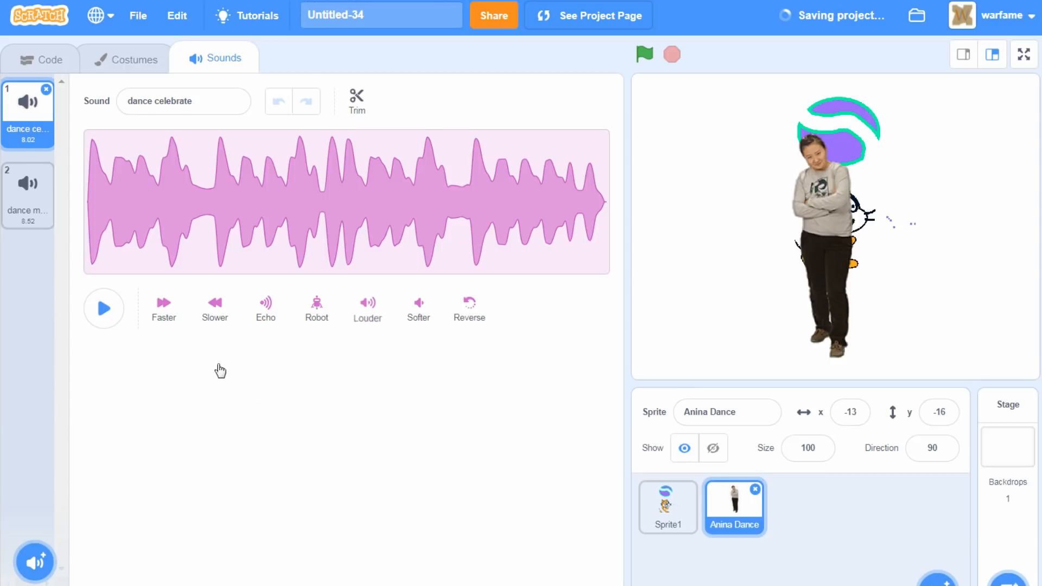
mouse_move(440, 269)
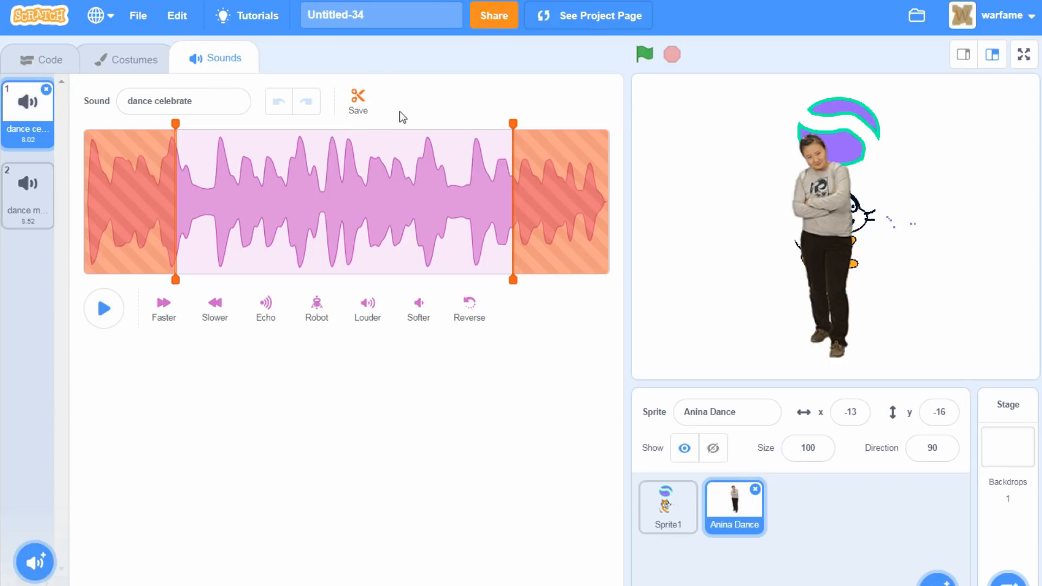
- Apply the trim so dance celebrate keeps only its middle section
left_click(357, 99)
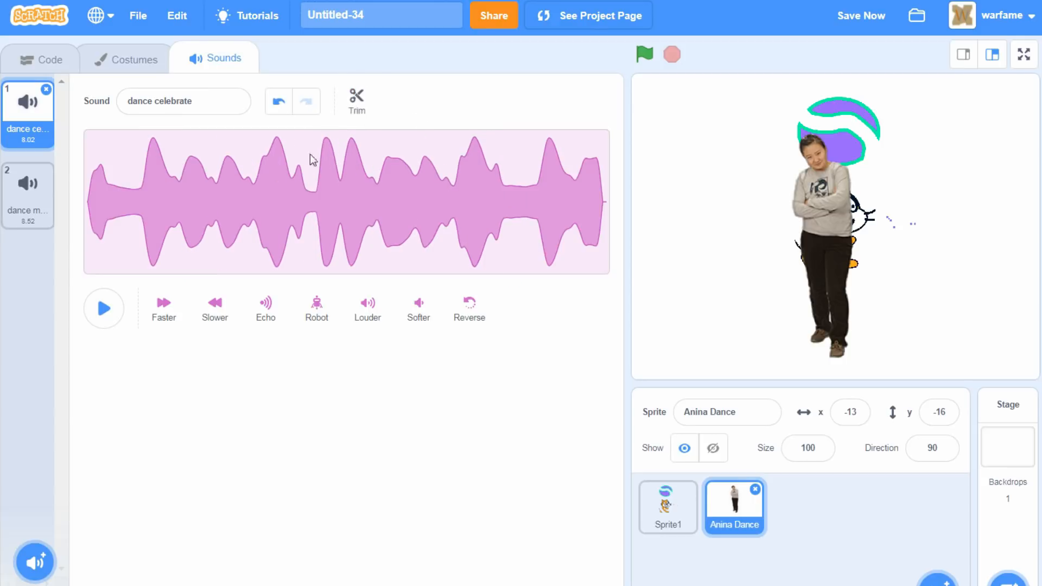
mouse_move(387, 367)
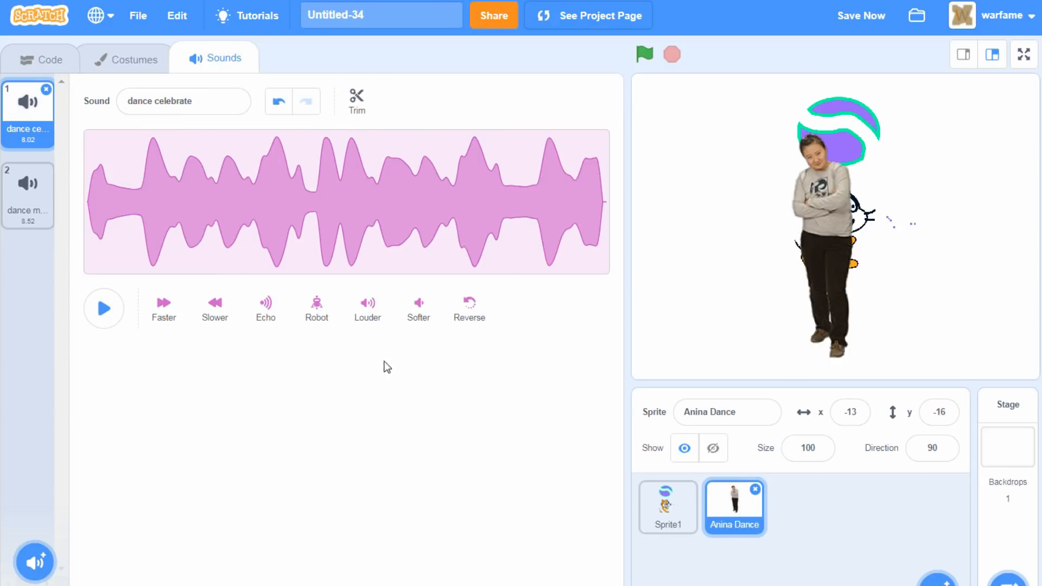
mouse_move(367, 490)
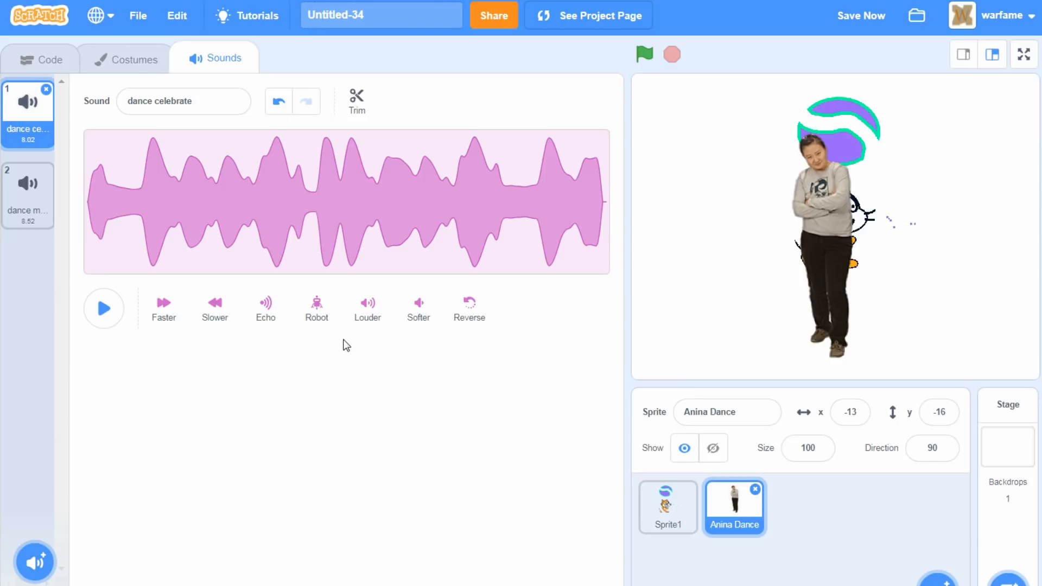
mouse_move(374, 357)
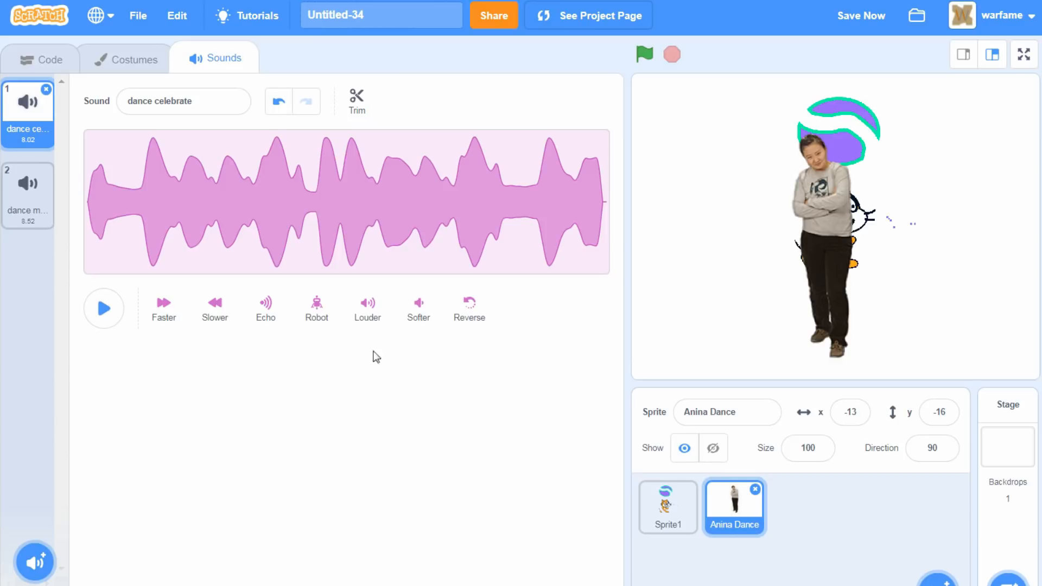
mouse_move(367, 304)
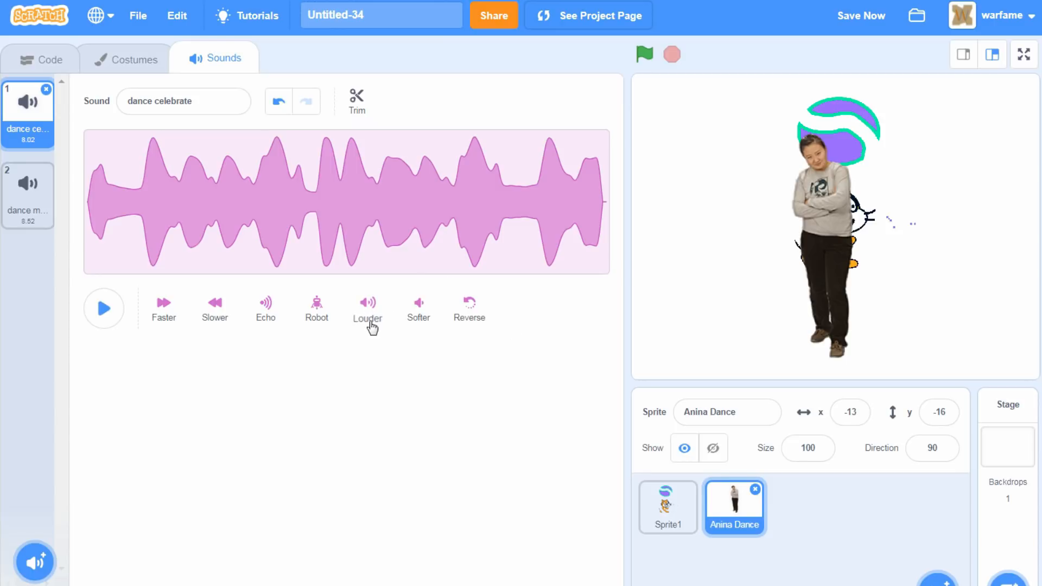
mouse_move(387, 381)
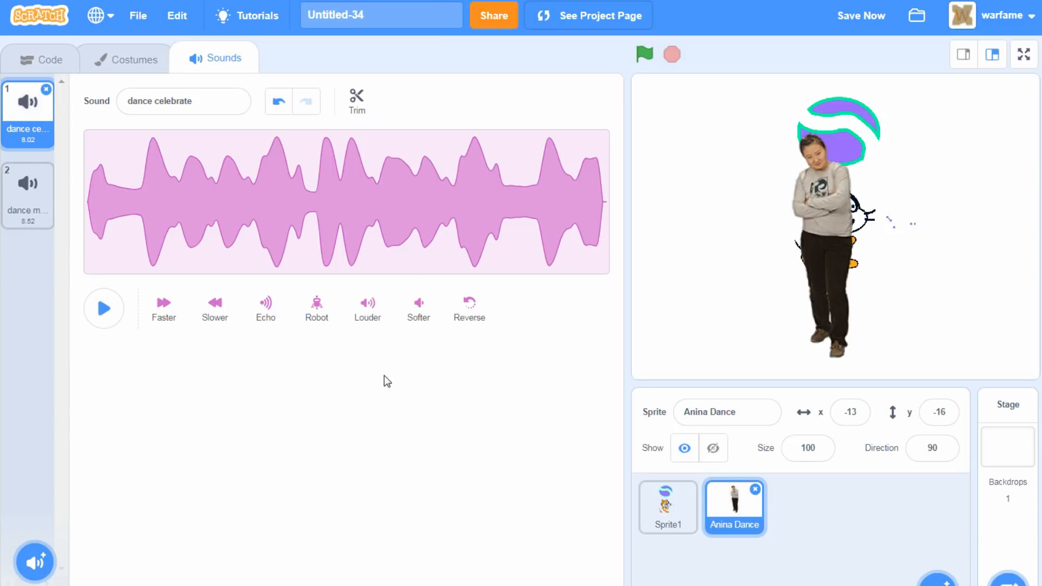
mouse_move(369, 358)
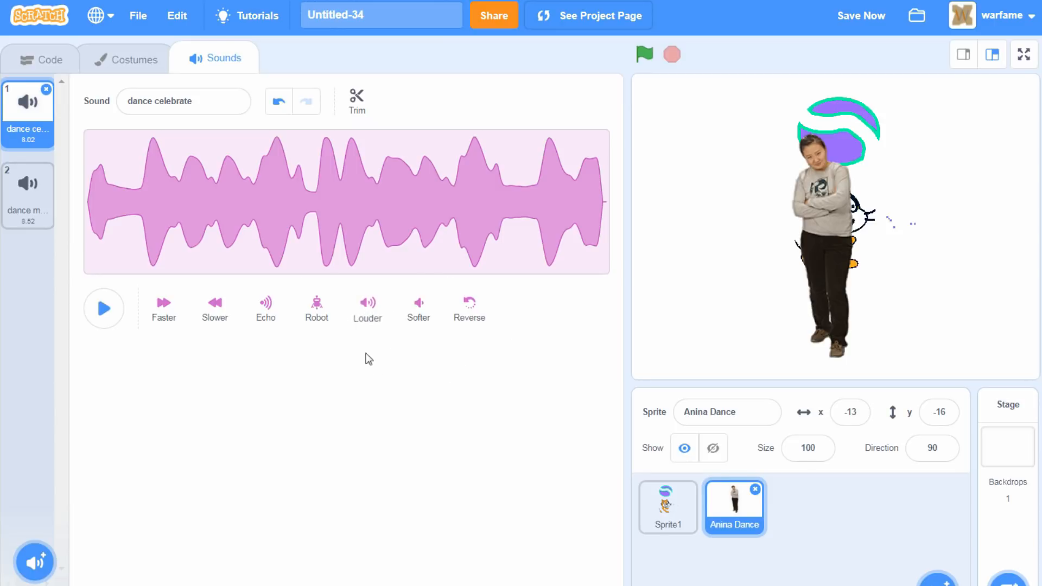
mouse_move(542, 295)
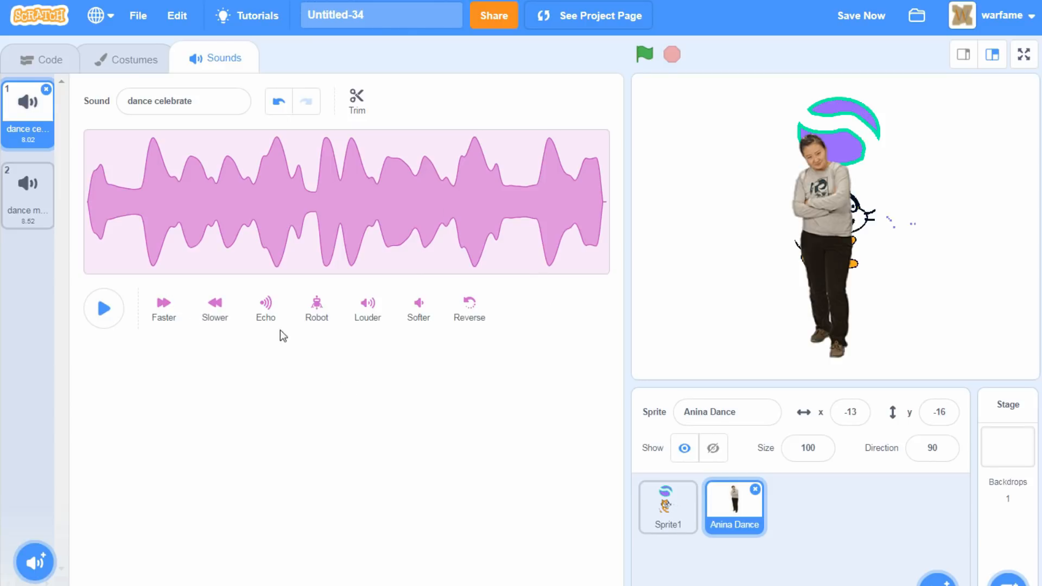
mouse_move(469, 406)
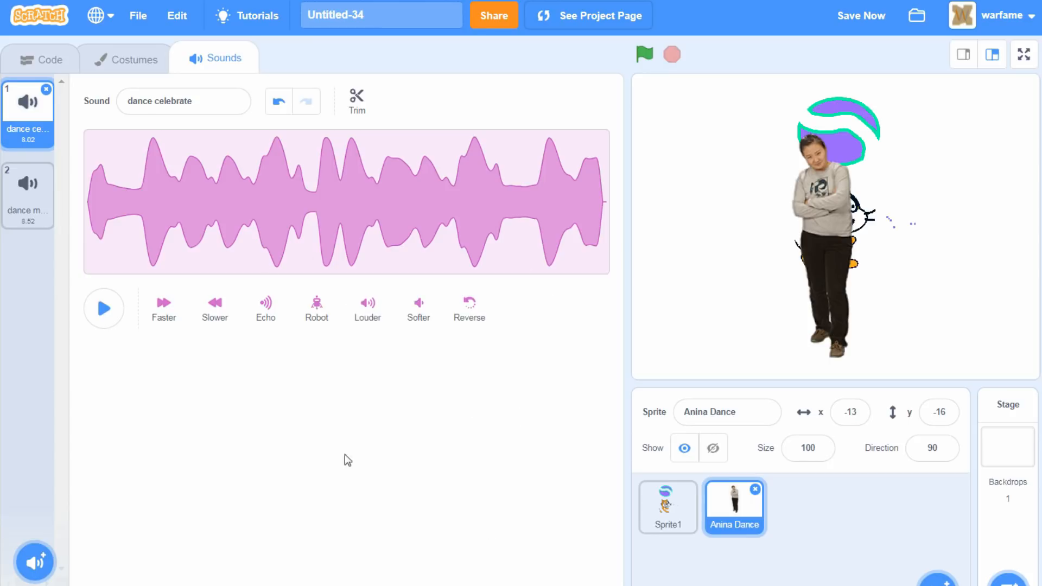
mouse_move(189, 166)
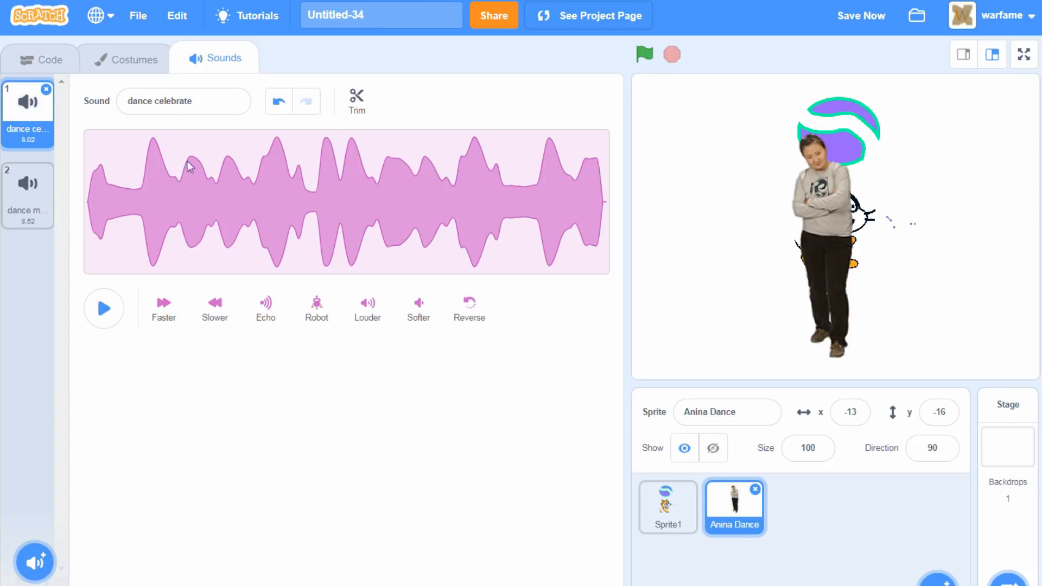
mouse_move(201, 165)
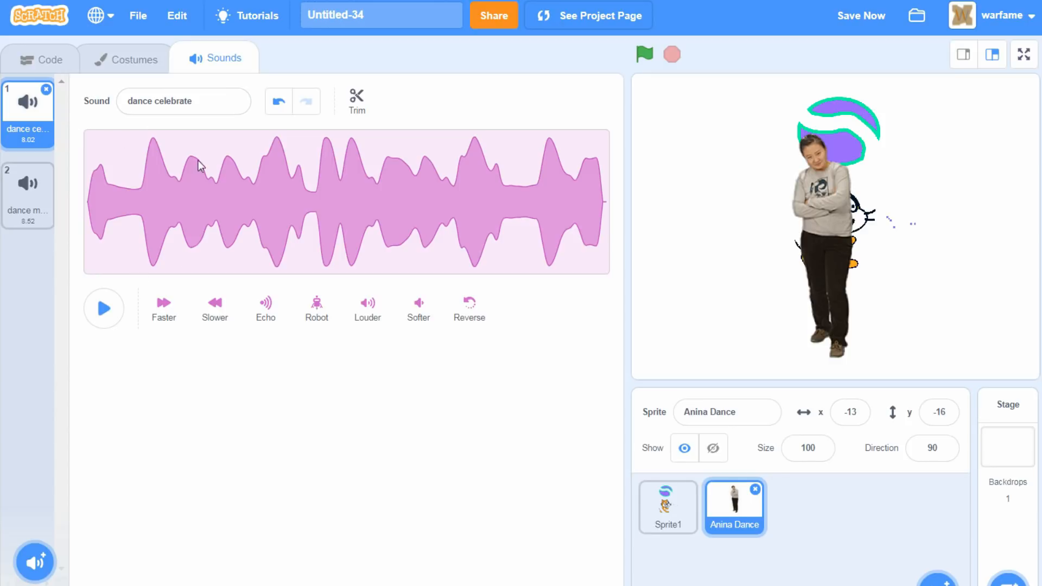
mouse_move(620, 240)
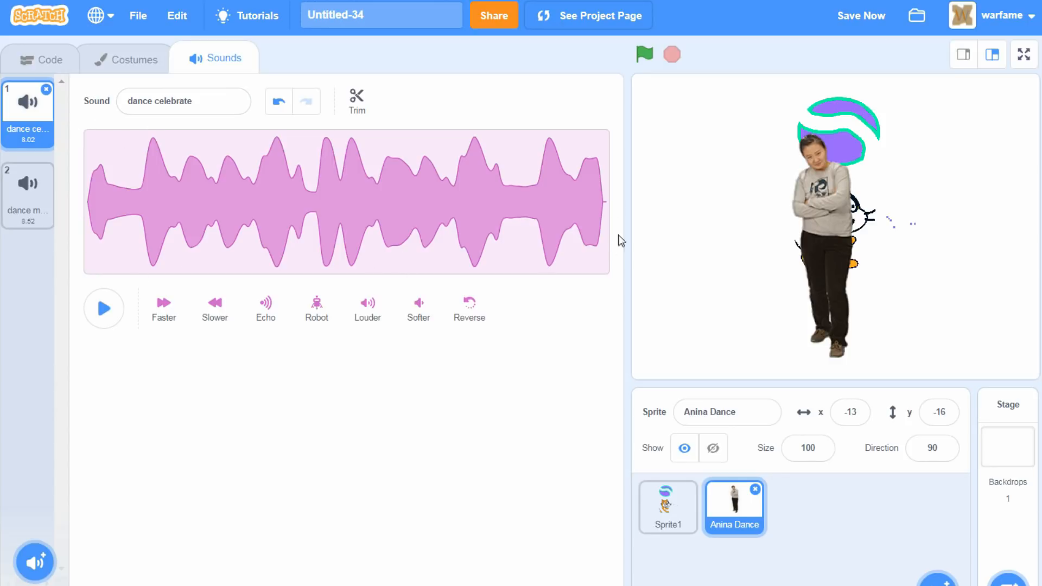
mouse_move(306, 235)
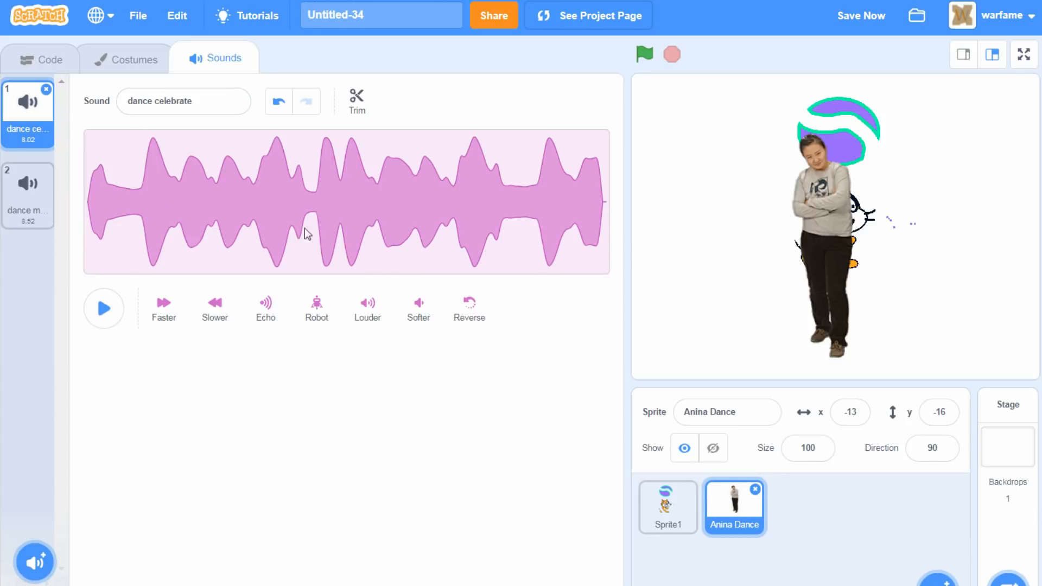
mouse_move(400, 232)
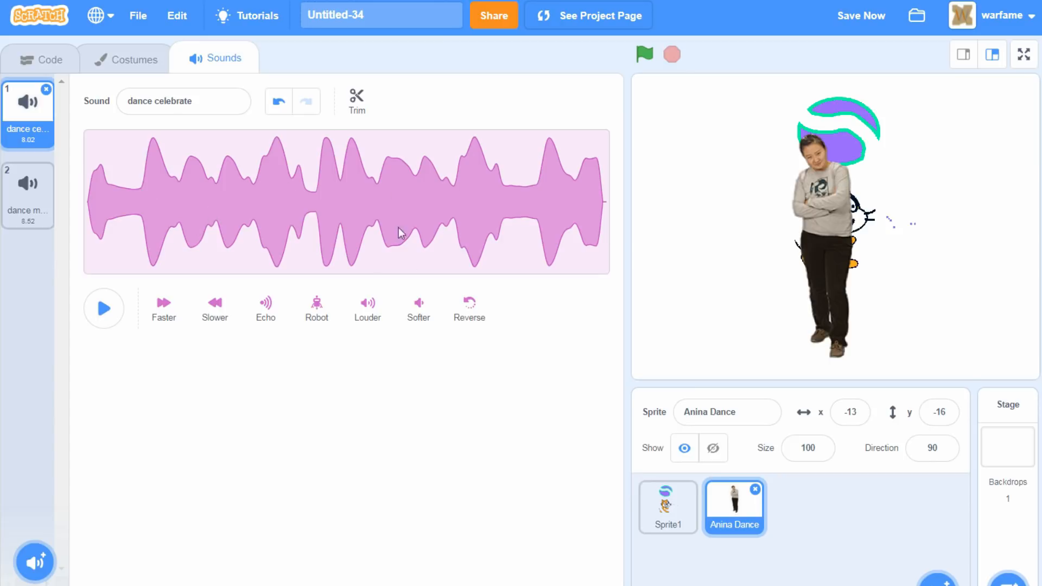
mouse_move(394, 292)
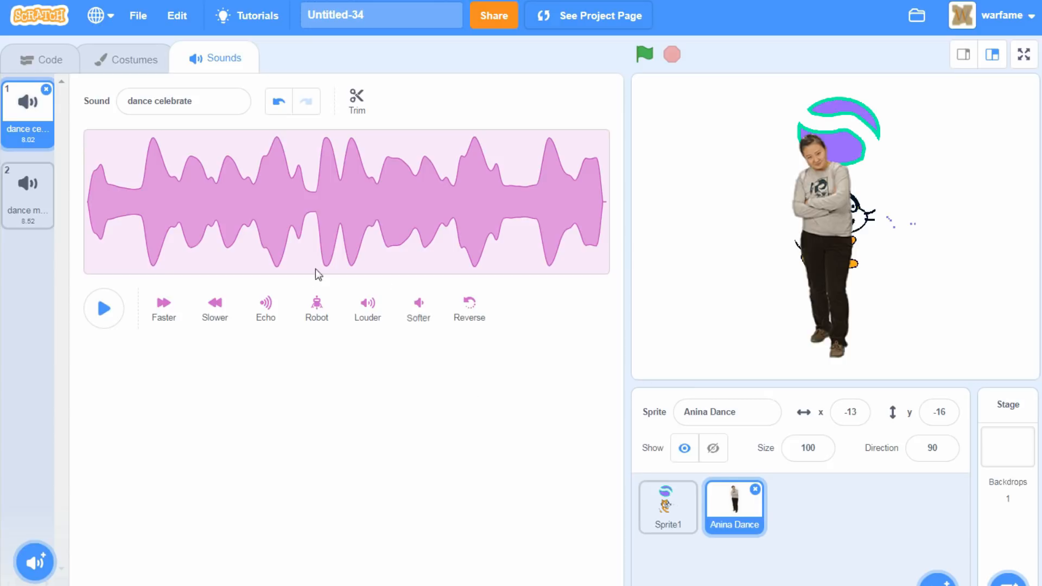
mouse_move(335, 407)
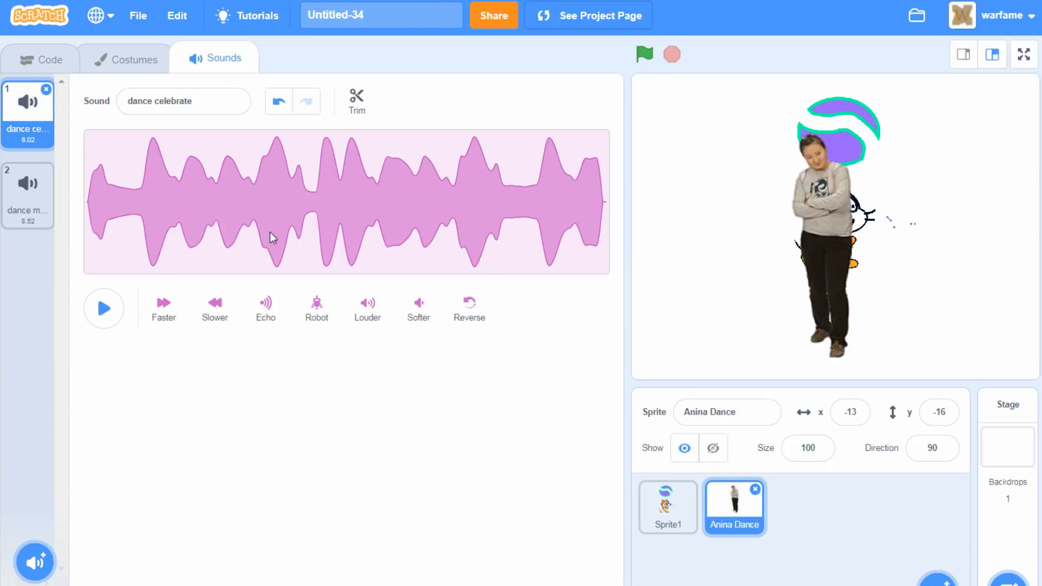
- Return to the Anina Dance sprite's empty code workspace
left_click(41, 59)
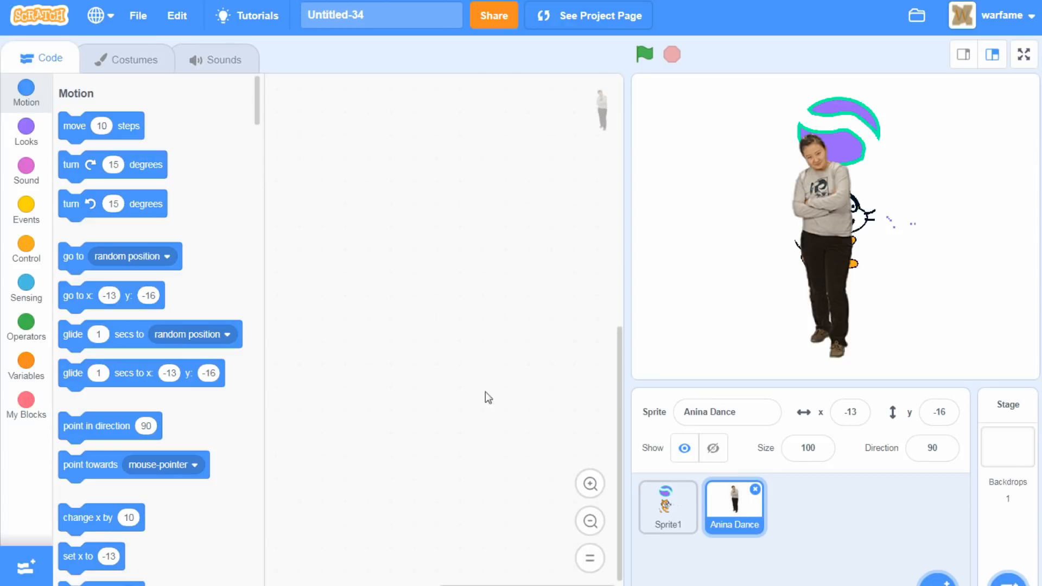
mouse_move(430, 340)
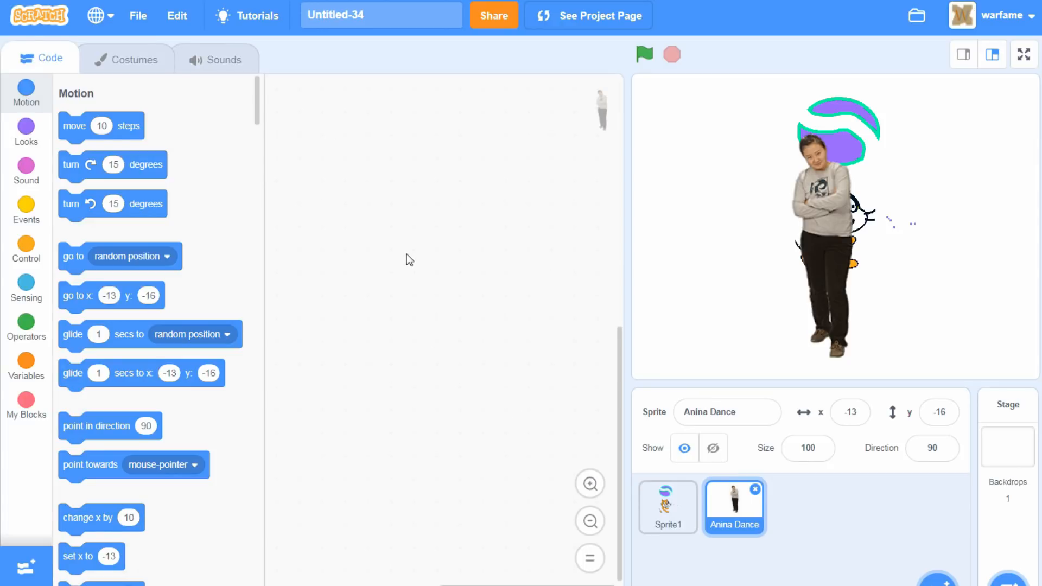
mouse_move(327, 261)
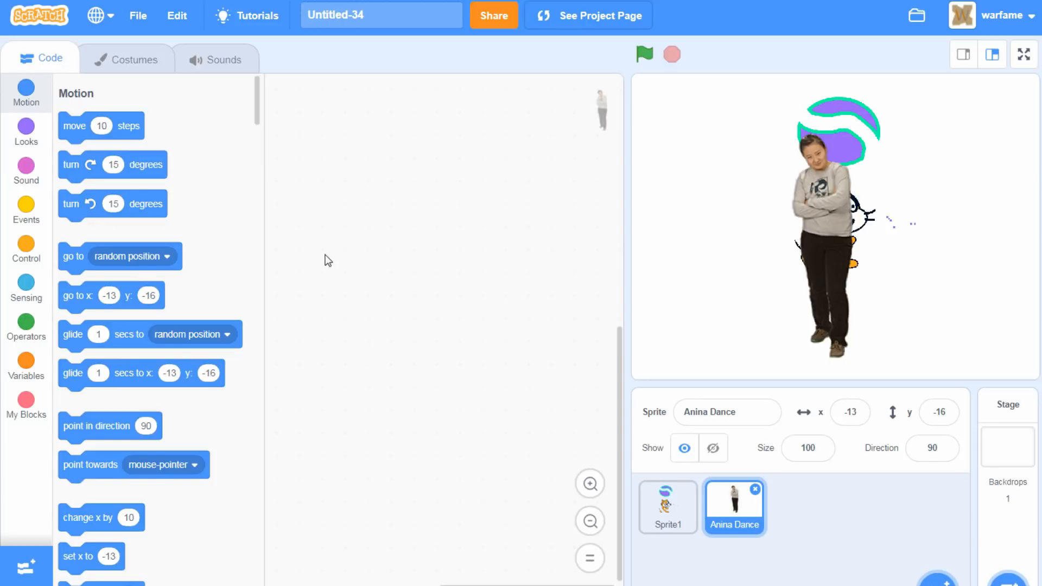
mouse_move(408, 311)
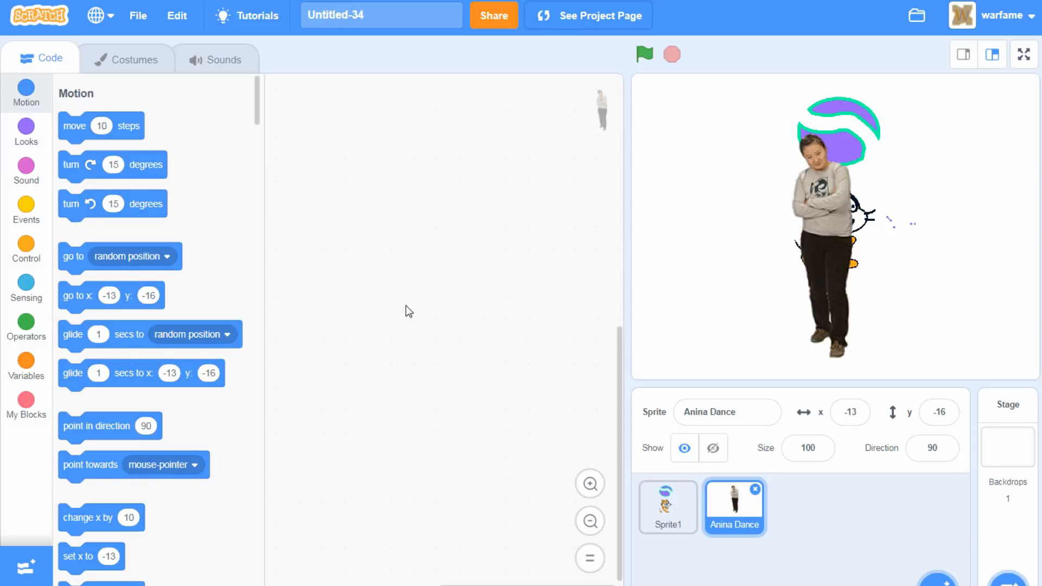
mouse_move(334, 366)
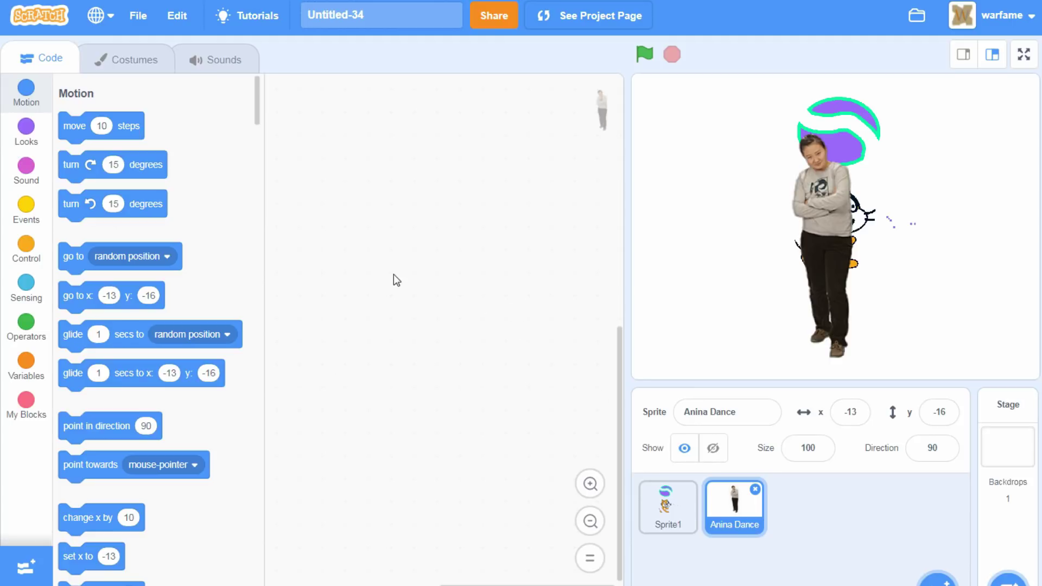
mouse_move(525, 291)
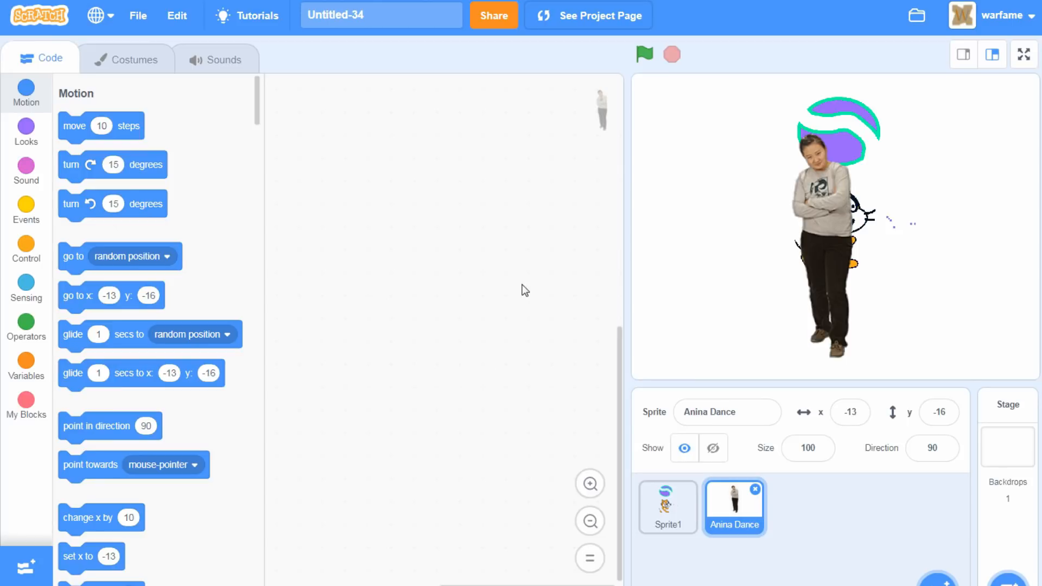
mouse_move(433, 420)
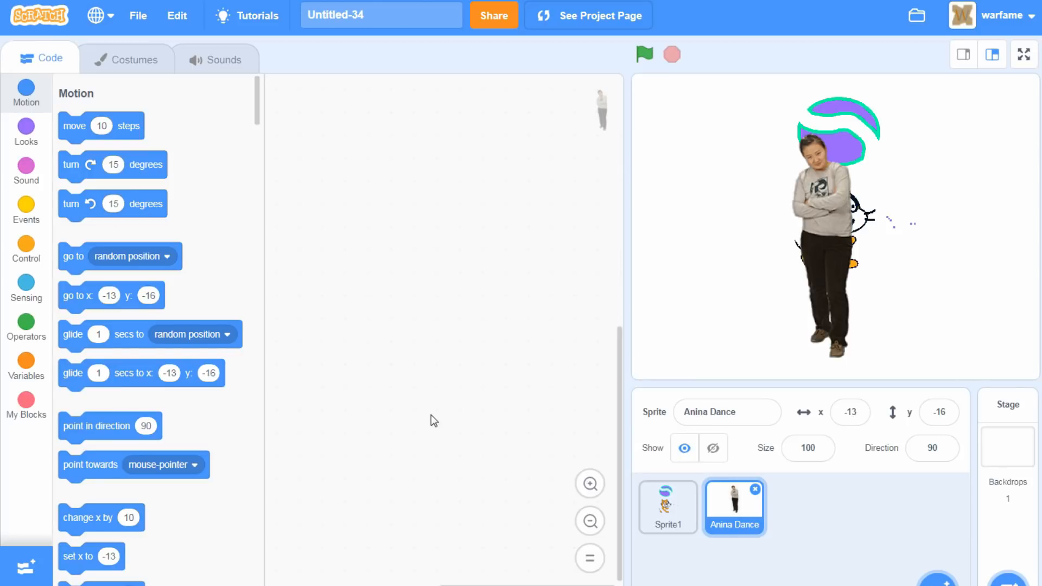
mouse_move(463, 334)
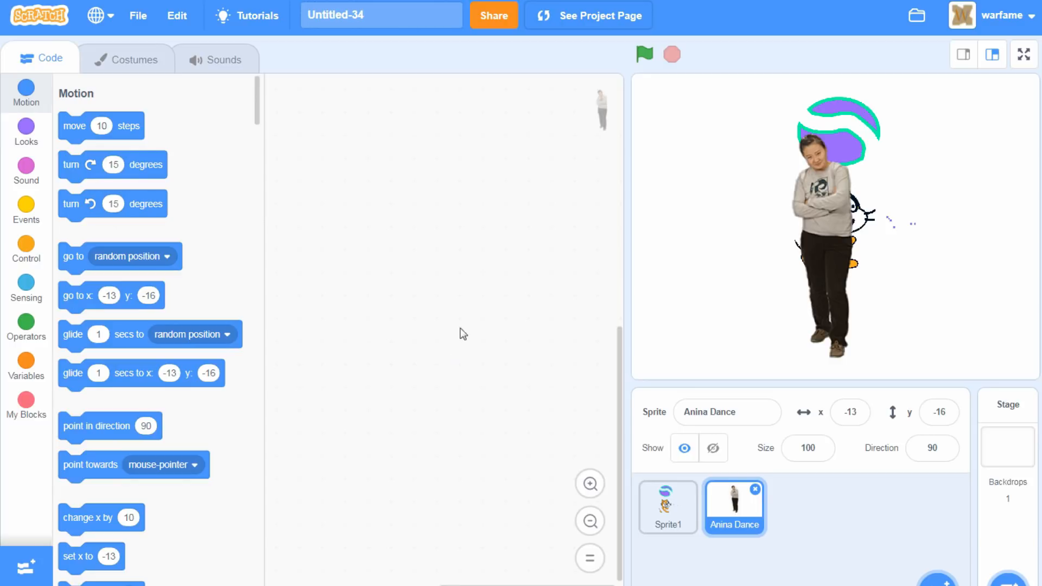
mouse_move(263, 302)
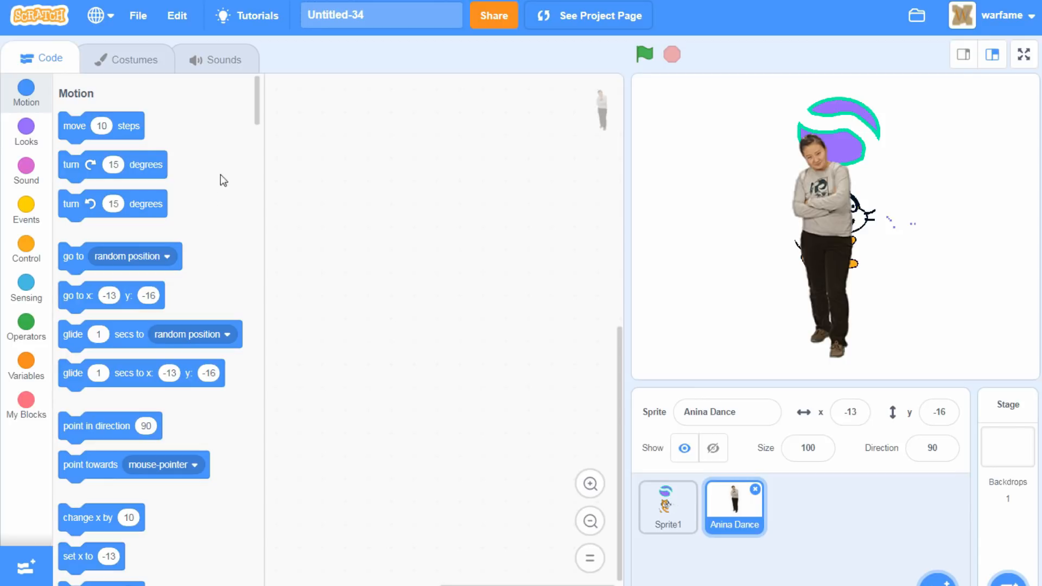
mouse_move(298, 337)
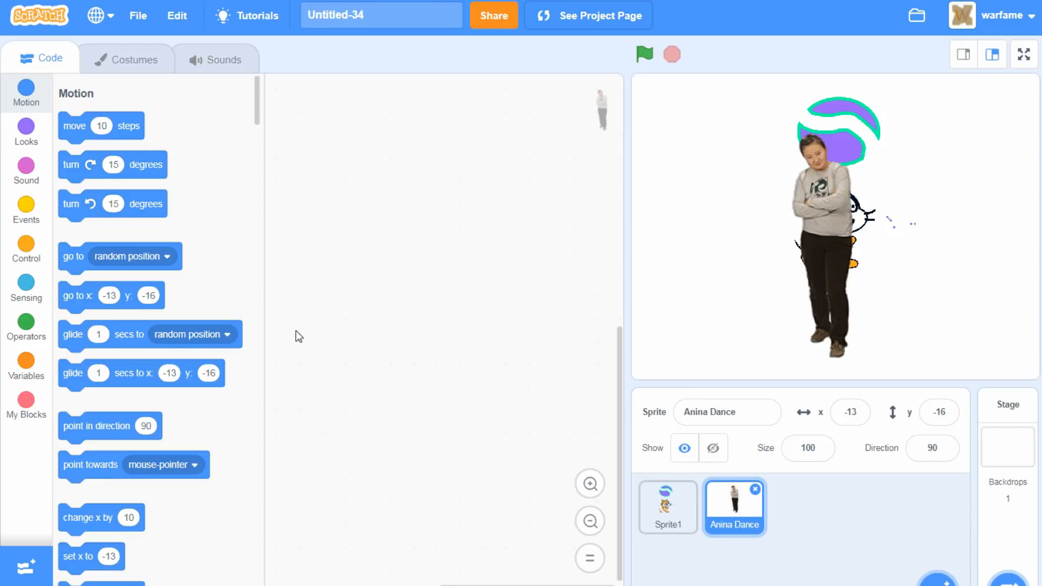
mouse_move(432, 296)
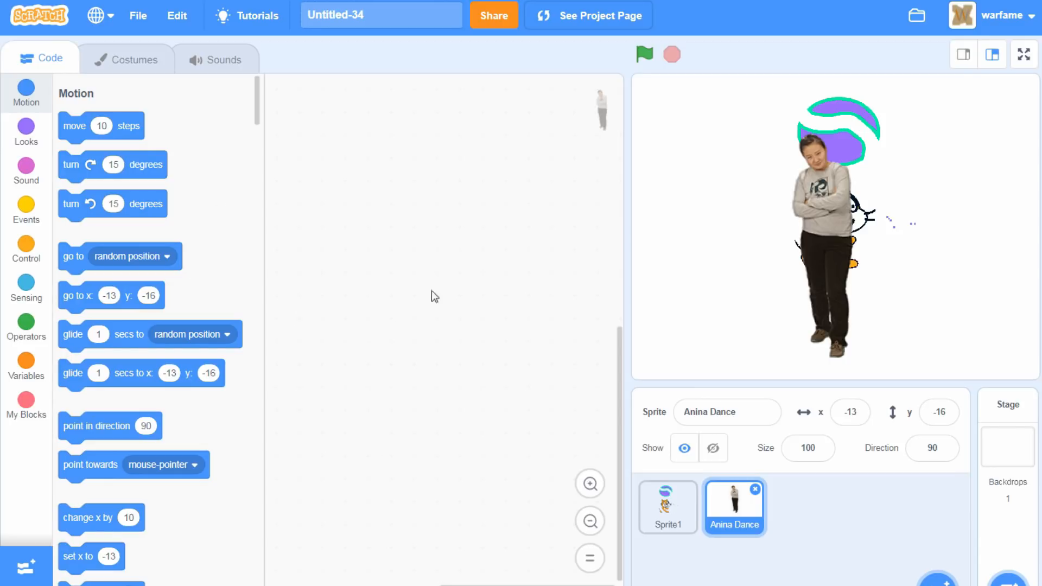